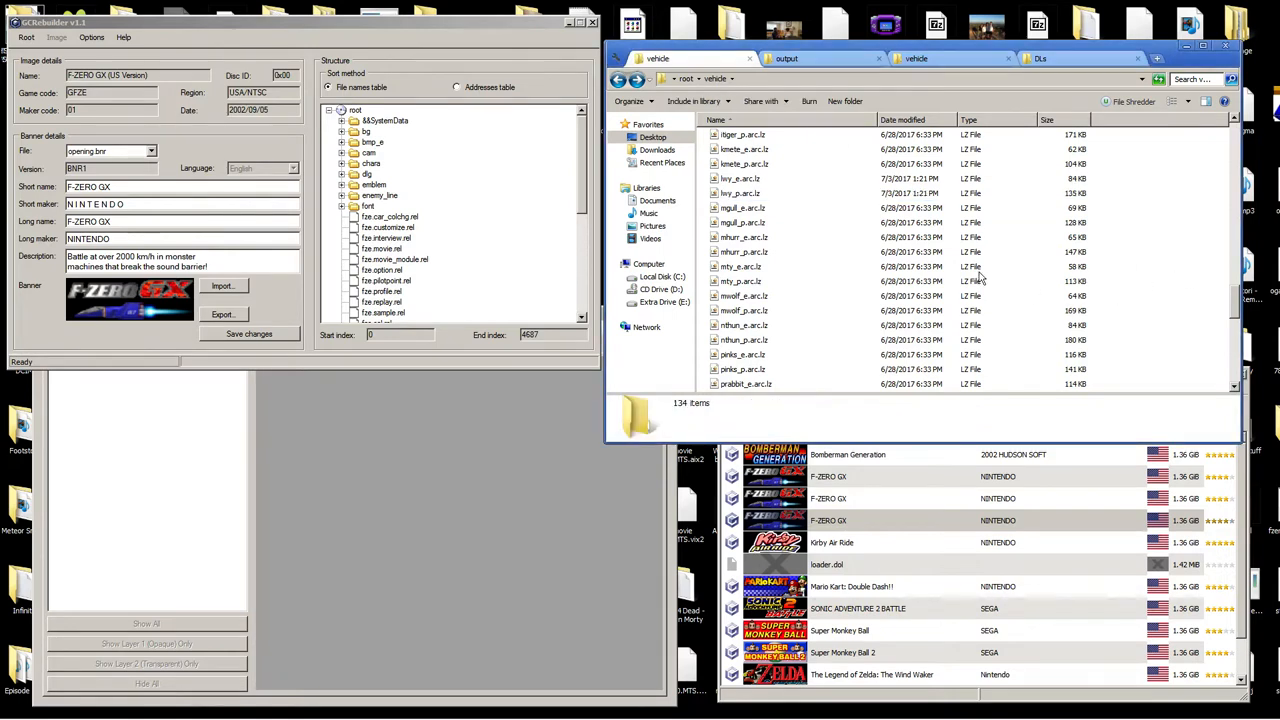
pyautogui.moveTo(785, 152)
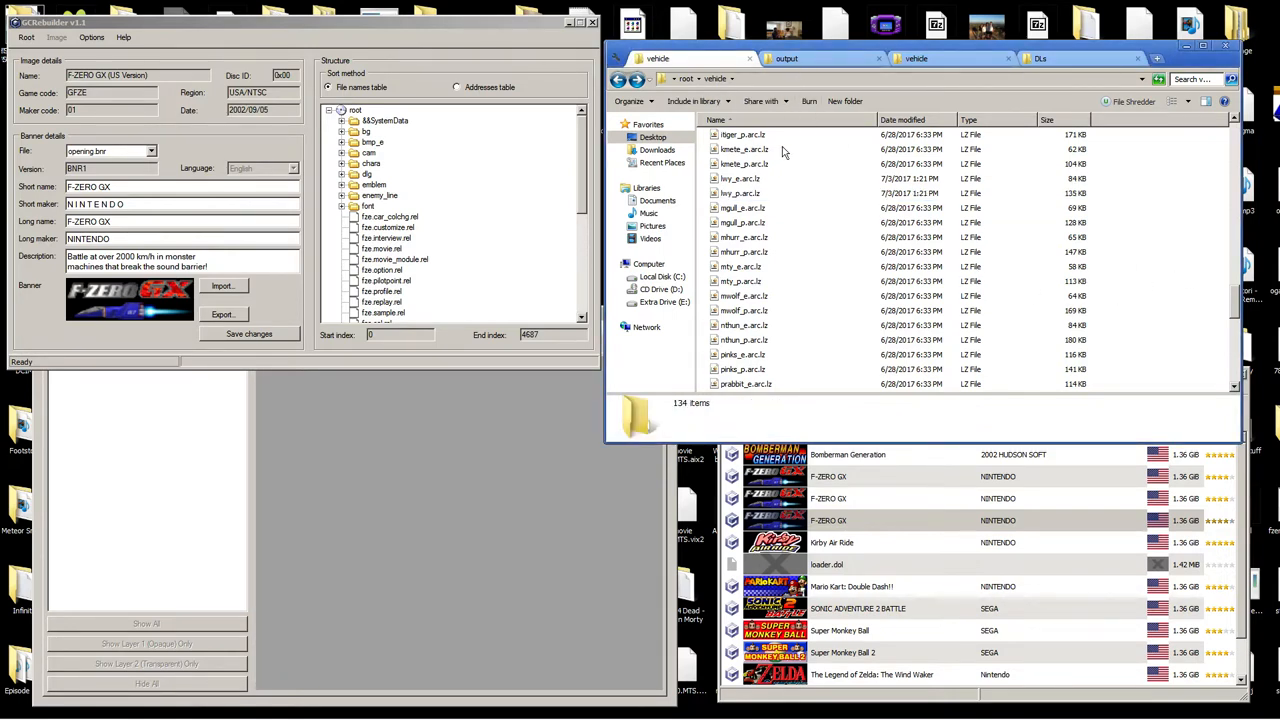
# Open the extracted lwy_p archive folder from the output folder in Explorer.
pyautogui.click(787, 58)
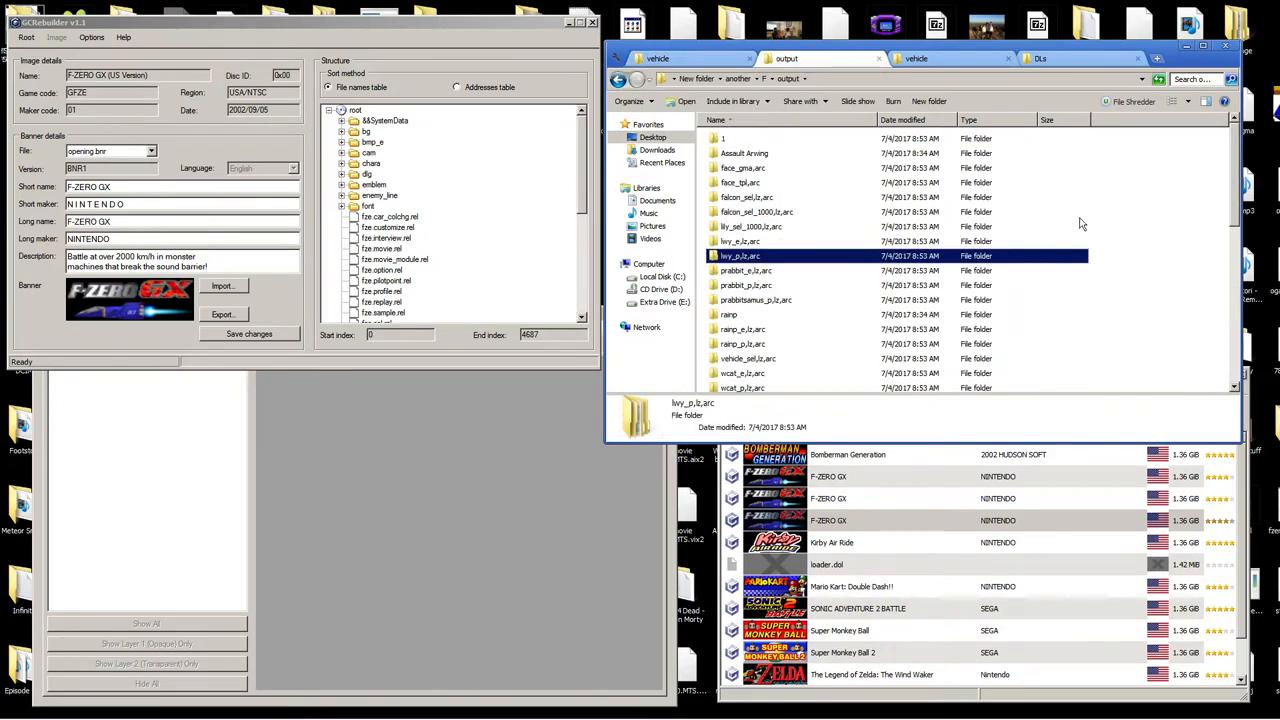
pyautogui.doubleClick(740, 256)
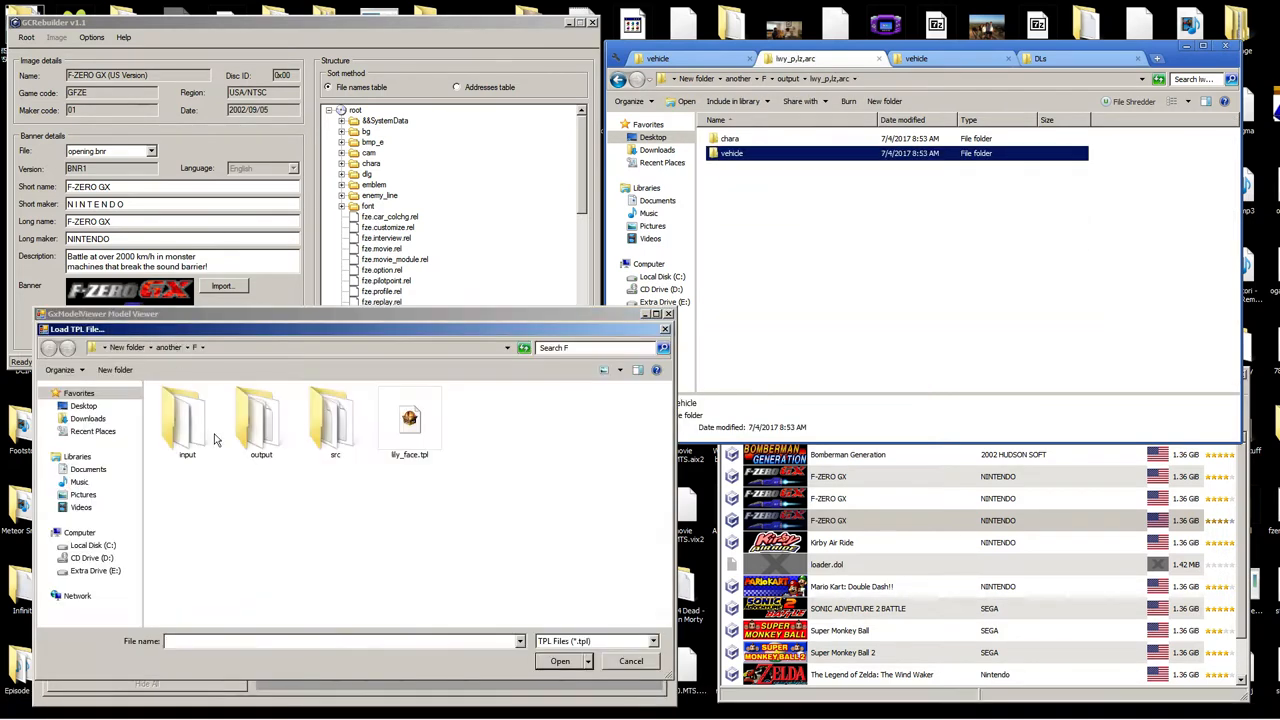
# Load the Little Wyvern texture set and the lwy.gma vehicle model.
pyautogui.doubleClick(261, 415)
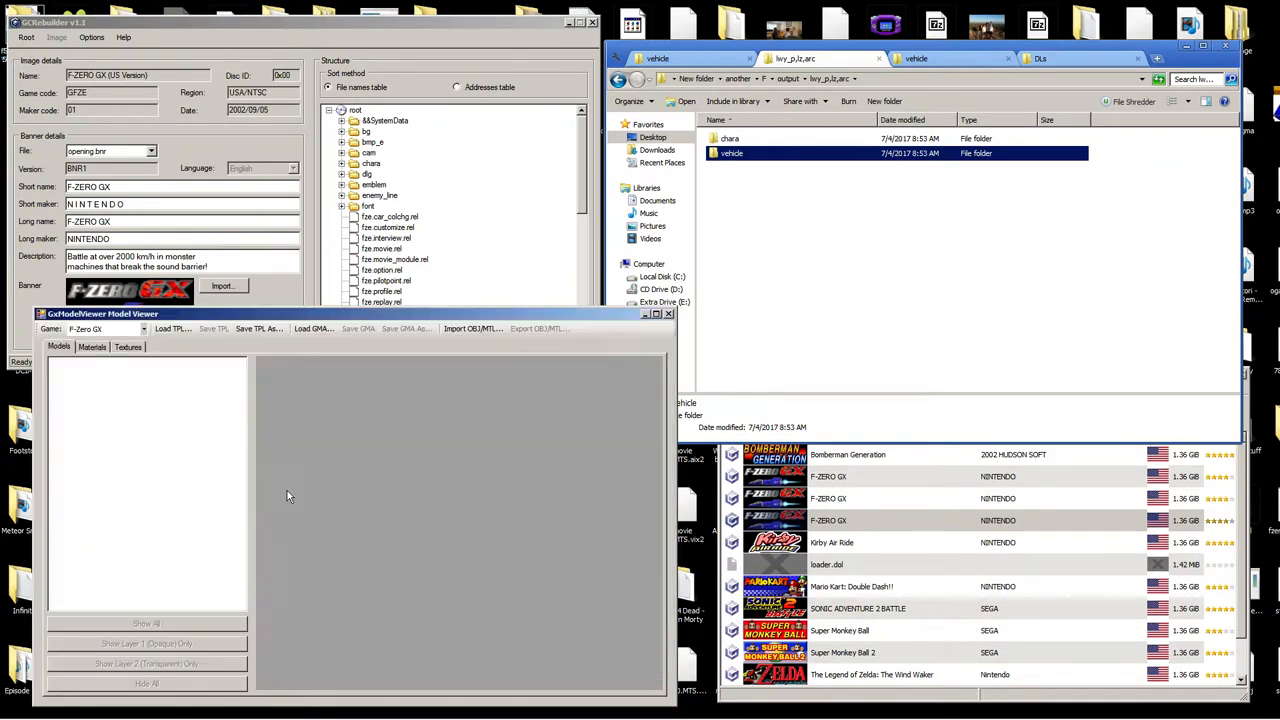
pyautogui.click(127, 347)
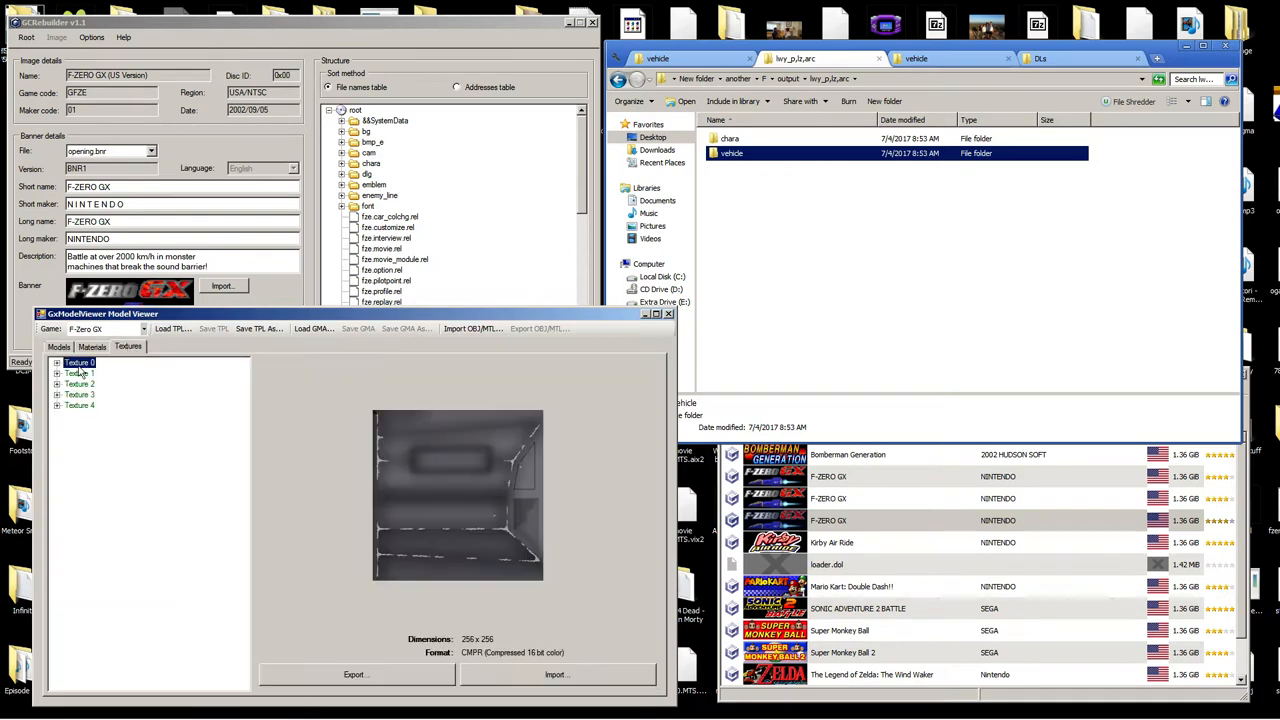
pyautogui.click(313, 328)
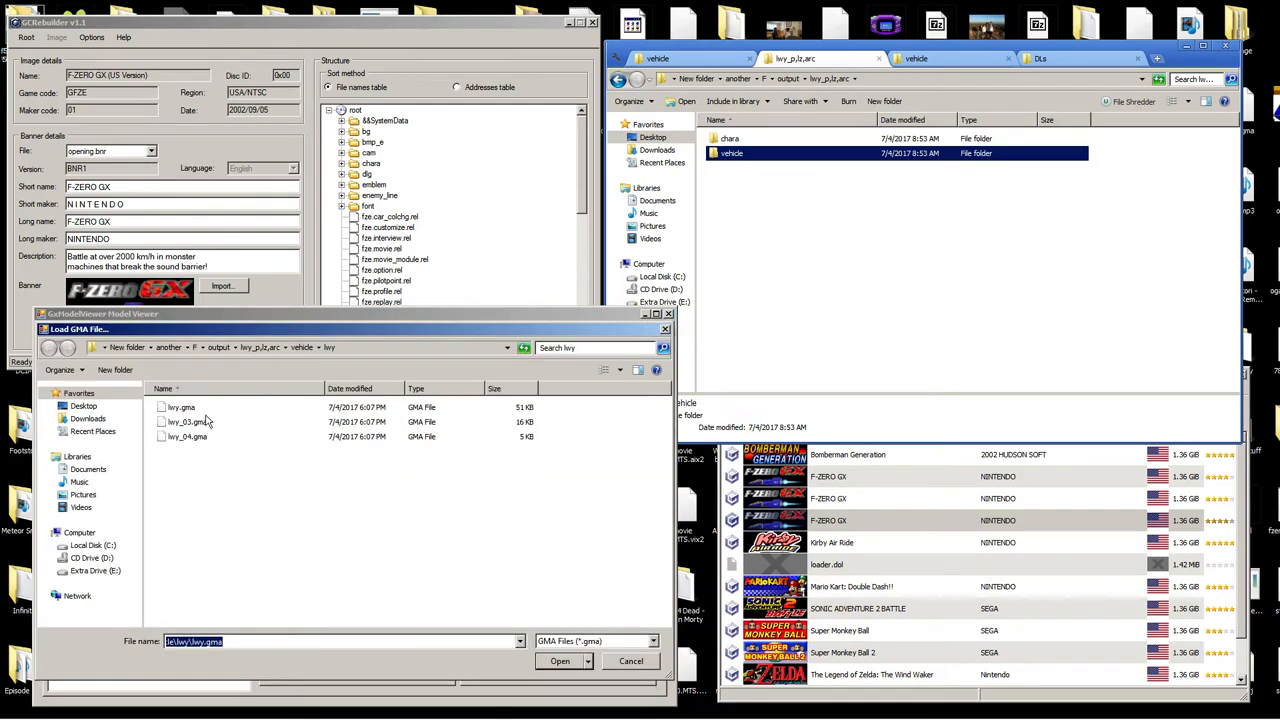
pyautogui.click(560, 661)
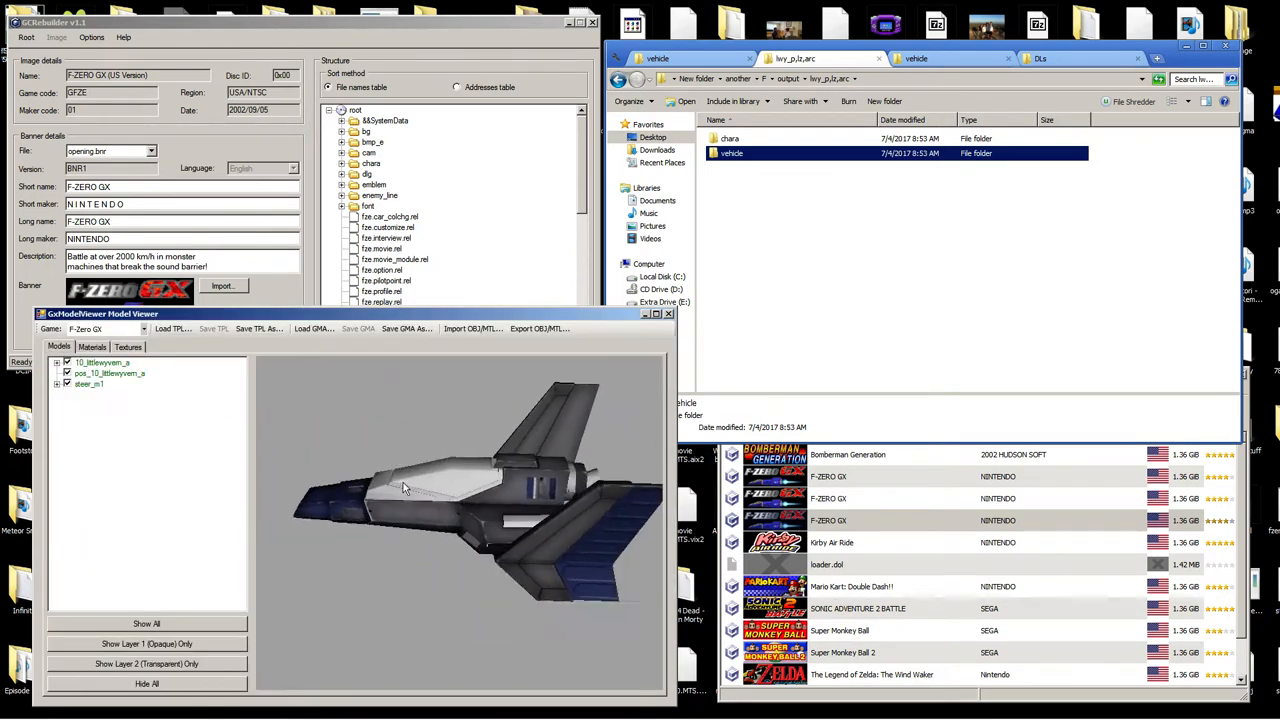
# Export the lwy model as OBJ/MTL into the M folder under another.
pyautogui.click(535, 328)
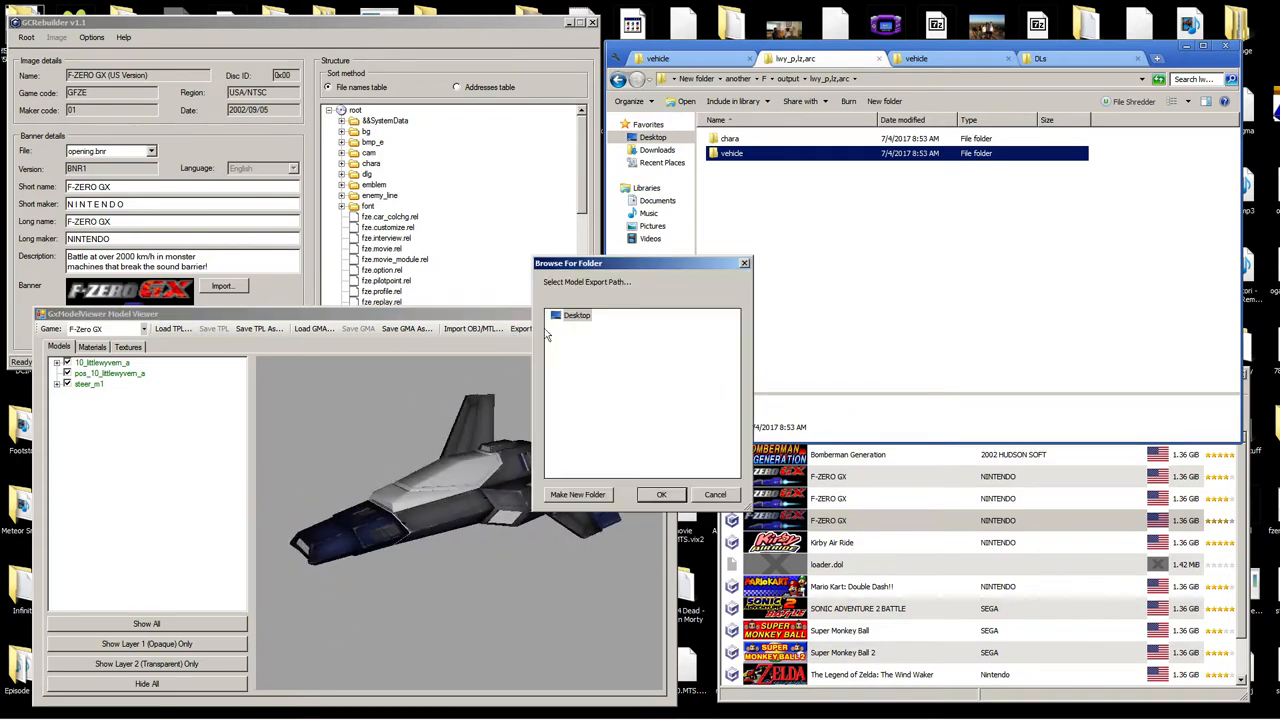
pyautogui.click(556, 314)
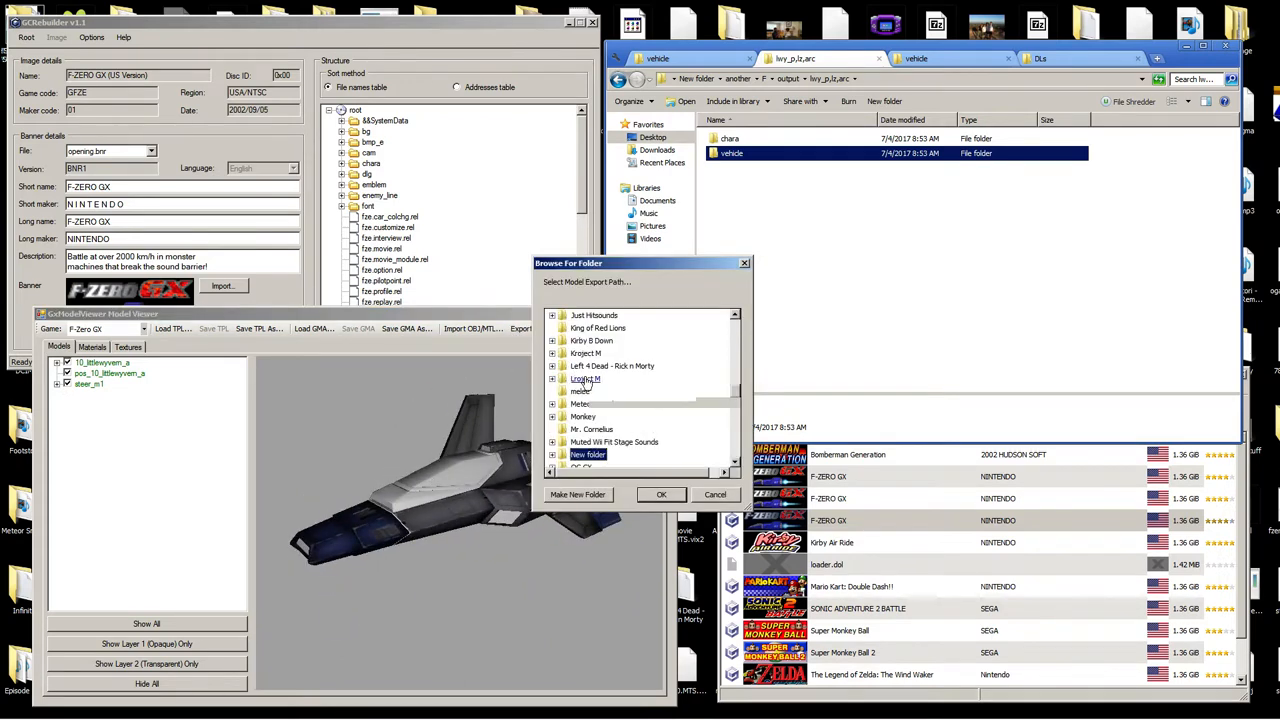
pyautogui.click(552, 454)
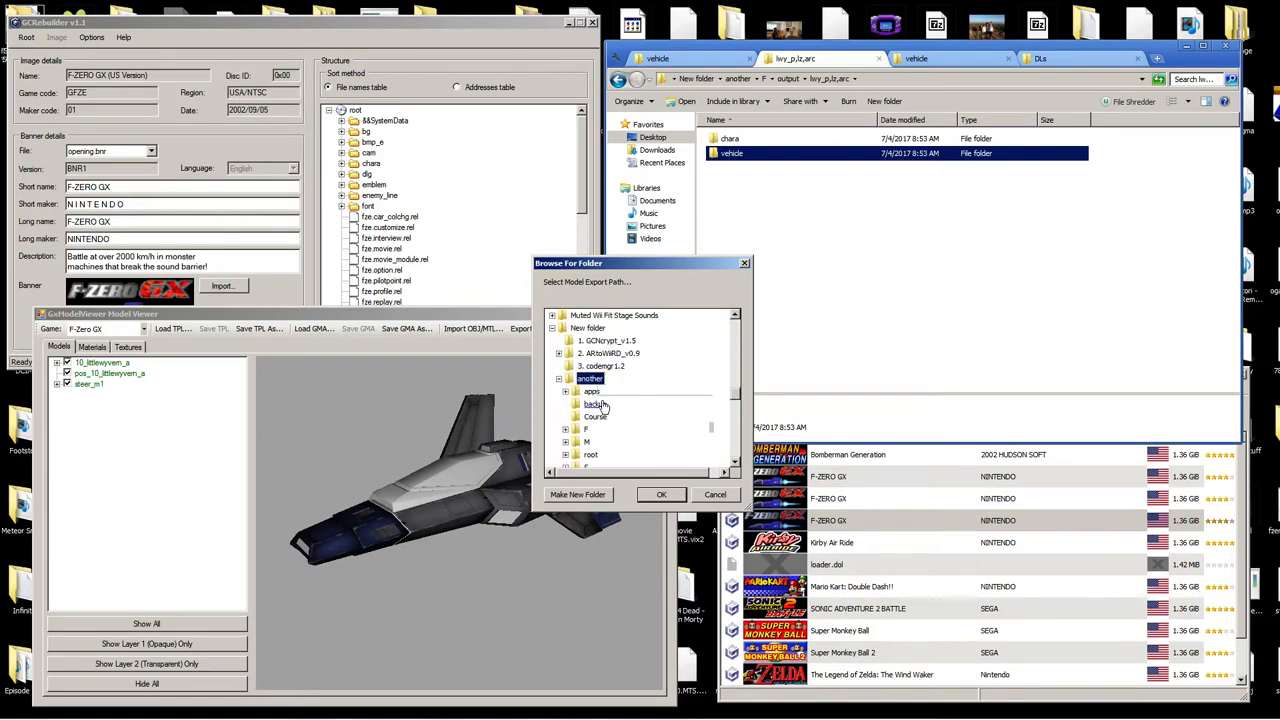
pyautogui.click(566, 365)
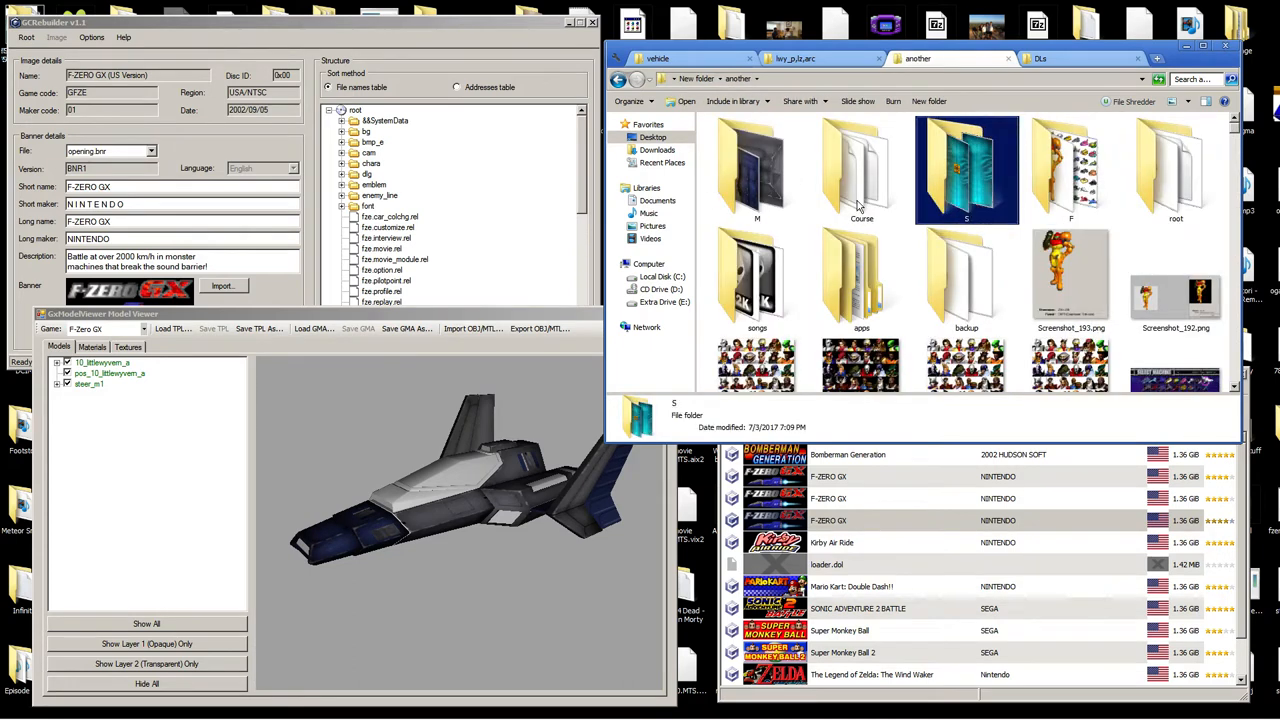
pyautogui.doubleClick(757, 165)
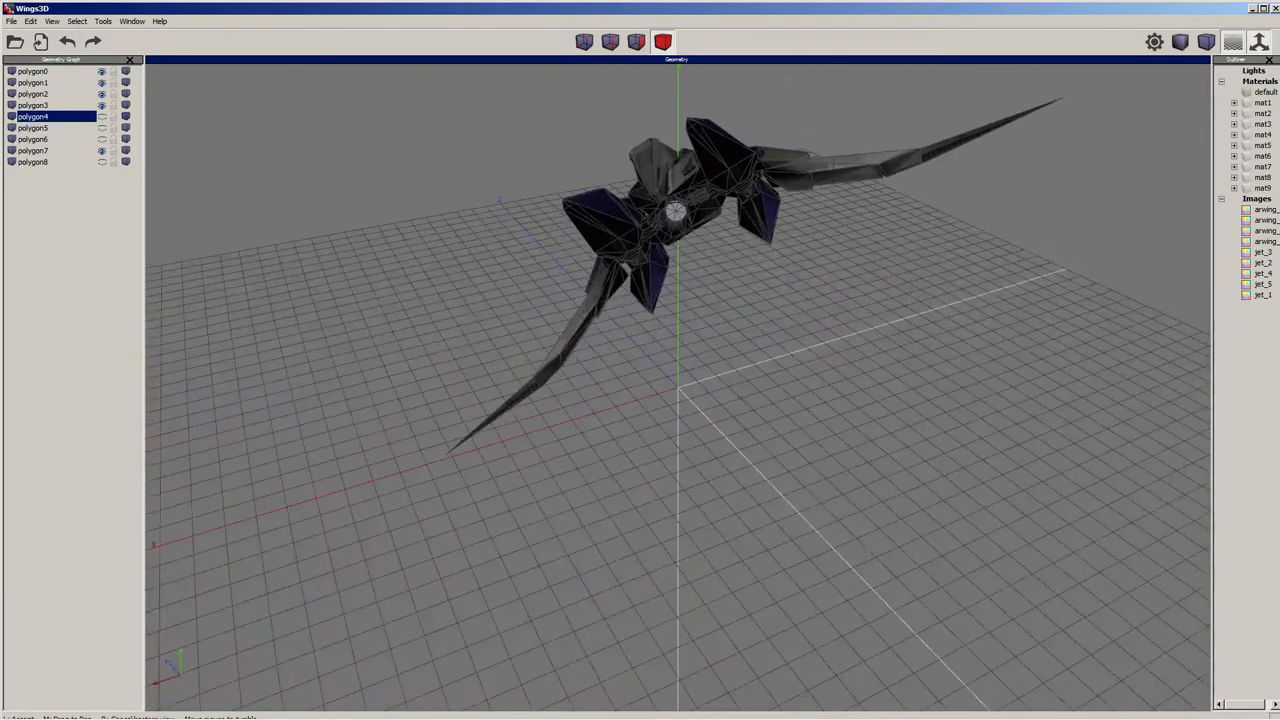
# Import model.obj from the M folder as a Wavefront OBJ.
pyautogui.click(11, 21)
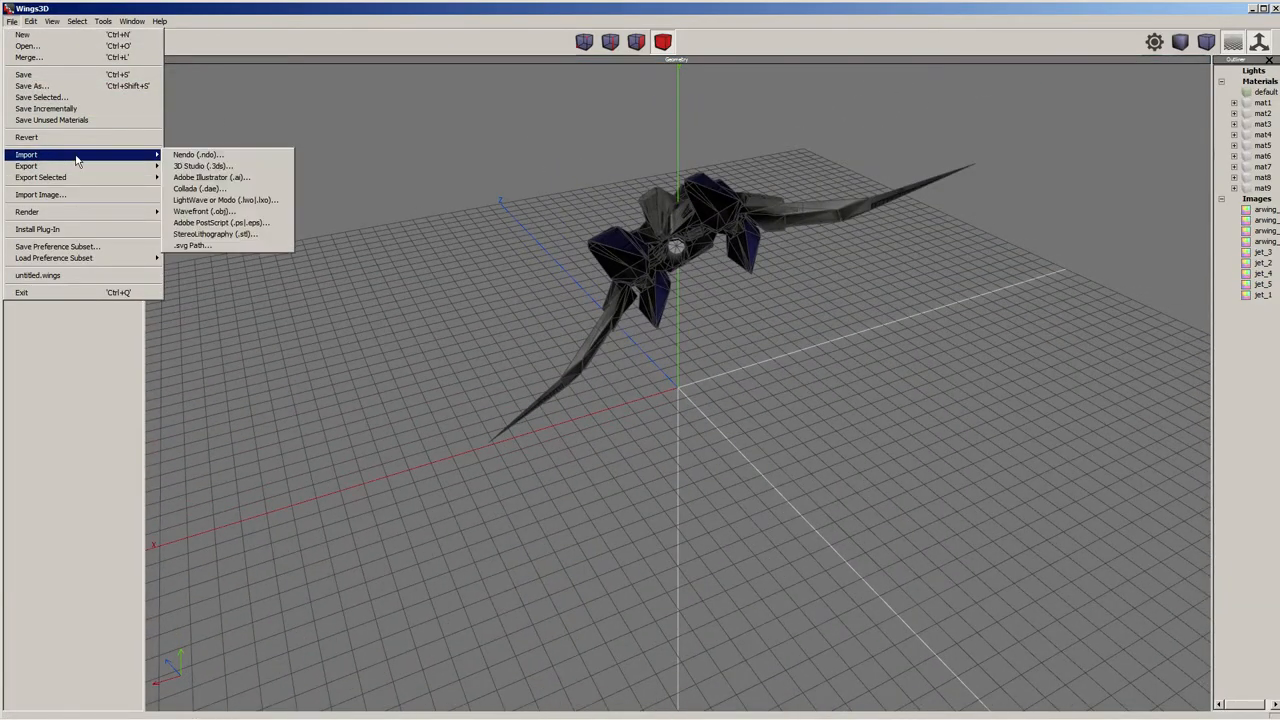
pyautogui.click(203, 211)
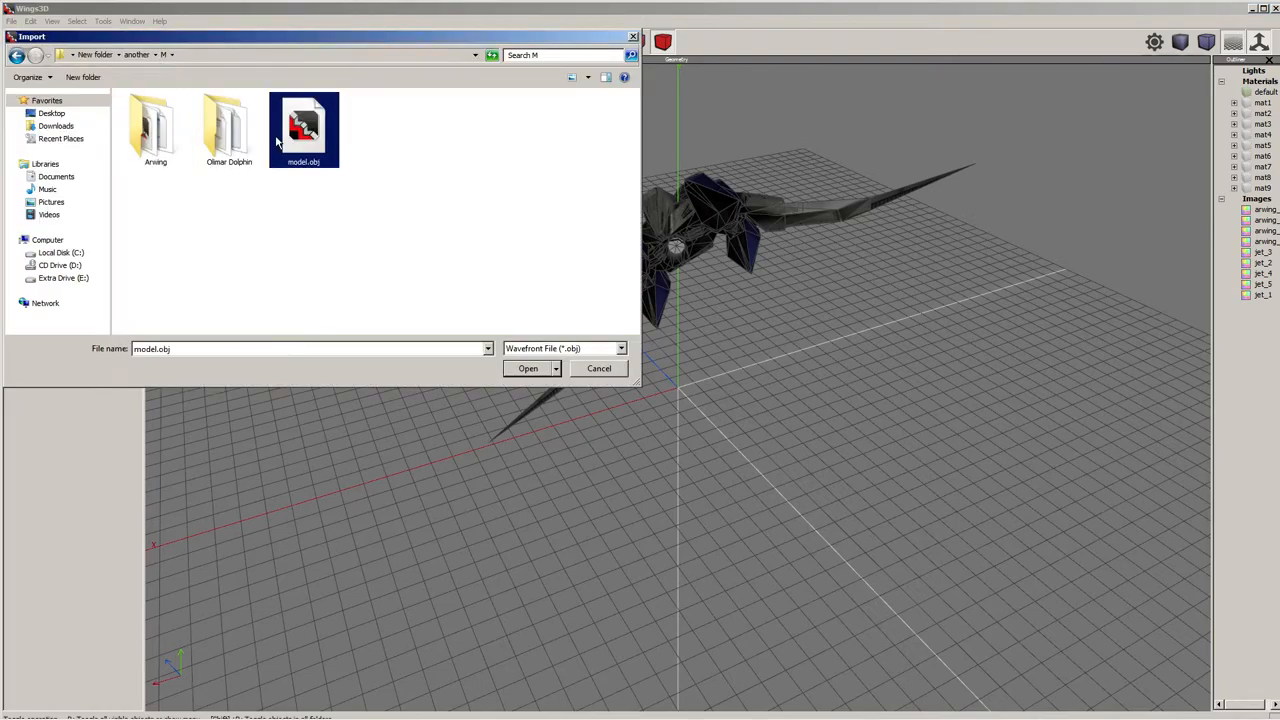
pyautogui.click(528, 368)
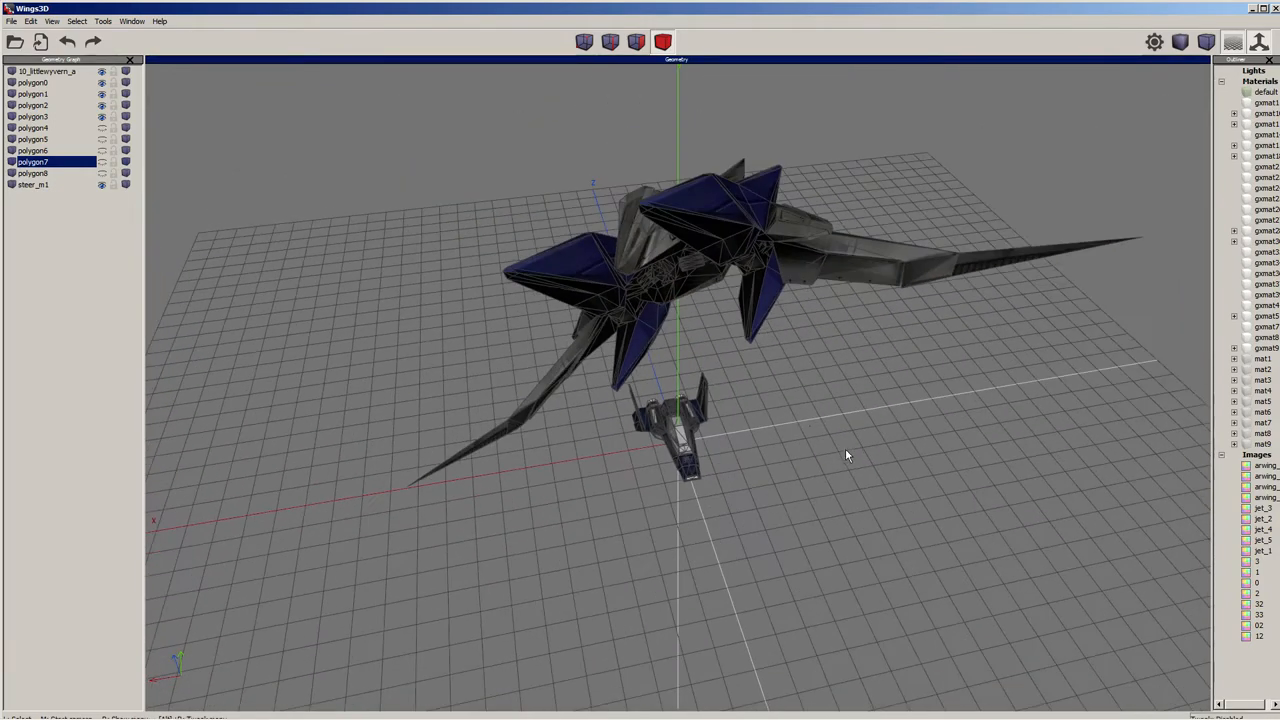
pyautogui.moveTo(855, 550)
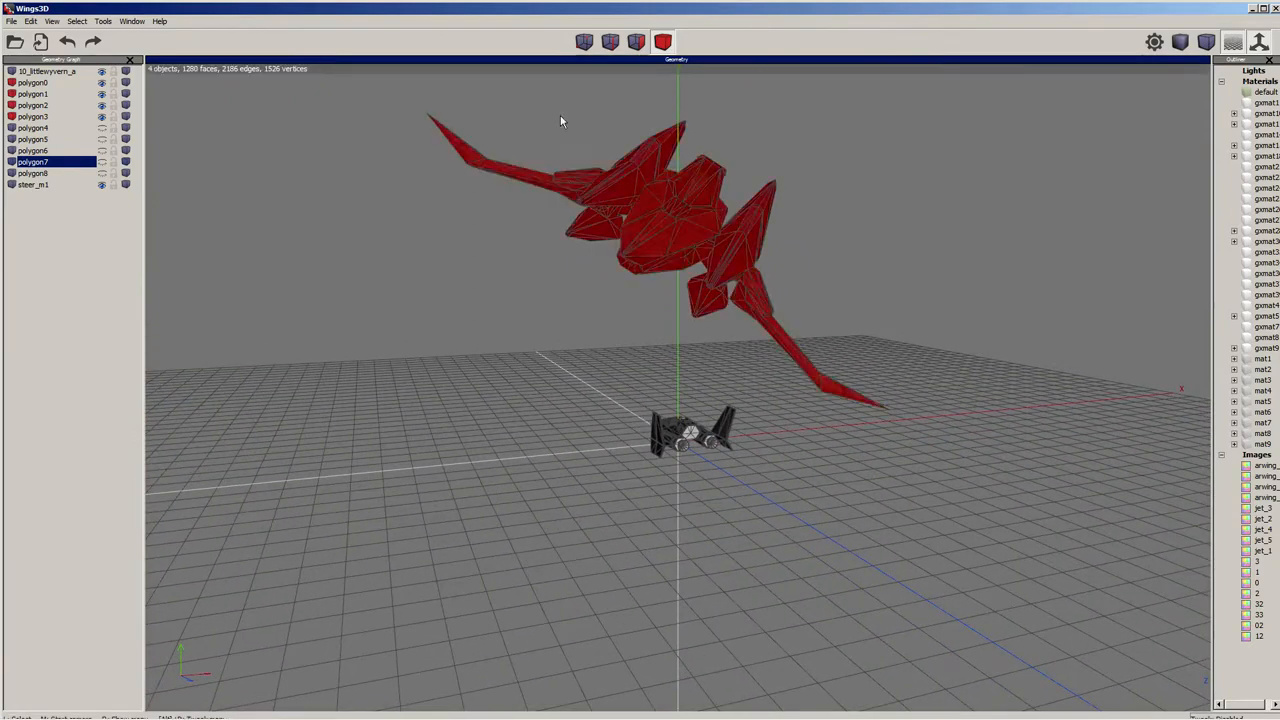
# Combine the selected Arwing pieces into one object and scale it uniformly to 120%.
pyautogui.rightClick(680, 210)
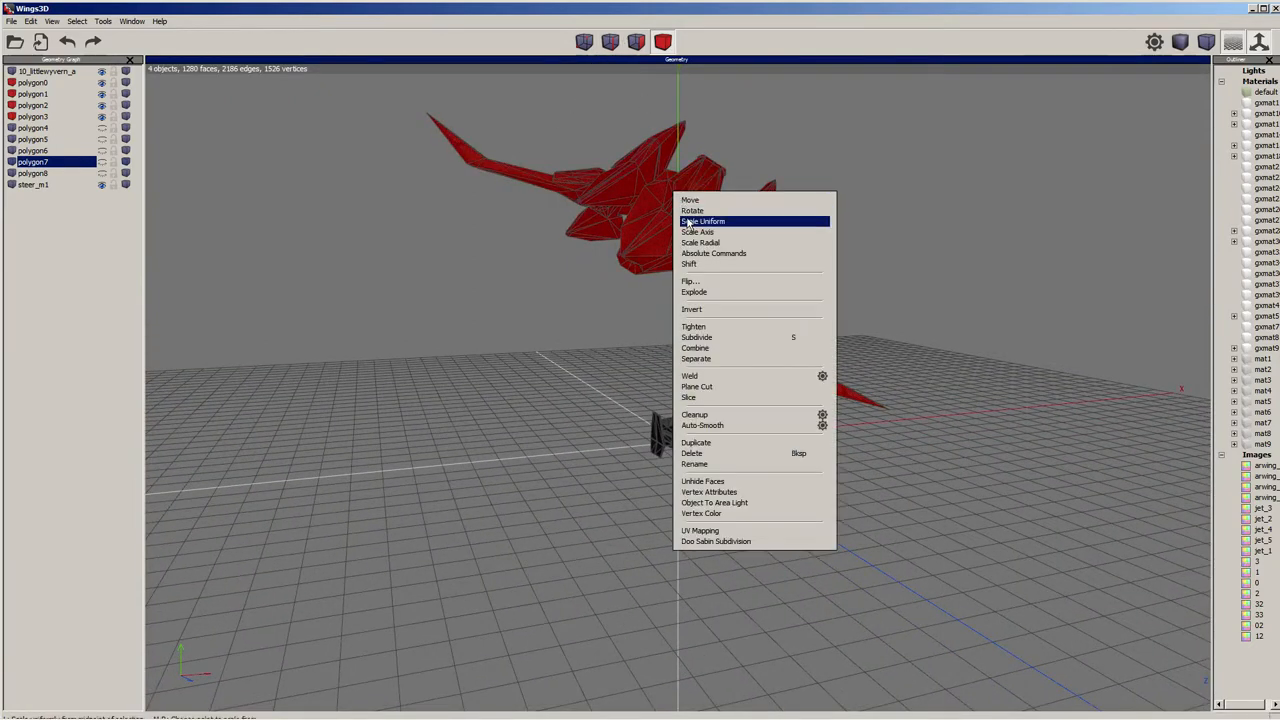
pyautogui.moveTo(730, 348)
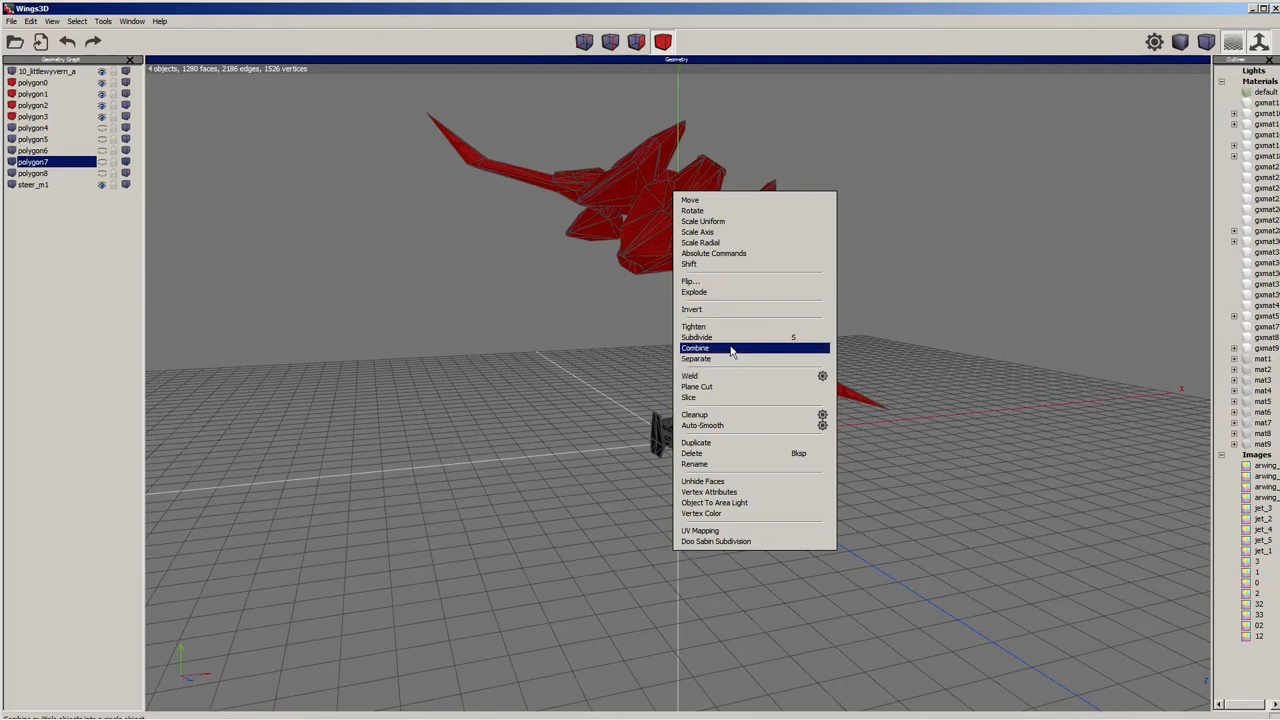
pyautogui.click(696, 348)
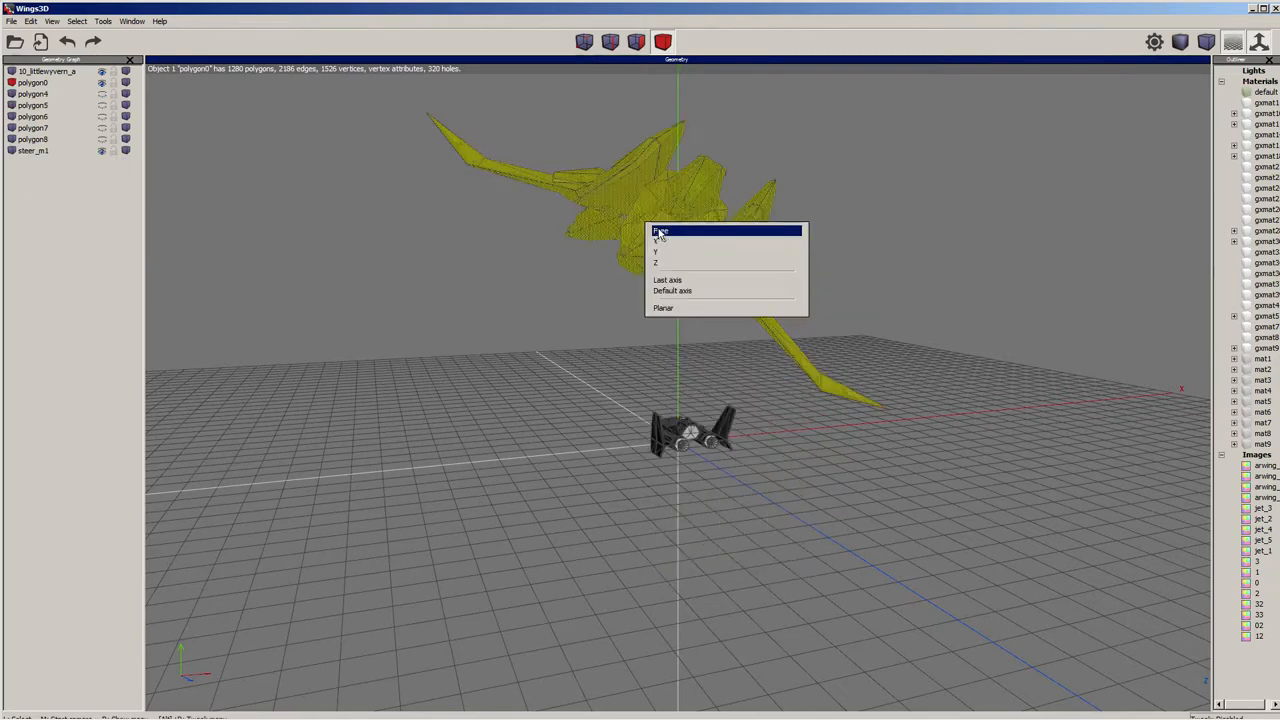
pyautogui.click(660, 231)
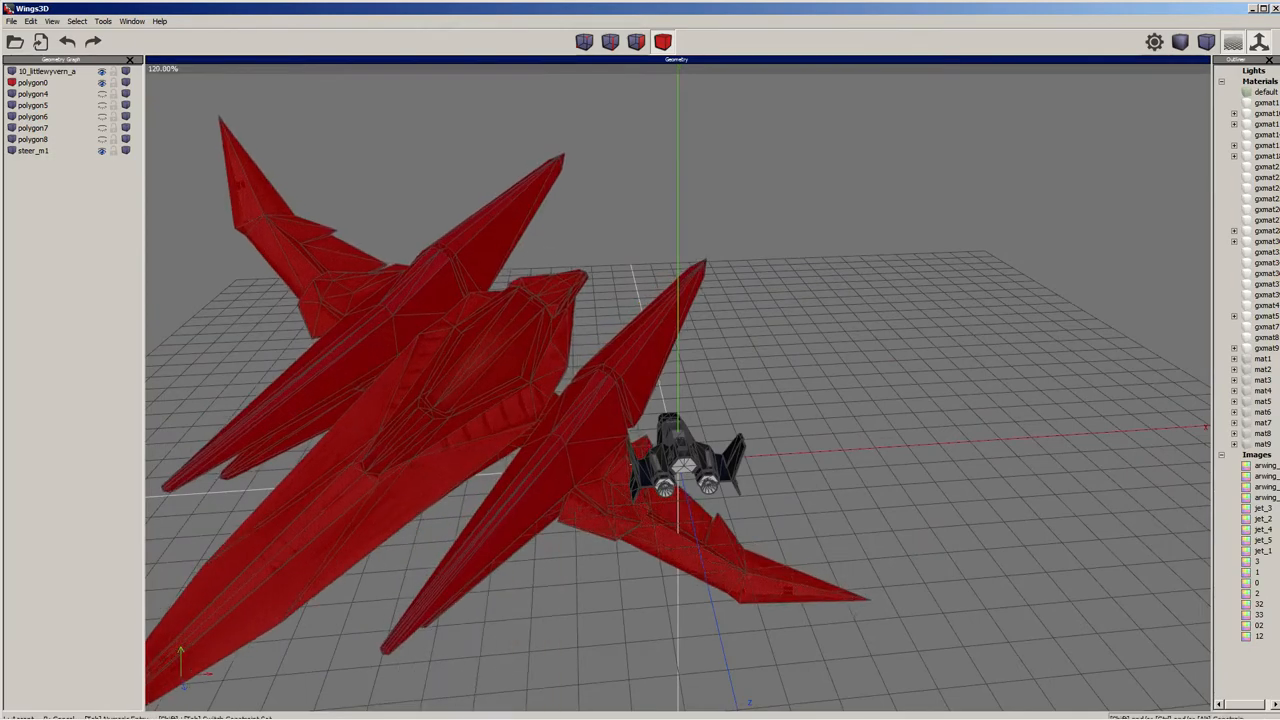
pyautogui.scroll(-3)
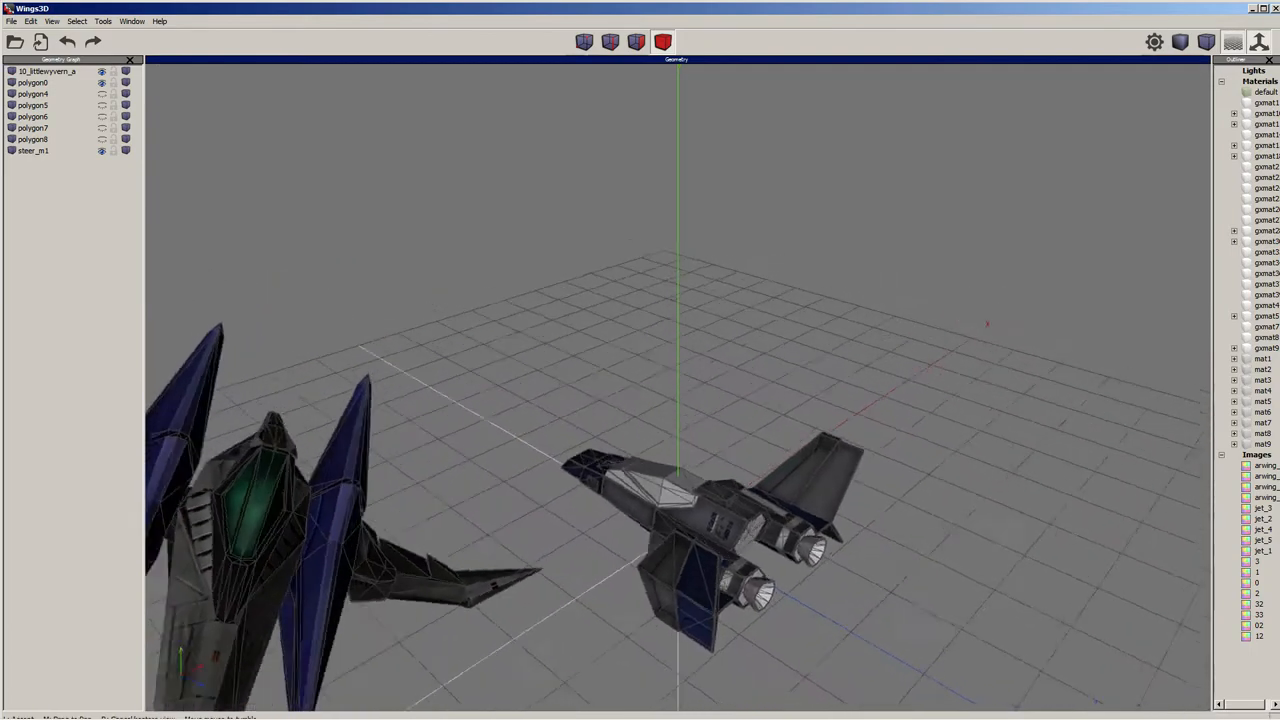
pyautogui.rightClick(430, 280)
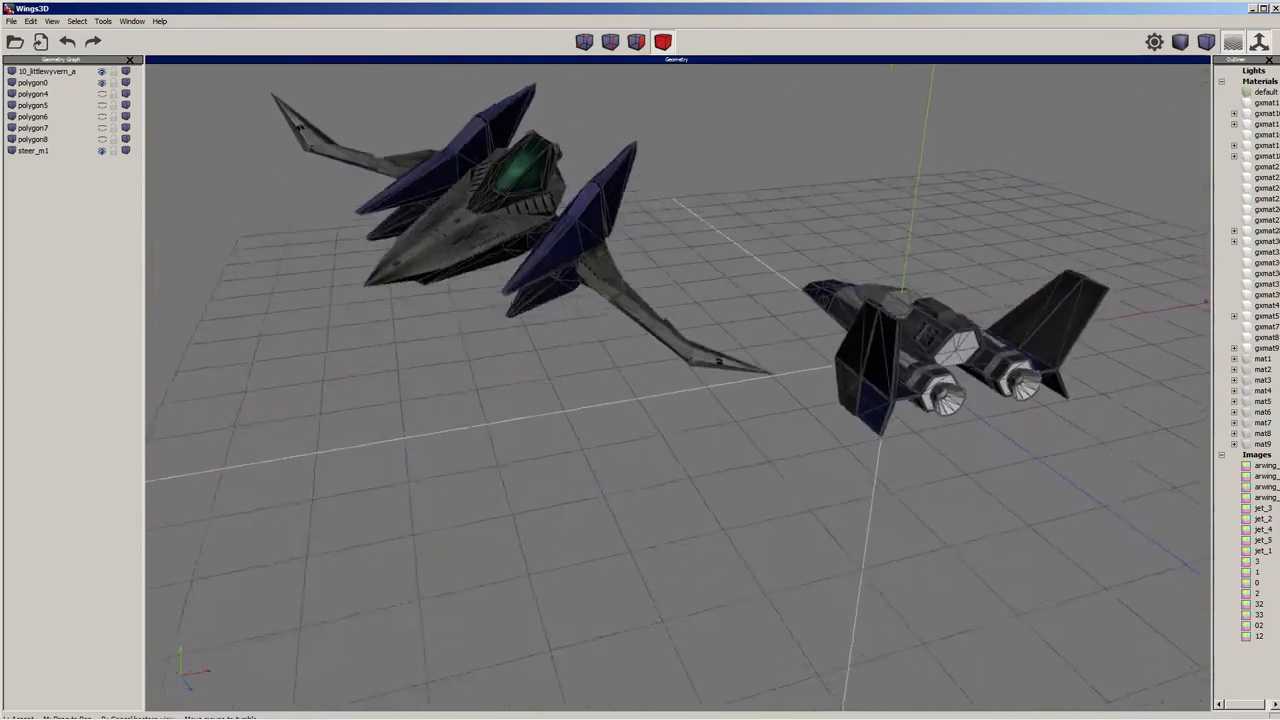
pyautogui.rightClick(500, 180)
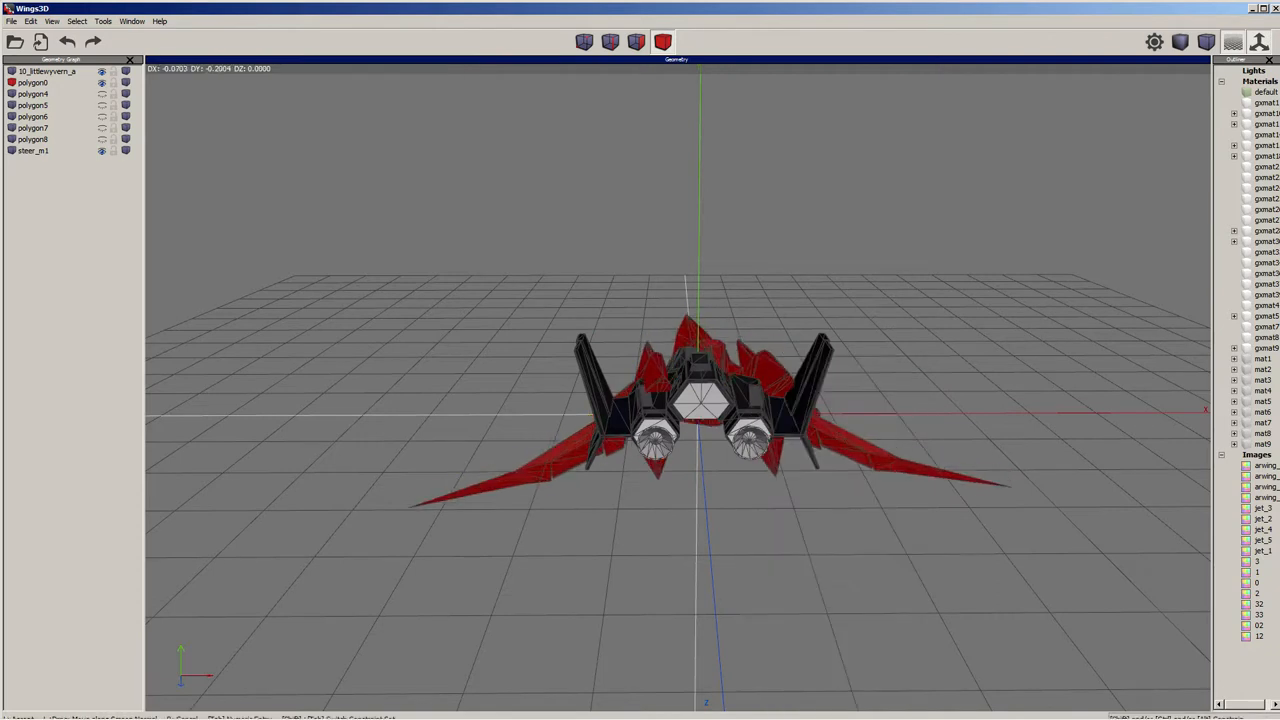
# Move the merged Arwing along the Z and X axes.
pyautogui.click(760, 375)
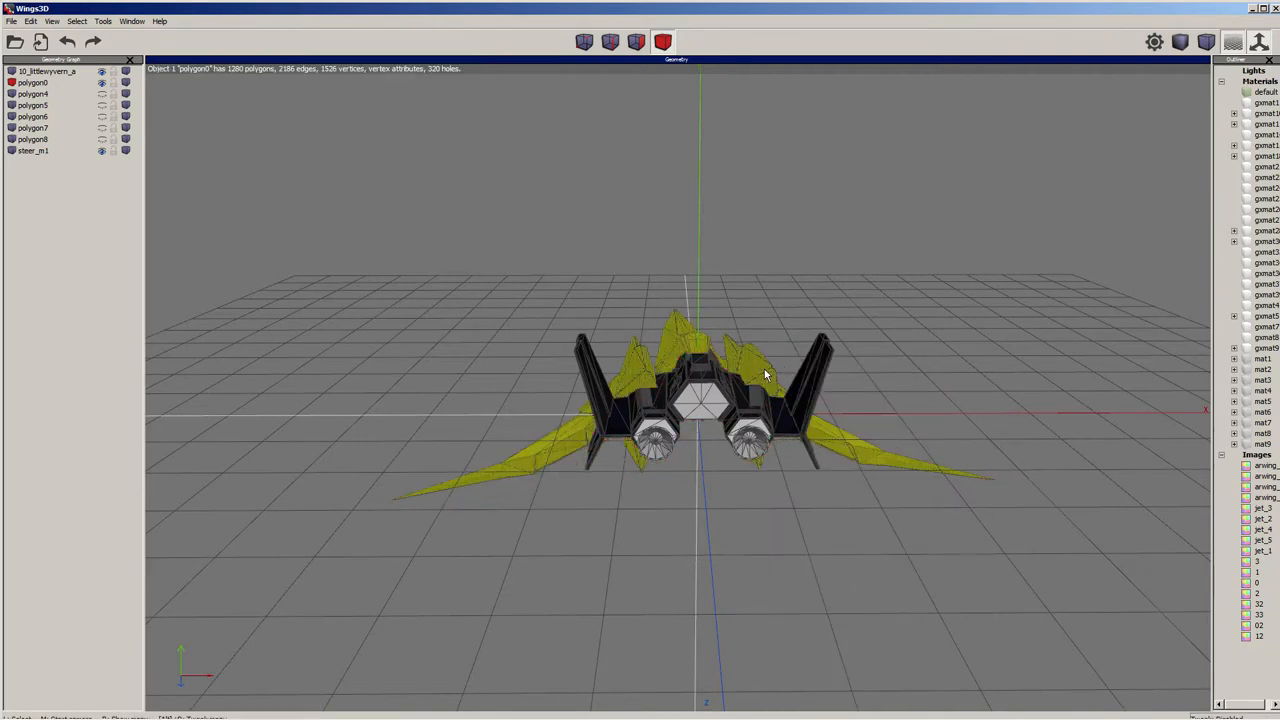
pyautogui.rightClick(765, 375)
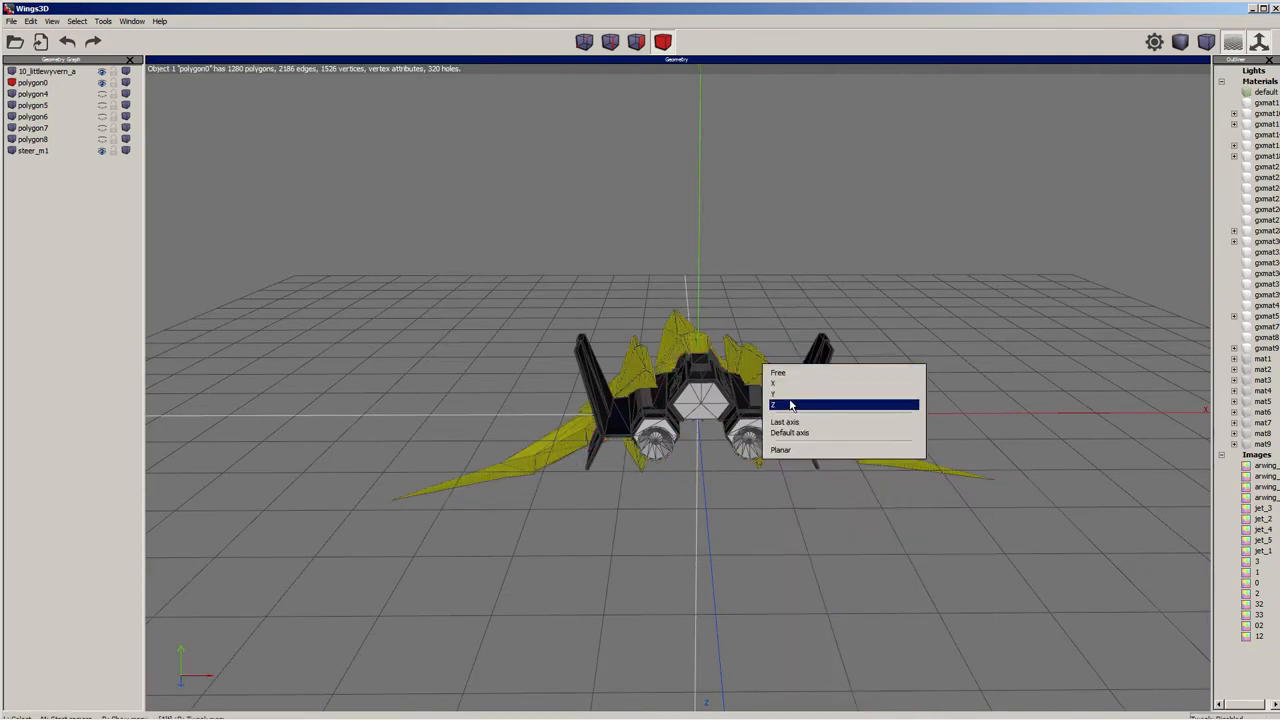
pyautogui.click(773, 404)
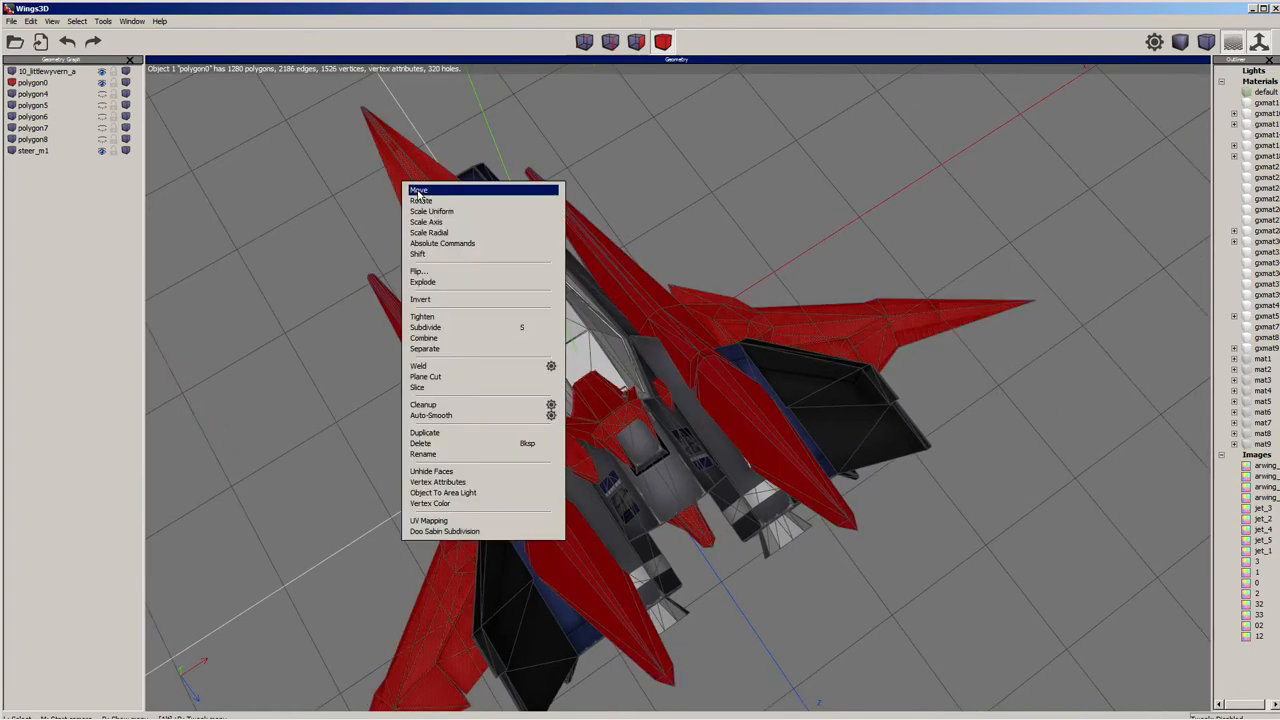
pyautogui.click(418, 190)
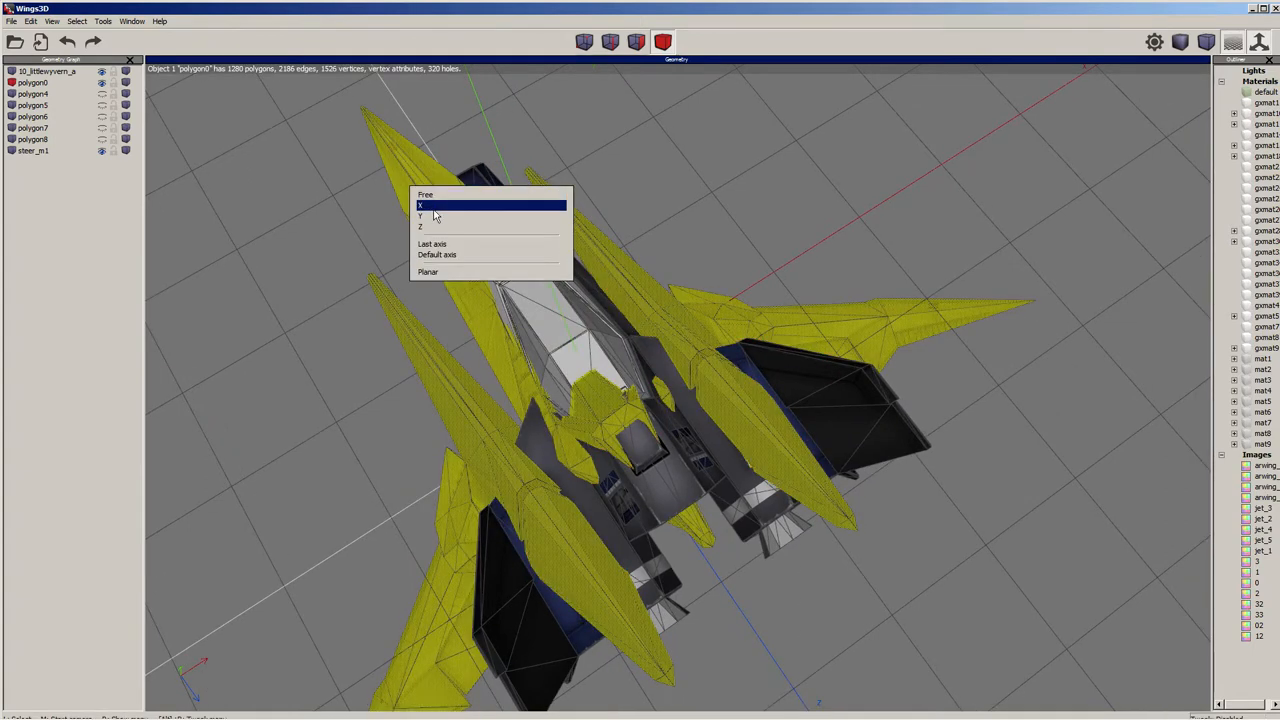
pyautogui.click(420, 205)
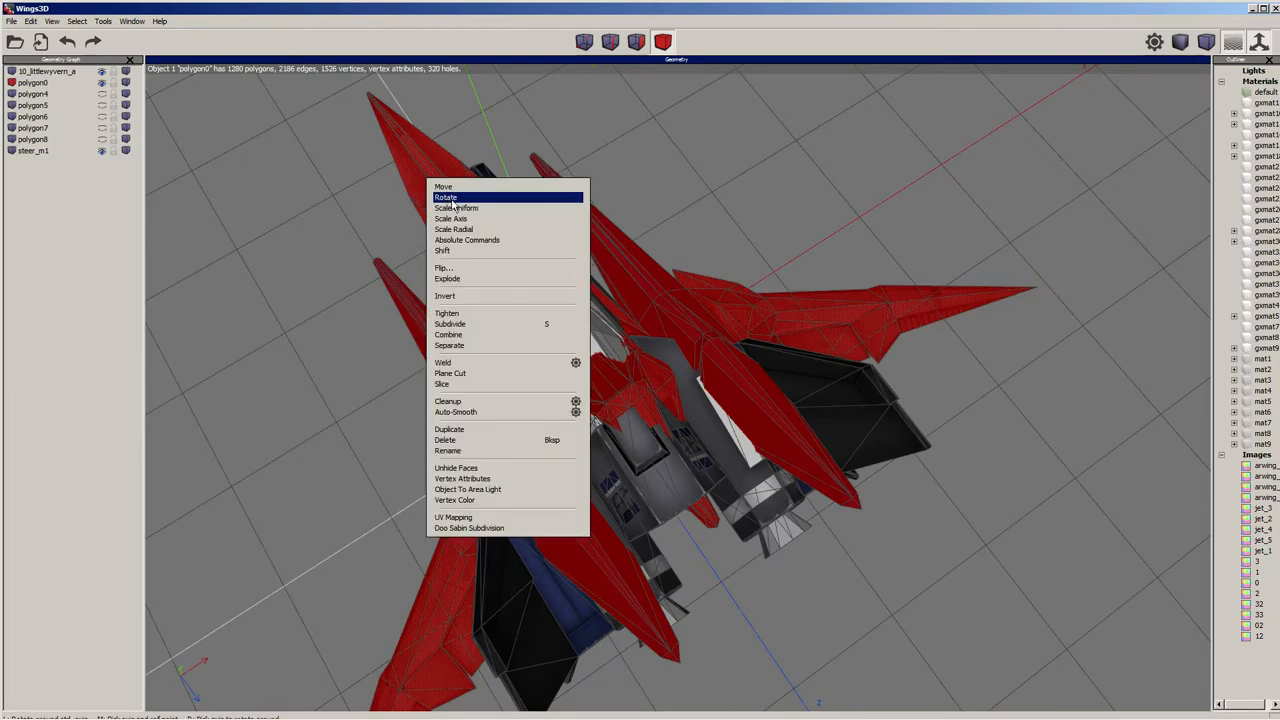
# Rotate the Arwing and move the selected geometry freely onto the other ship.
pyautogui.click(445, 197)
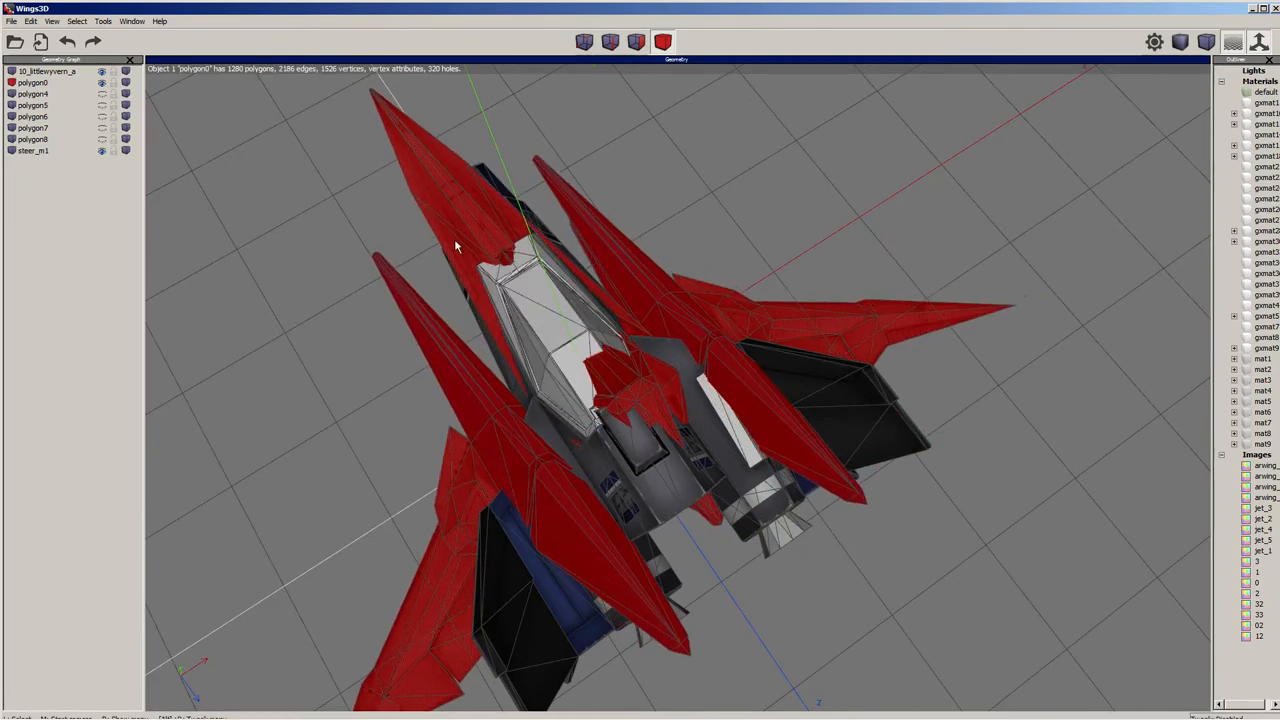
pyautogui.rightClick(455, 247)
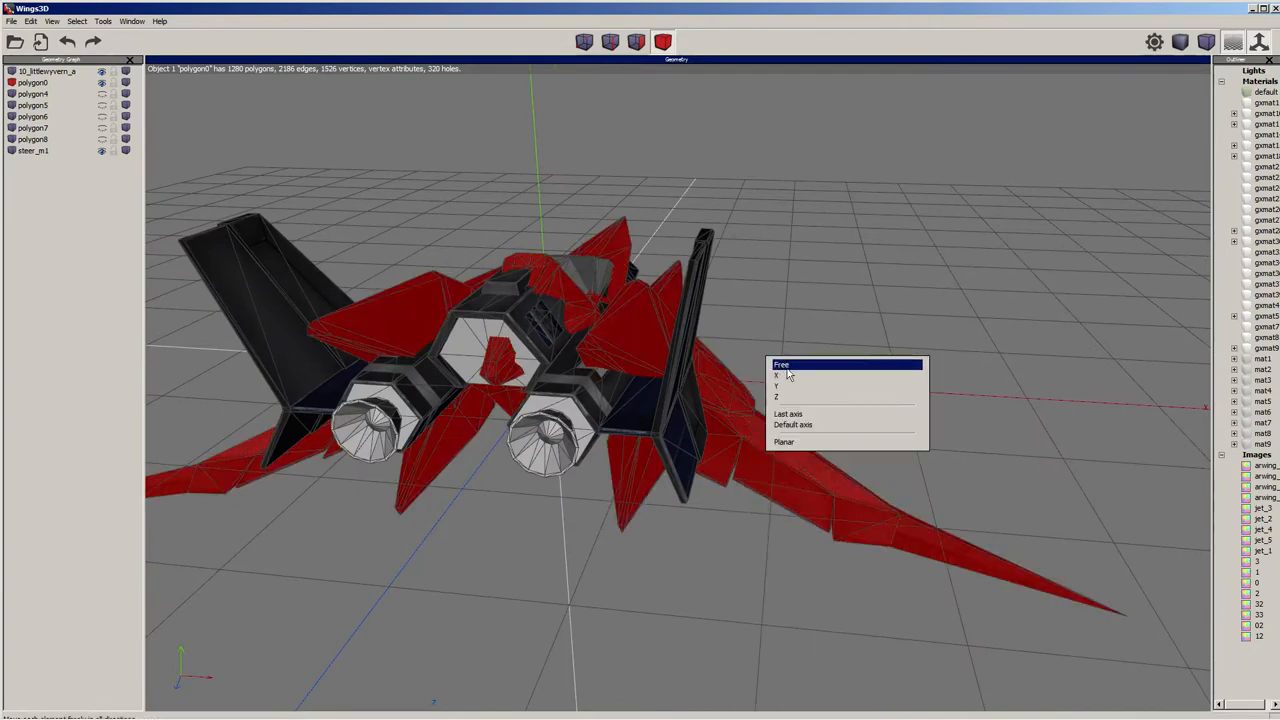
pyautogui.click(782, 364)
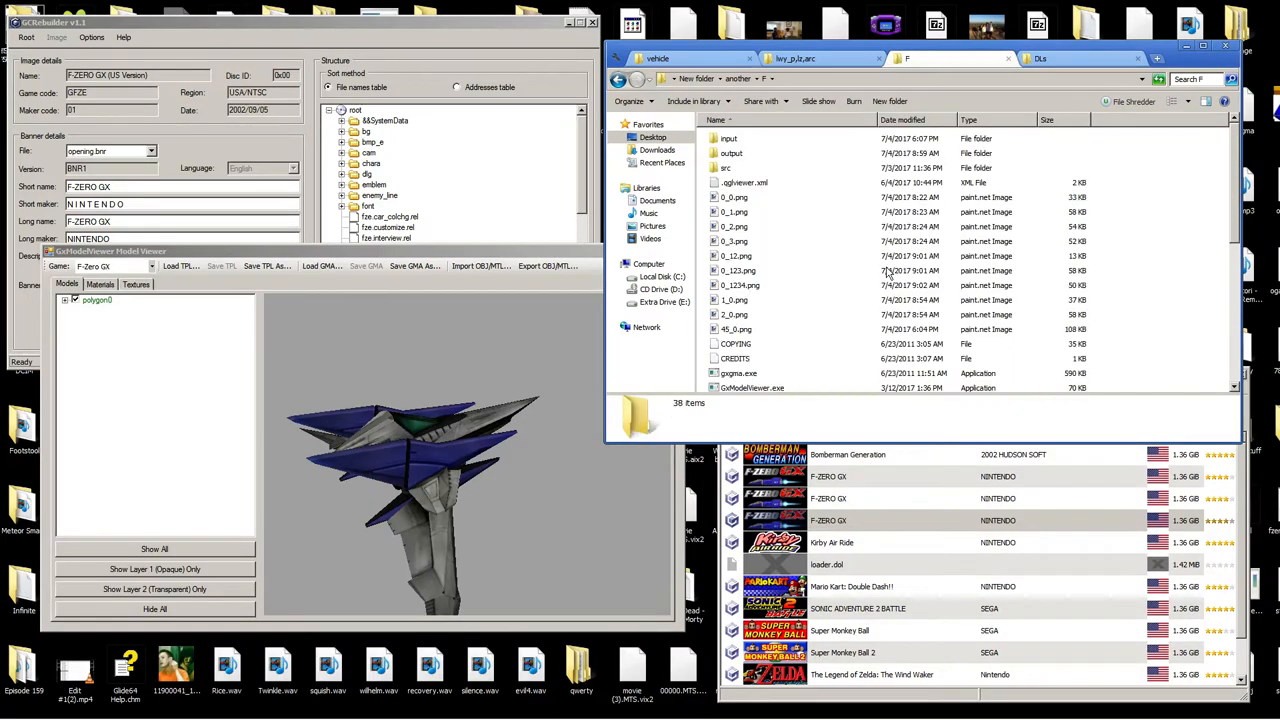
# Copy the new model files into the lwy vehicle folder and delete the old lwy.gma.
pyautogui.click(731, 153)
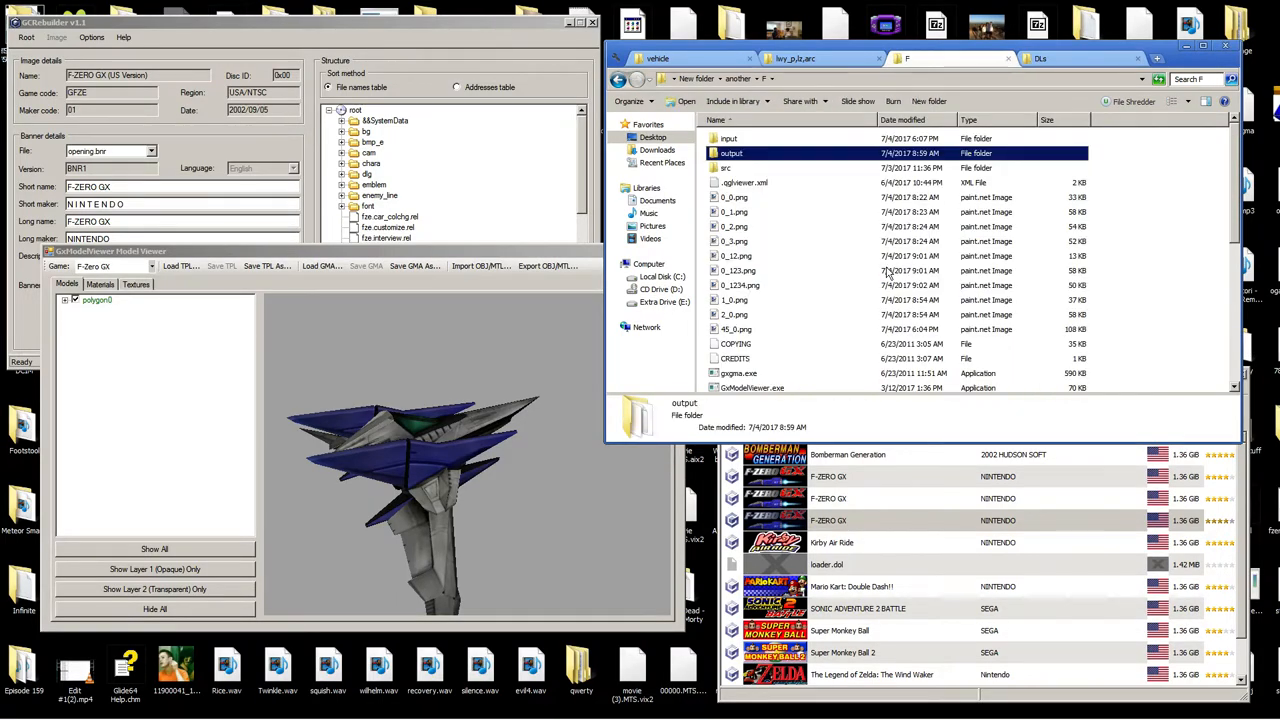
pyautogui.doubleClick(732, 153)
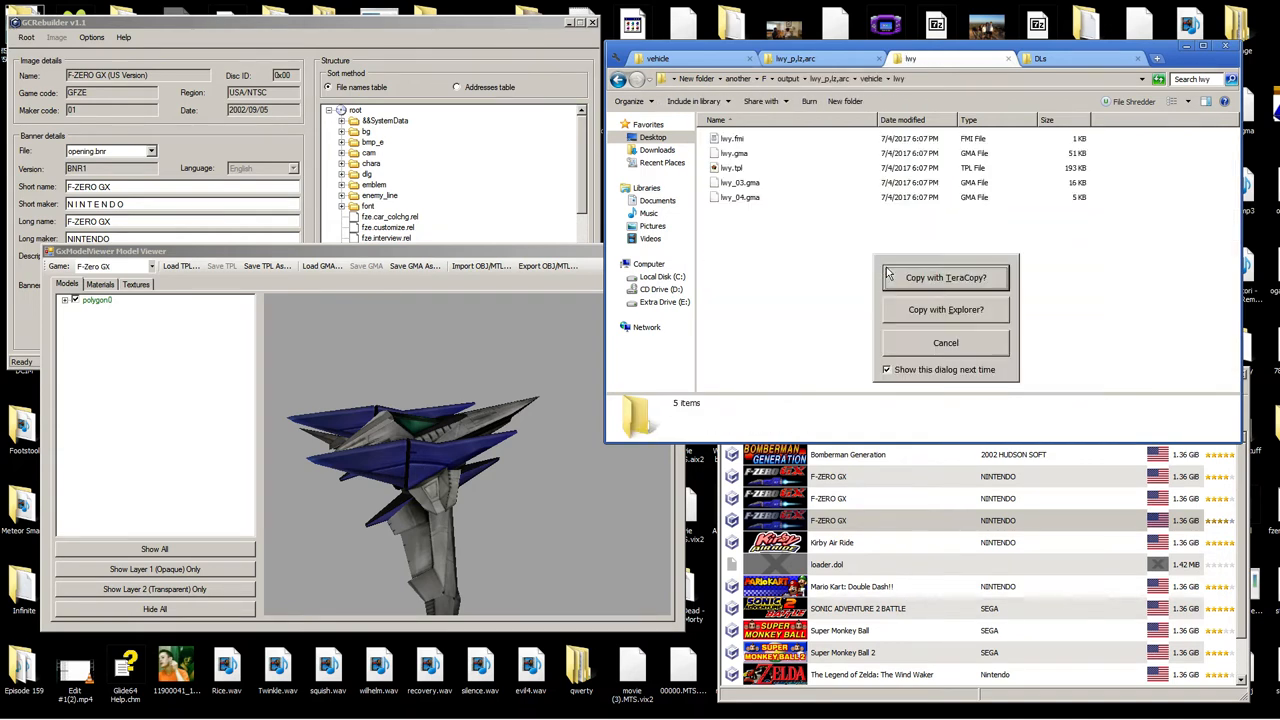
pyautogui.click(945, 309)
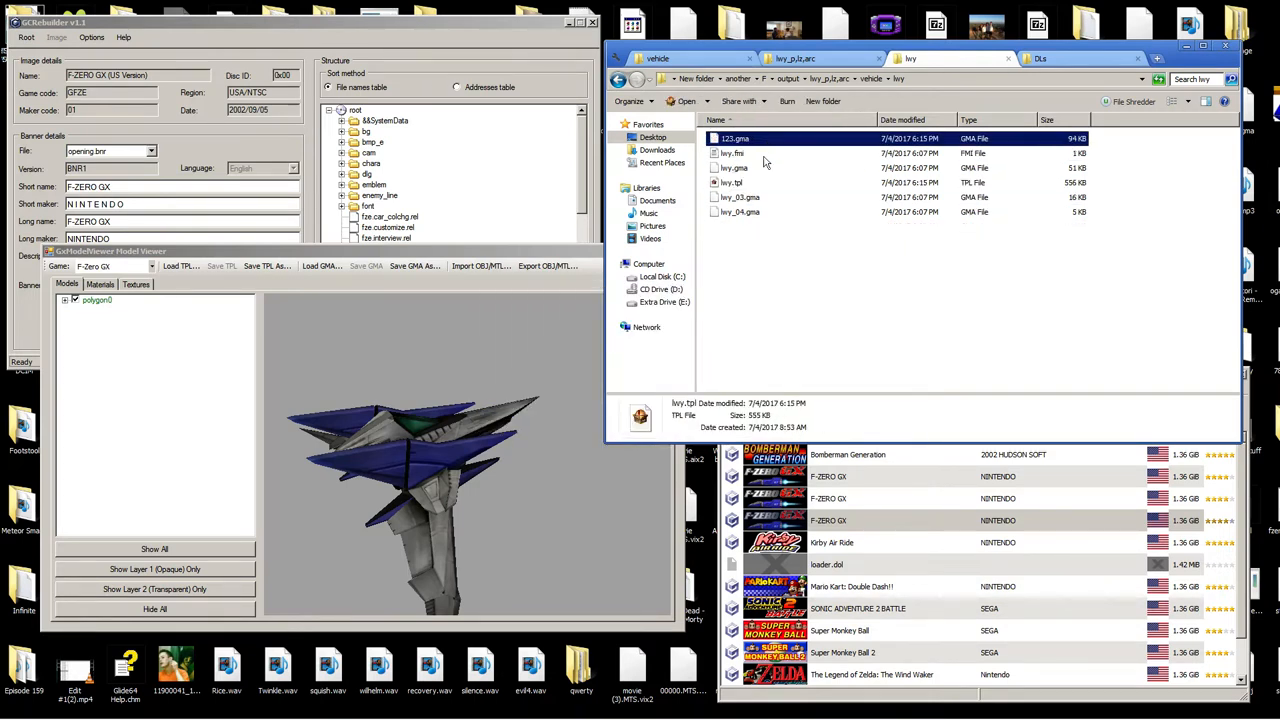
pyautogui.click(733, 167)
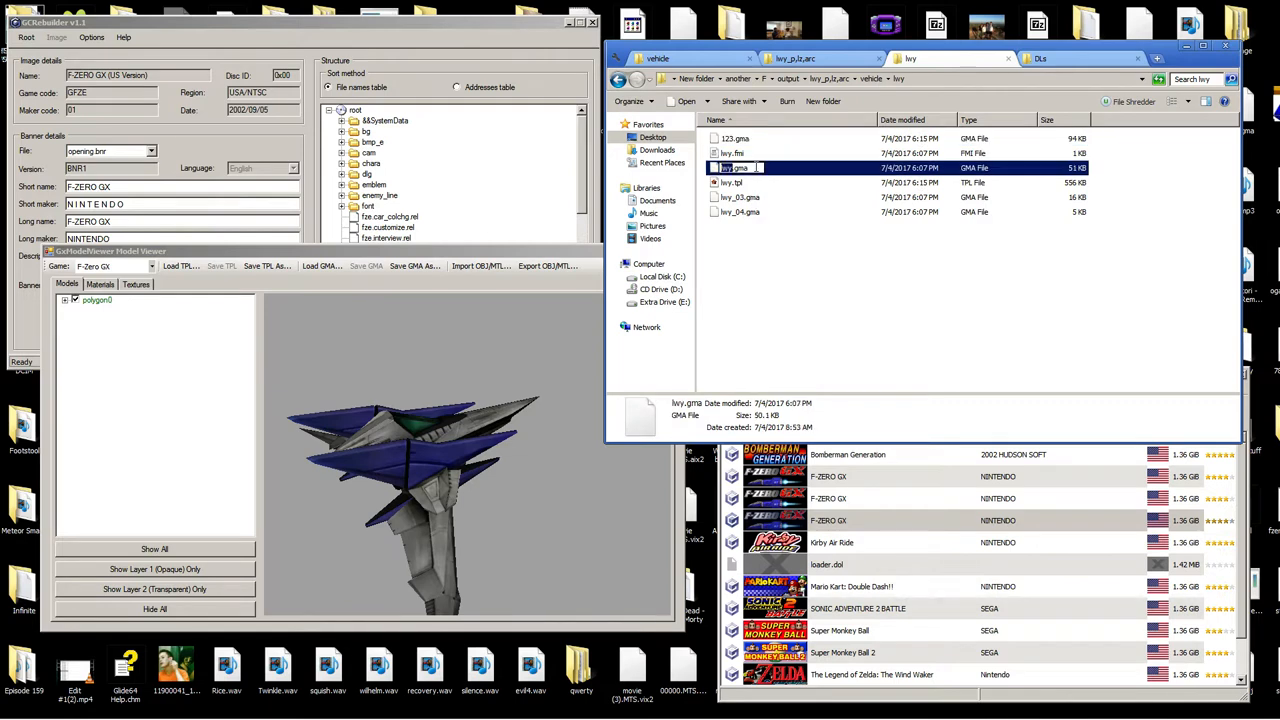
pyautogui.click(735, 138)
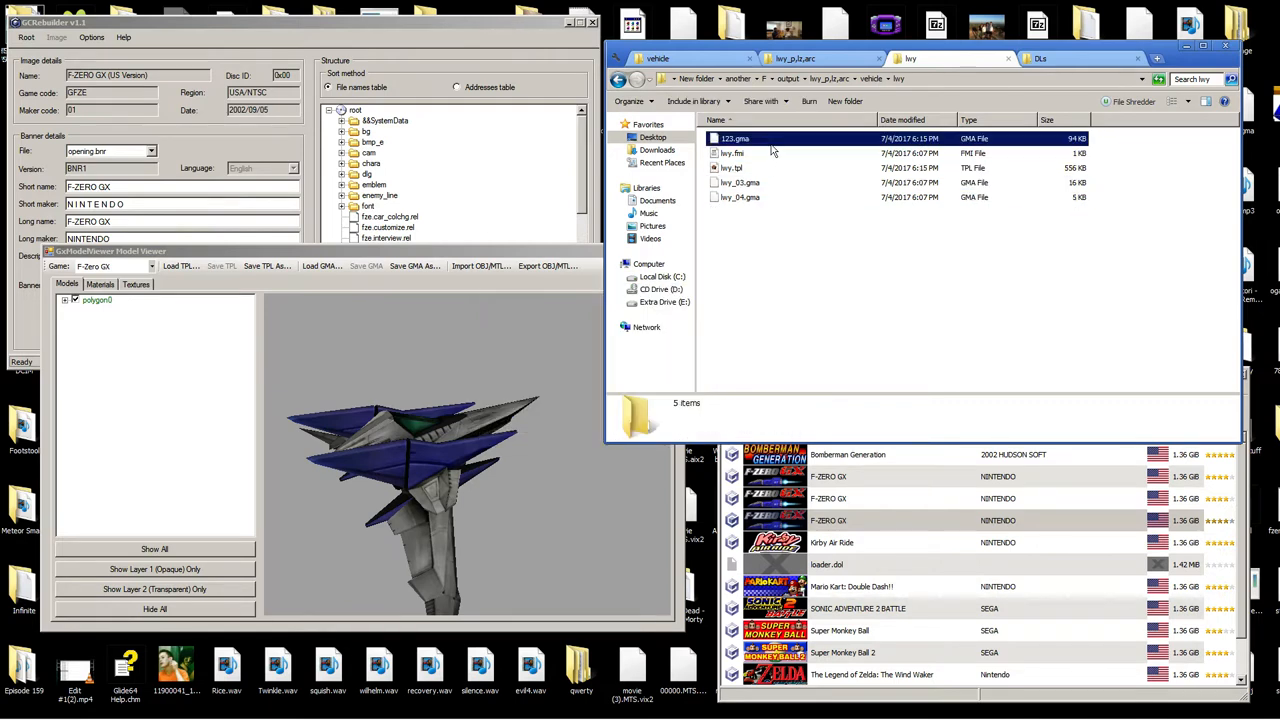
# Rename the new files to lwy.gma and lwy.tpl.
pyautogui.click(735, 153)
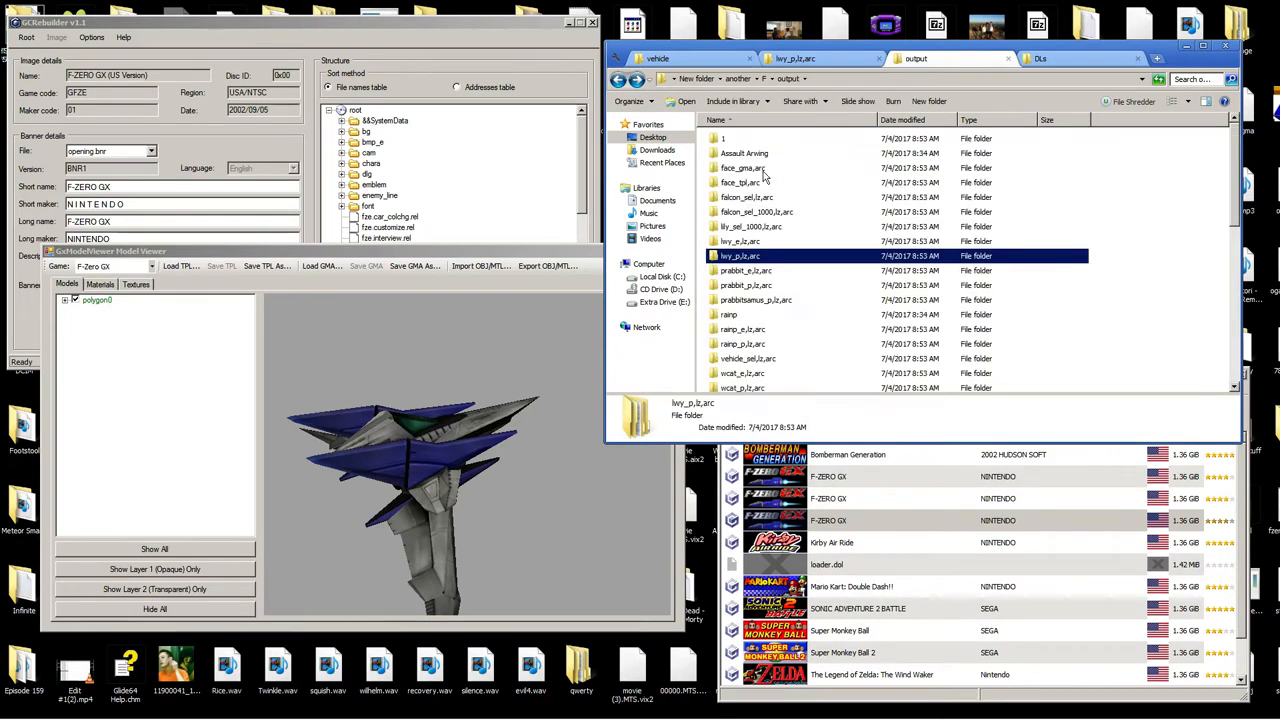
pyautogui.doubleClick(740, 256)
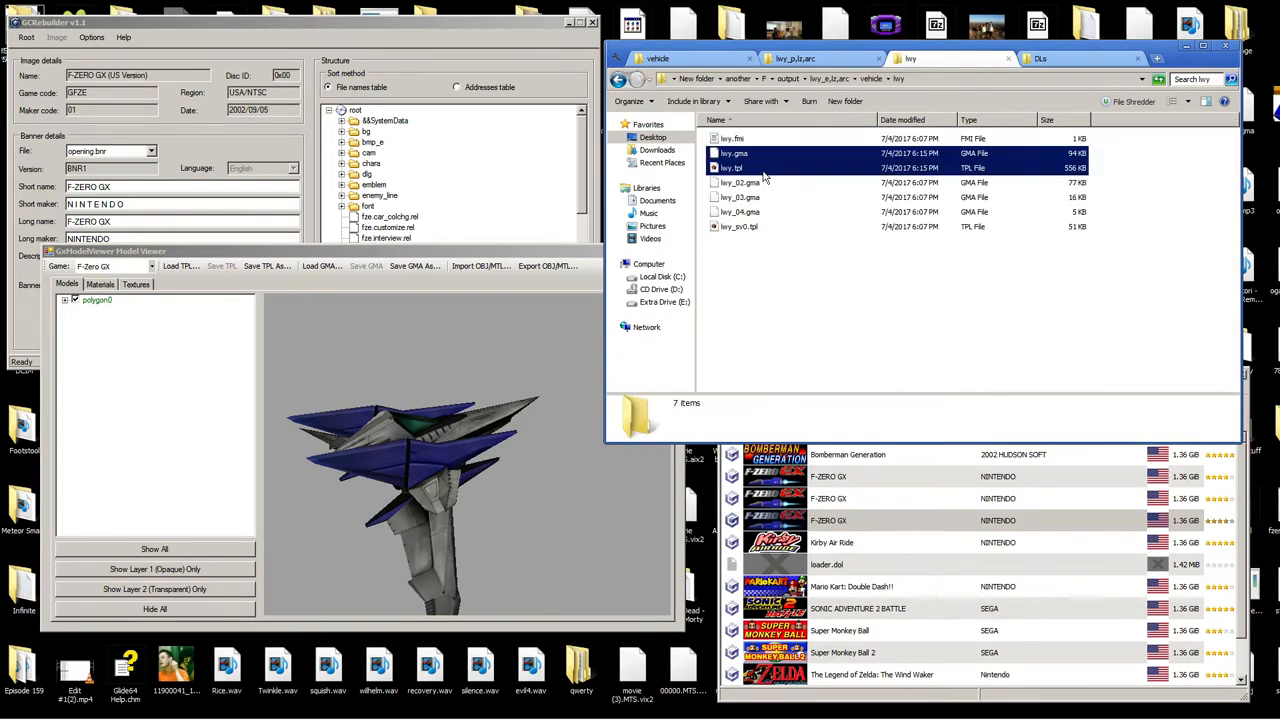
pyautogui.click(740, 226)
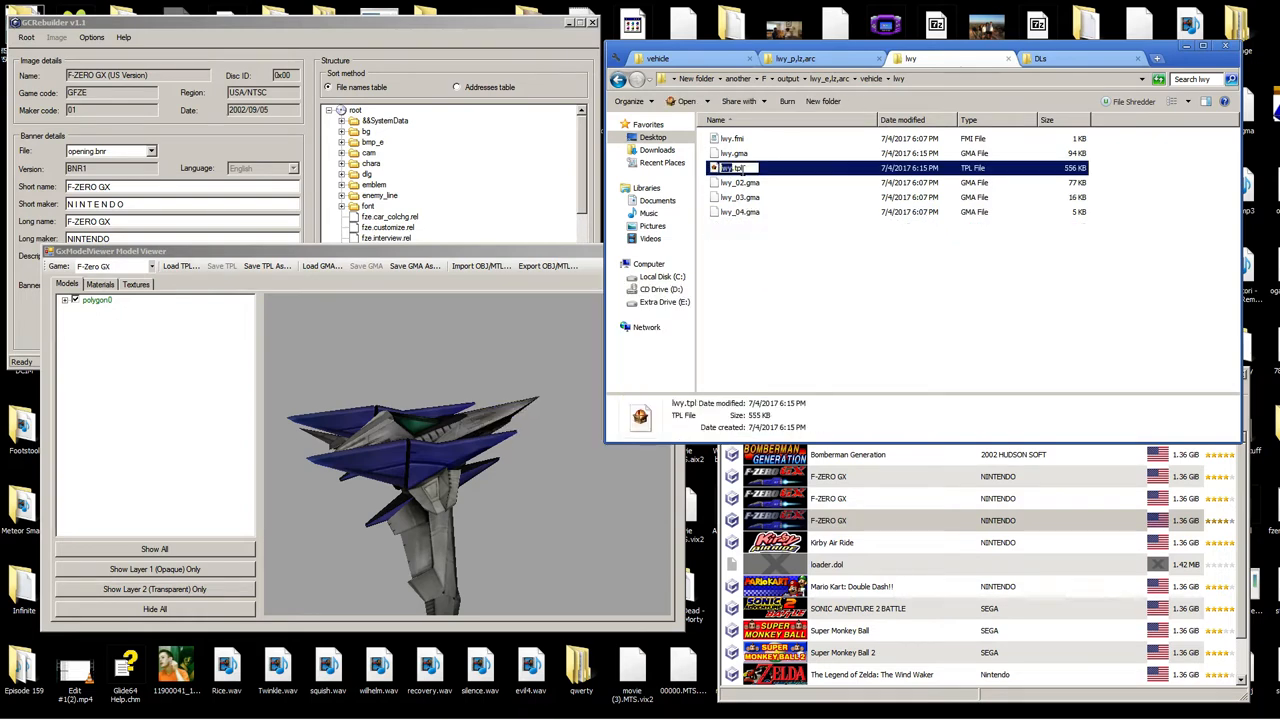
pyautogui.click(745, 168)
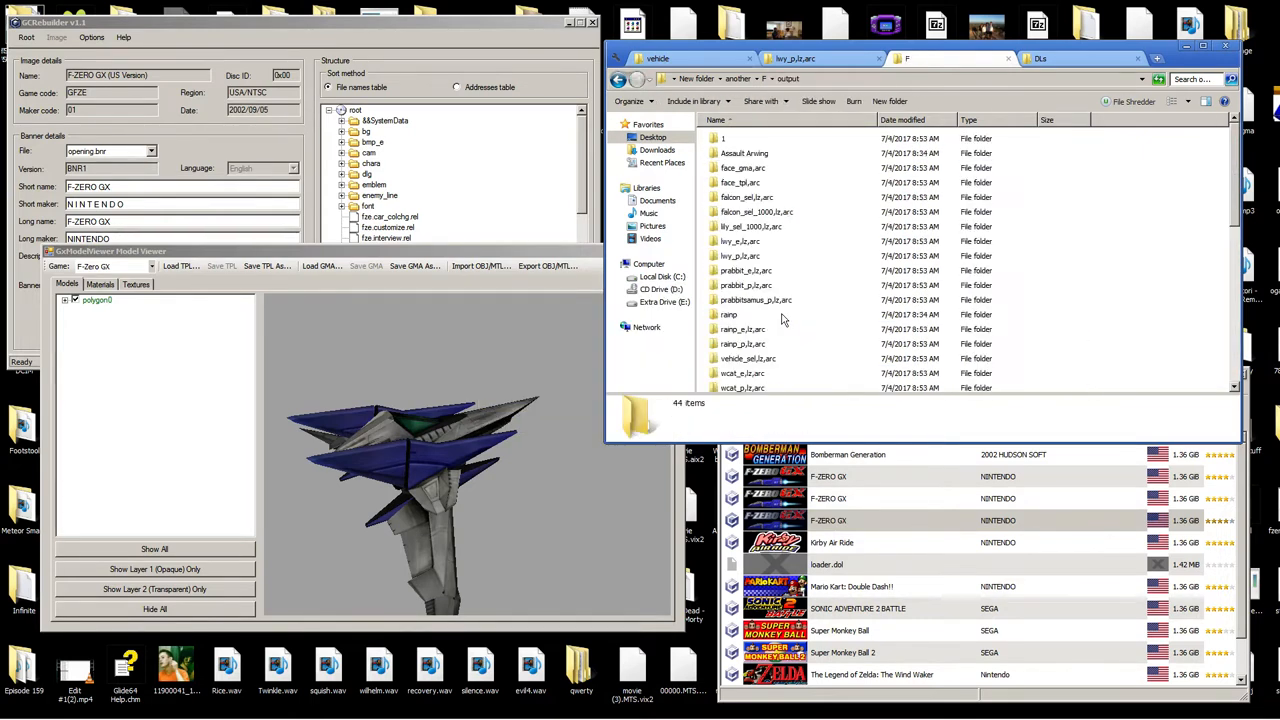
# Delete the old lwy_e.arc.lz and lwy_p.arc.lz archives from the vehicle folder.
pyautogui.click(740, 256)
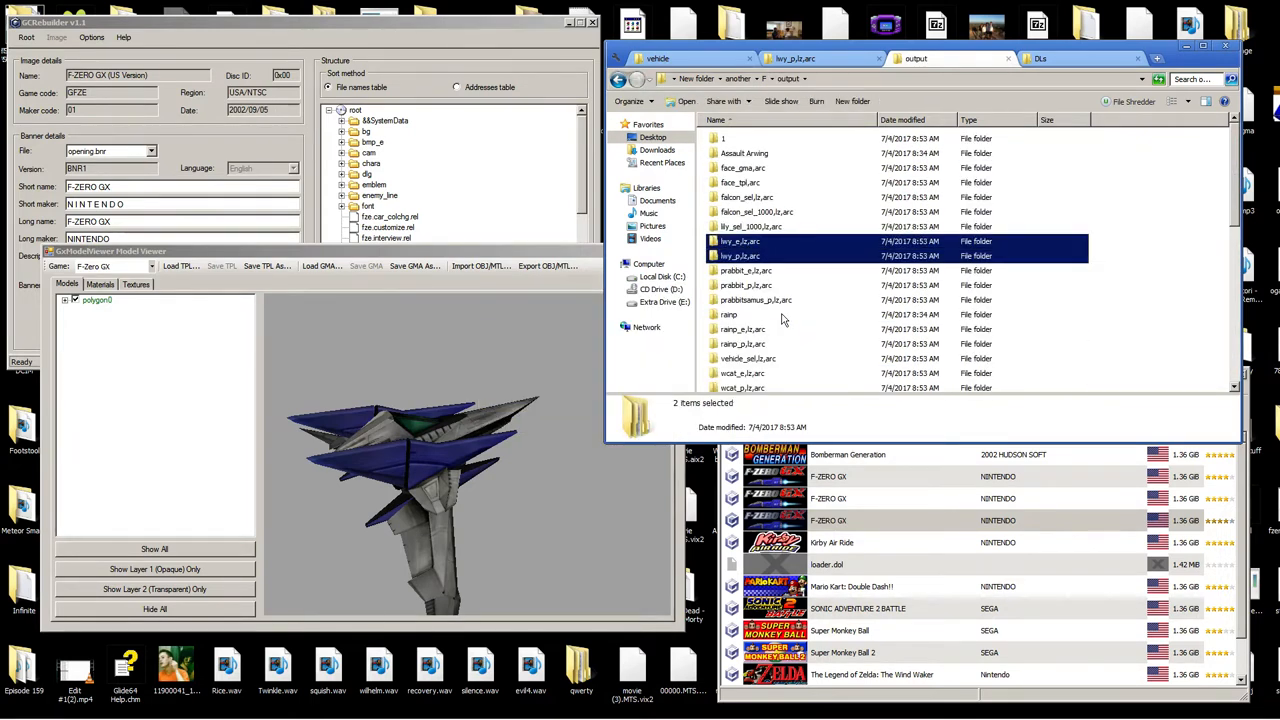
pyautogui.press('Delete')
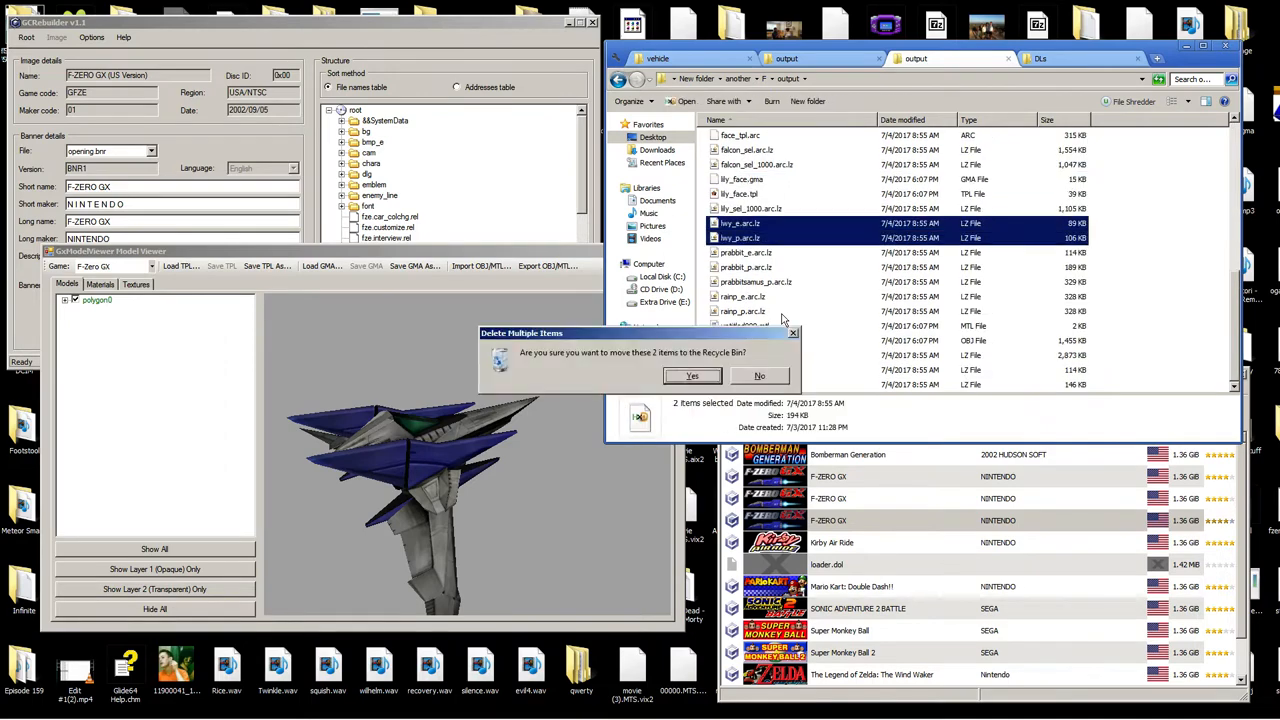
pyautogui.click(692, 375)
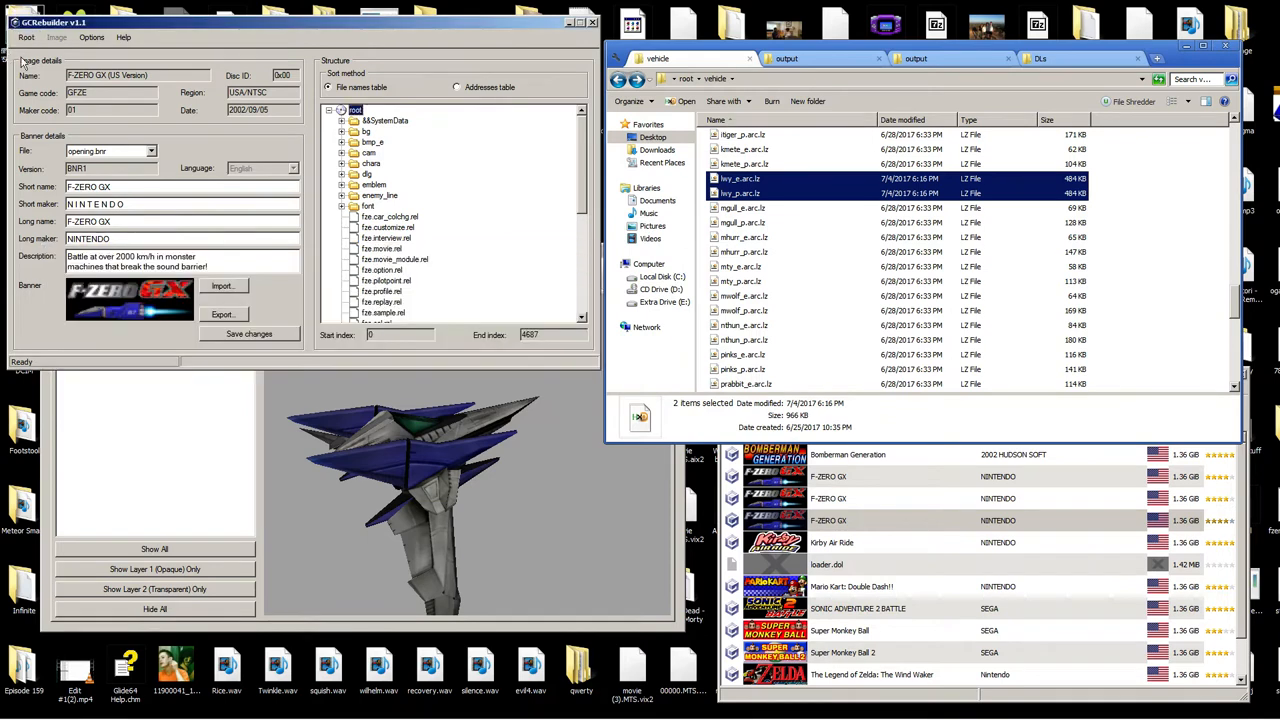
pyautogui.click(27, 37)
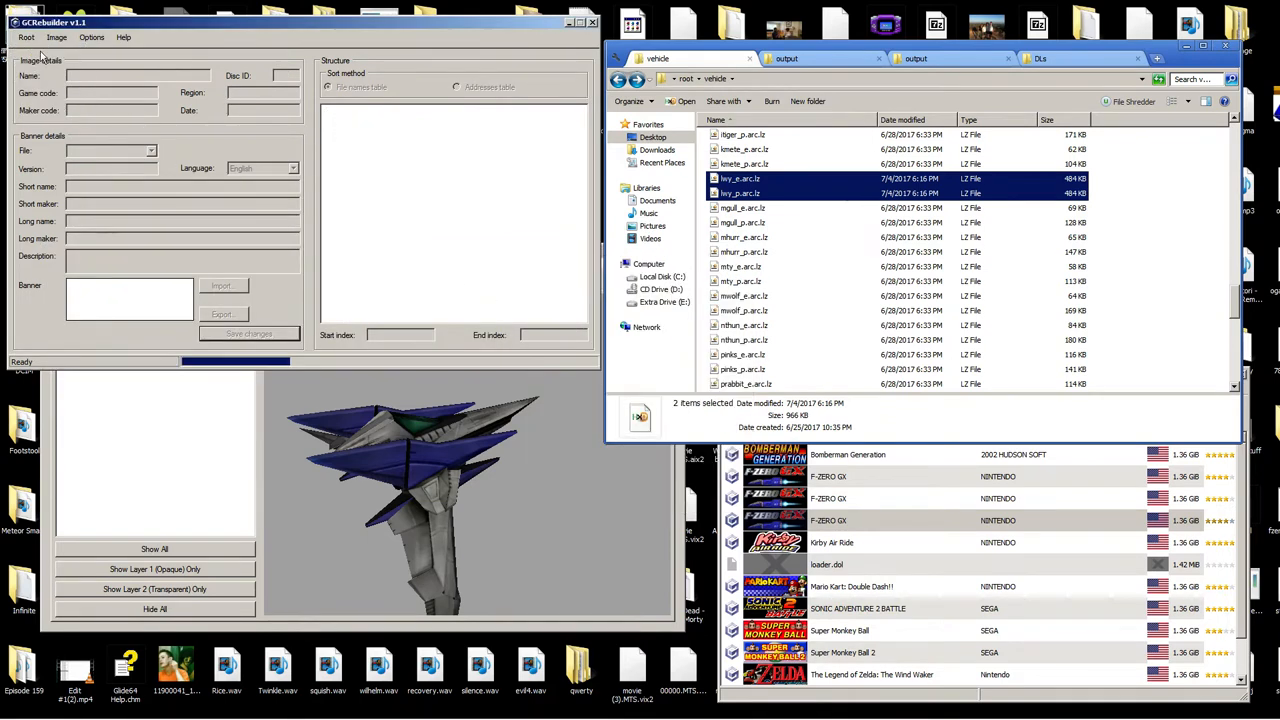
# Rebuild the modded game into 123.iso and browse for it in Dolphin.
pyautogui.click(56, 37)
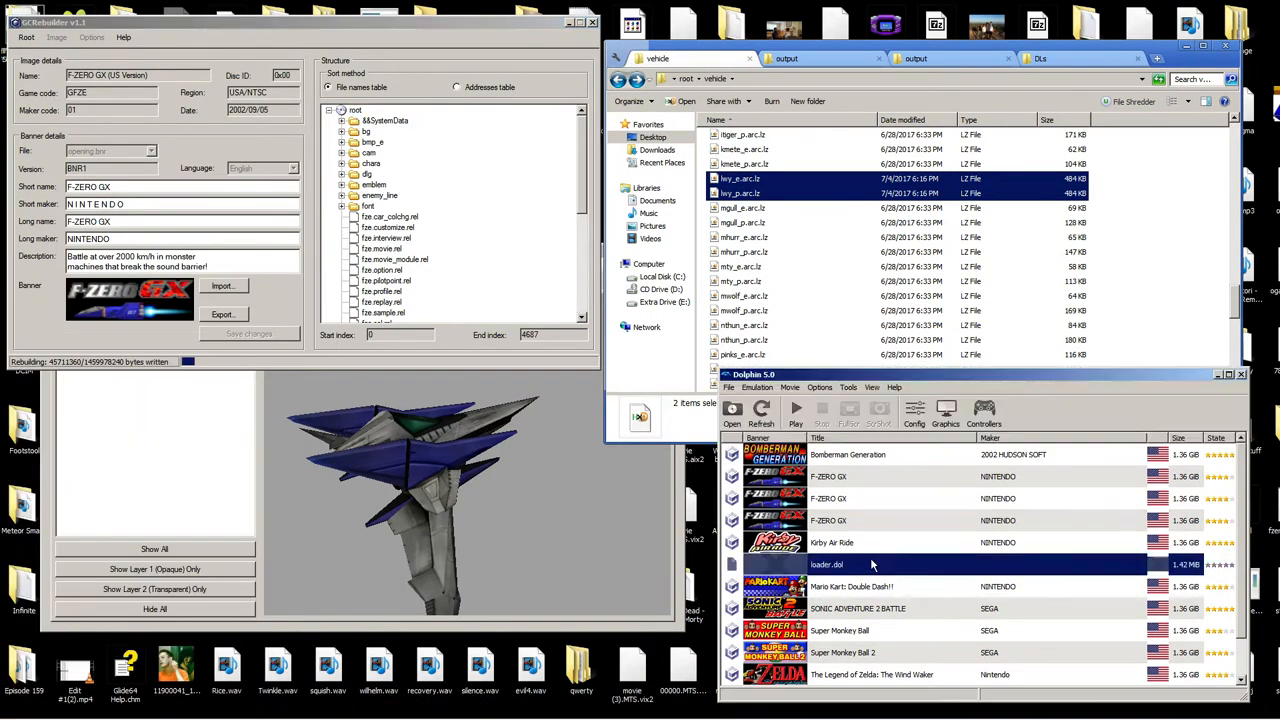
pyautogui.click(731, 412)
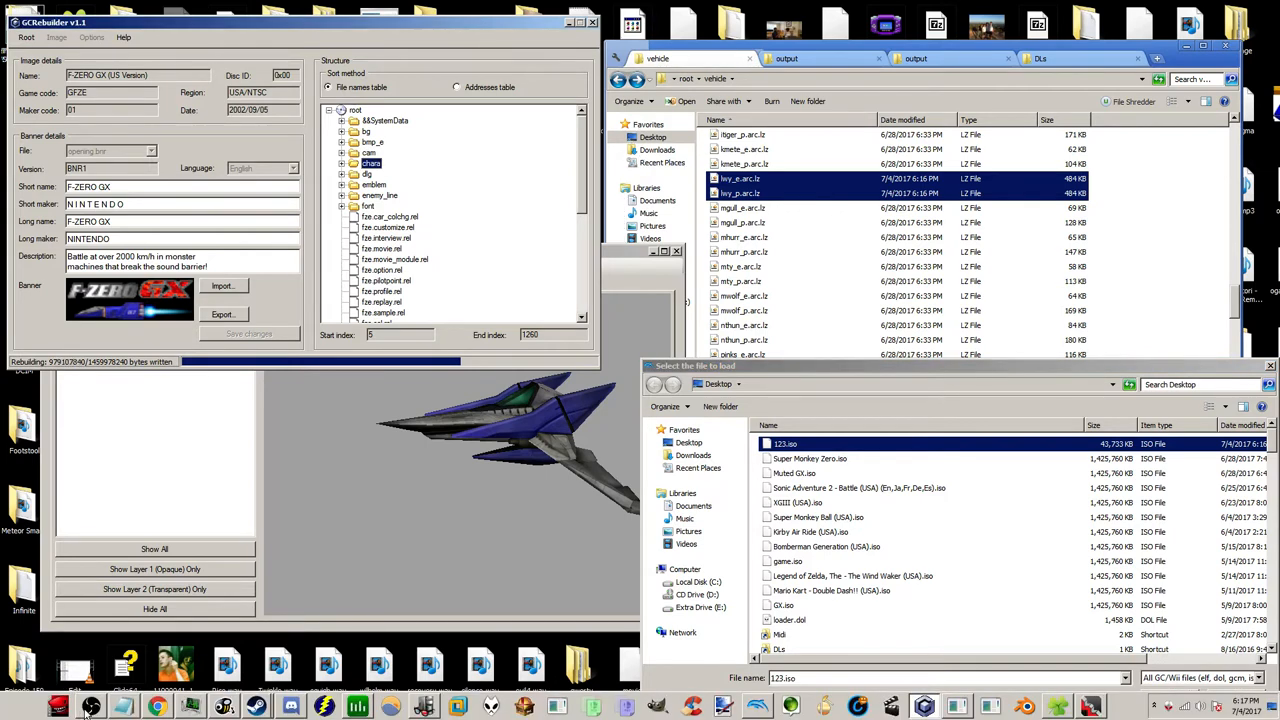
pyautogui.click(90, 706)
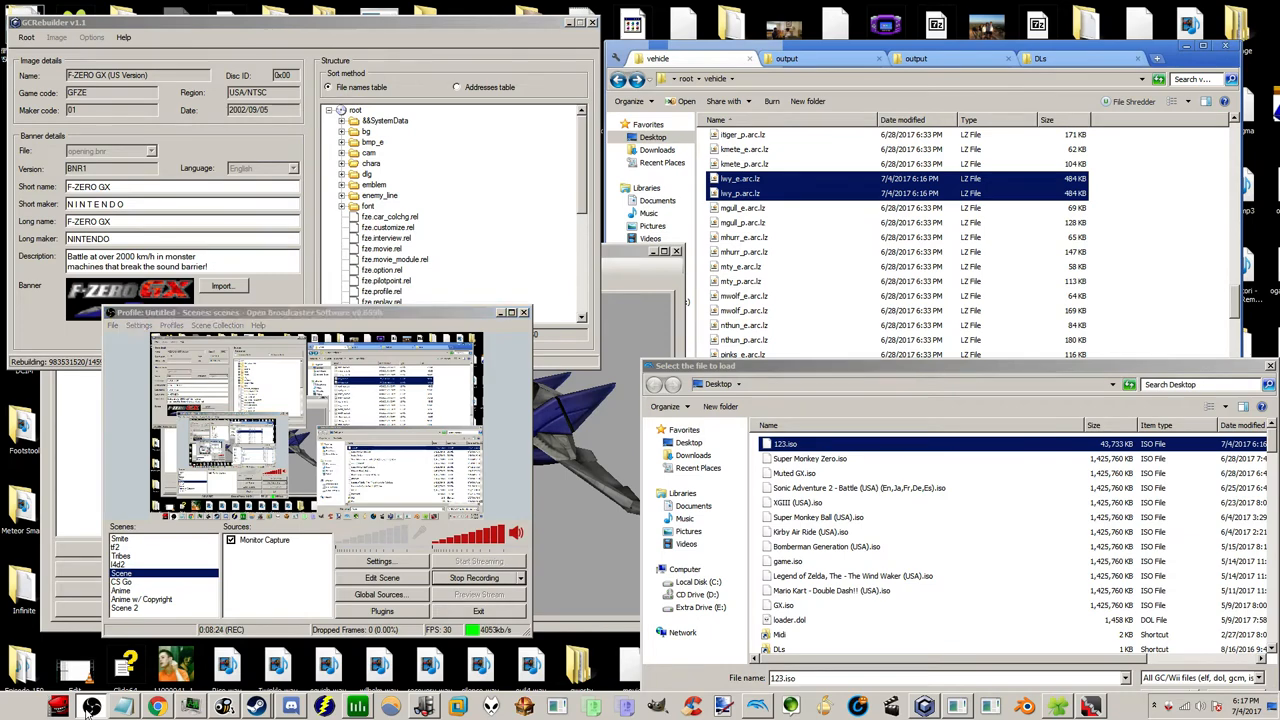
pyautogui.click(289, 706)
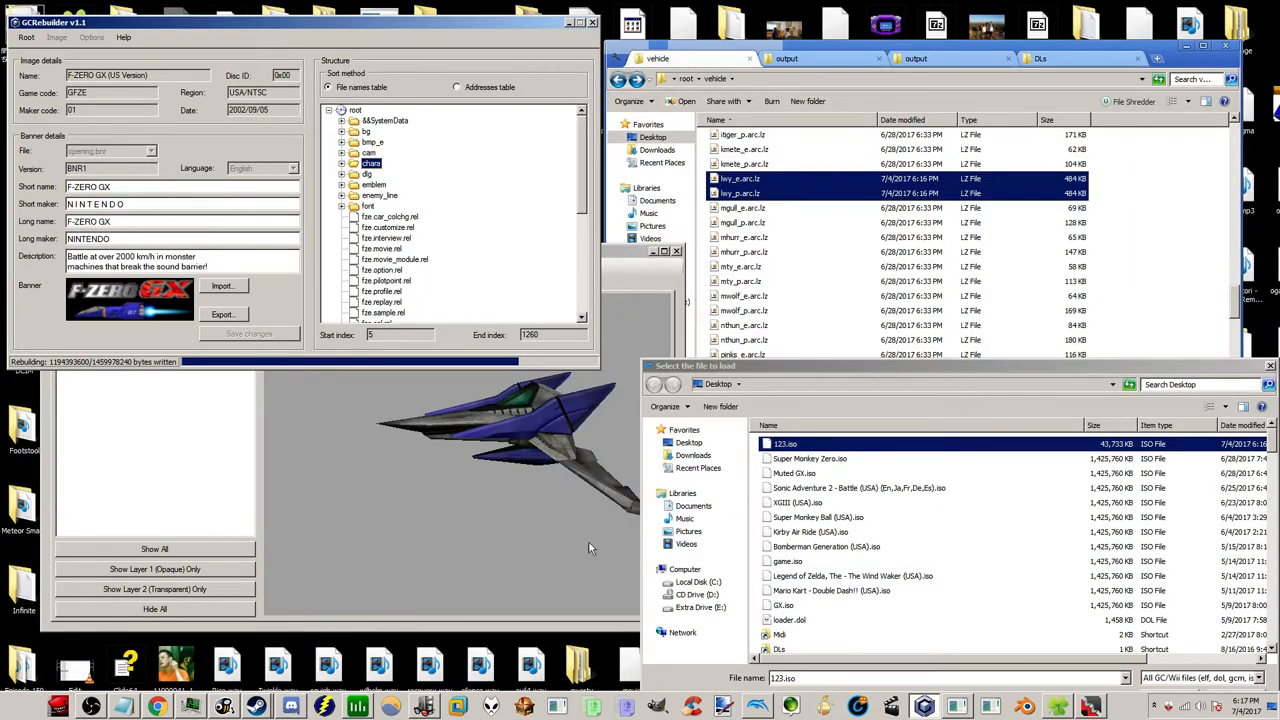
pyautogui.click(785, 443)
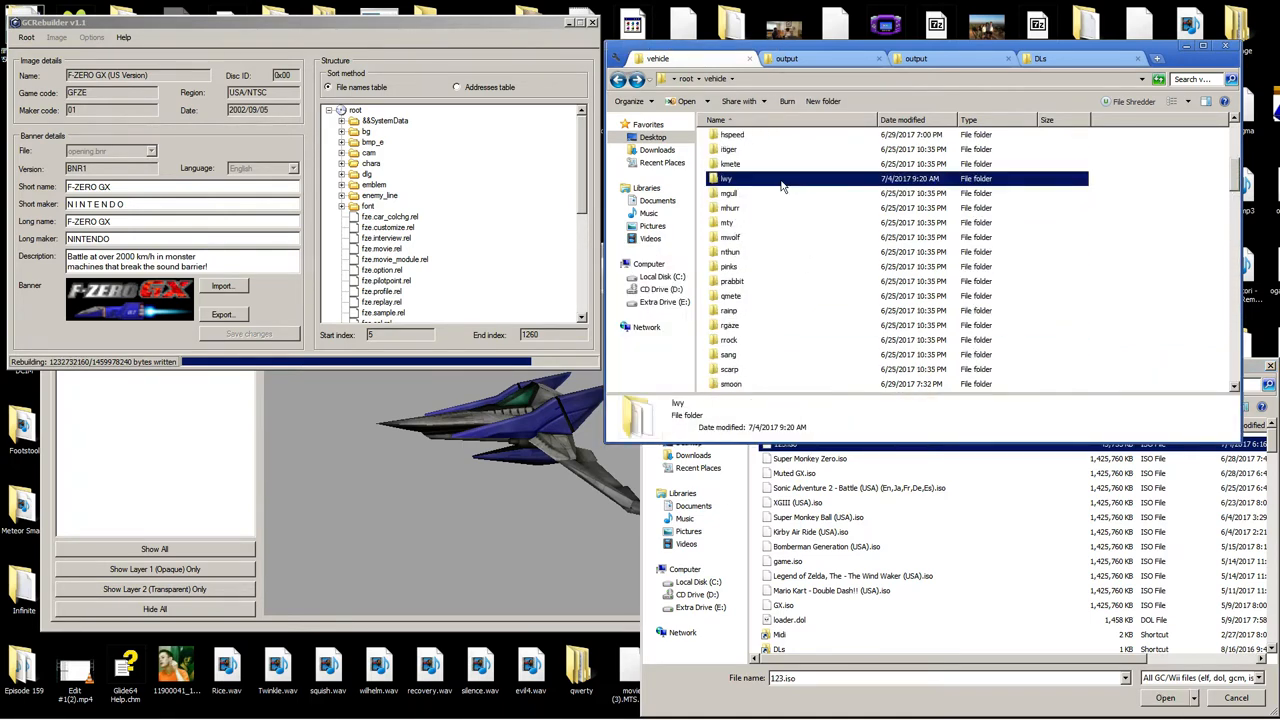
pyautogui.doubleClick(726, 178)
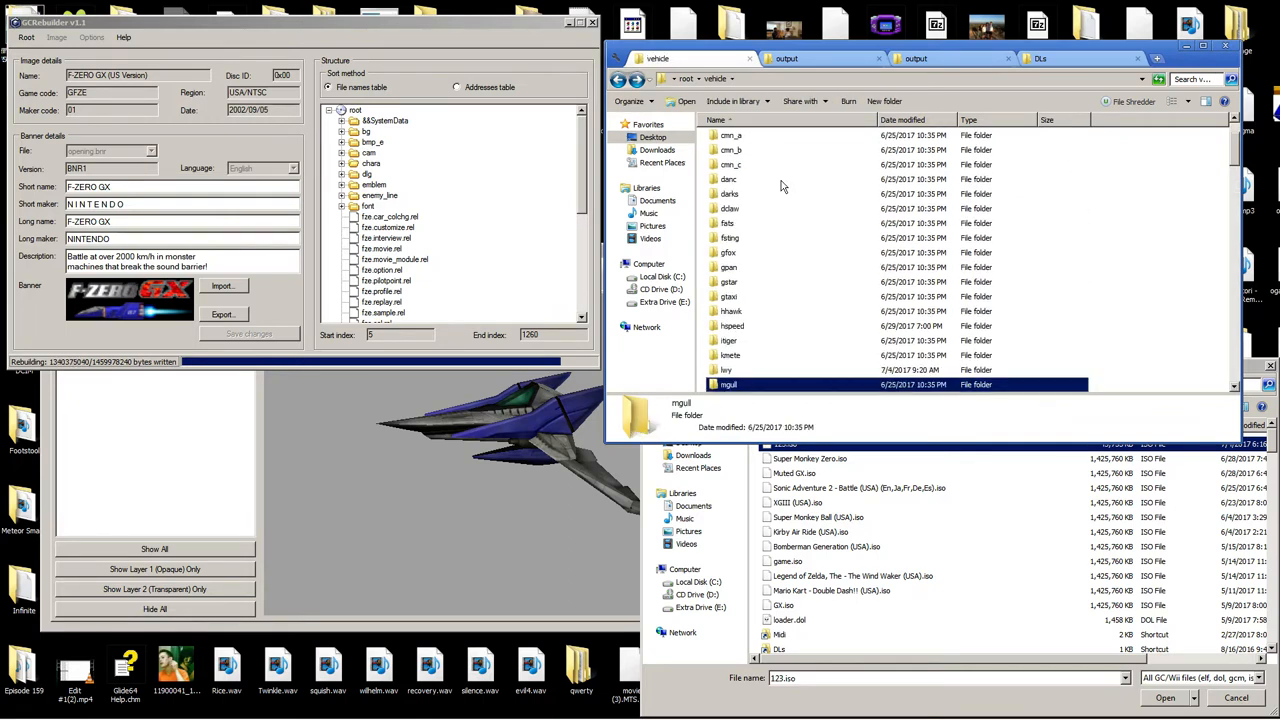
pyautogui.doubleClick(728, 384)
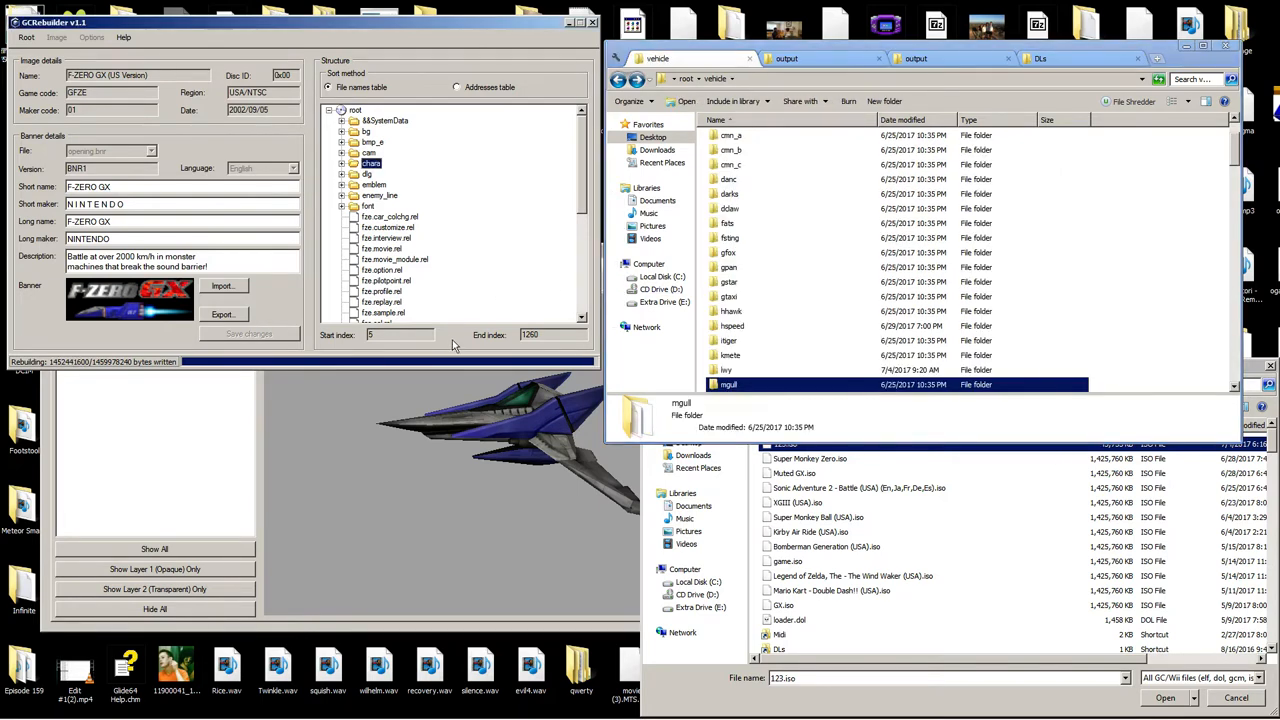
pyautogui.click(1163, 697)
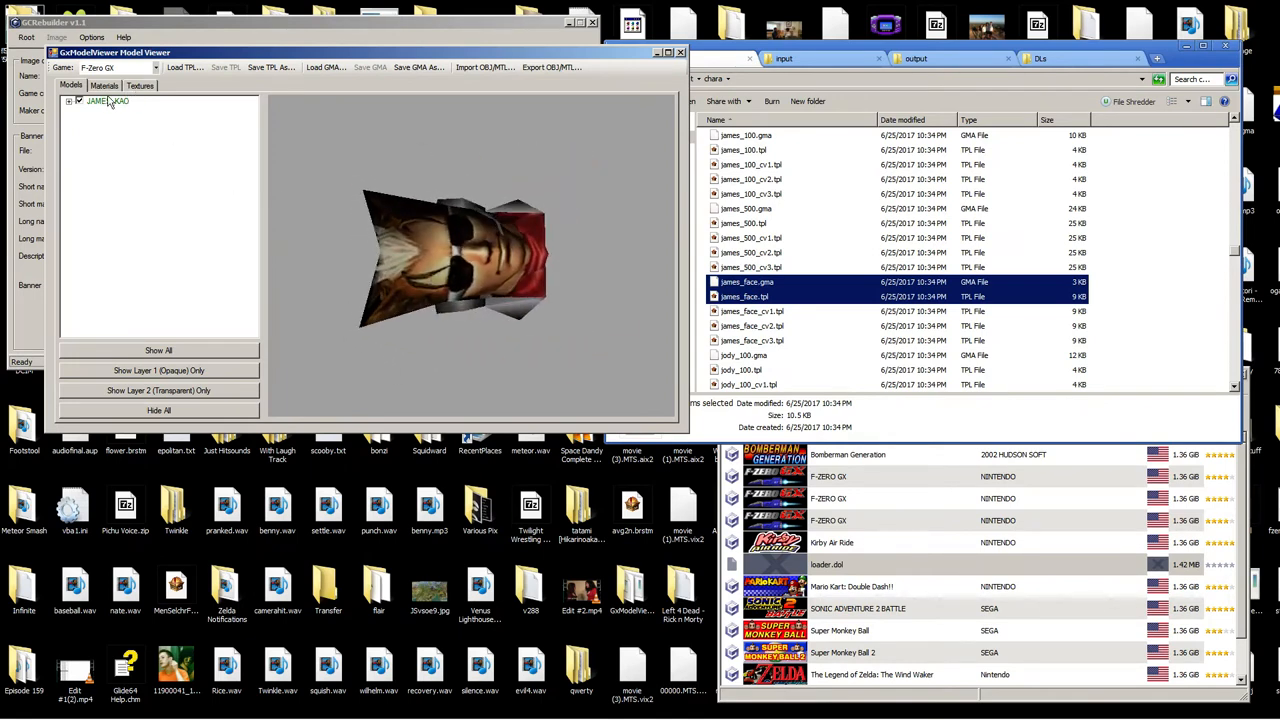
# Export James's face model as OBJ/MTL into a new M2 folder under another\M.
pyautogui.click(140, 85)
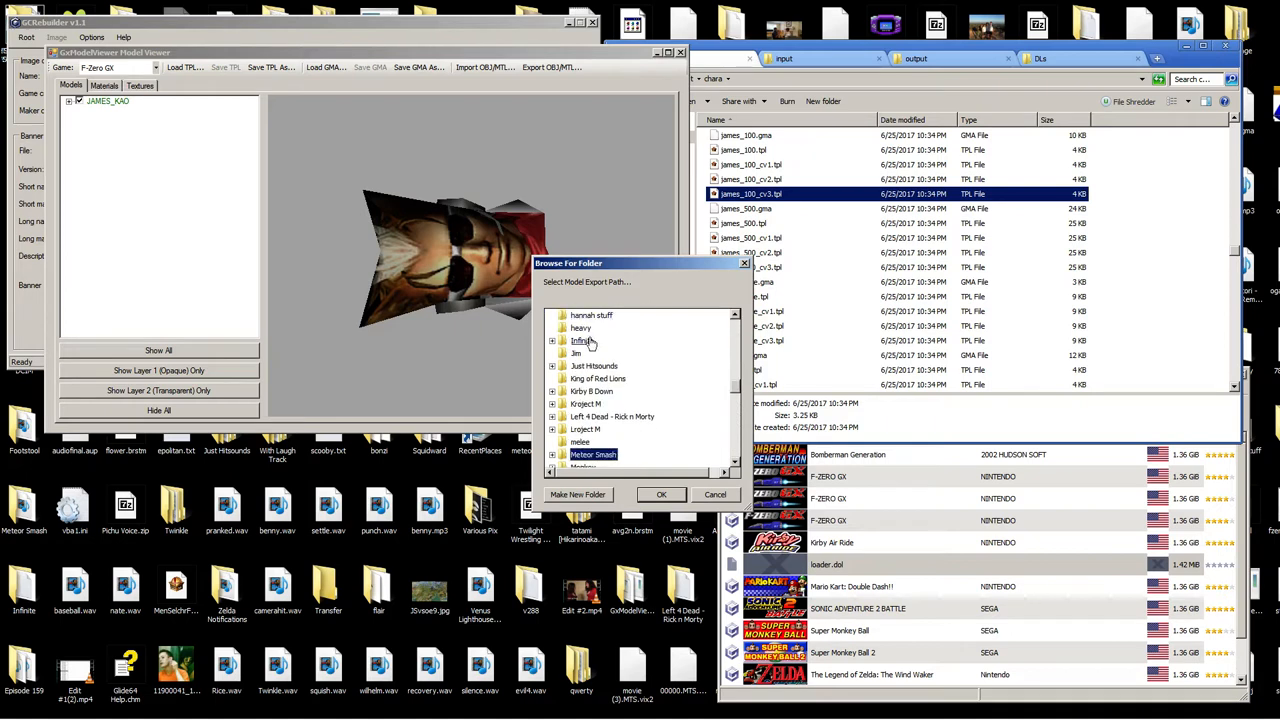
pyautogui.scroll(3)
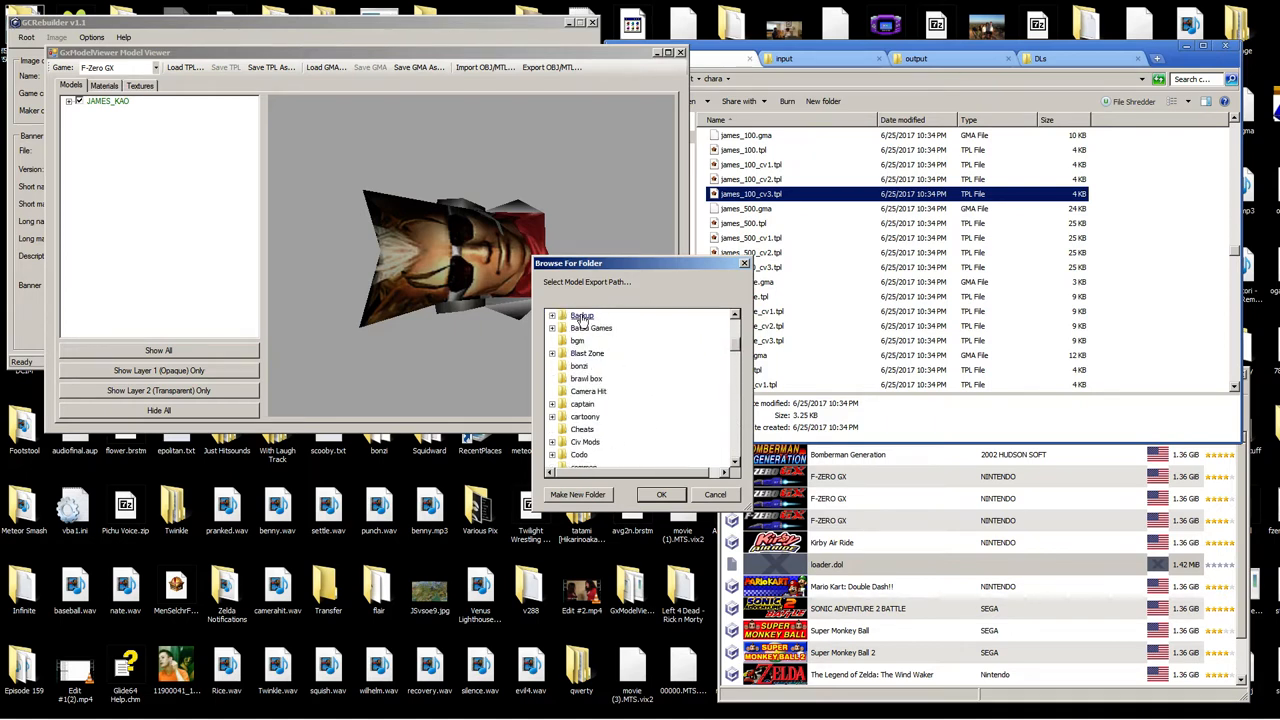
pyautogui.click(577, 494)
pyautogui.write('M2')
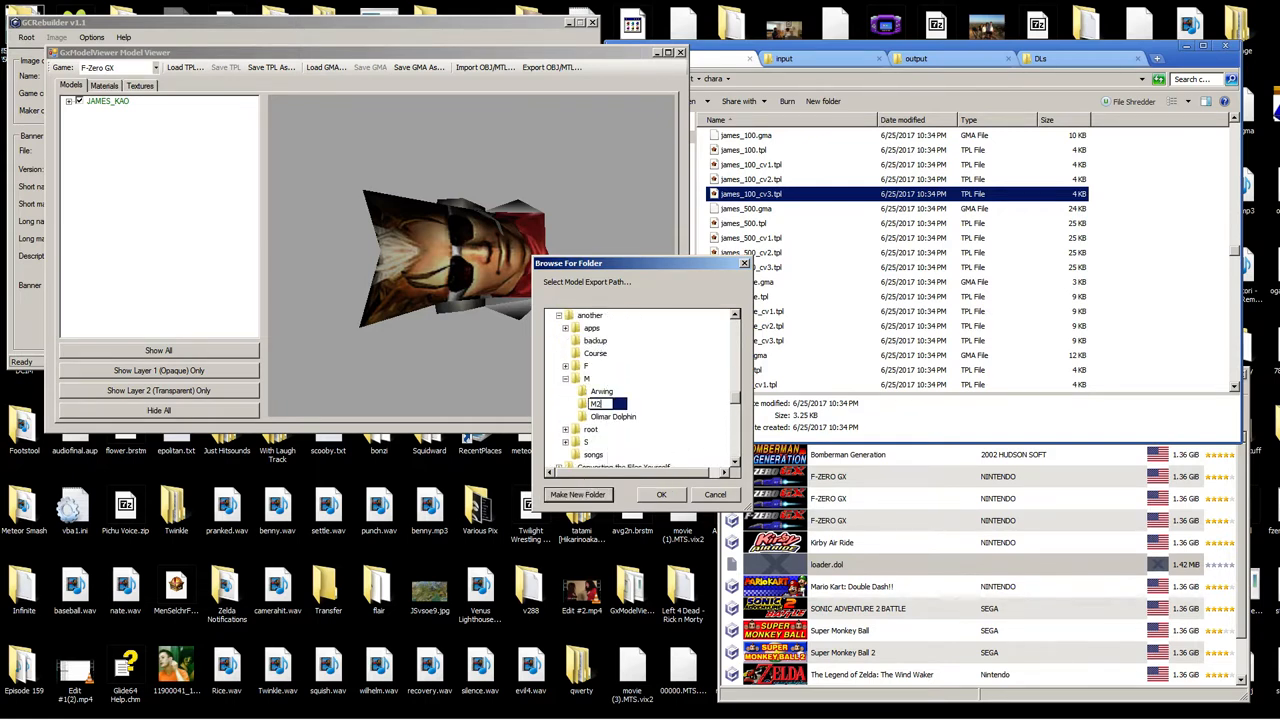
pyautogui.click(715, 494)
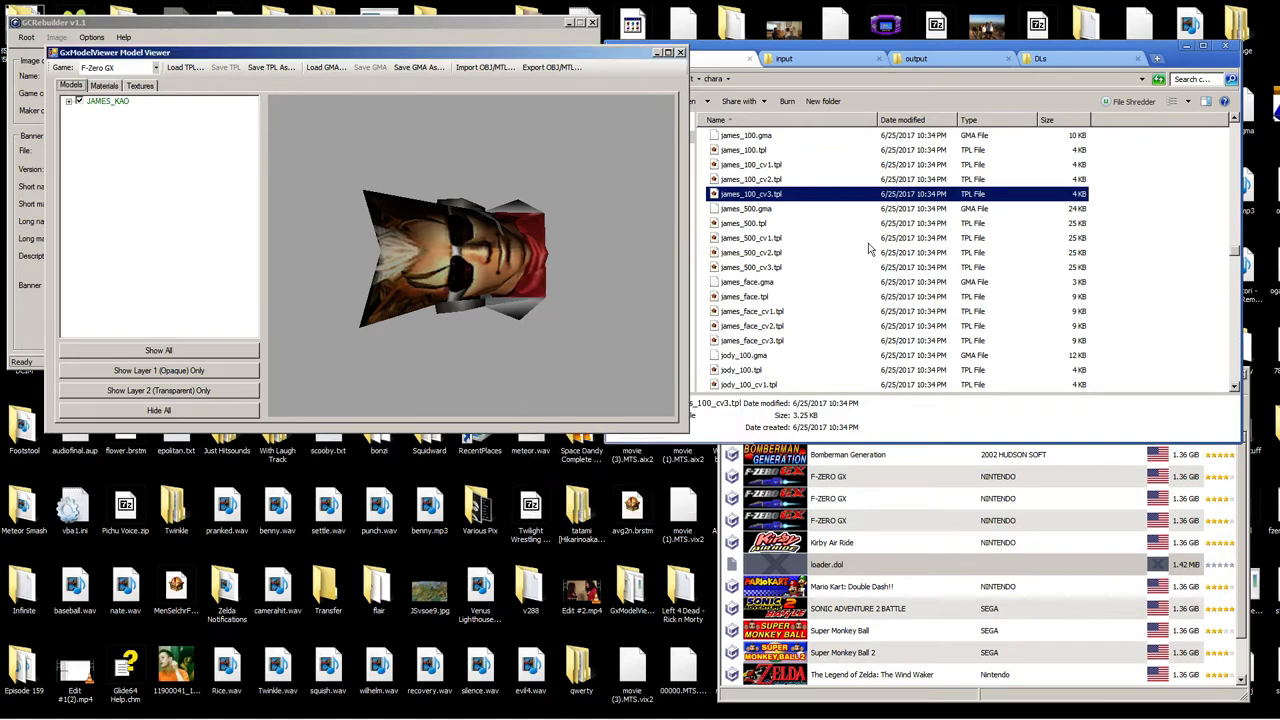
pyautogui.click(745, 296)
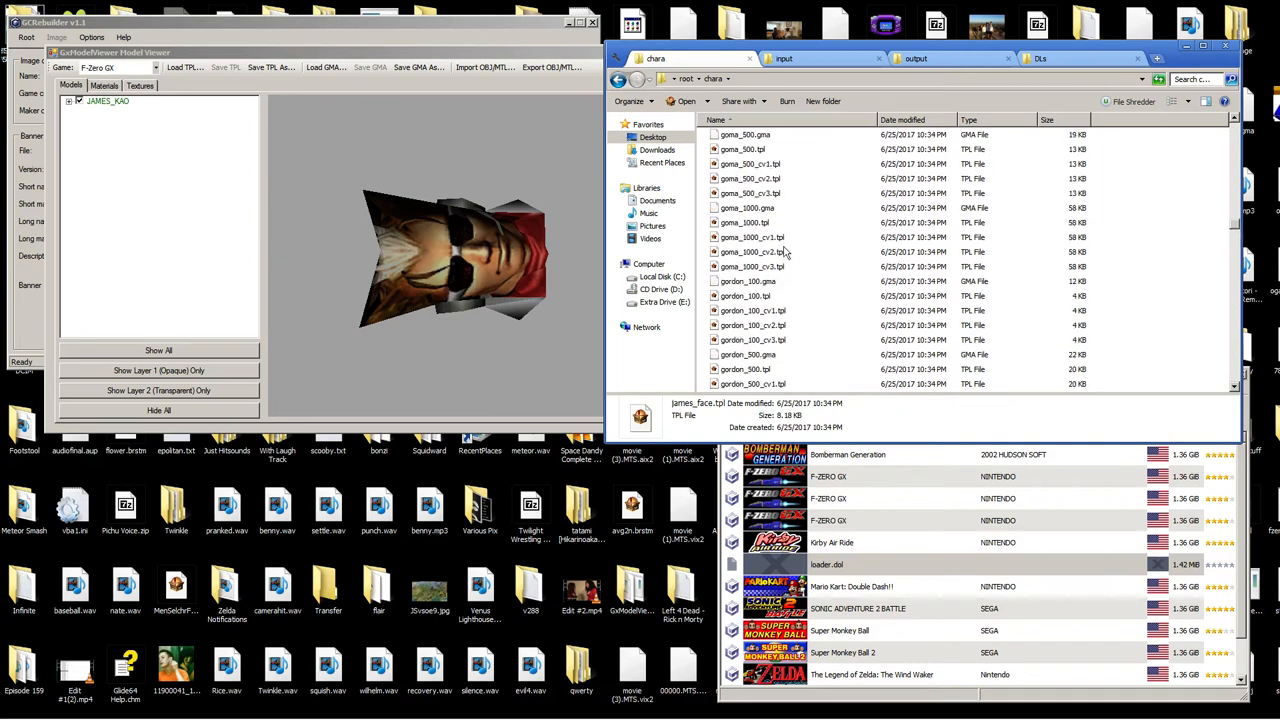
pyautogui.scroll(3)
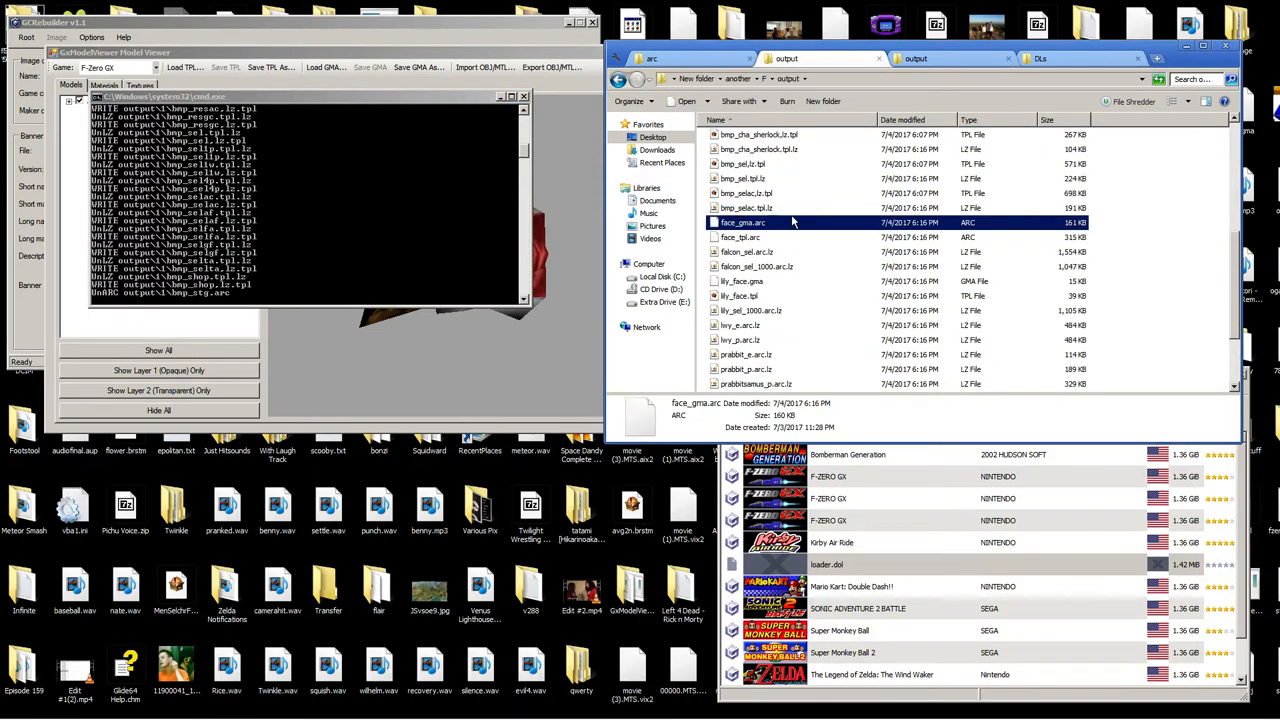
# Copy face_tpl.arc into the input folder, merging it with the existing folder.
pyautogui.doubleClick(740, 251)
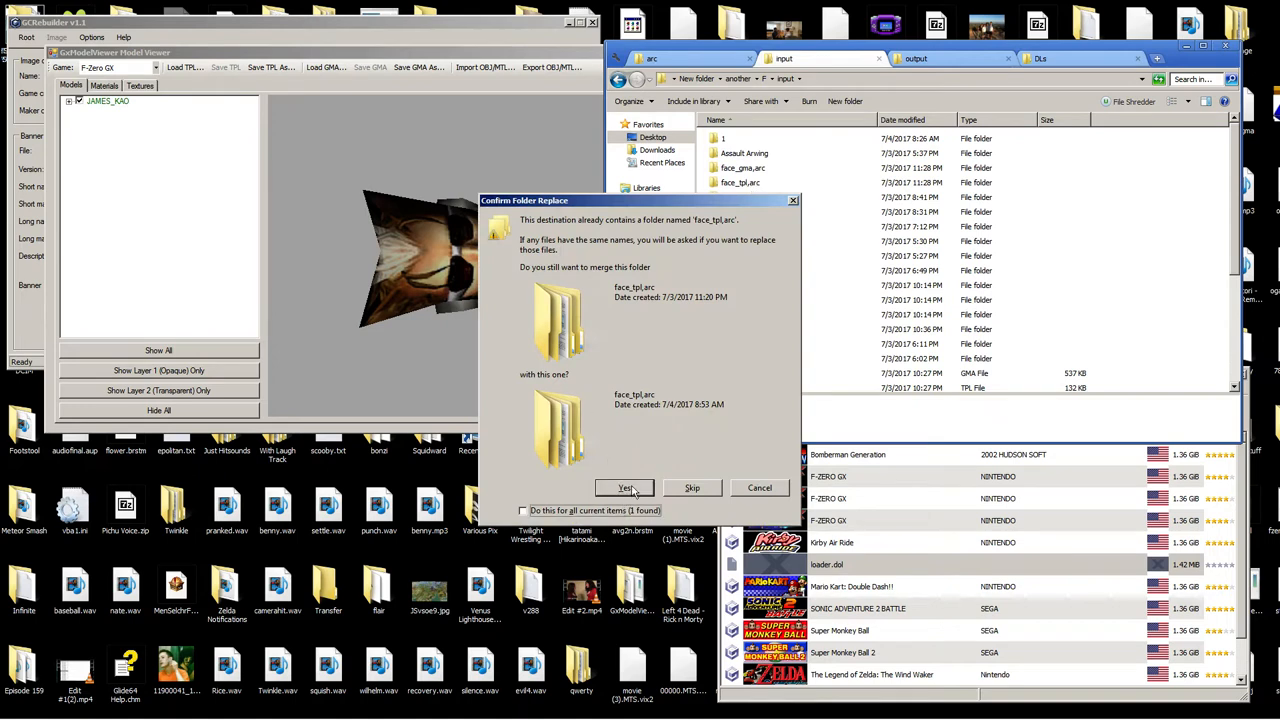
pyautogui.click(625, 488)
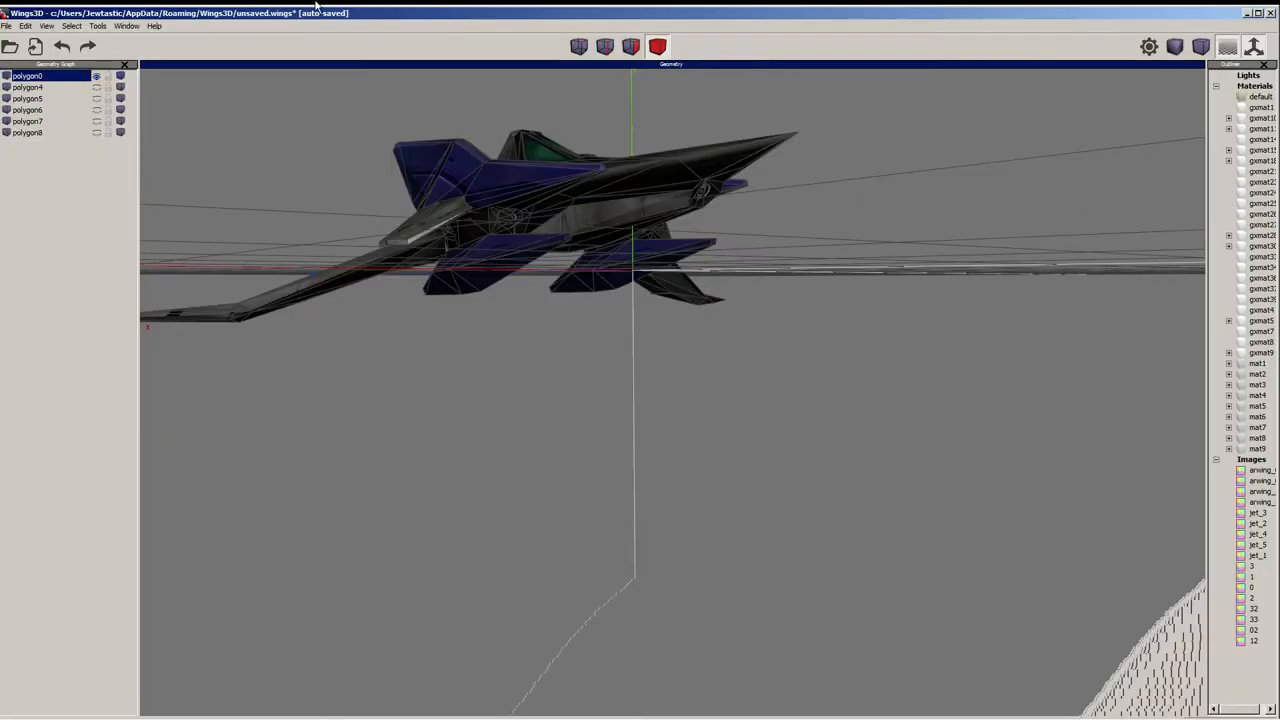
# Start a new scene and import model.obj from the M2 folder with default OBJ options.
pyautogui.click(9, 18)
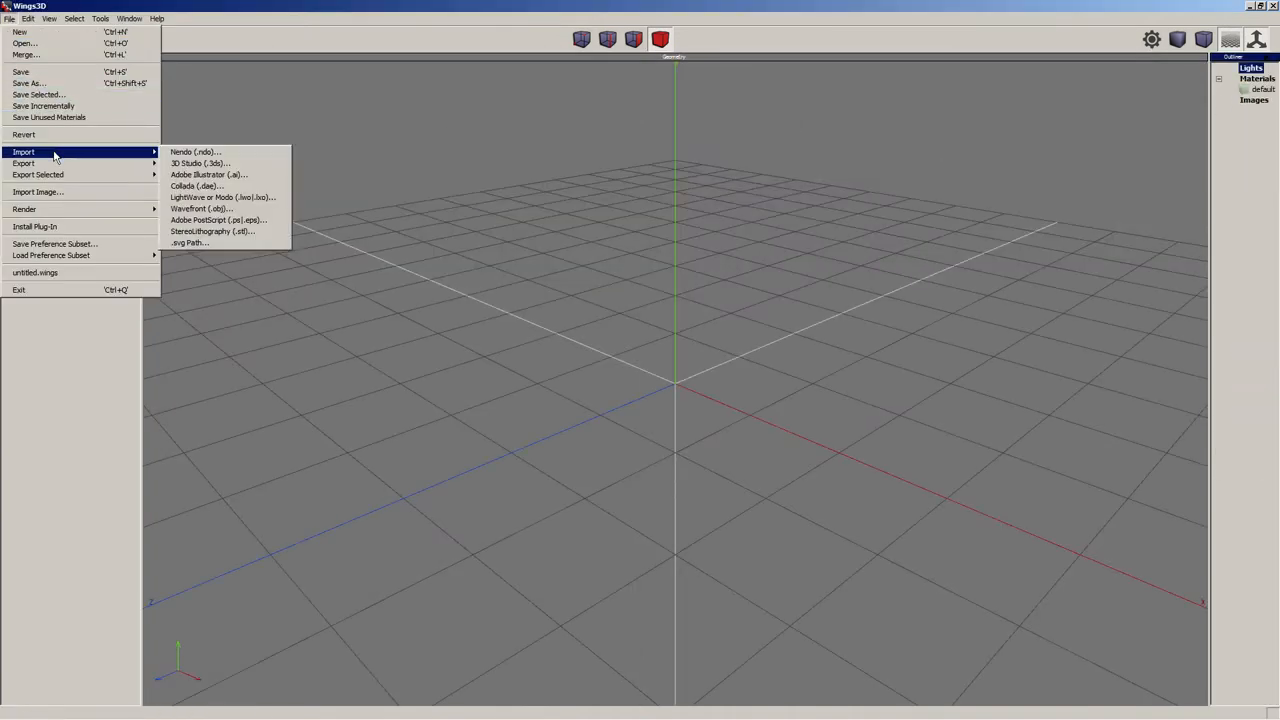
pyautogui.click(197, 208)
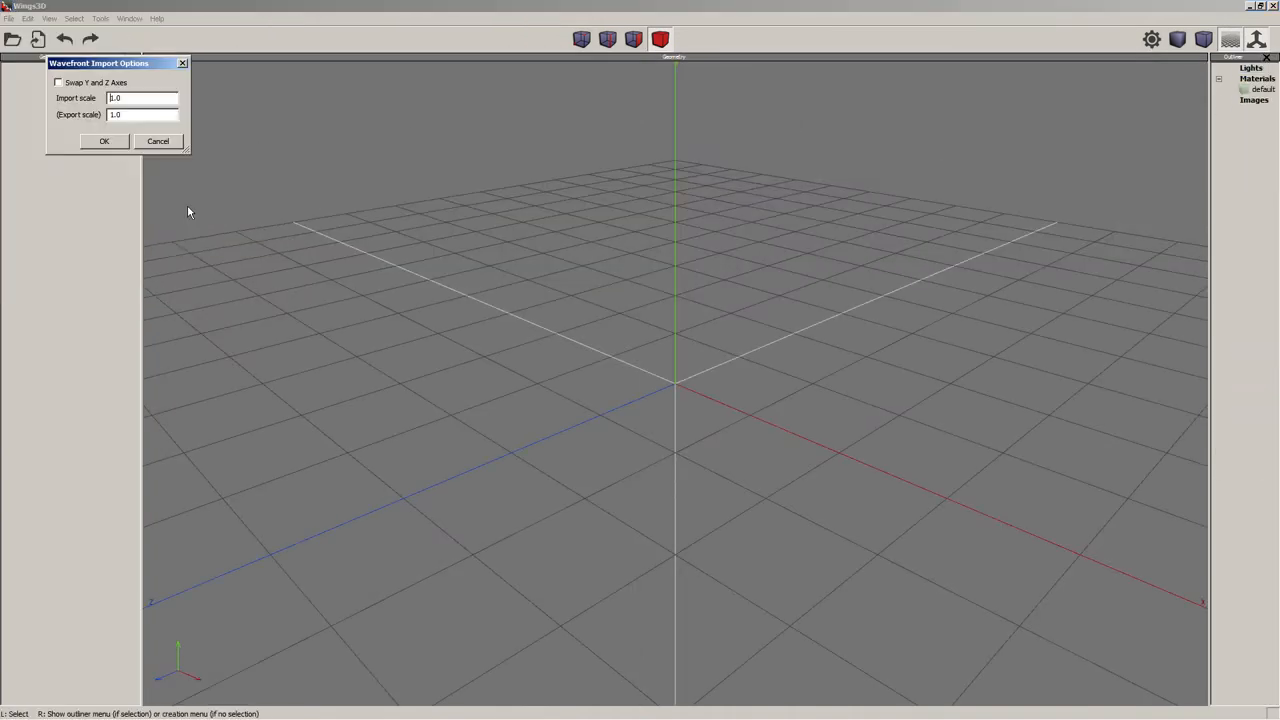
pyautogui.click(104, 140)
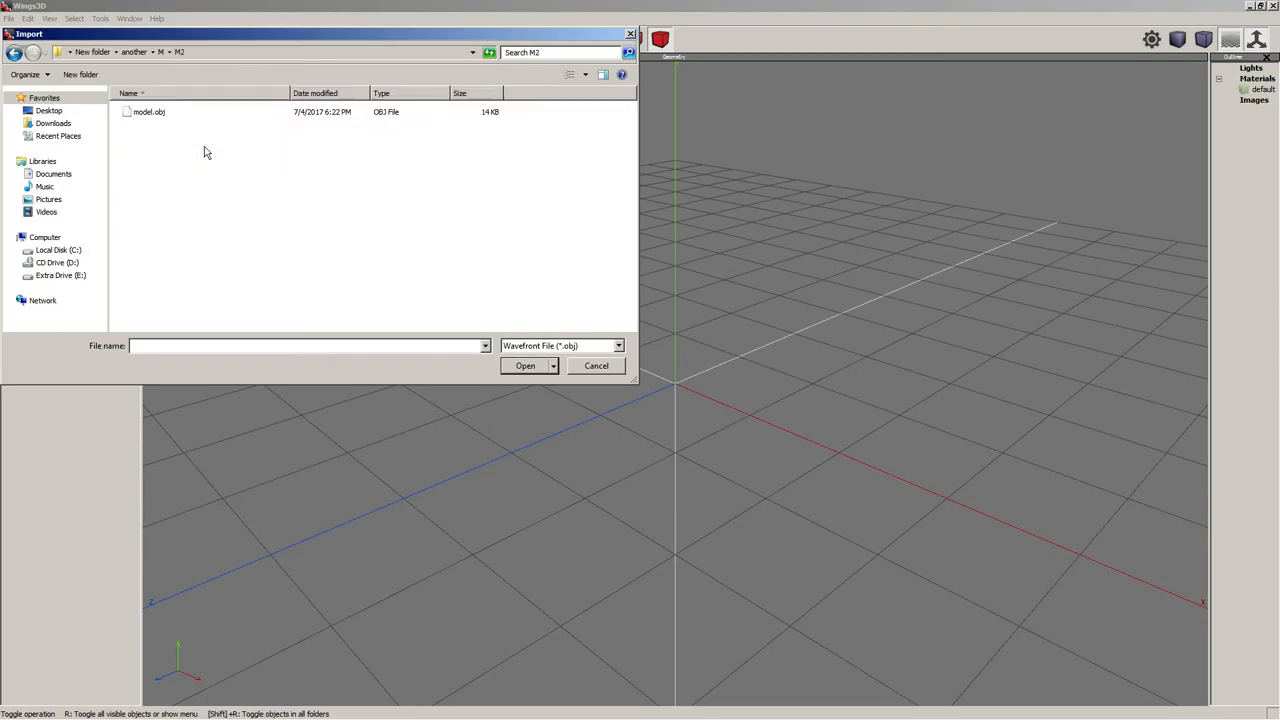
pyautogui.click(525, 365)
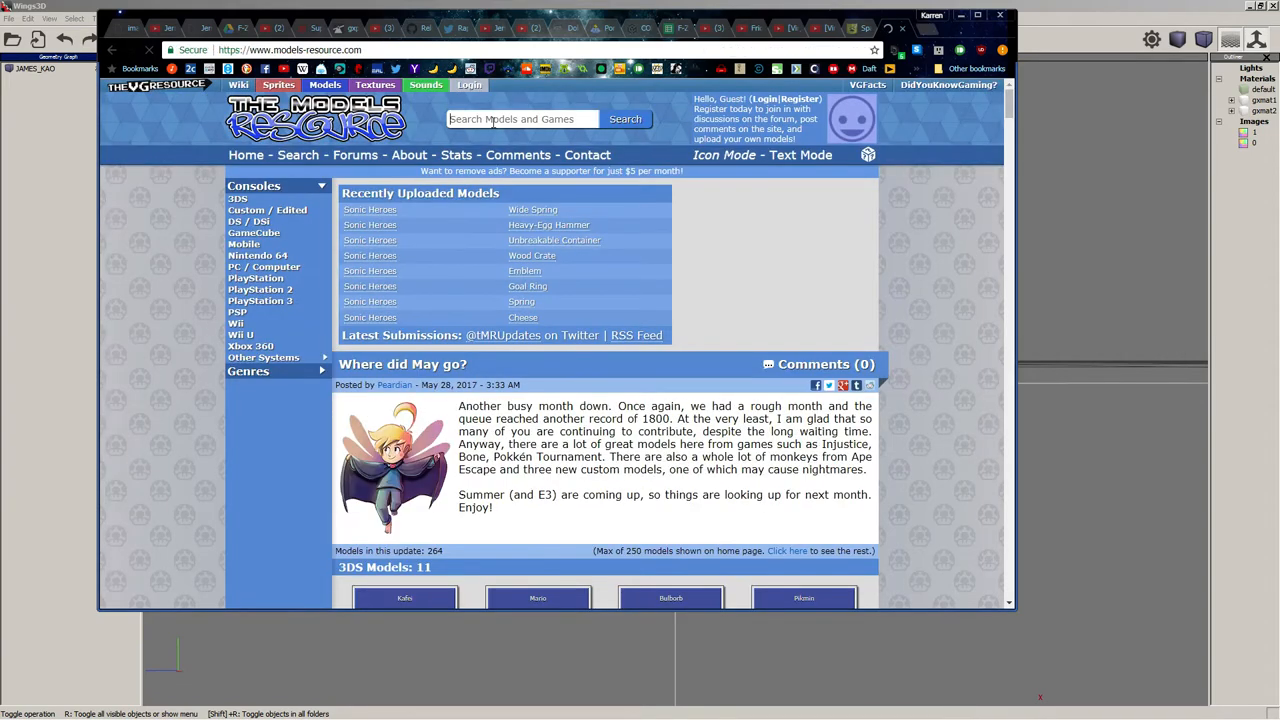
# Search The Models Resource for 'fox' and scroll through the model results.
pyautogui.click(625, 119)
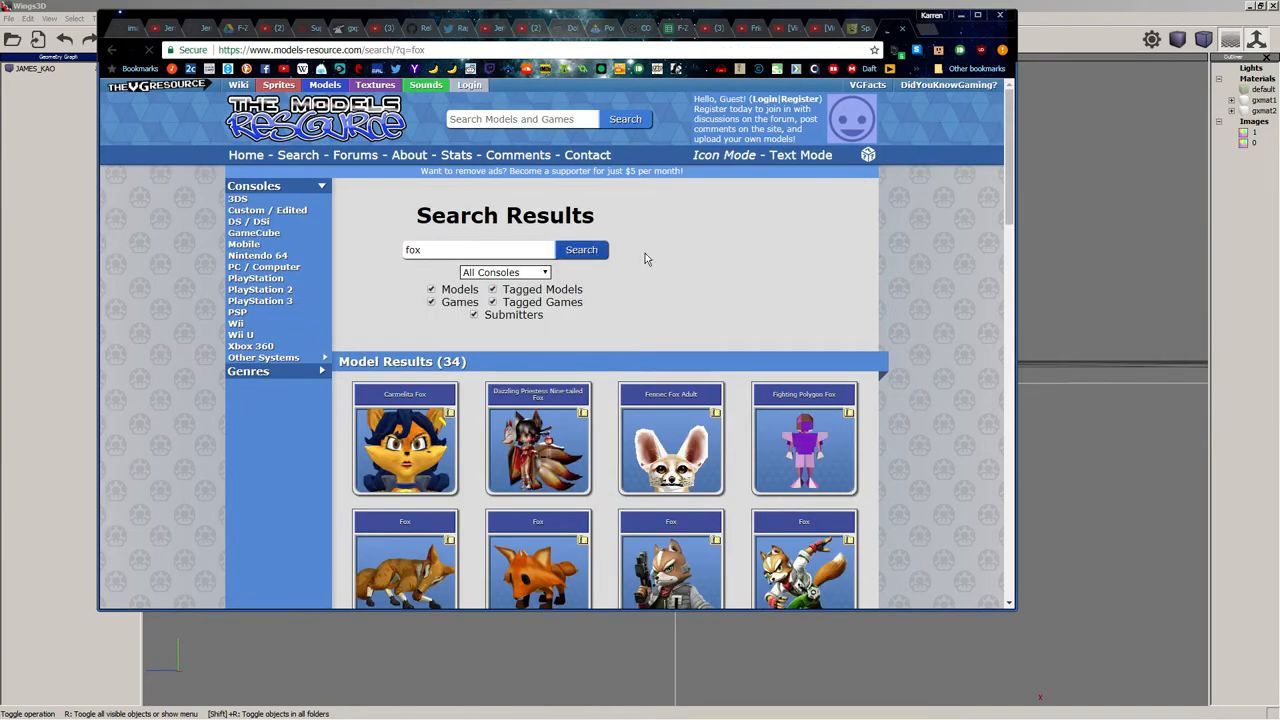
pyautogui.scroll(-3)
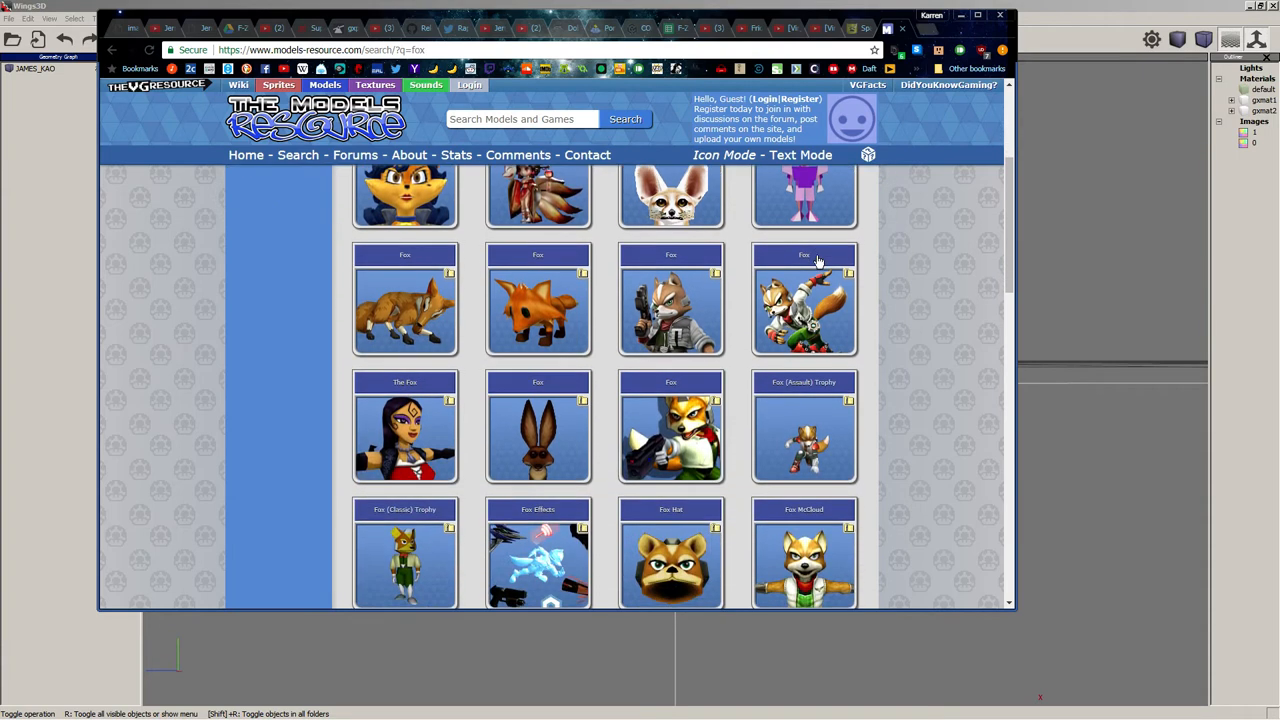
pyautogui.scroll(-3)
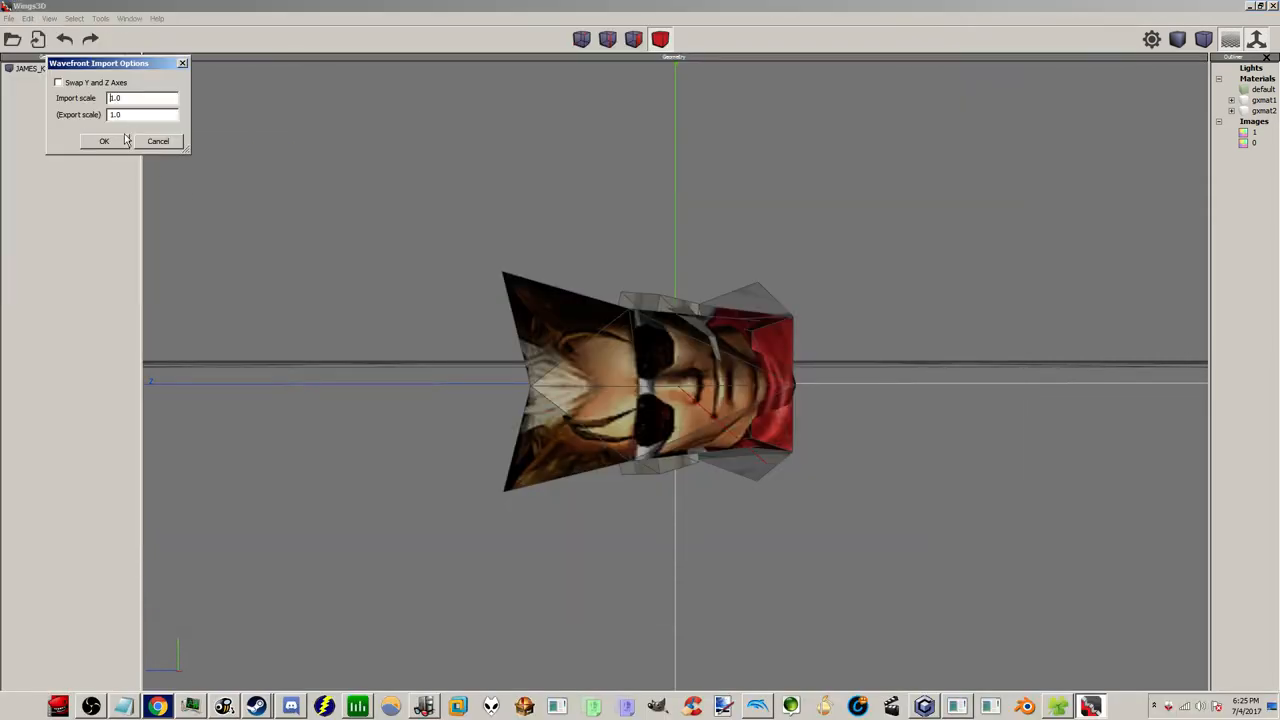
# Import Fox.obj with default options and dismiss the Internal Error dialog.
pyautogui.click(104, 141)
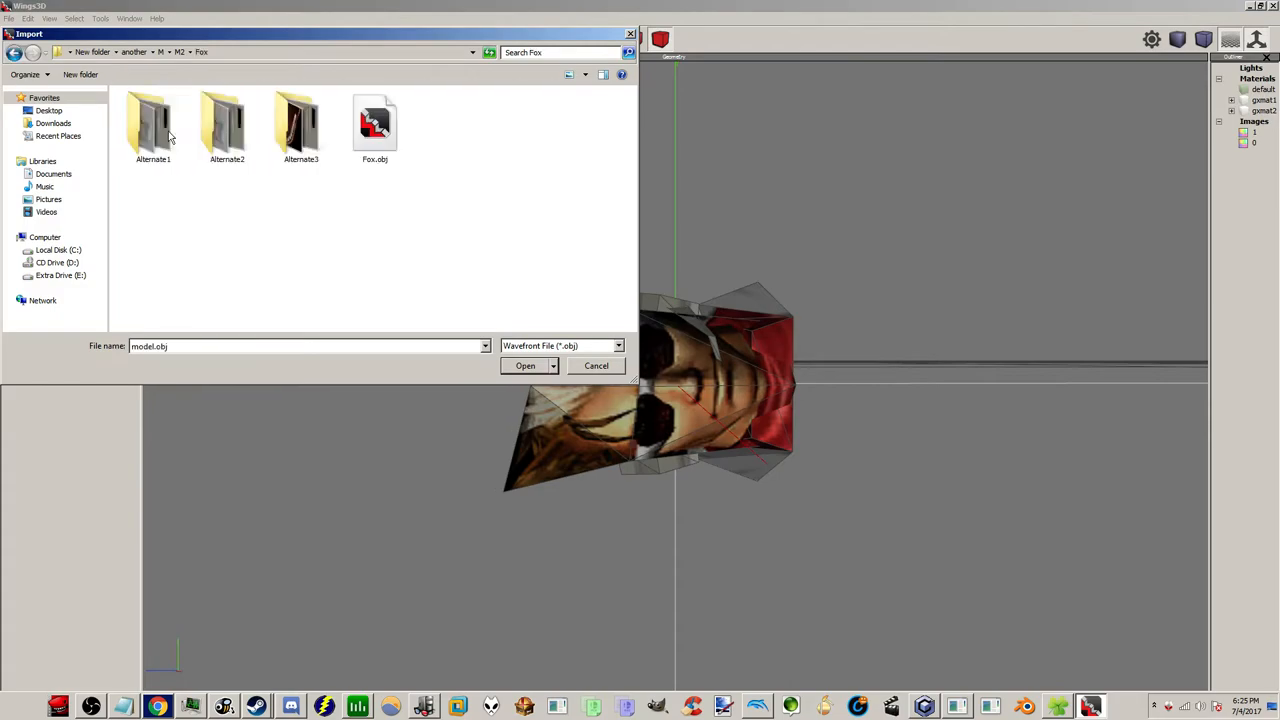
pyautogui.click(525, 365)
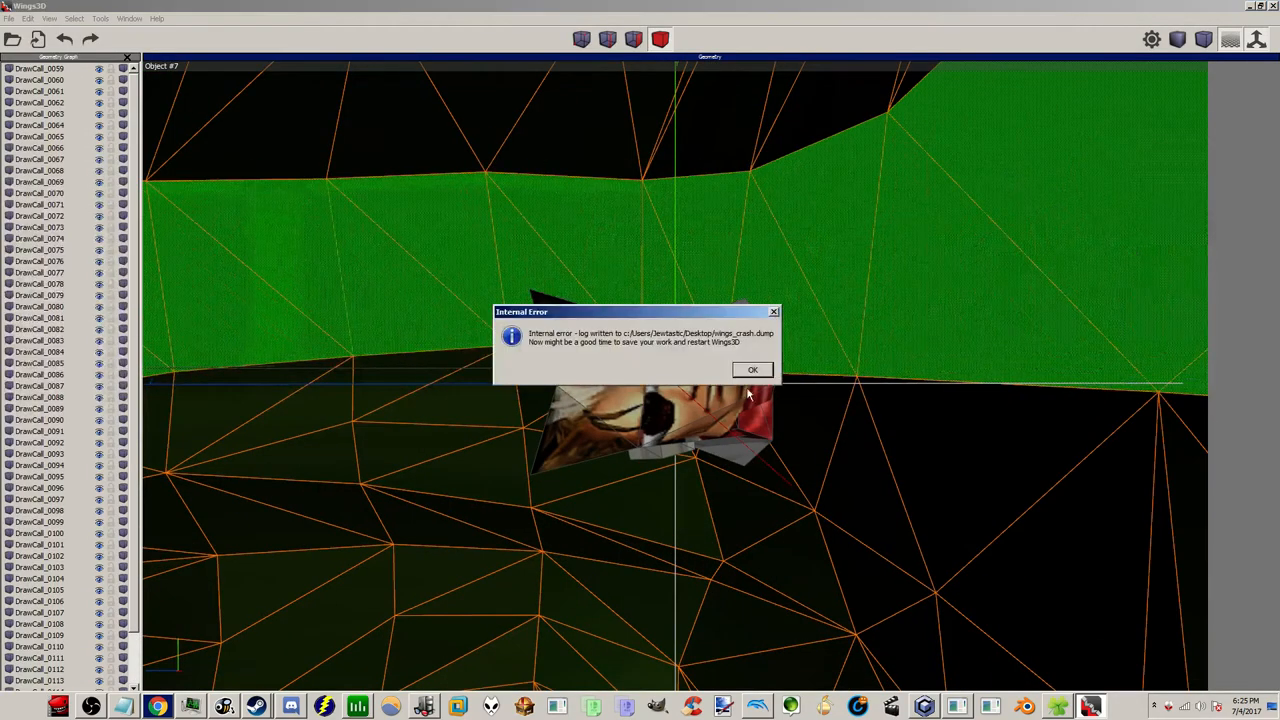
pyautogui.click(752, 369)
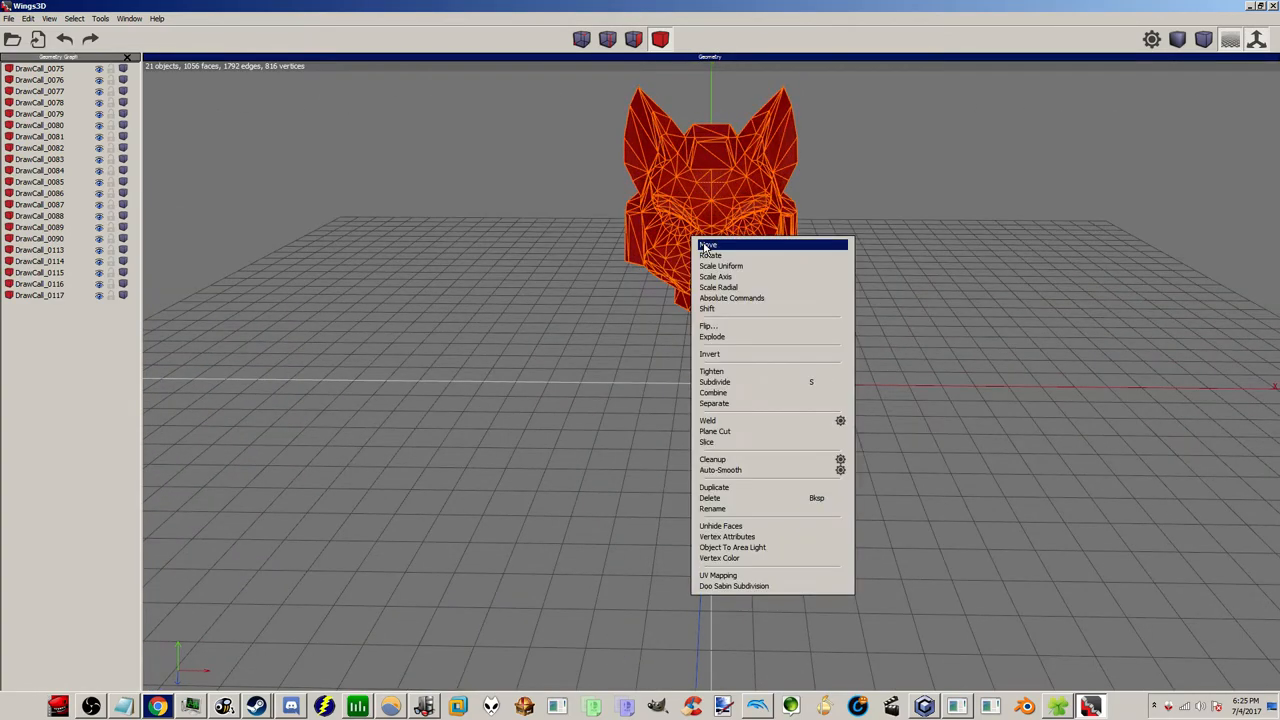
pyautogui.moveTo(713, 393)
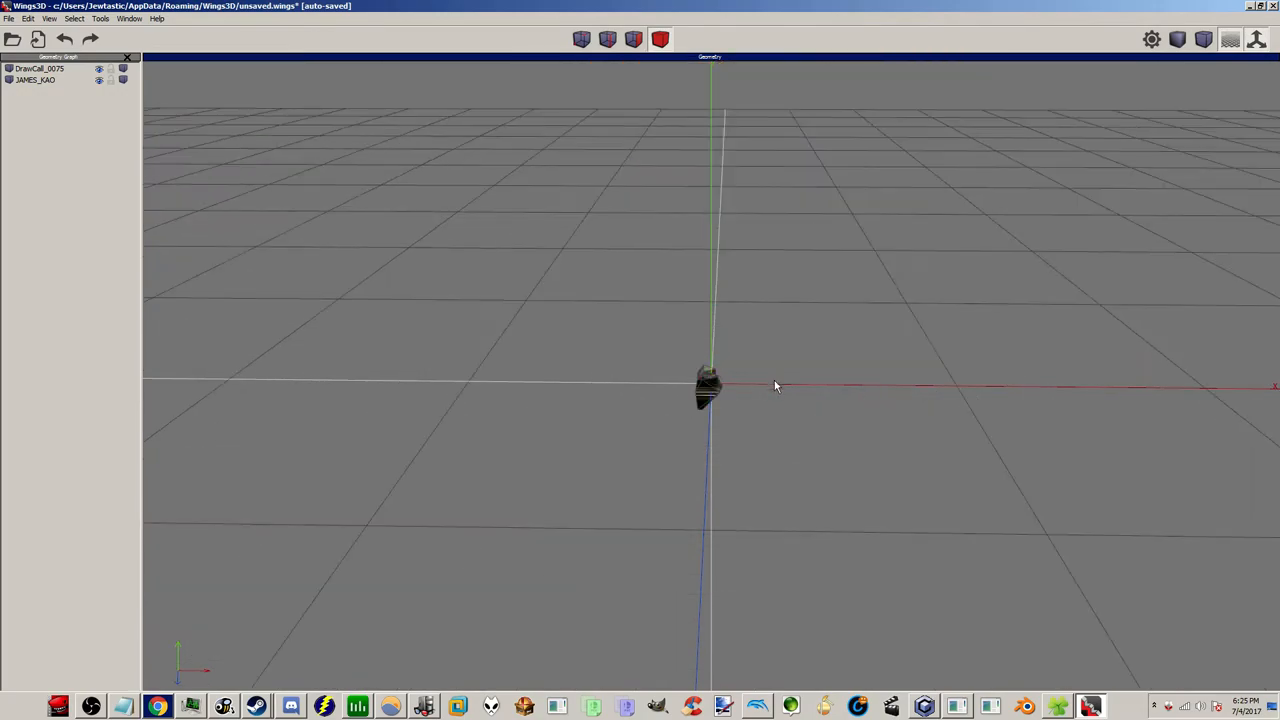
# Uniformly scale down the Fox's DrawCall_0075 head piece.
pyautogui.moveTo(775, 386); pyautogui.dragTo(775, 320)
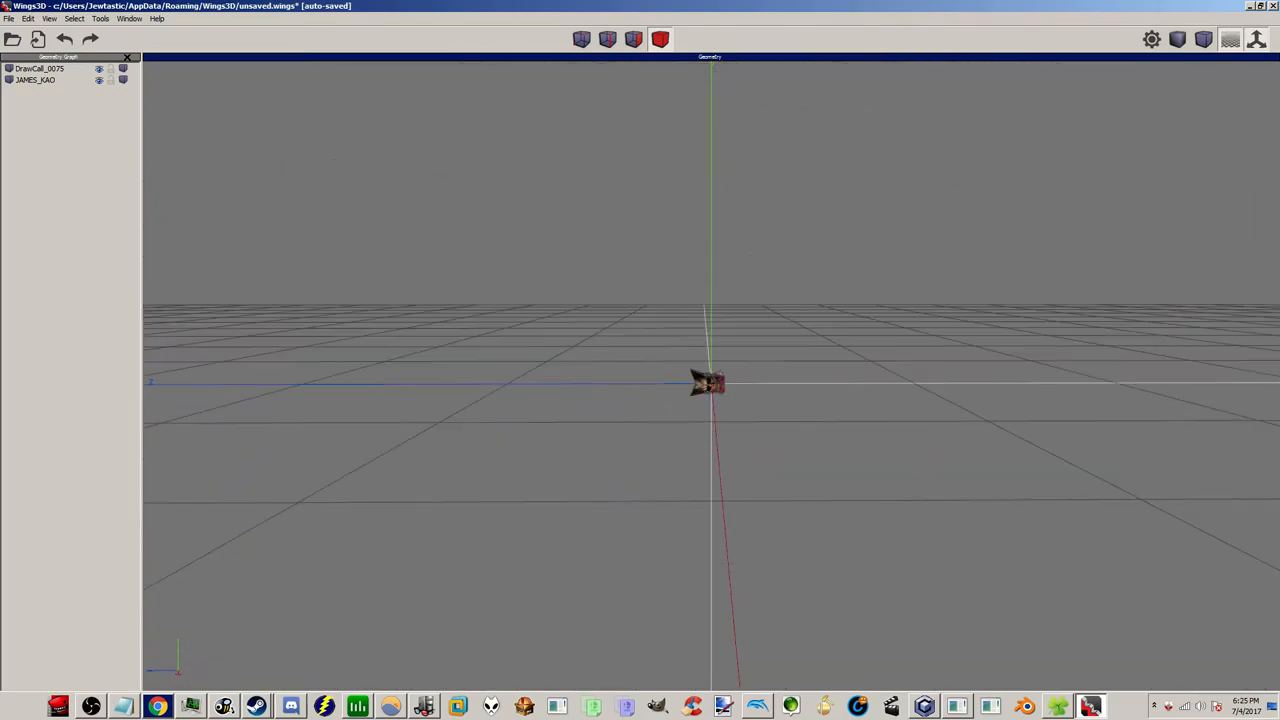
pyautogui.rightClick(708, 383)
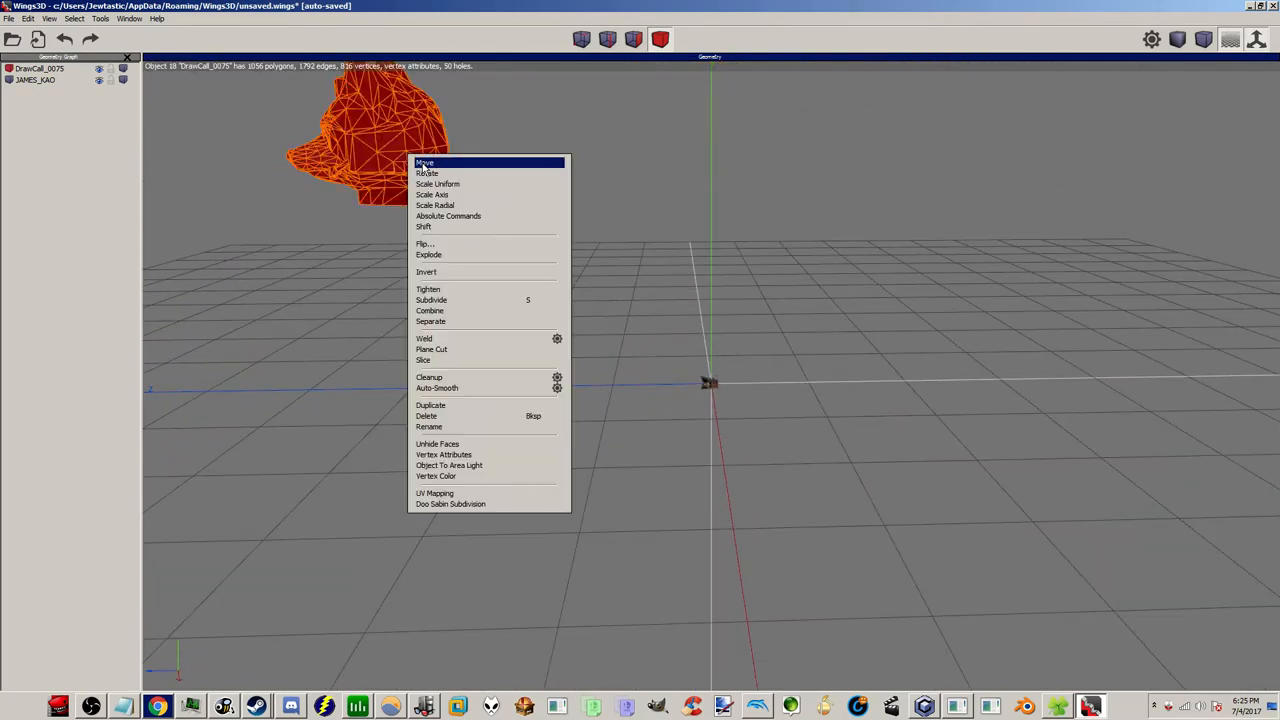
pyautogui.click(424, 162)
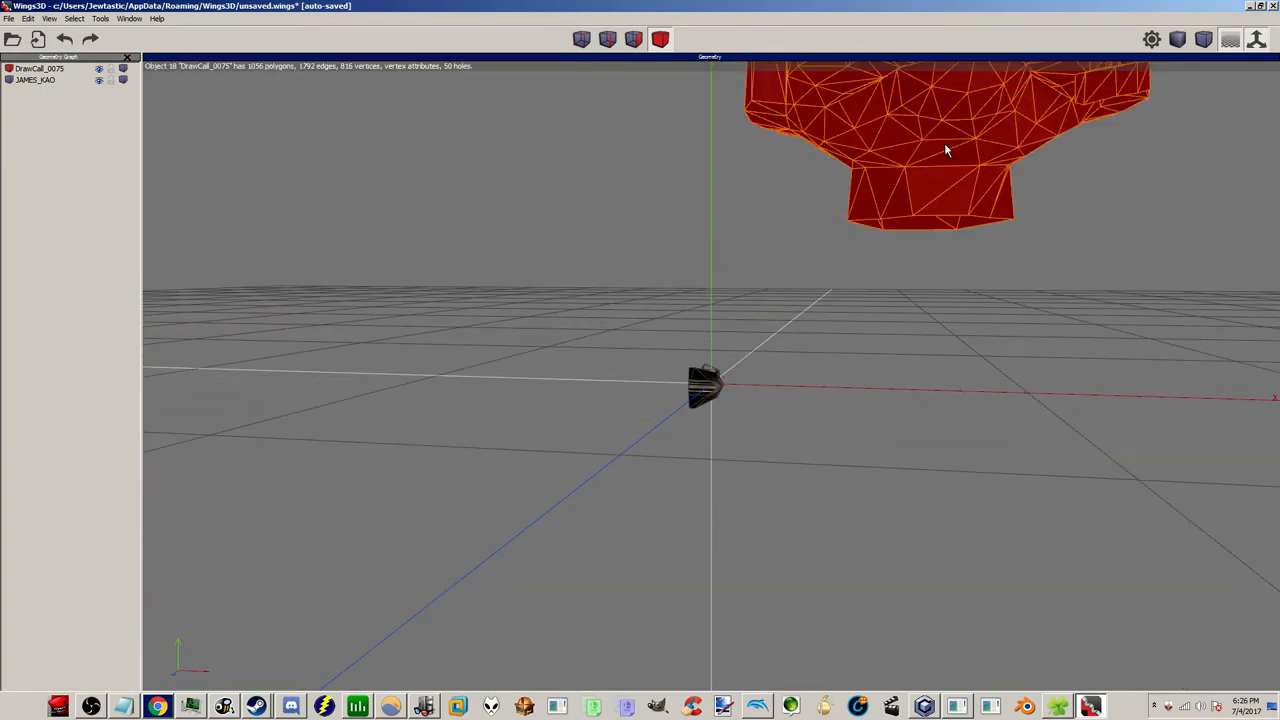
pyautogui.scroll(-3)
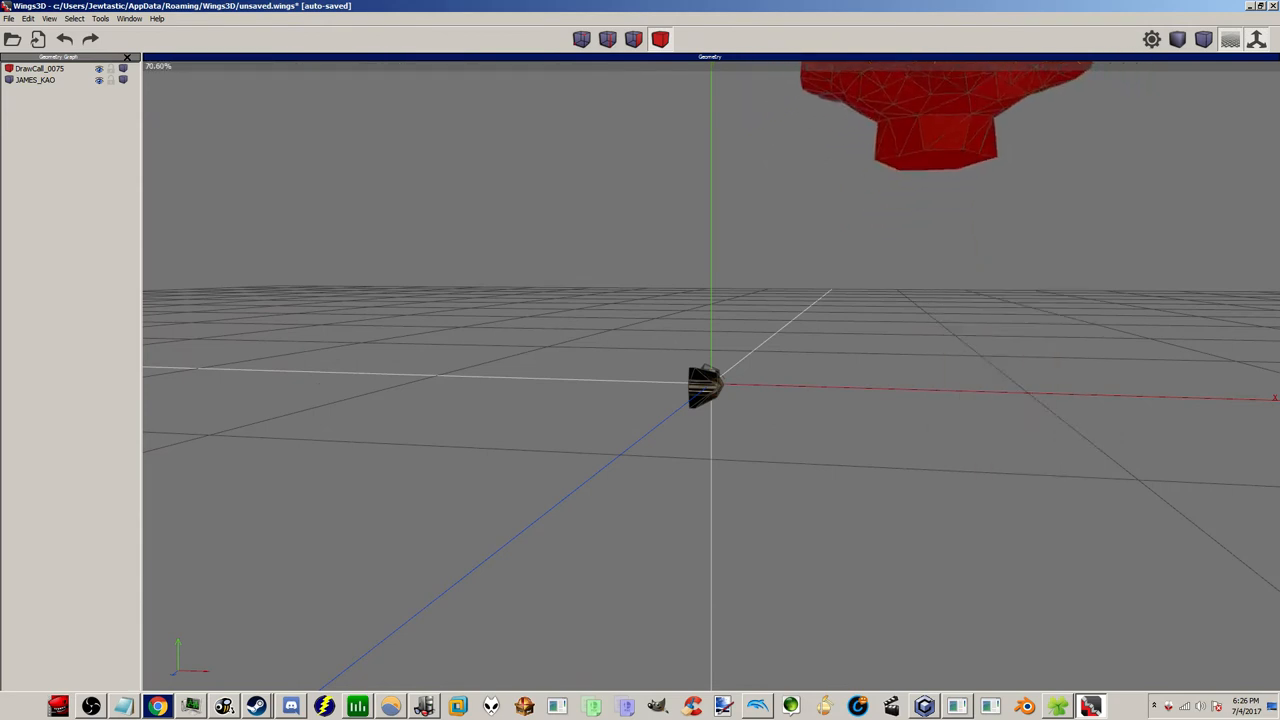
pyautogui.scroll(-3)
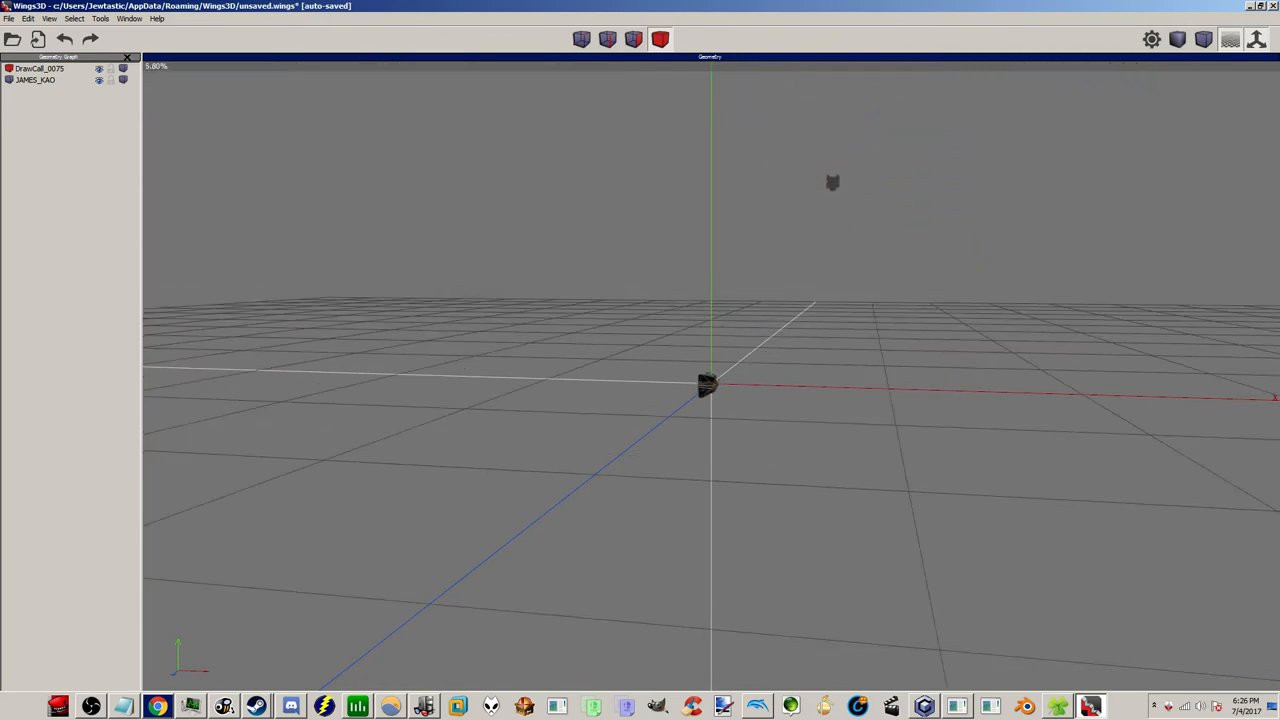
pyautogui.click(869, 122)
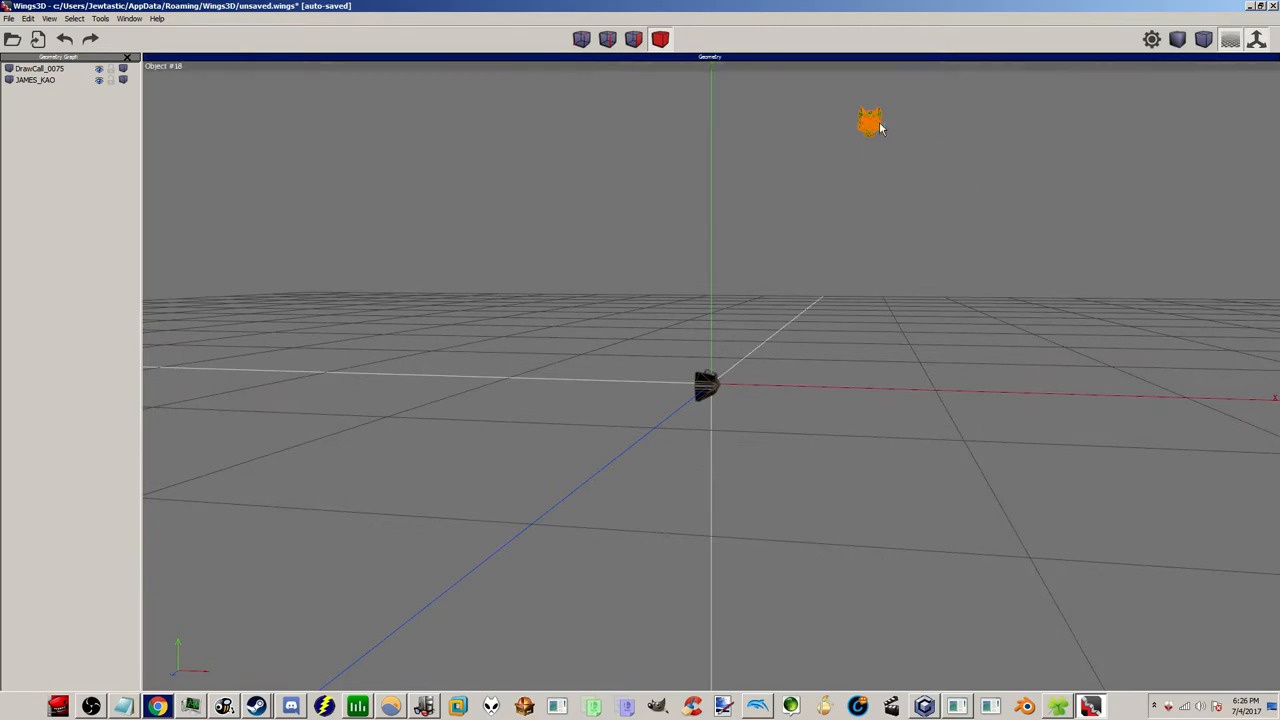
# Move the Fox head freely so it sits over James's head.
pyautogui.moveTo(870, 120); pyautogui.dragTo(765, 388)
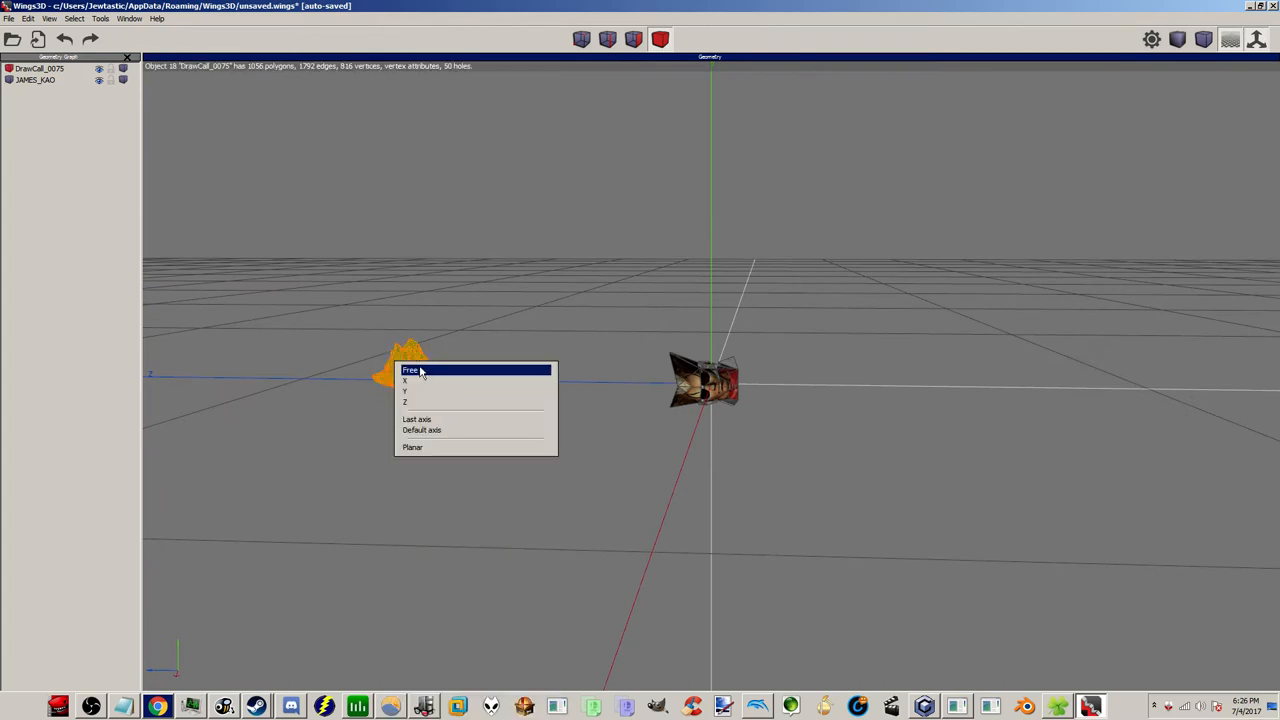
pyautogui.click(410, 370)
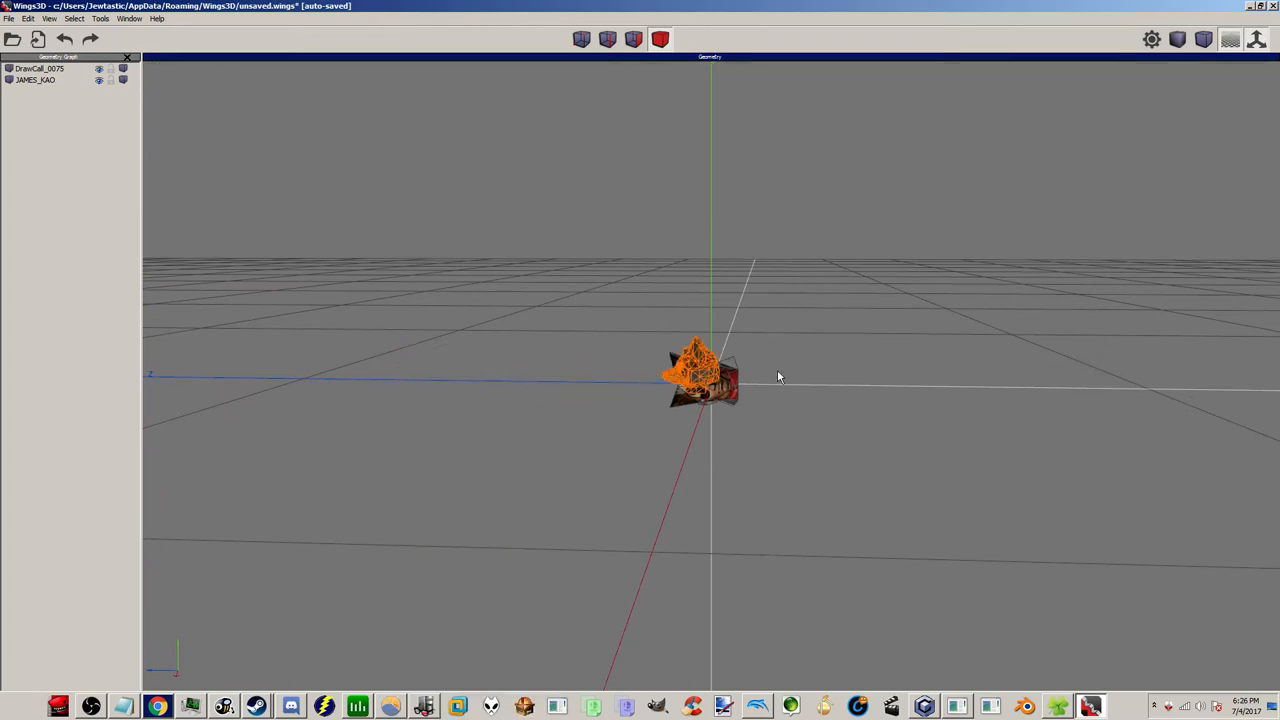
pyautogui.rightClick(700, 377)
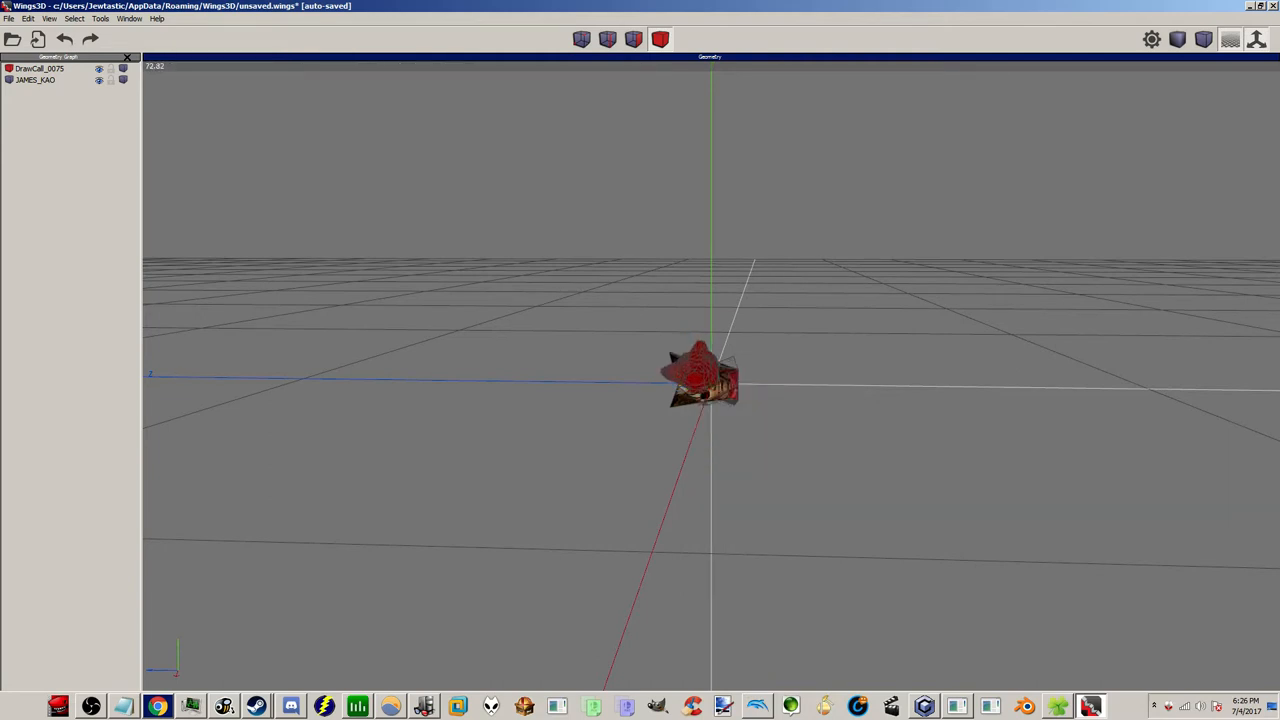
pyautogui.rightClick(700, 380)
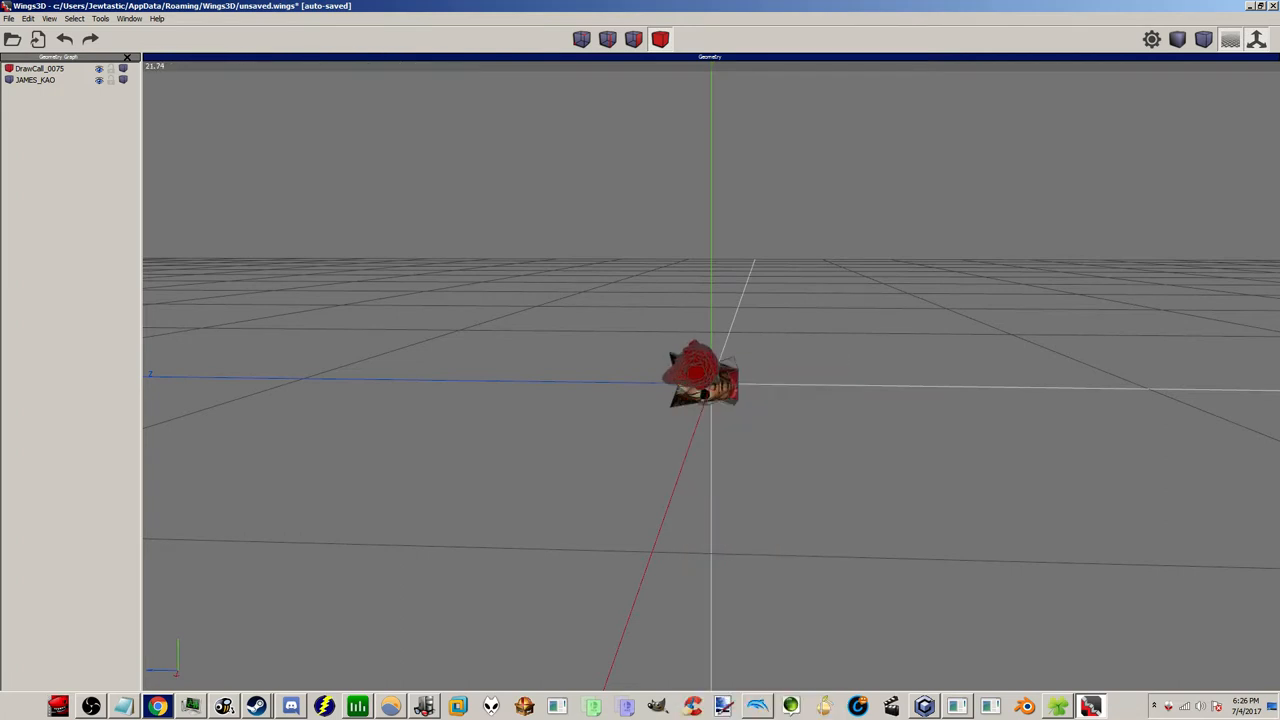
pyautogui.click(700, 380)
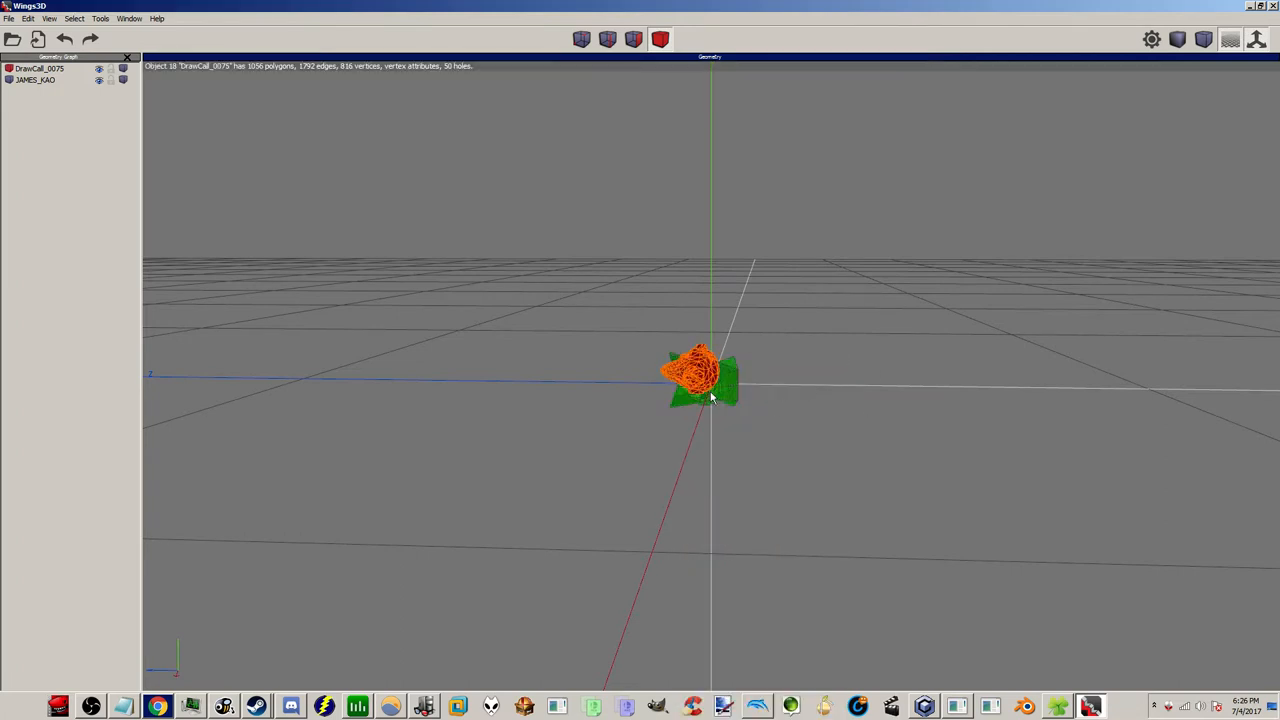
pyautogui.rightClick(710, 395)
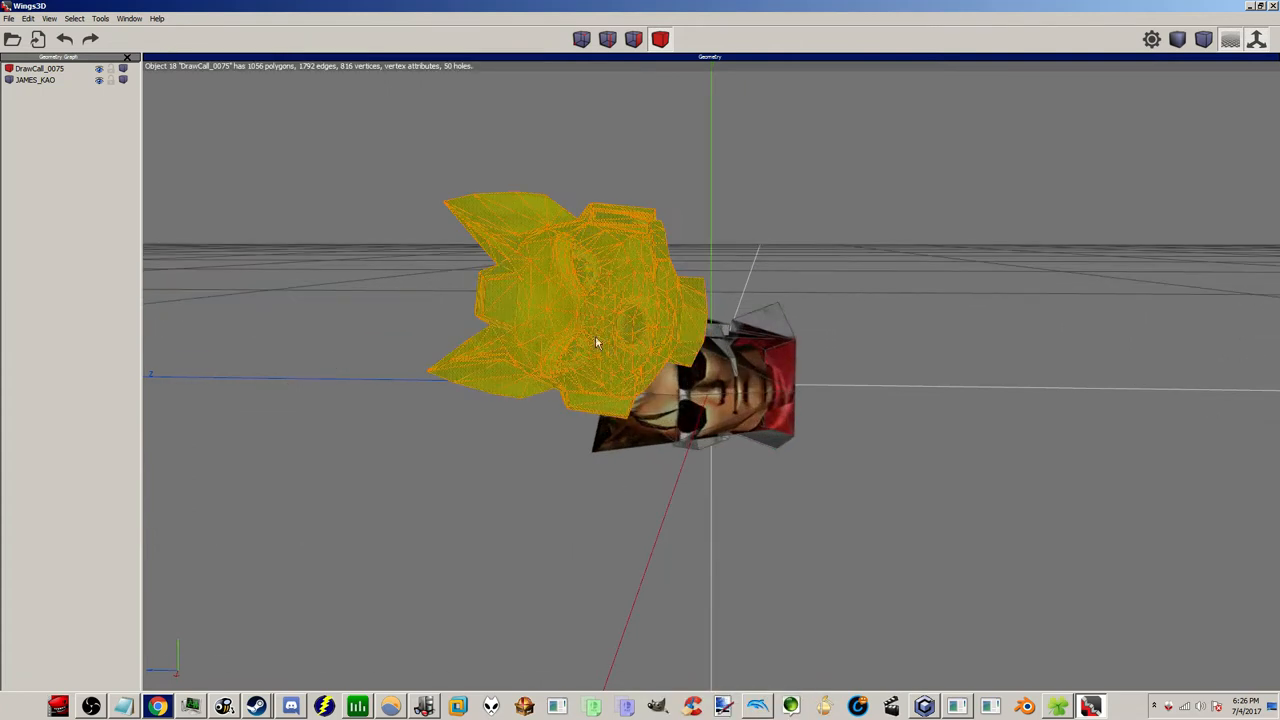
pyautogui.rightClick(595, 343)
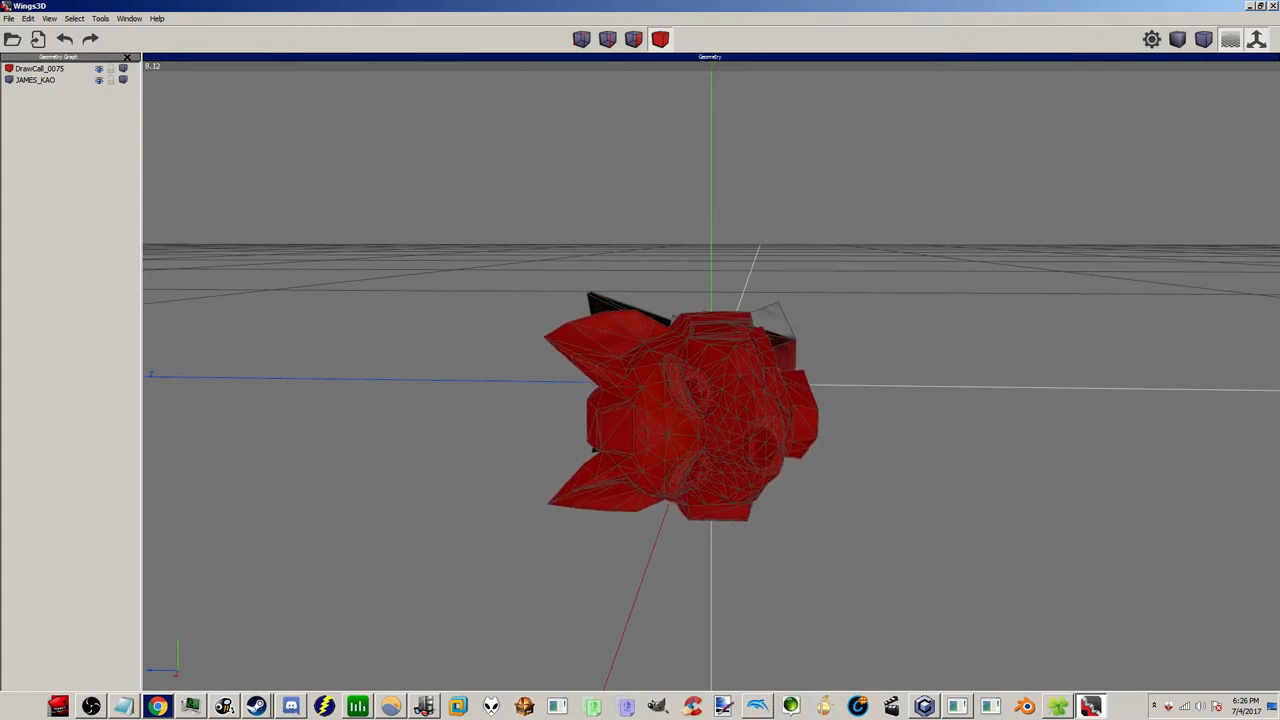
pyautogui.click(680, 420)
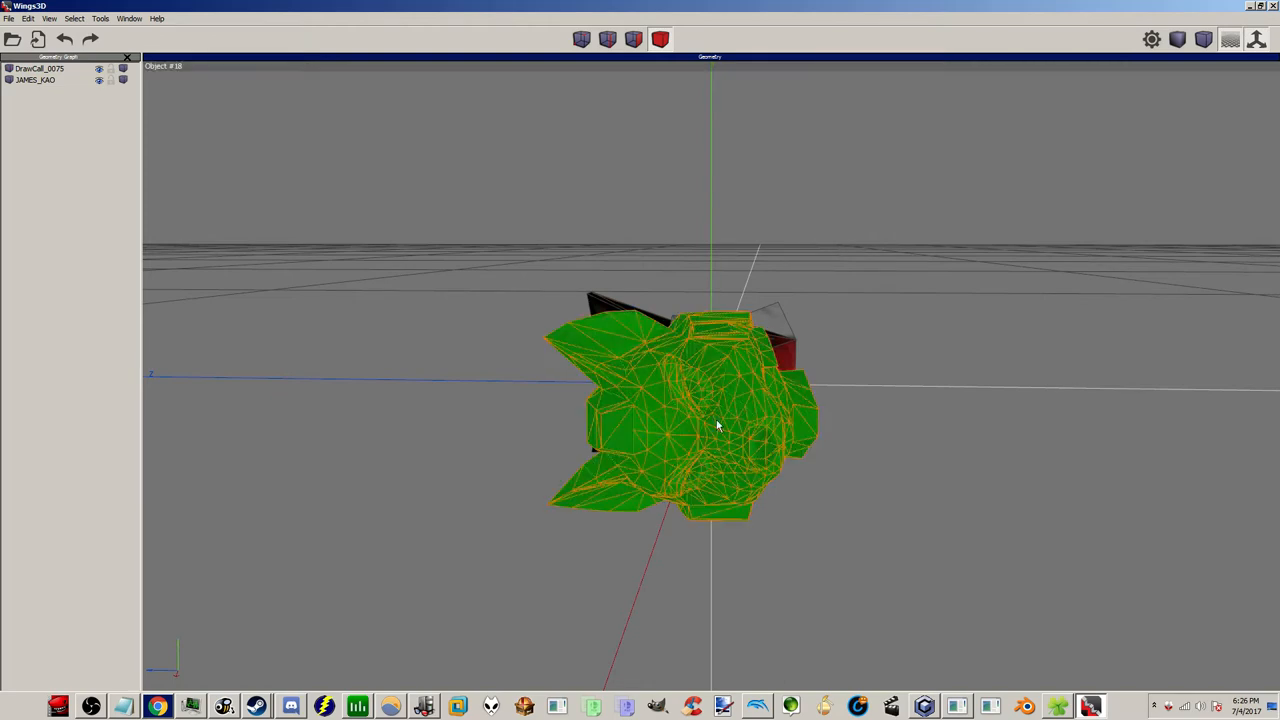
pyautogui.rightClick(716, 425)
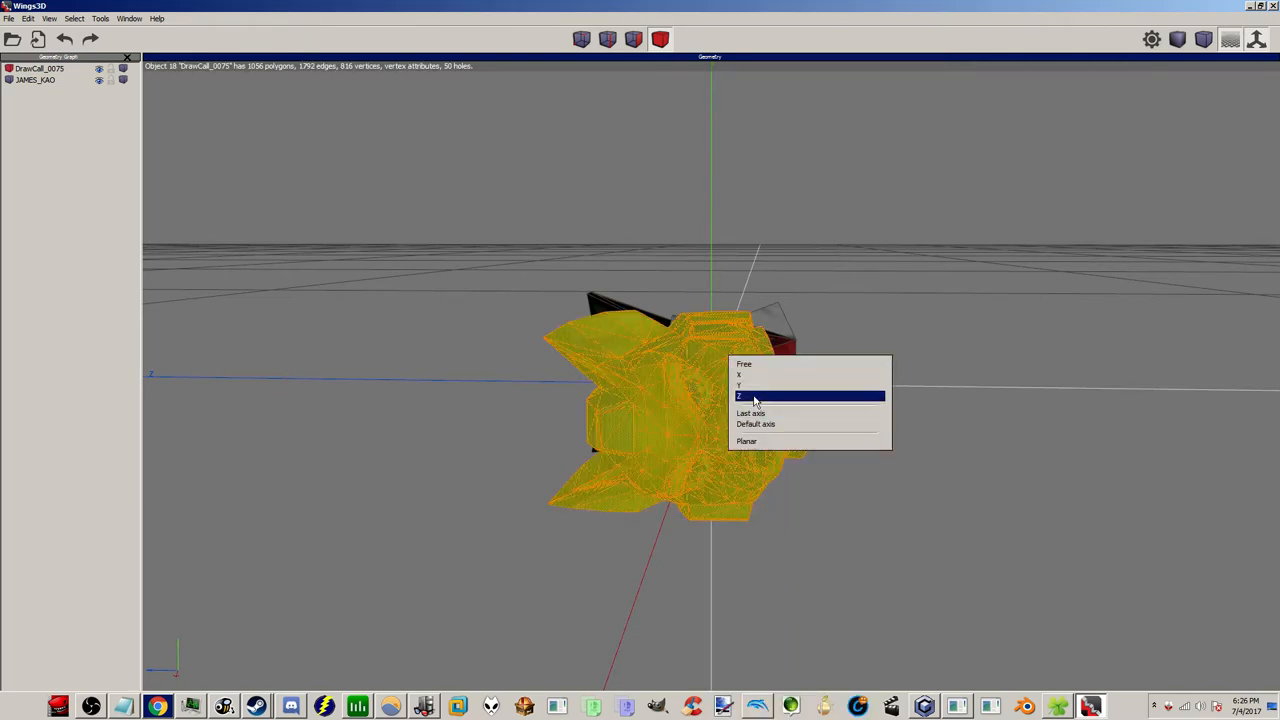
pyautogui.click(740, 395)
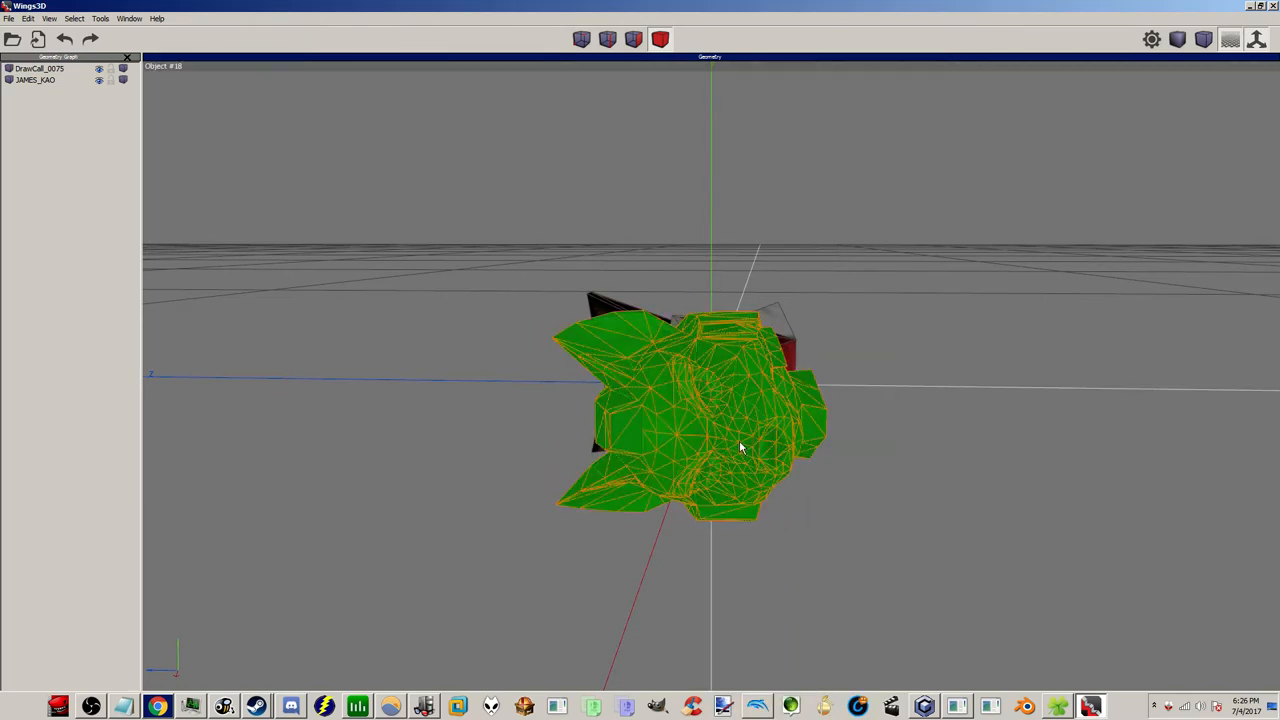
pyautogui.rightClick(740, 447)
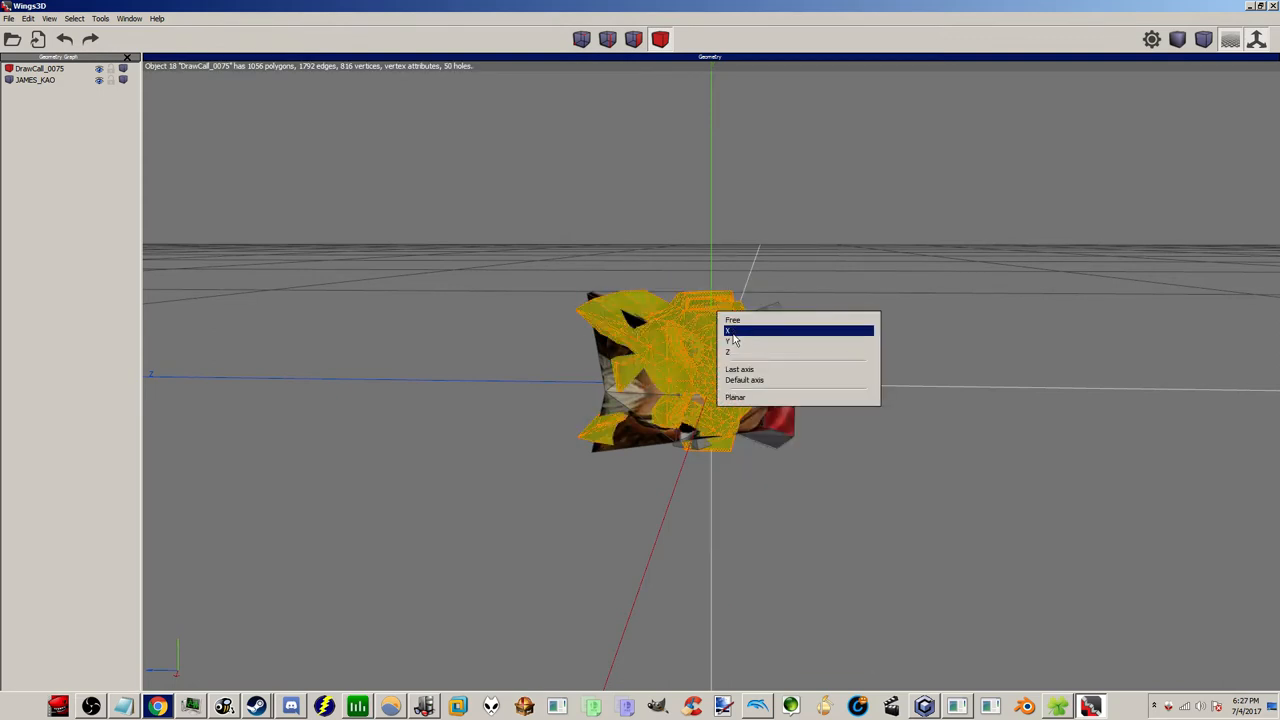
pyautogui.click(728, 331)
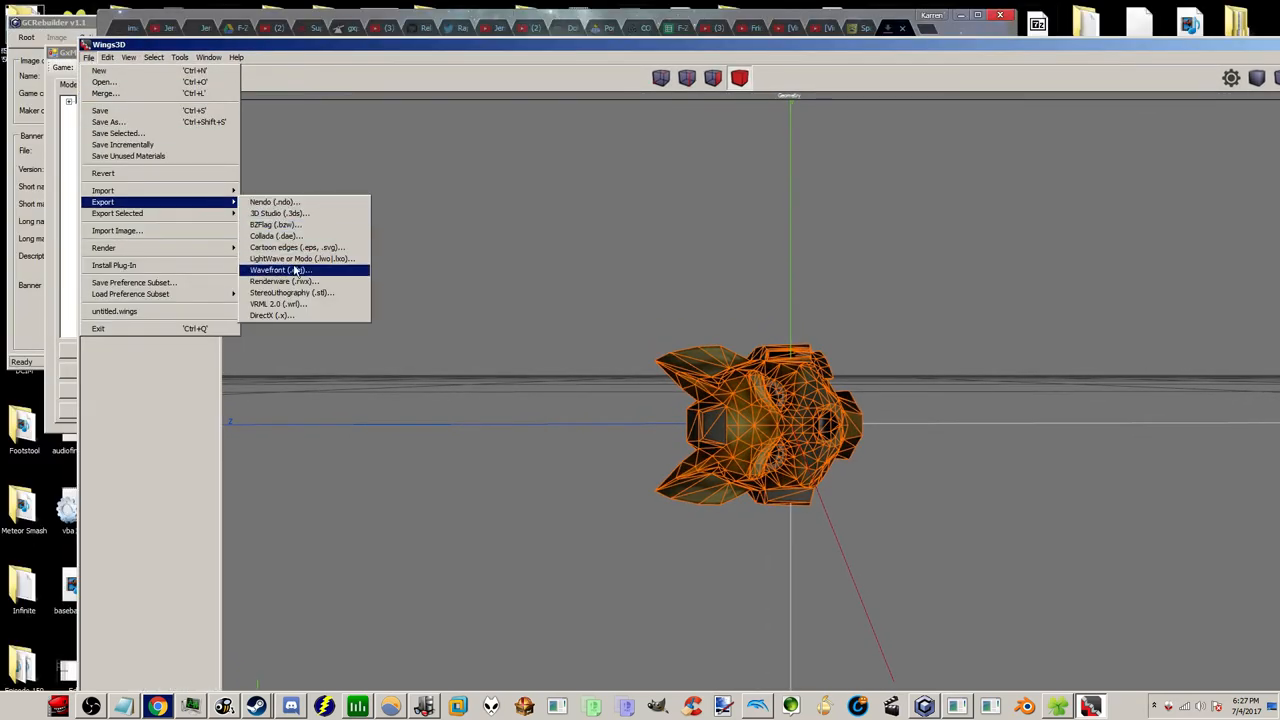
# Export the head into the Fox folder as untitled.obj in Wavefront format.
pyautogui.click(280, 270)
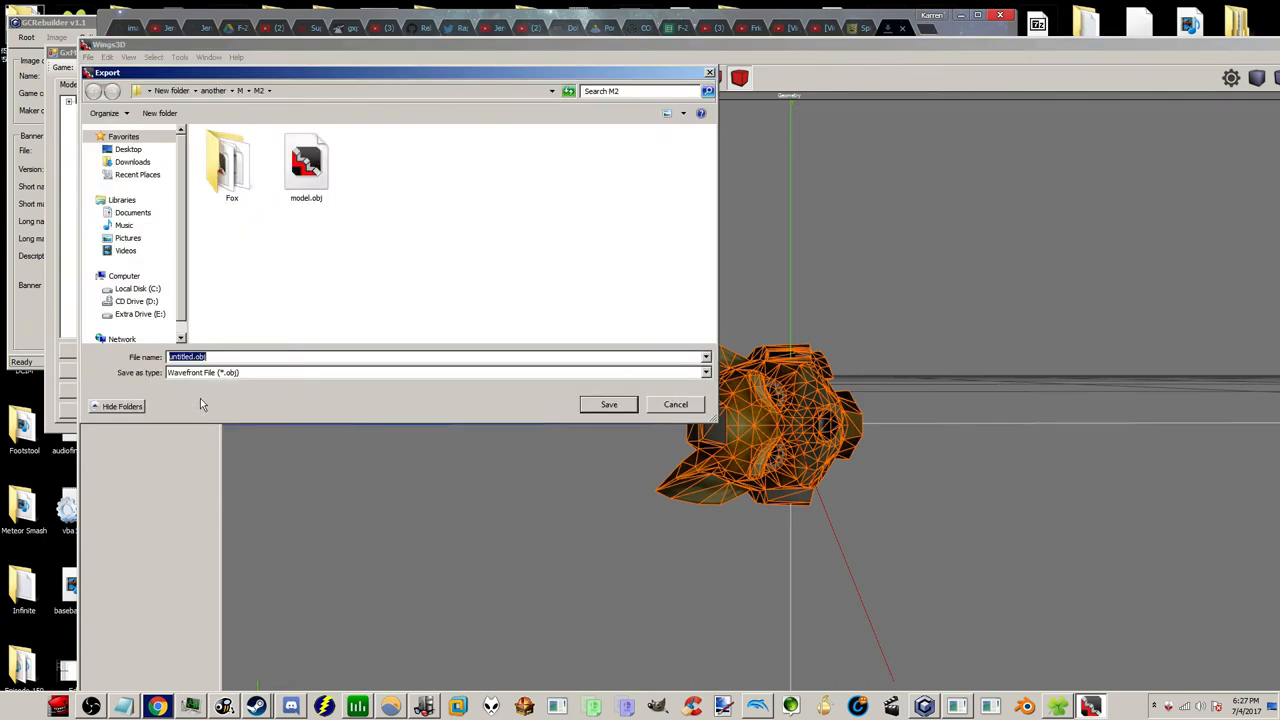
pyautogui.doubleClick(232, 165)
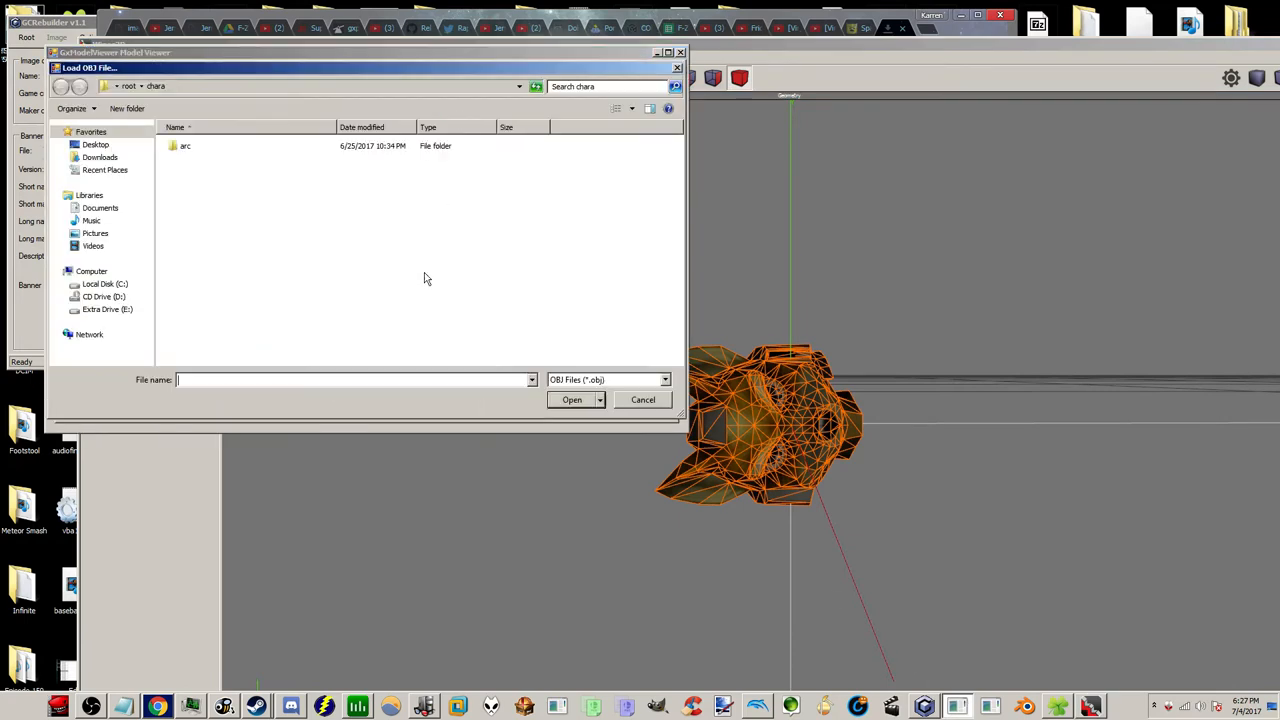
# Load untitled.obj from the model folder on the Desktop.
pyautogui.click(95, 144)
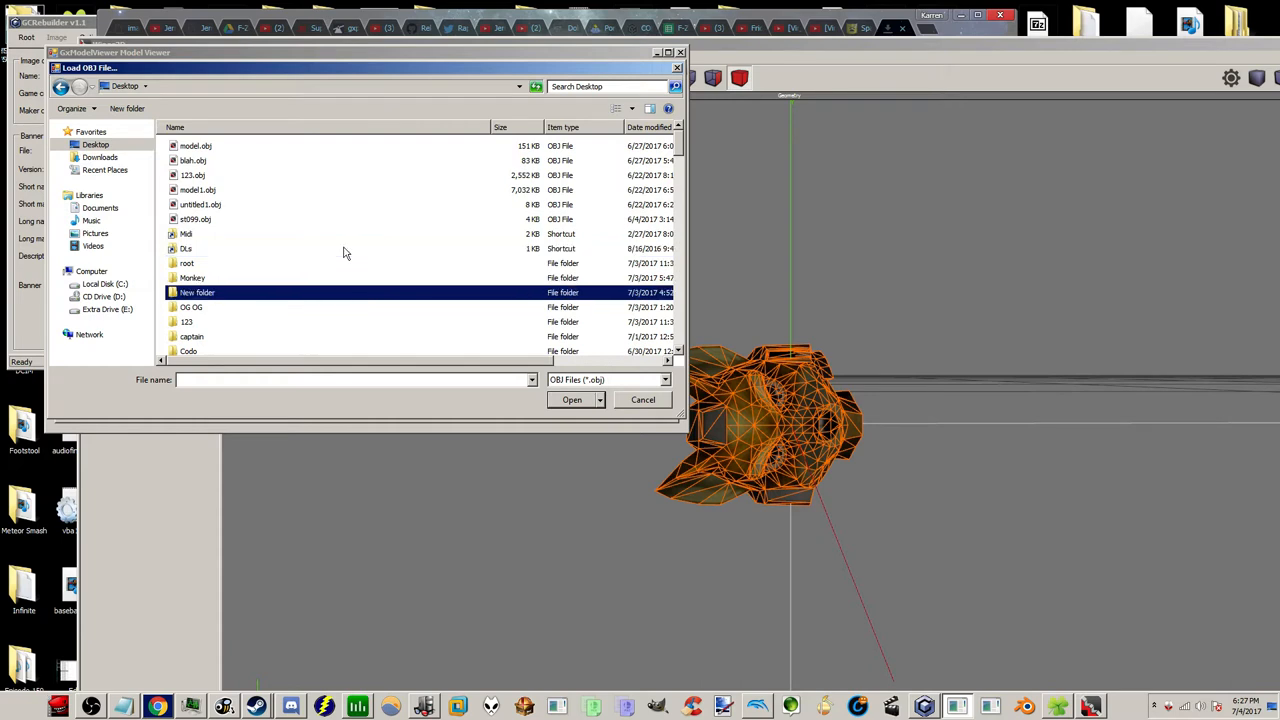
pyautogui.doubleClick(197, 292)
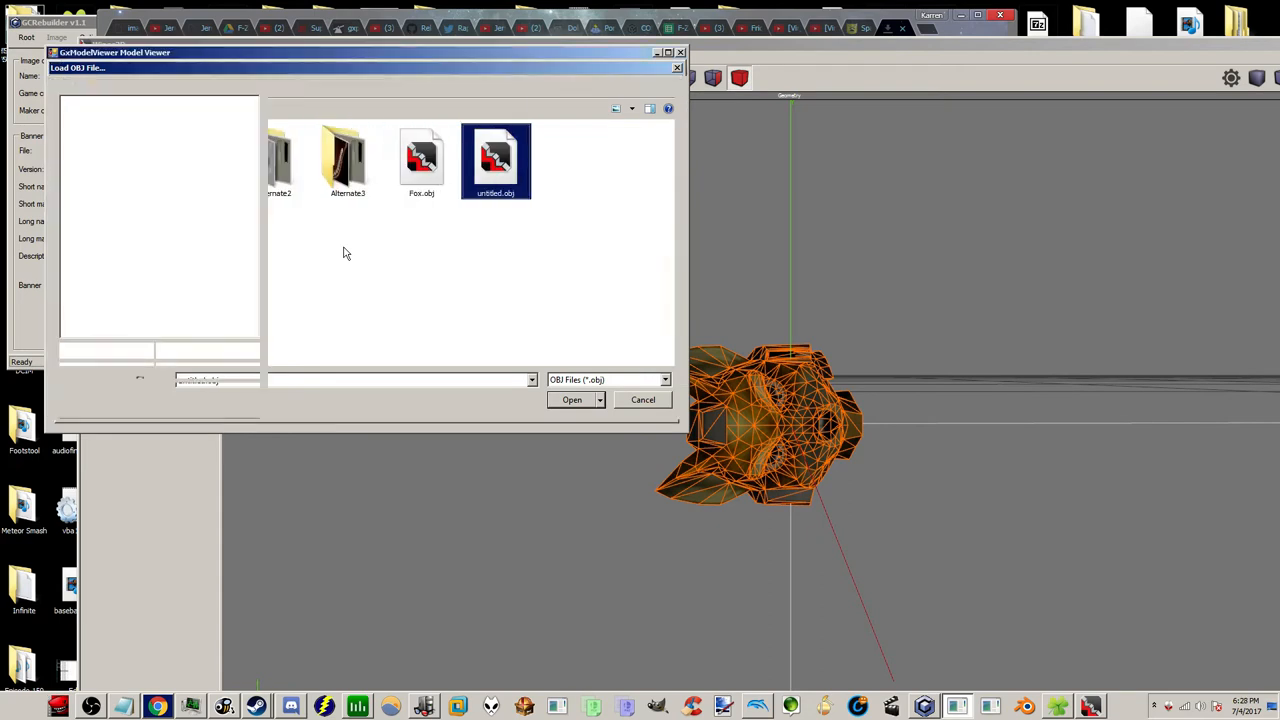
pyautogui.click(571, 399)
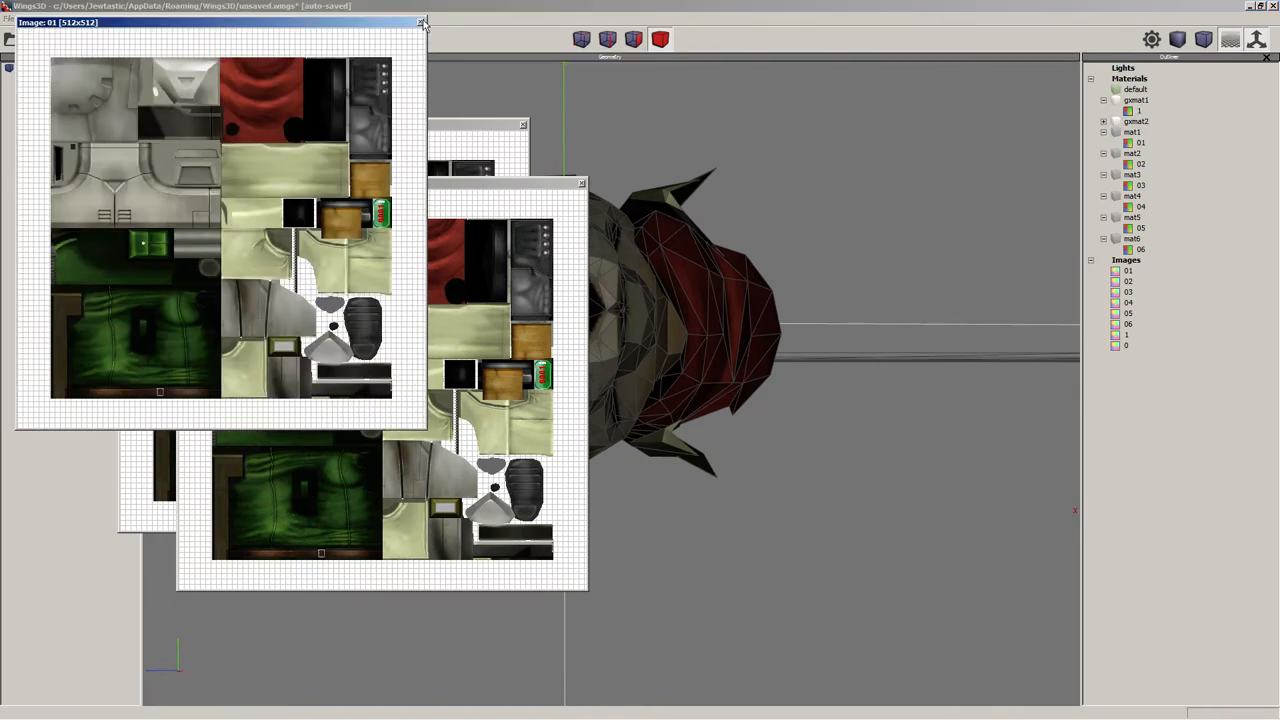
# Close the texture previews and remove the textures from gxmat1 and mat1.
pyautogui.click(421, 22)
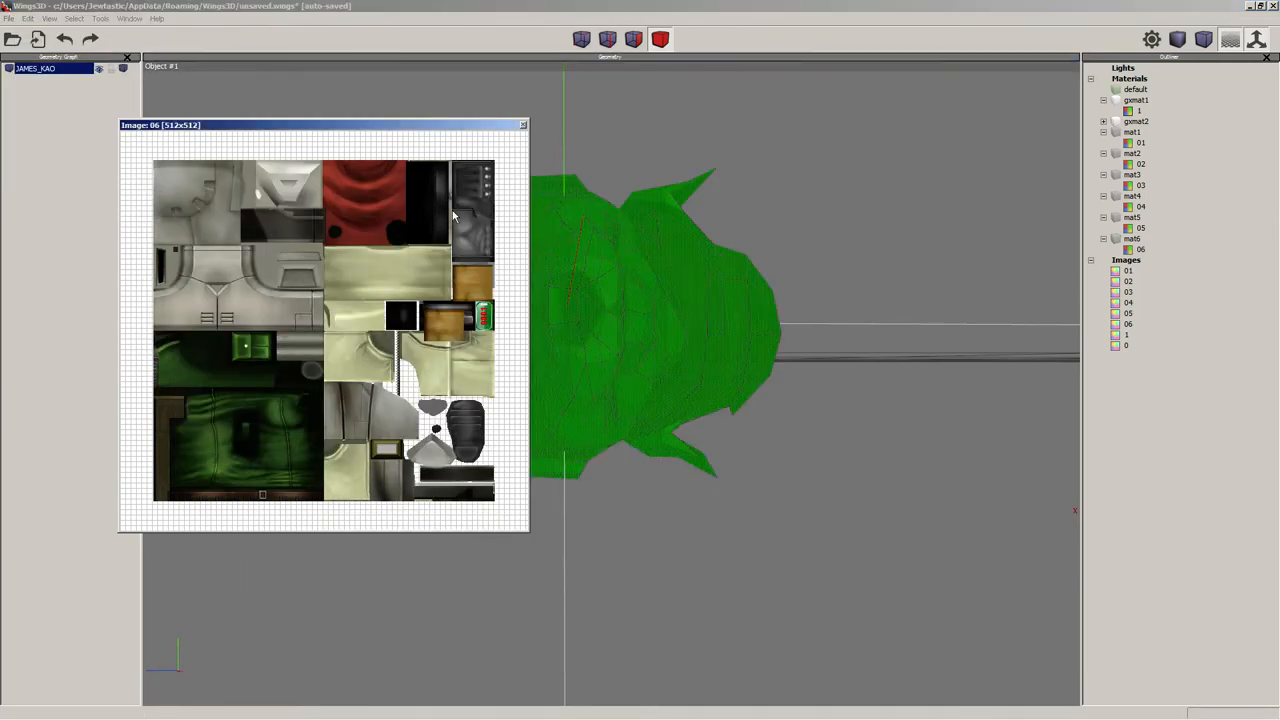
pyautogui.click(1128, 313)
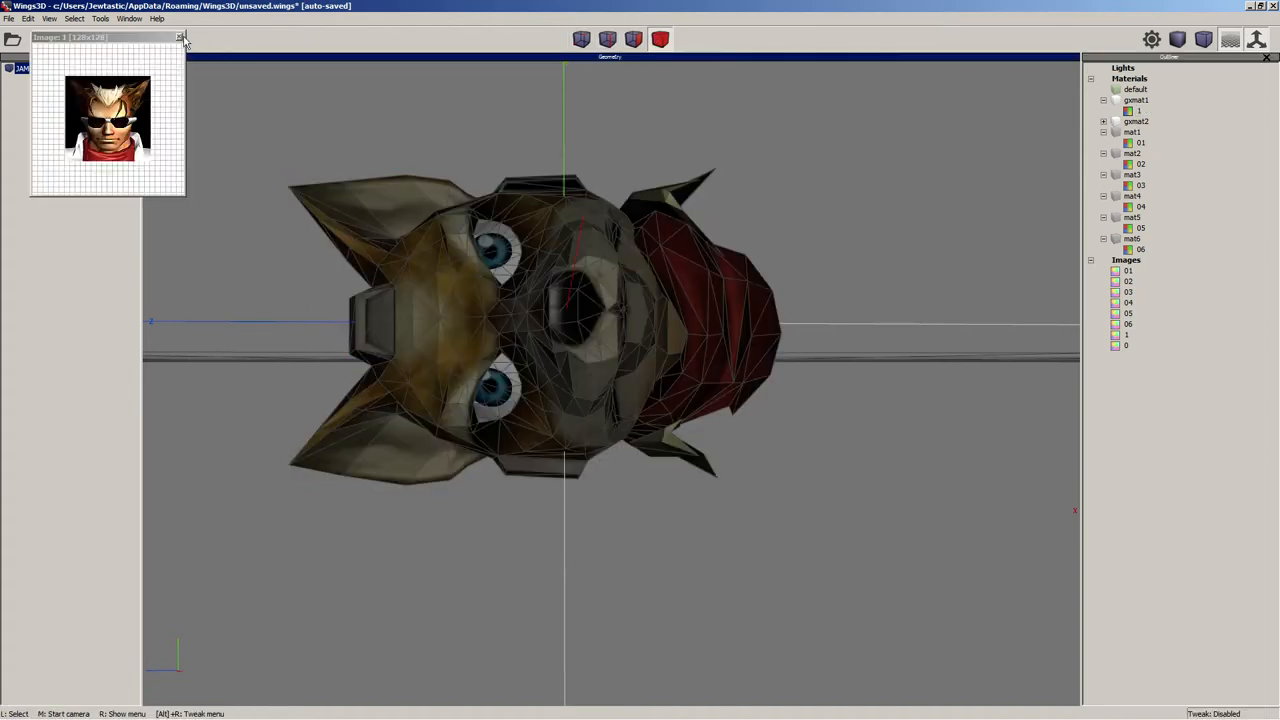
pyautogui.rightClick(1138, 110)
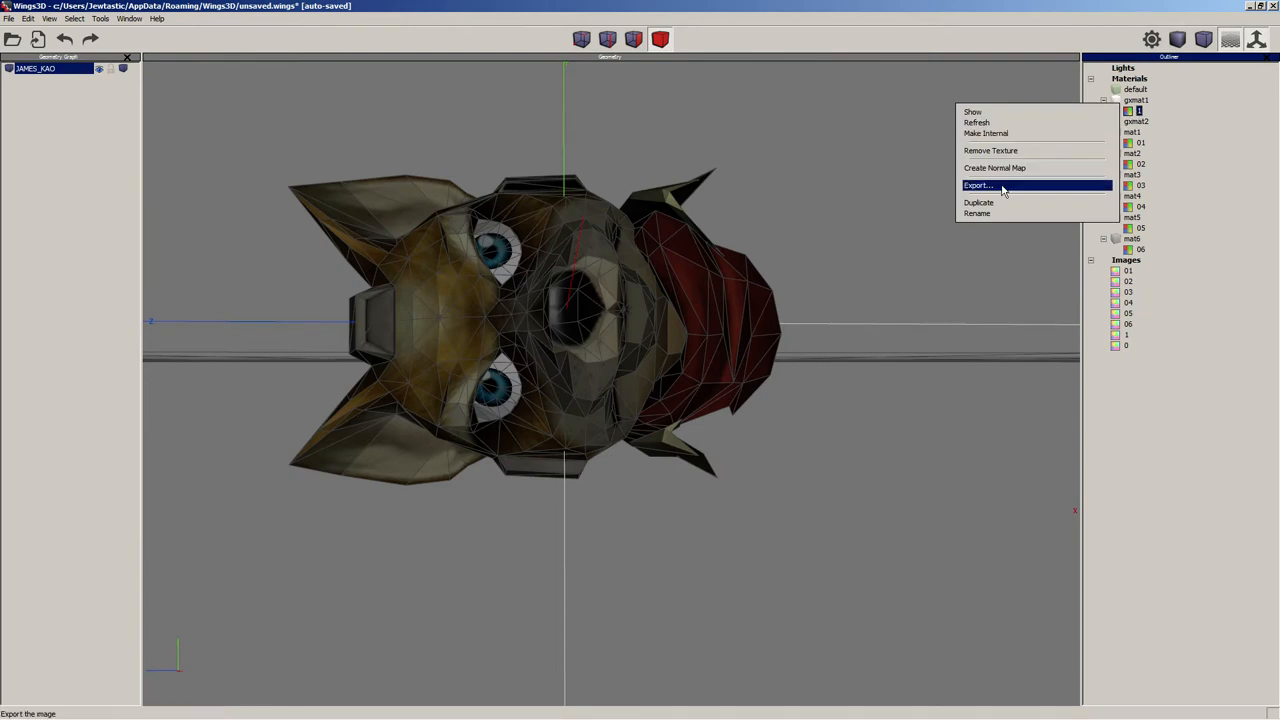
pyautogui.moveTo(987, 202)
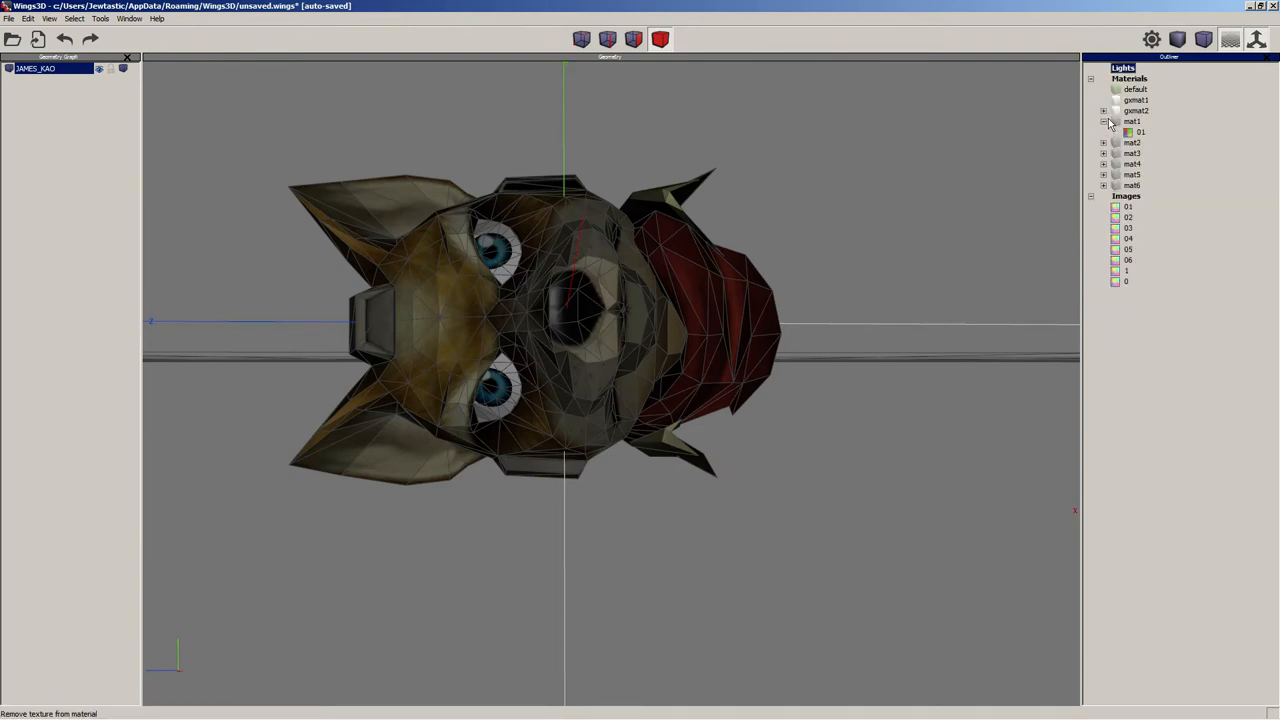
pyautogui.rightClick(1140, 131)
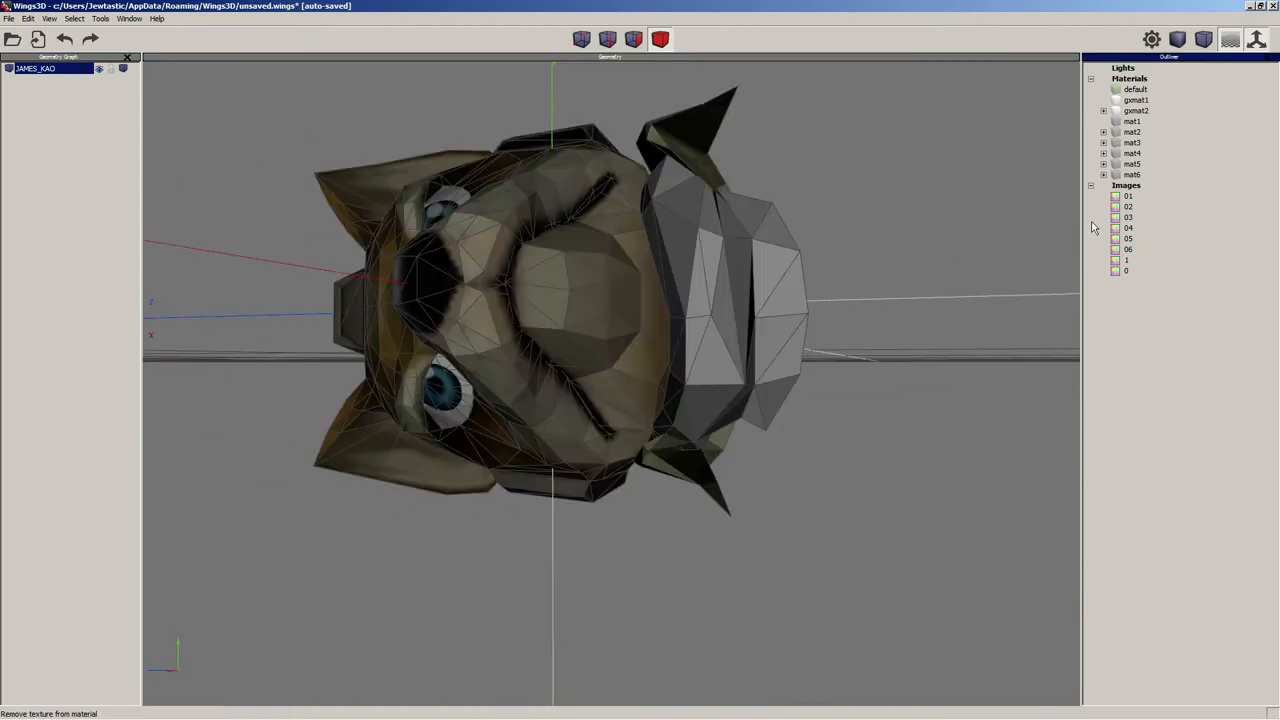
# Delete the mat2 and mat4 materials and inspect the remaining texture images.
pyautogui.rightClick(1132, 121)
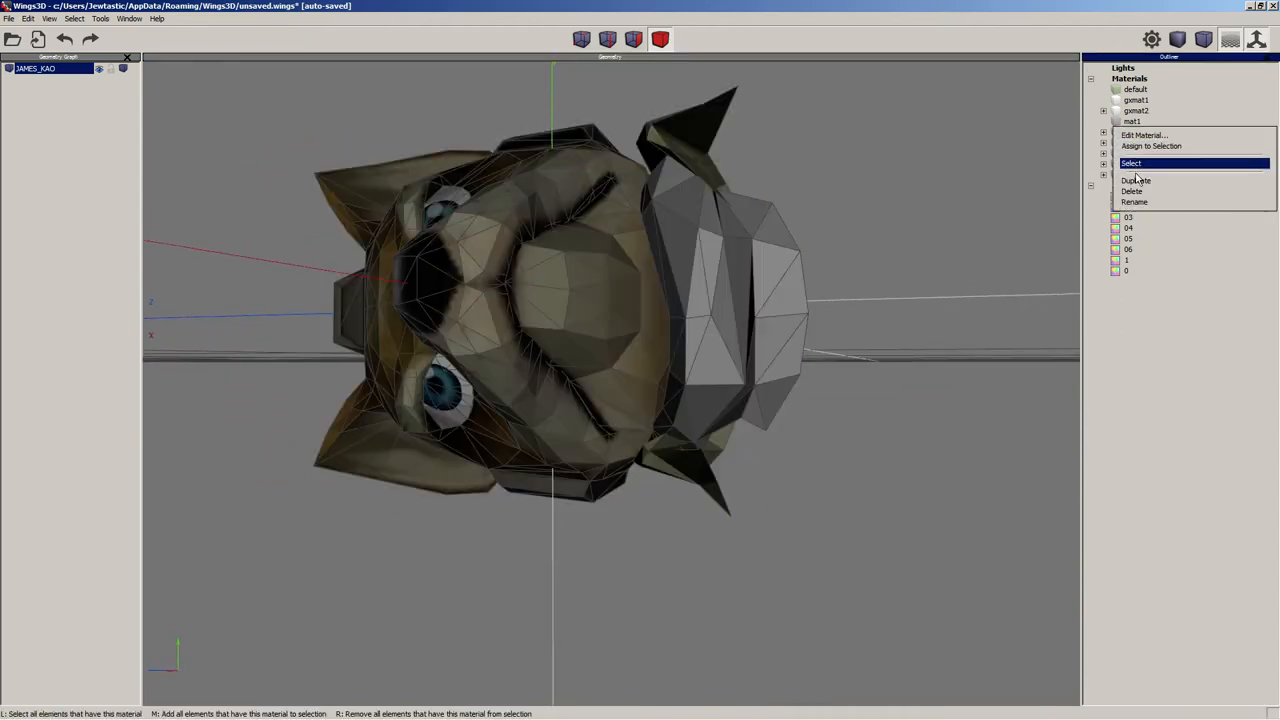
pyautogui.click(1131, 163)
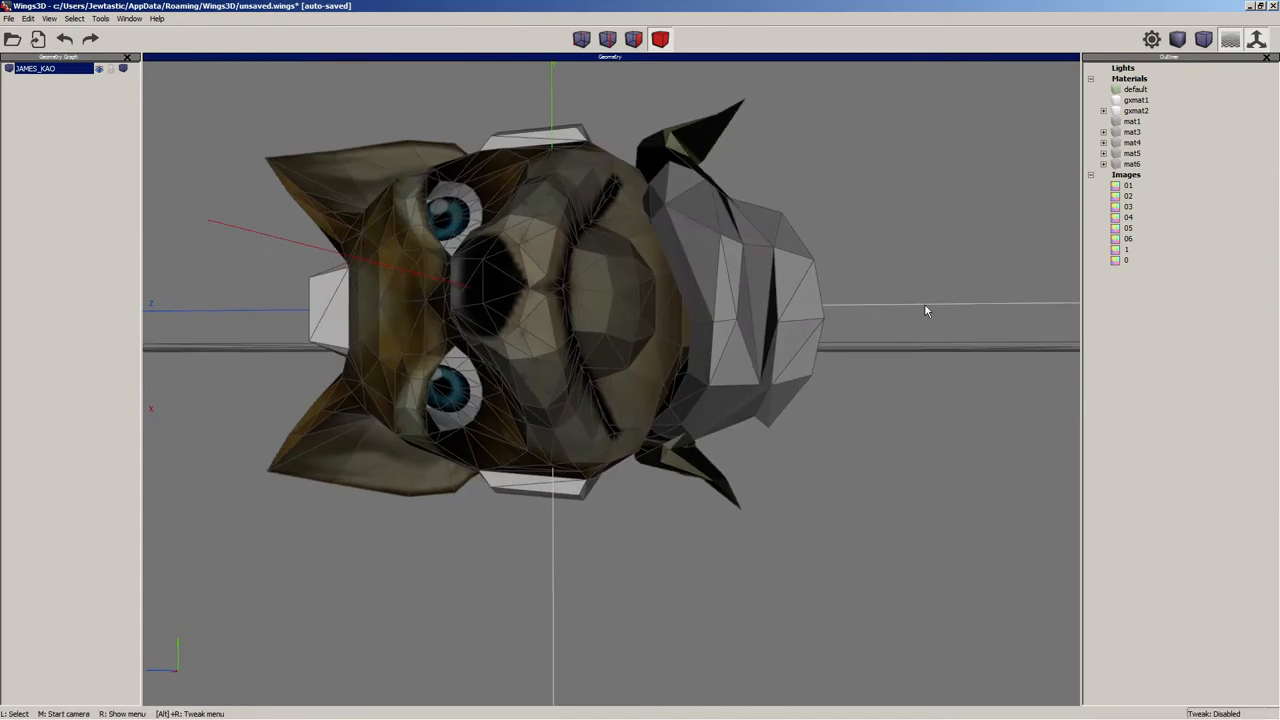
pyautogui.doubleClick(1132, 131)
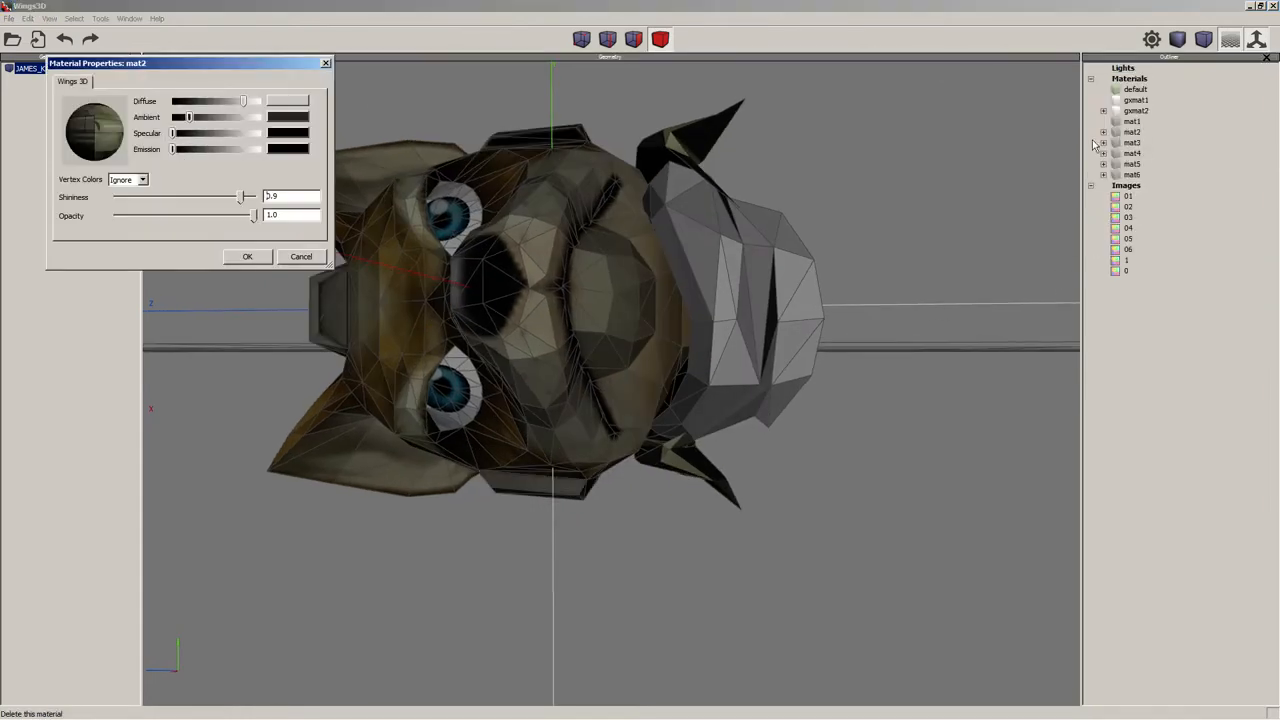
pyautogui.click(247, 256)
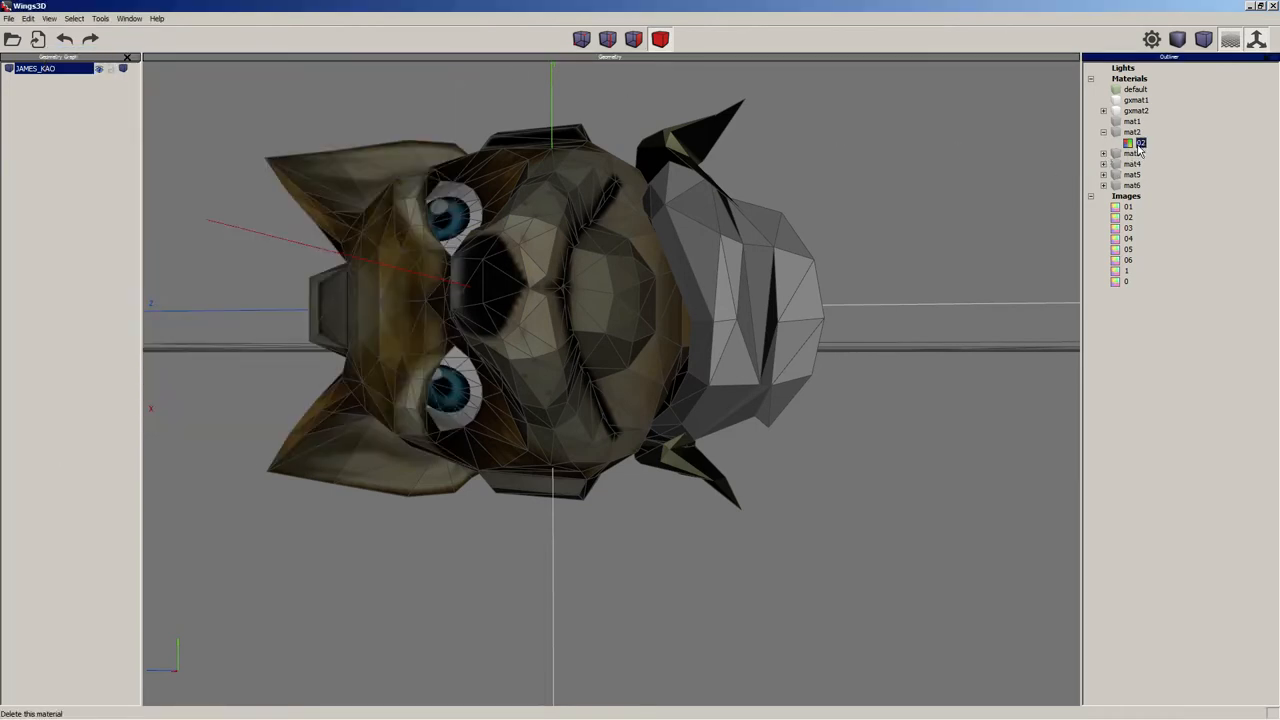
pyautogui.click(1138, 142)
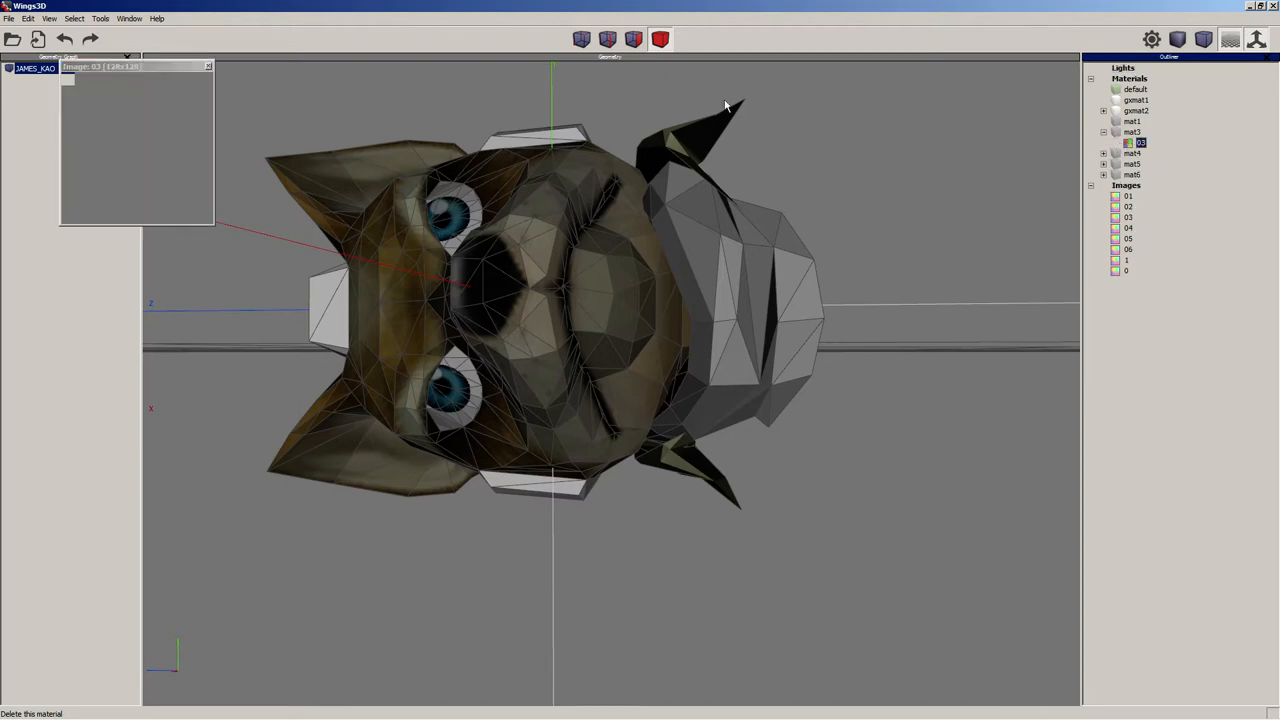
pyautogui.click(1105, 164)
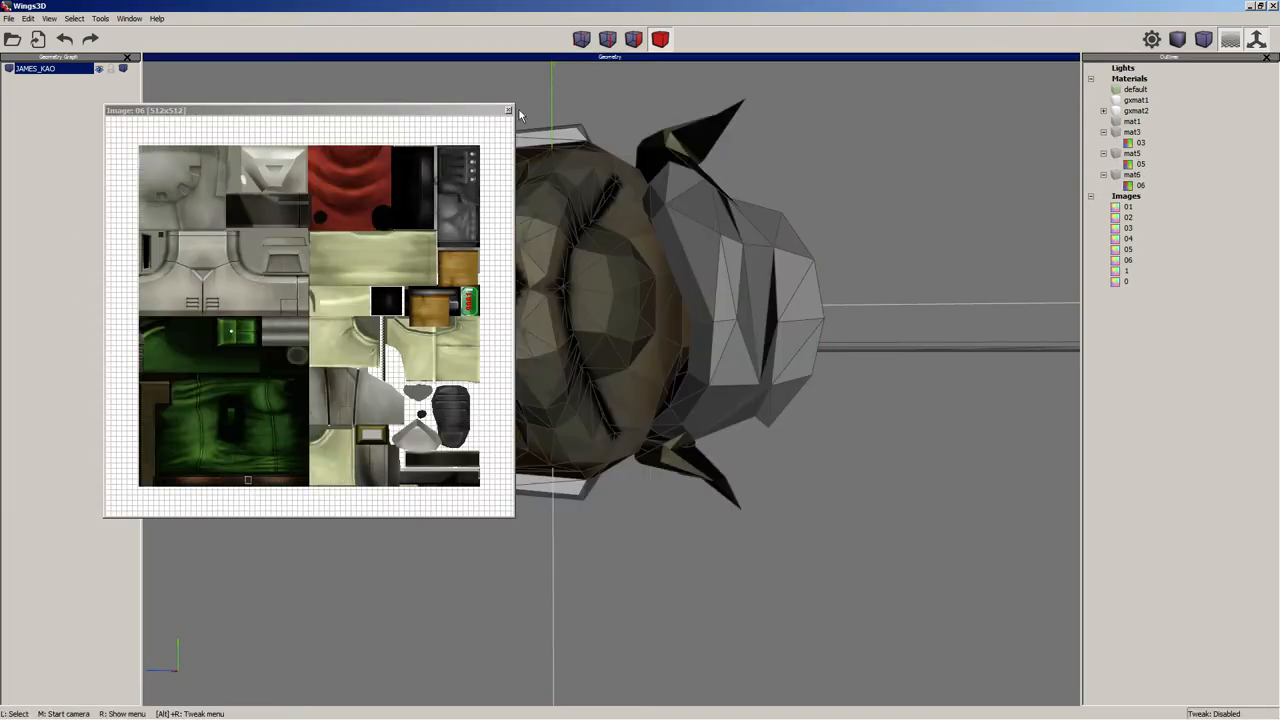
pyautogui.click(508, 110)
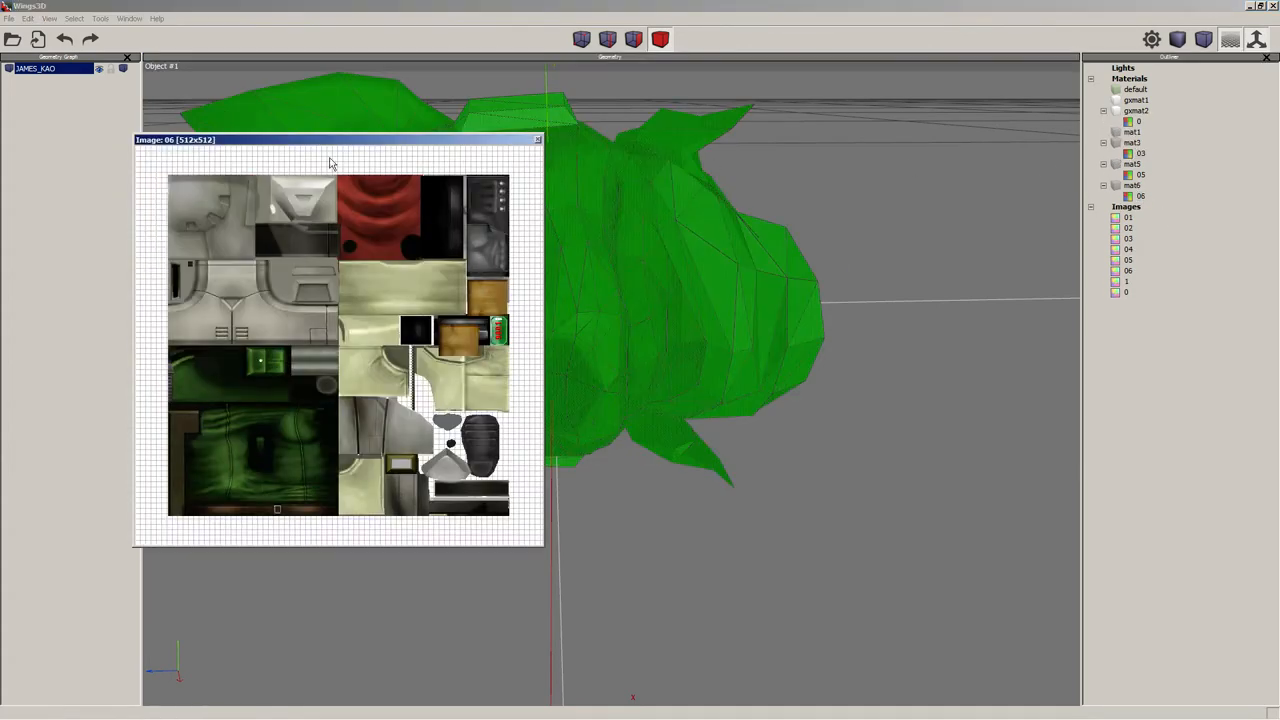
# Select the lower eye-socket faces, close the 05 preview, and expand mat3.
pyautogui.click(537, 139)
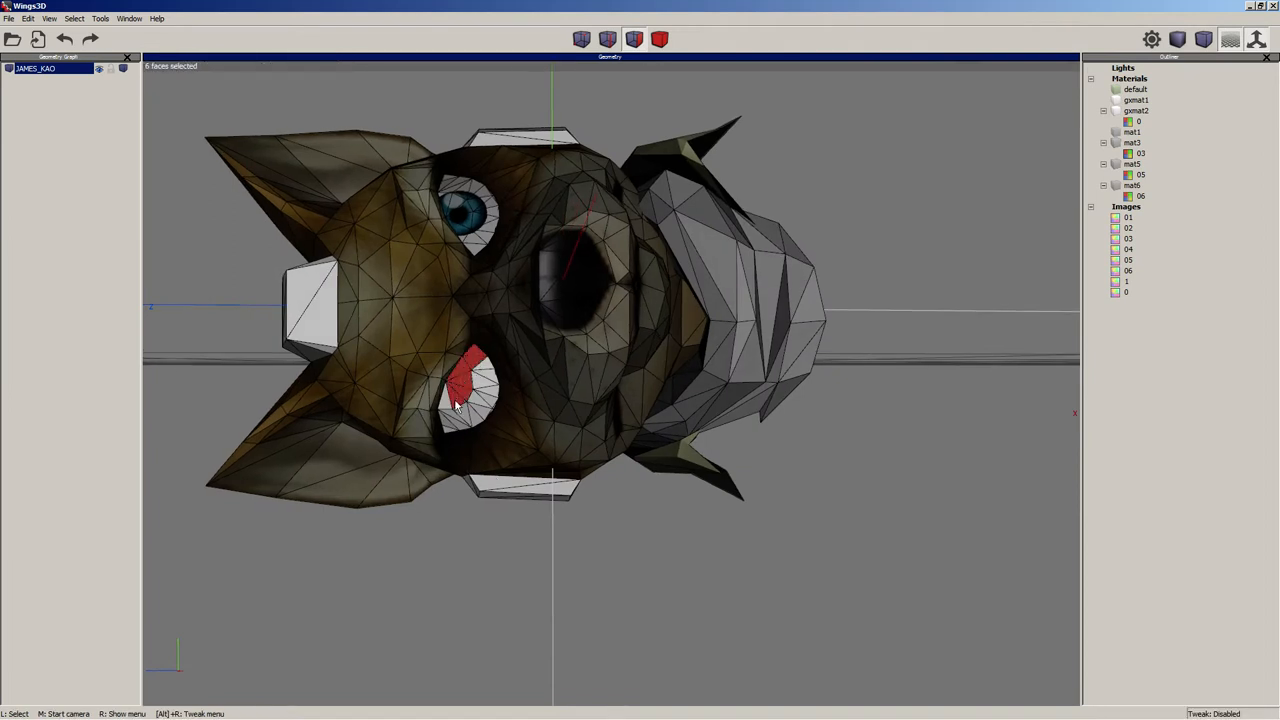
pyautogui.click(448, 430)
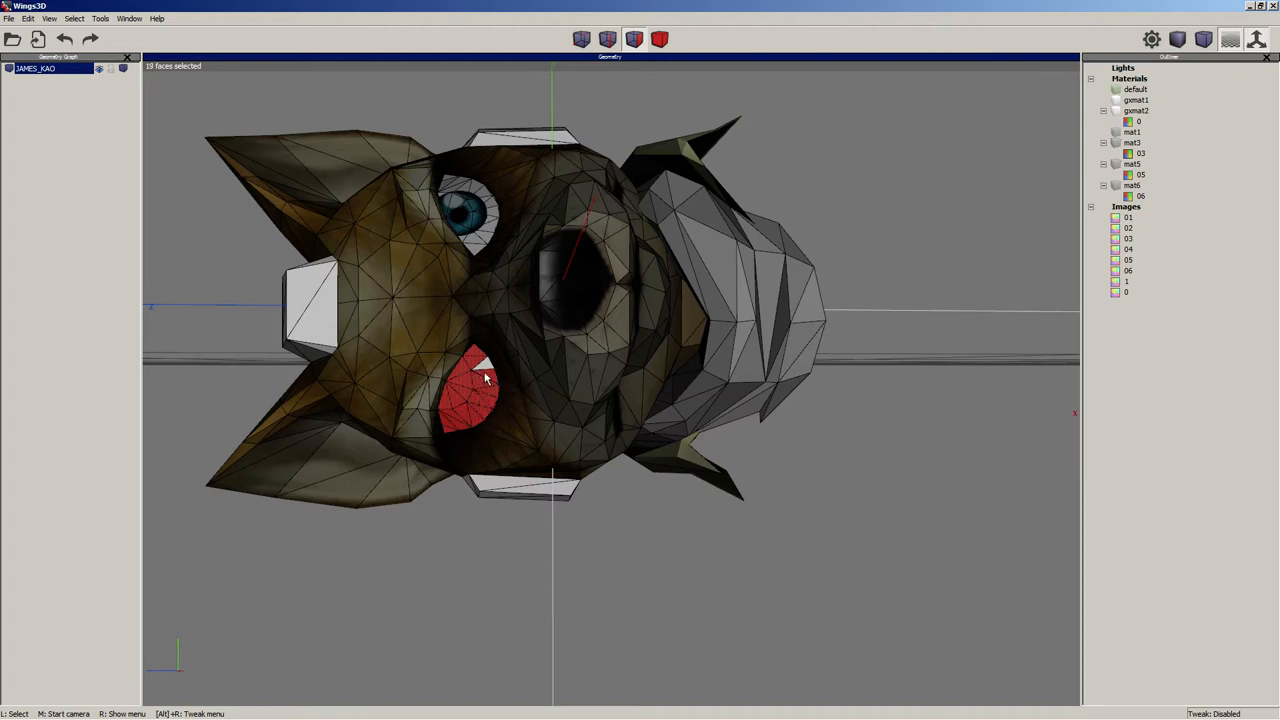
pyautogui.click(485, 375)
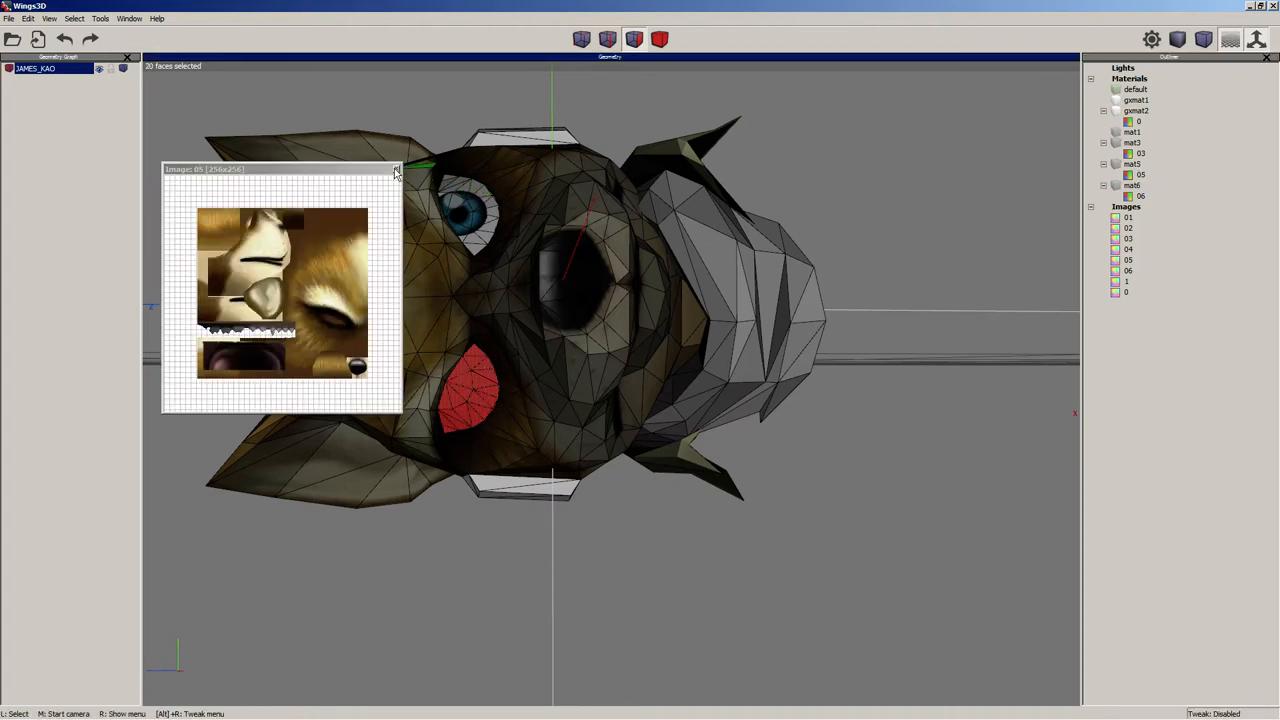
pyautogui.click(396, 169)
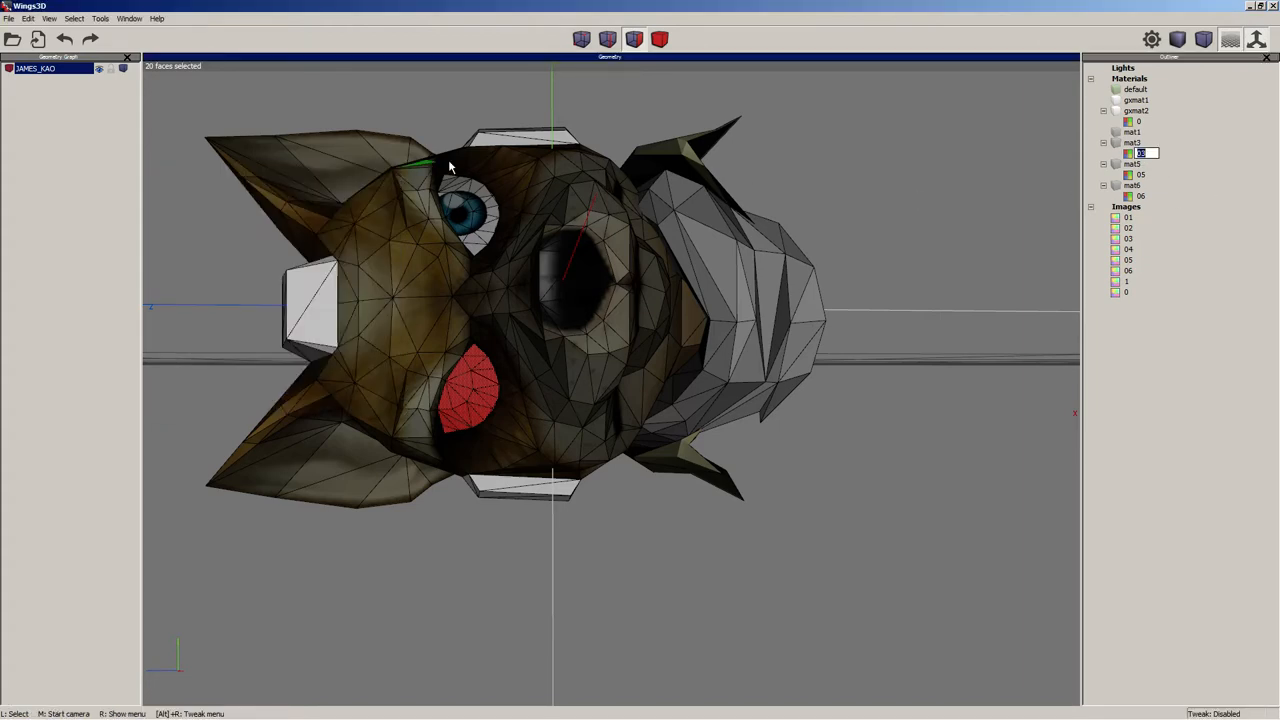
pyautogui.click(1105, 137)
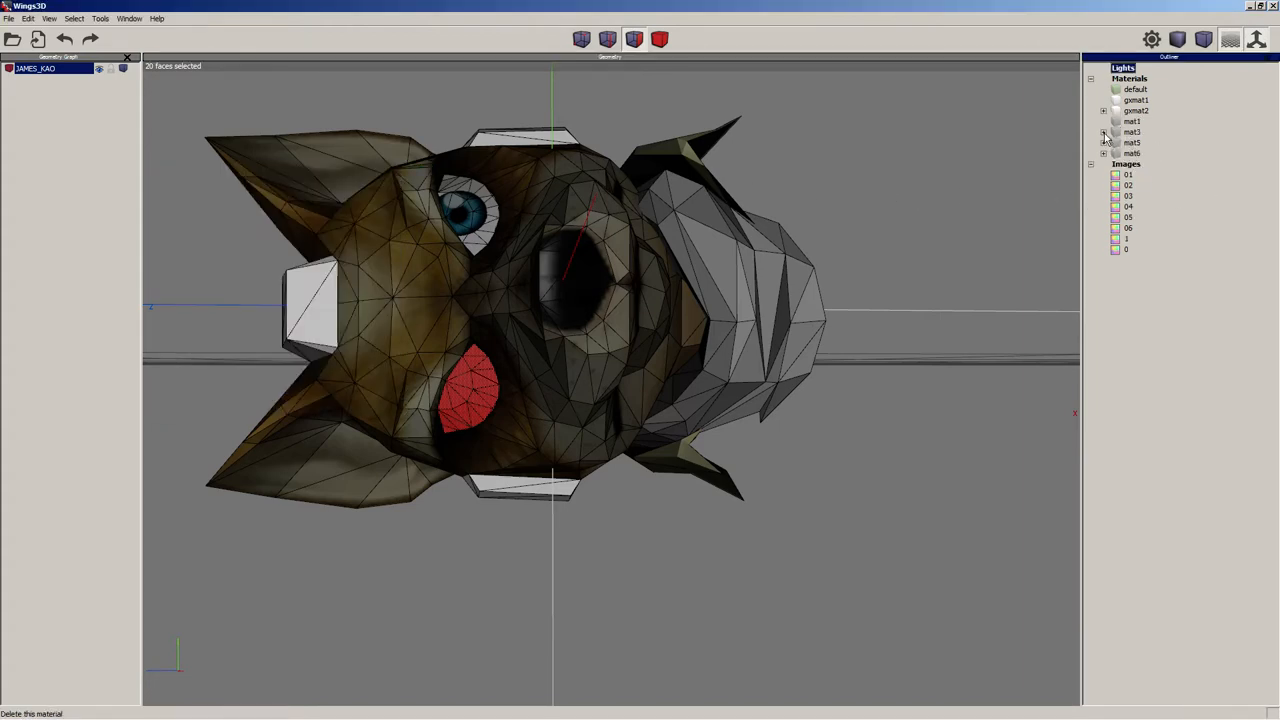
pyautogui.click(1129, 142)
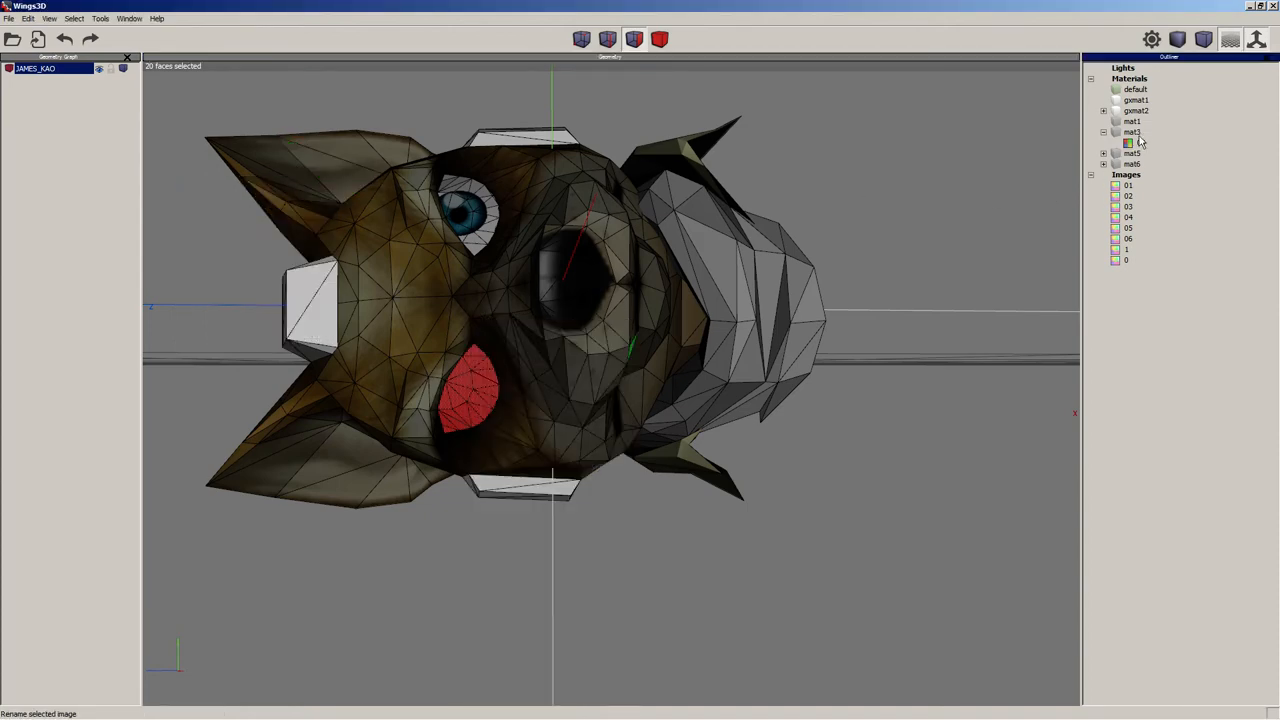
# Add the scarf faces at the back of the head and close the 06 preview.
pyautogui.rightClick(1132, 131)
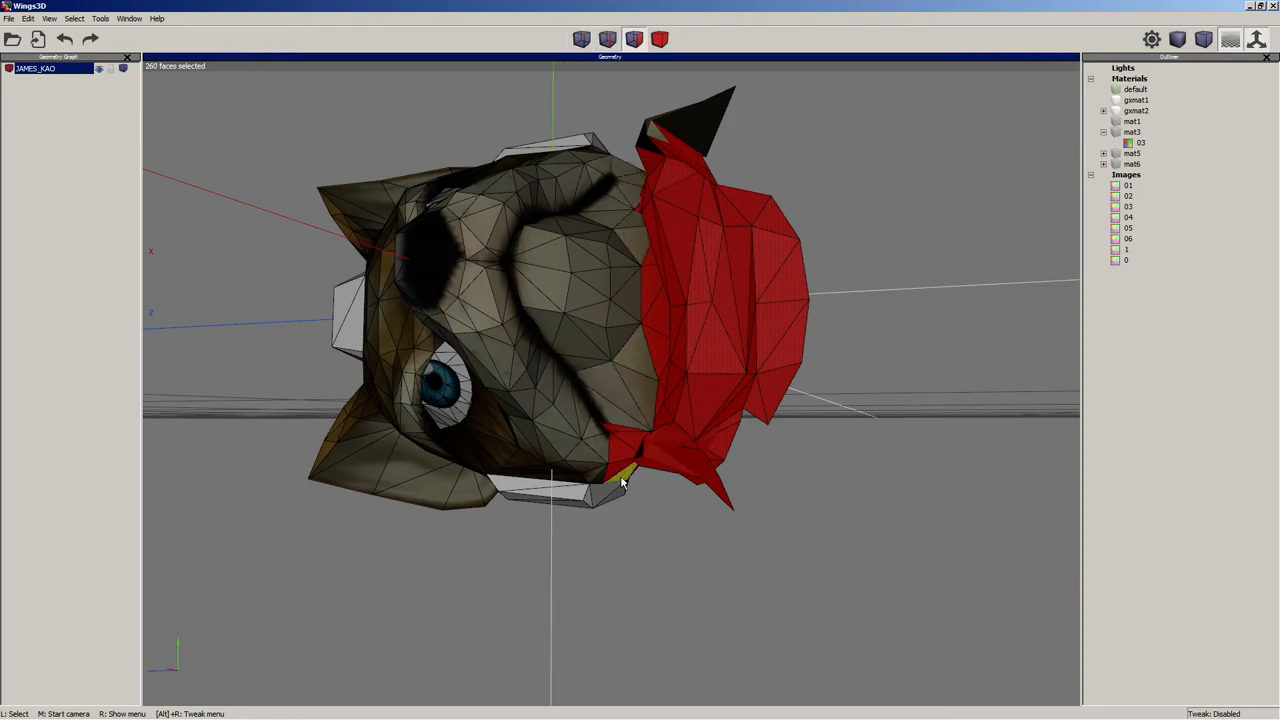
pyautogui.click(620, 475)
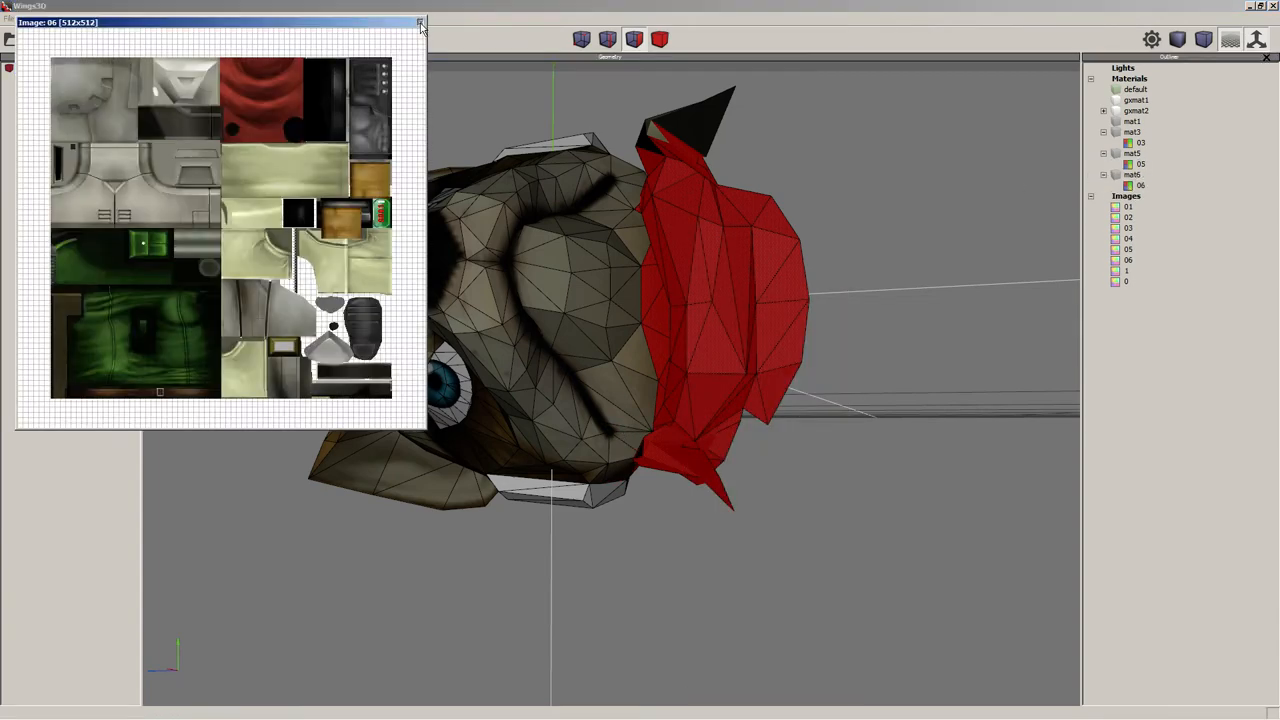
pyautogui.click(420, 22)
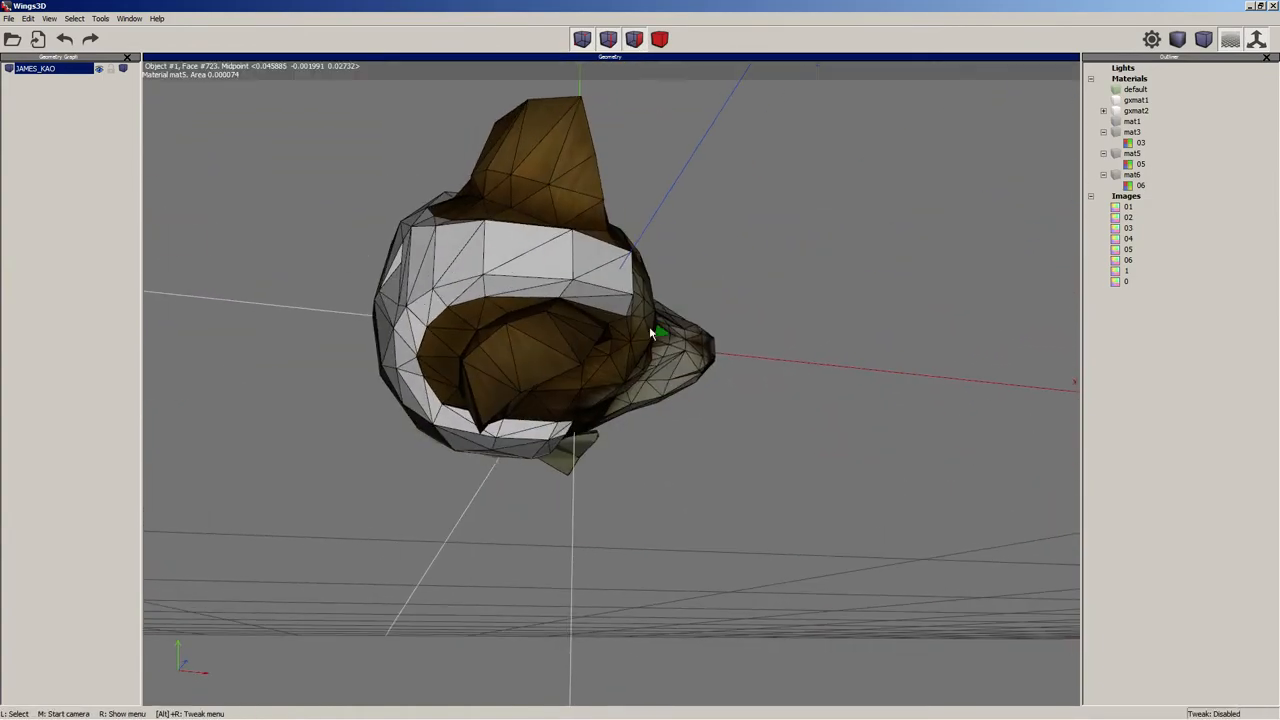
# Select faces along the white band and the side of the head.
pyautogui.click(540, 280)
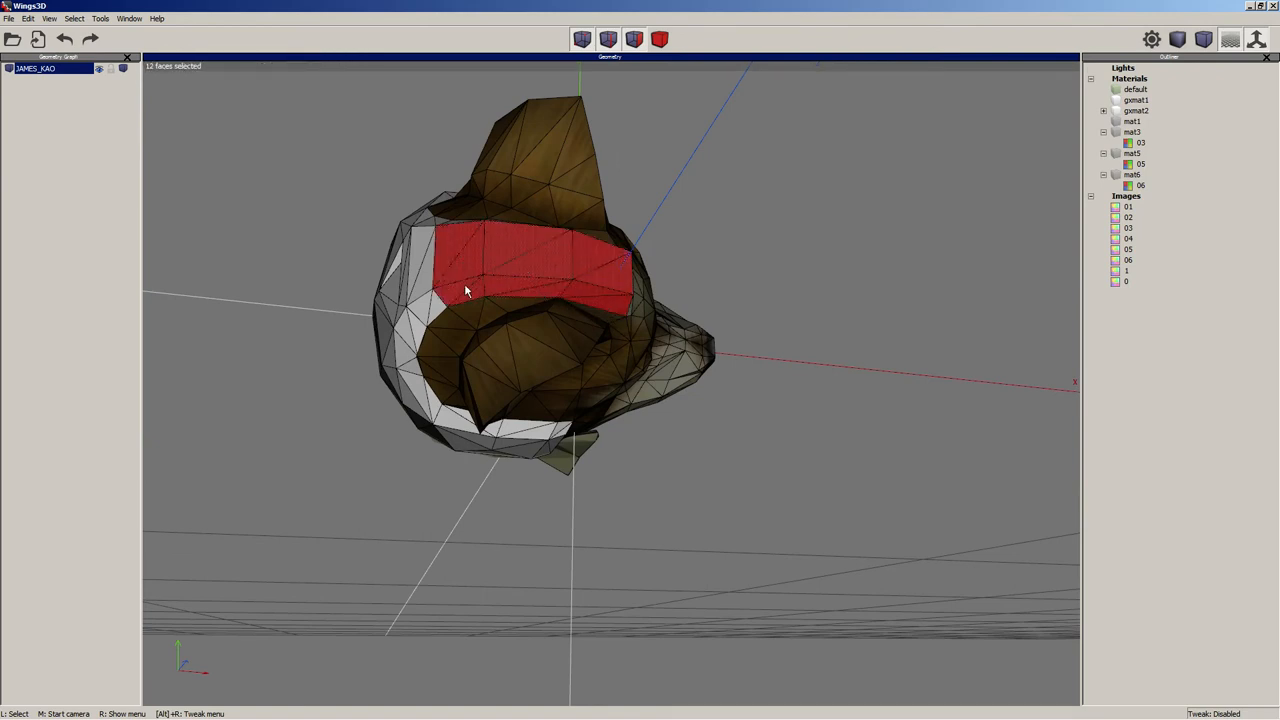
pyautogui.click(540, 450)
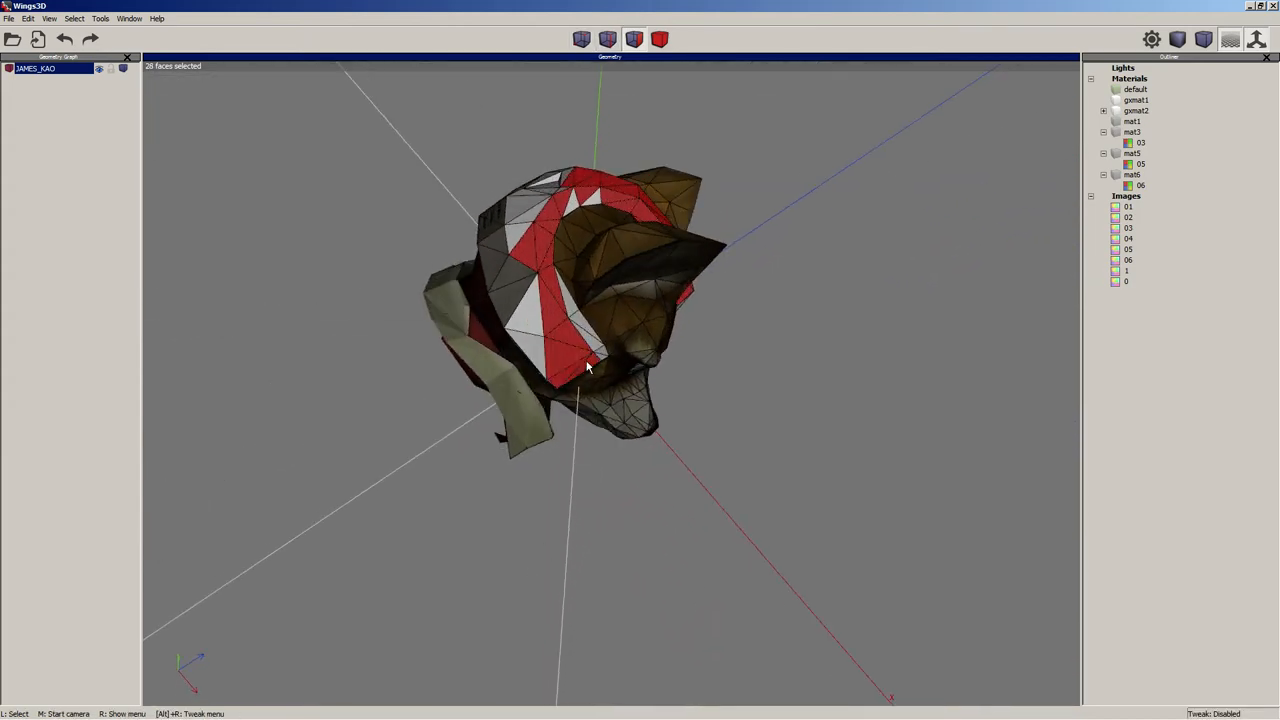
pyautogui.click(588, 340)
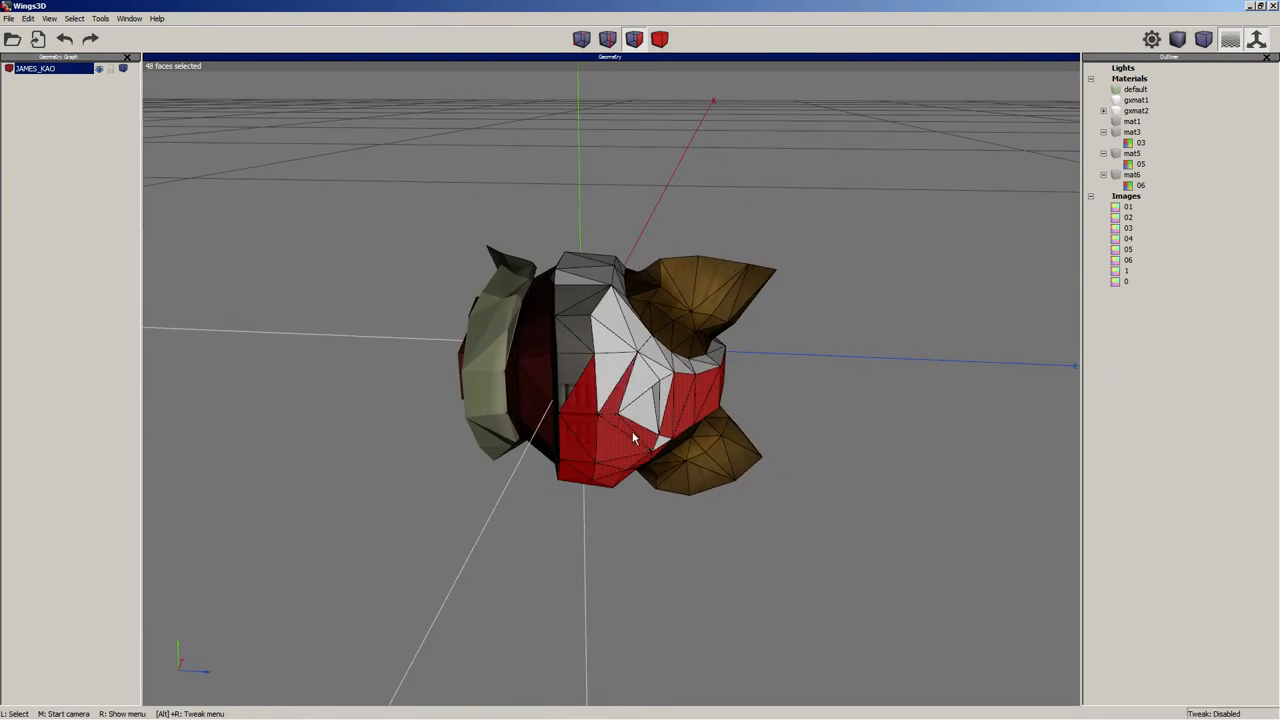
pyautogui.click(590, 380)
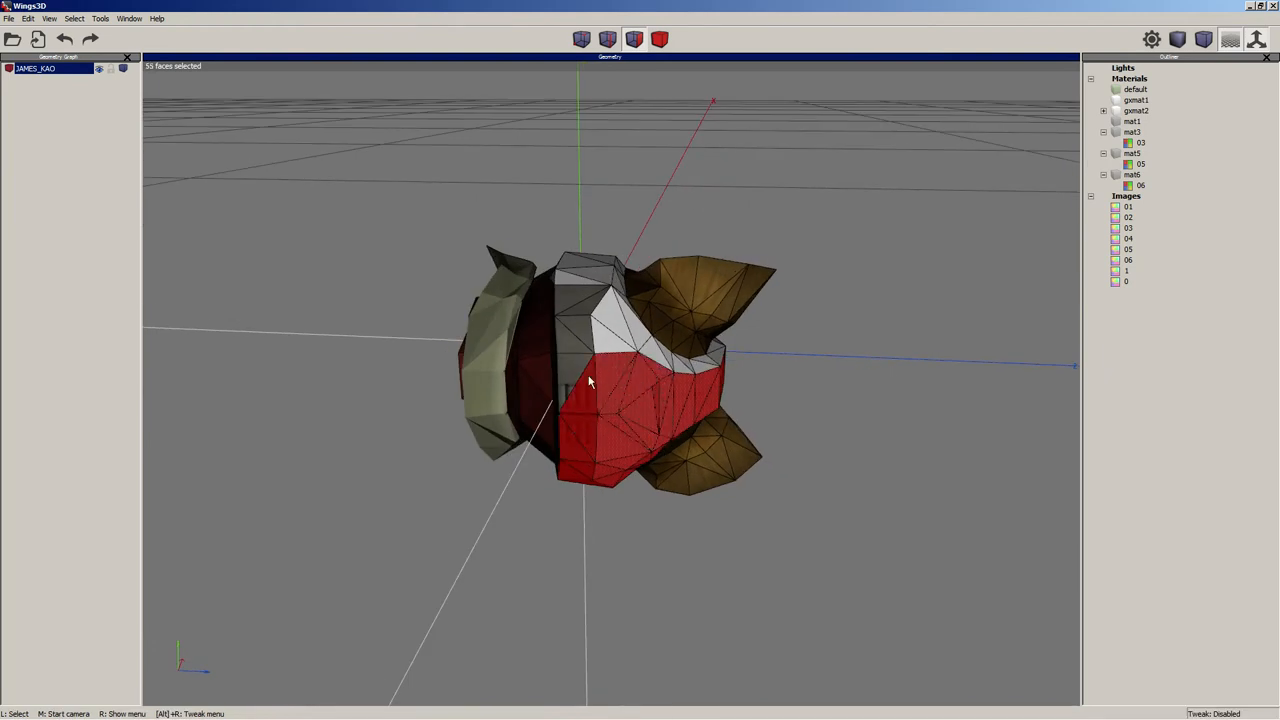
# Add red front and top faces, orbiting as needed, for 89 selected faces.
pyautogui.click(600, 330)
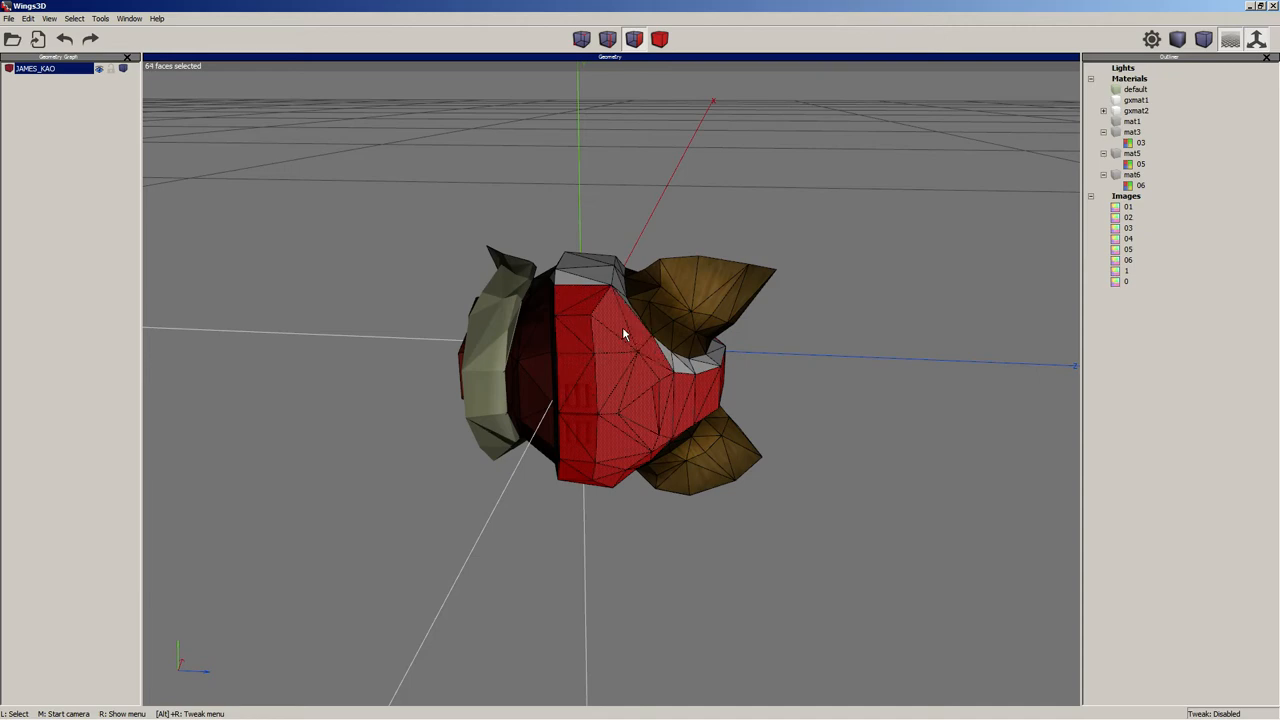
pyautogui.moveTo(625, 335); pyautogui.dragTo(575, 355)
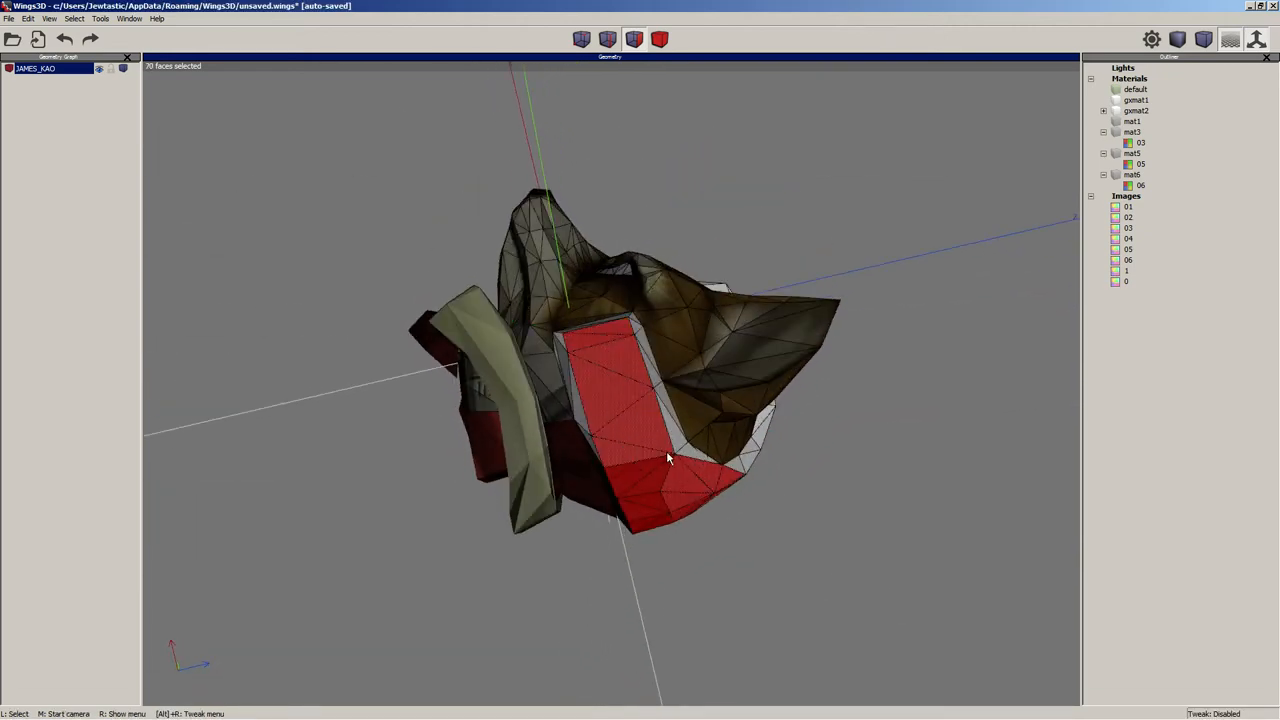
pyautogui.click(640, 343)
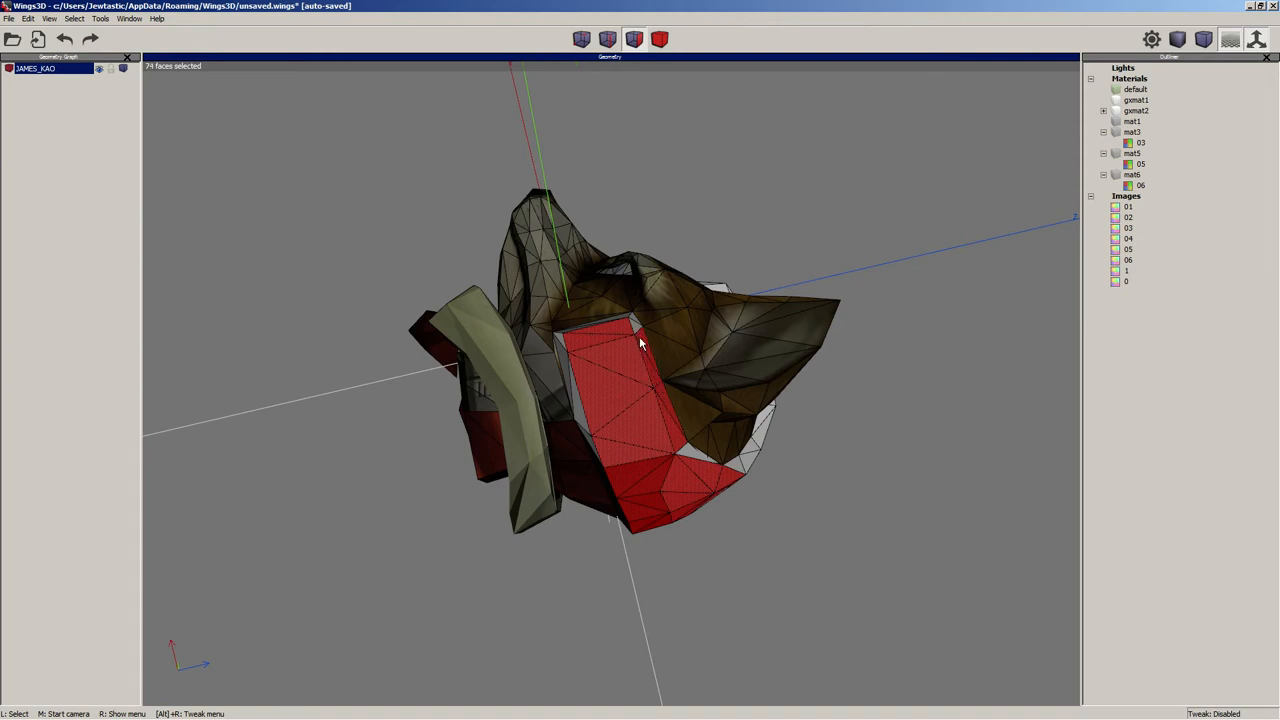
pyautogui.click(604, 328)
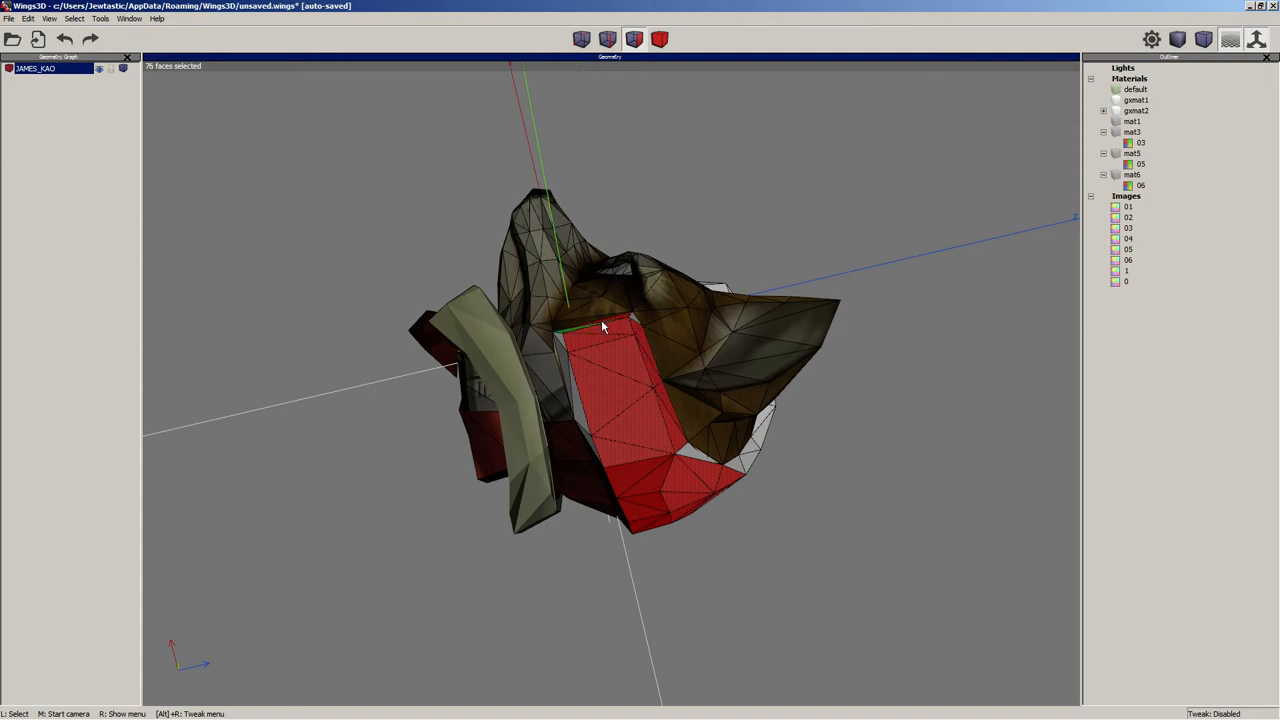
pyautogui.click(595, 330)
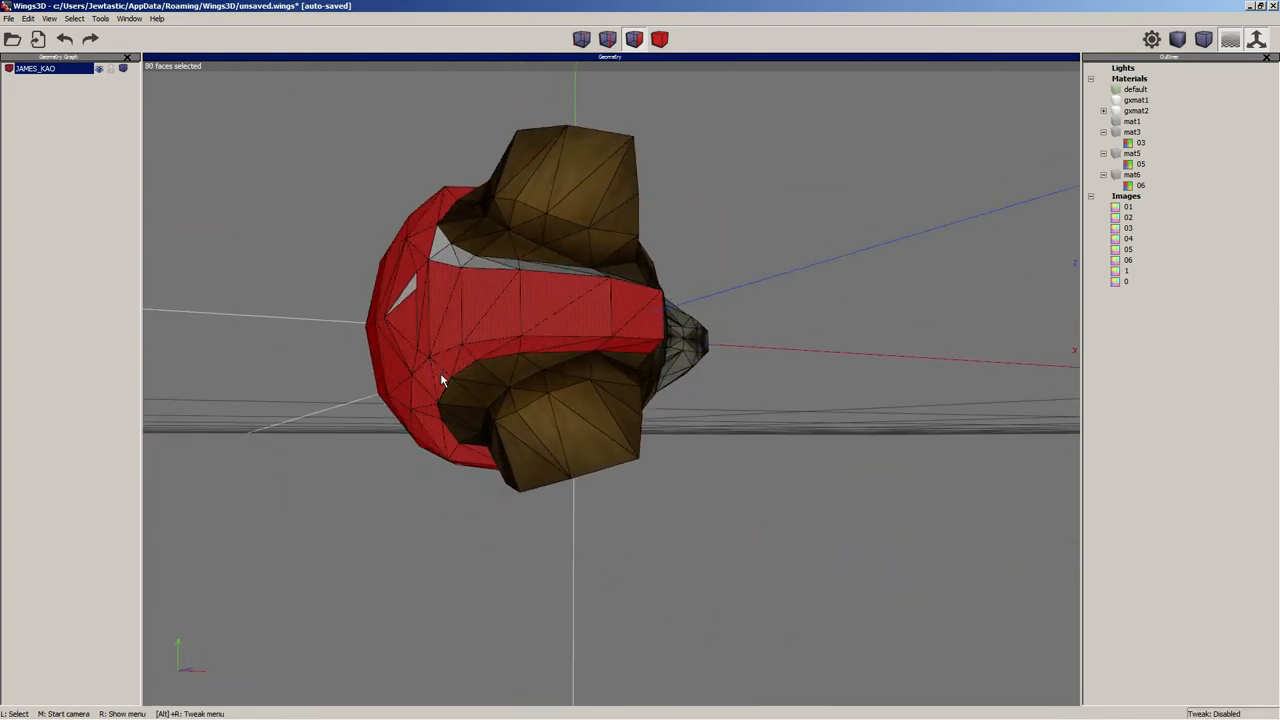
pyautogui.click(572, 272)
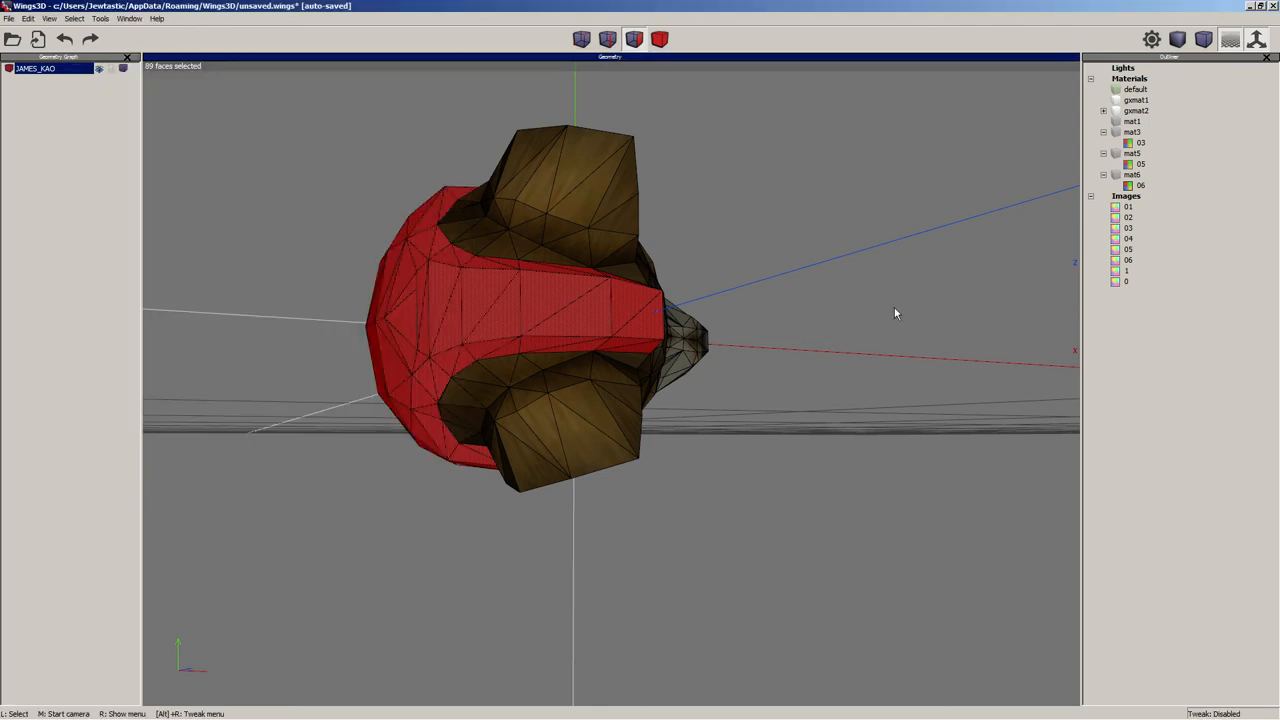
# Save the Fox head model's textures to a TPL file with Save TPL As.
pyautogui.click(1132, 174)
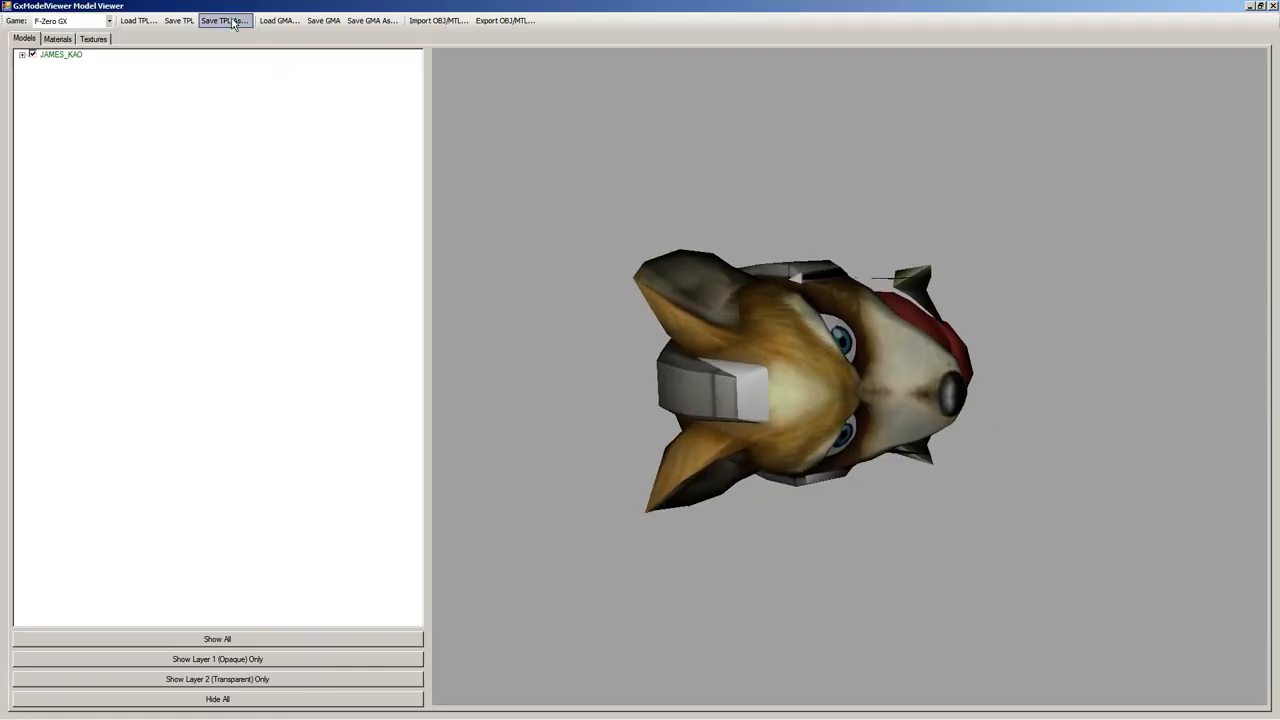
pyautogui.click(224, 20)
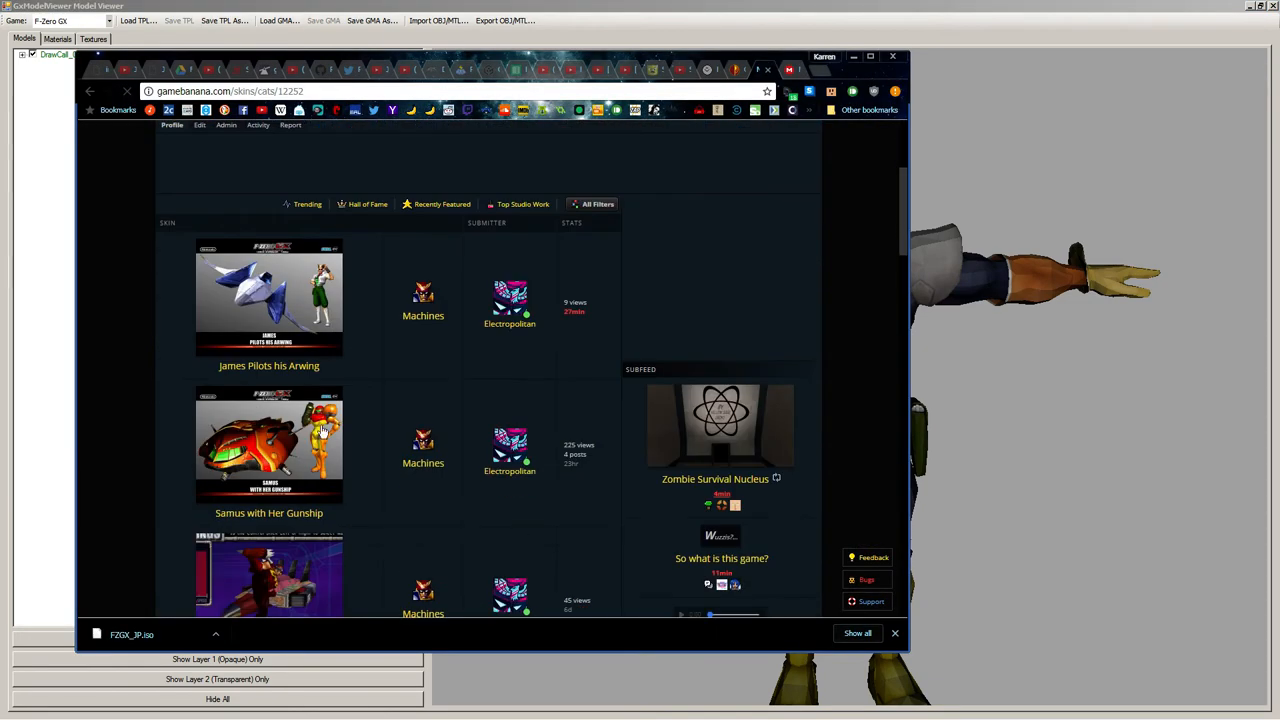
# View the Samus with Her Gunship skin screenshots on GameBanana, then close Chrome.
pyautogui.click(269, 445)
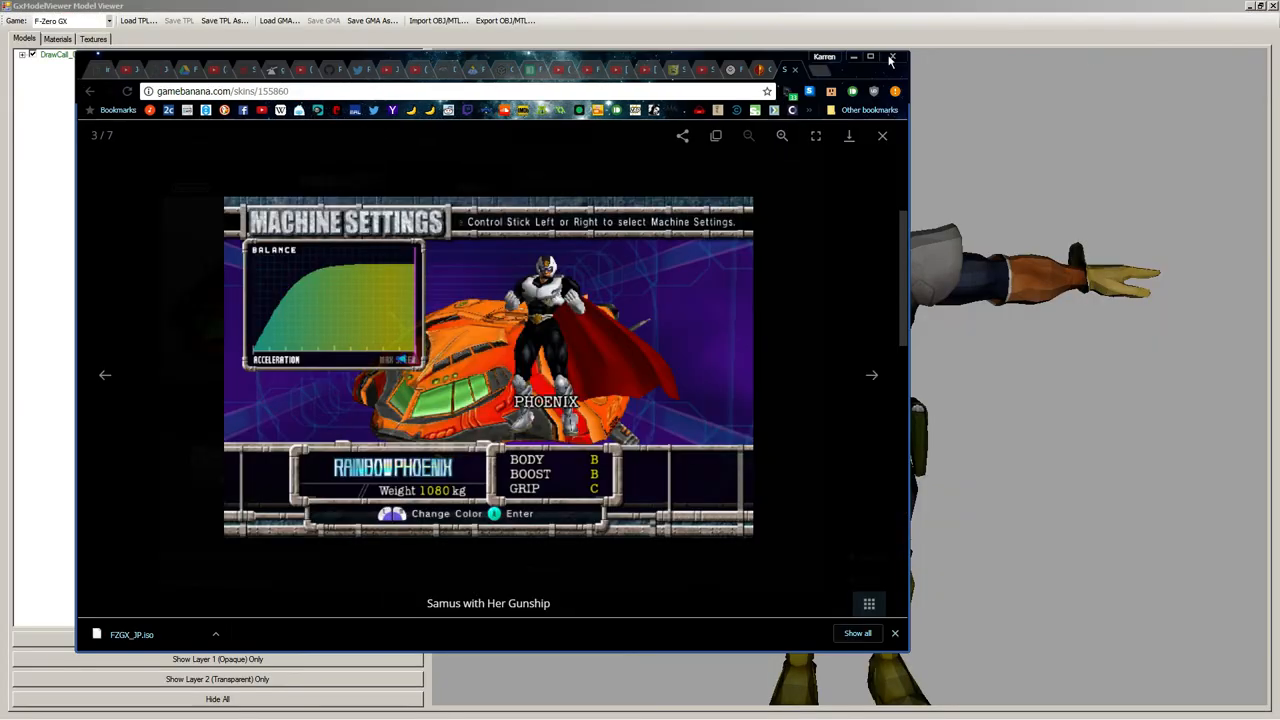
pyautogui.click(891, 57)
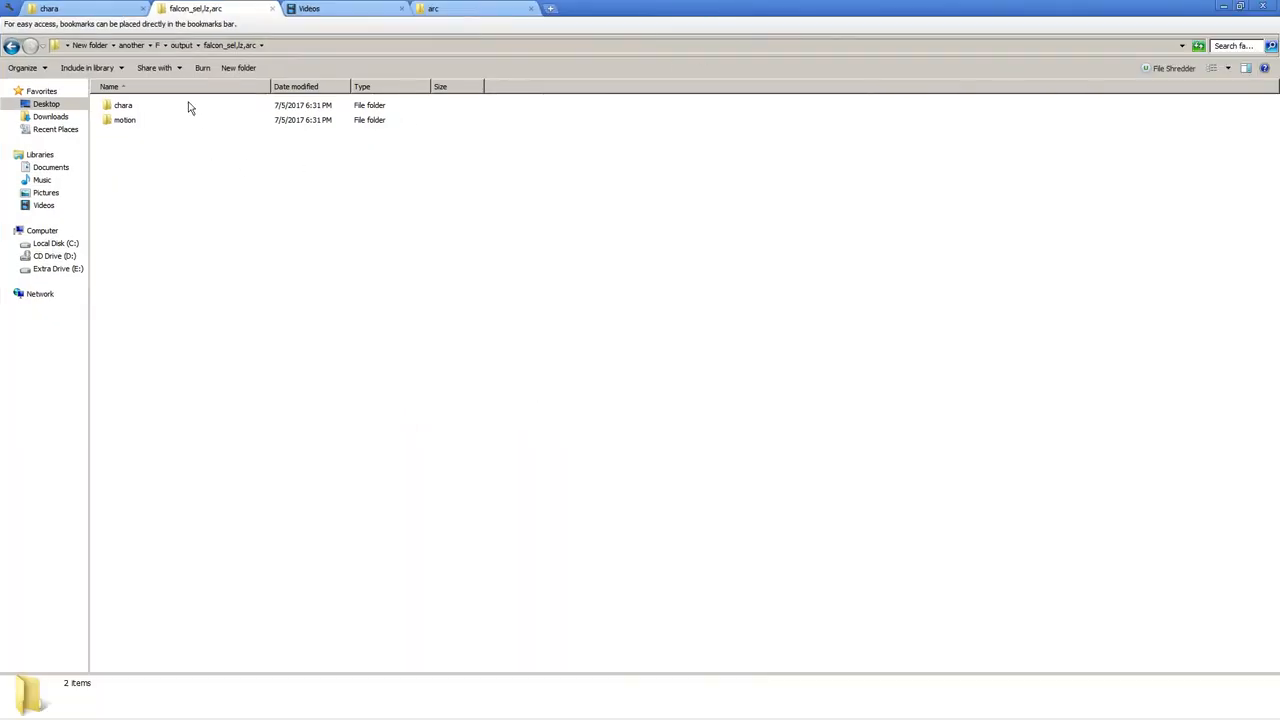
# Open the chara folder and inspect the falcon_100.tpl and falcon_500.tpl texture files.
pyautogui.doubleClick(122, 105)
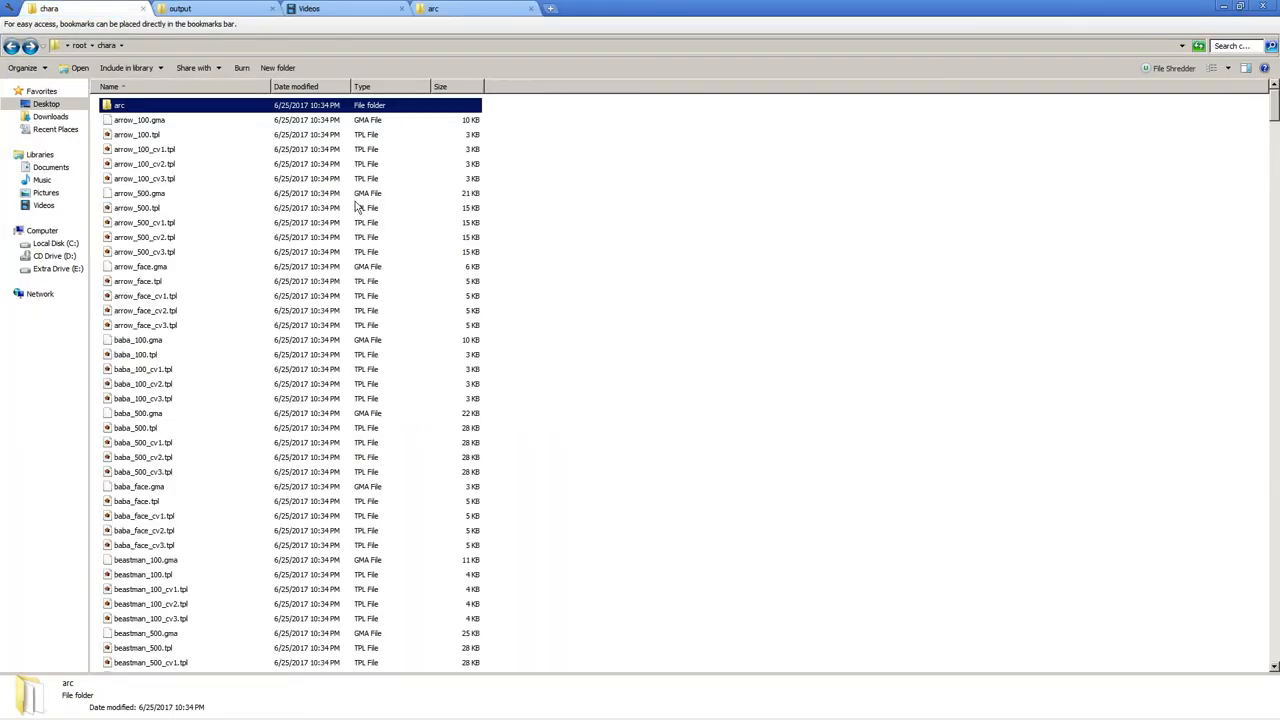
pyautogui.scroll(-3)
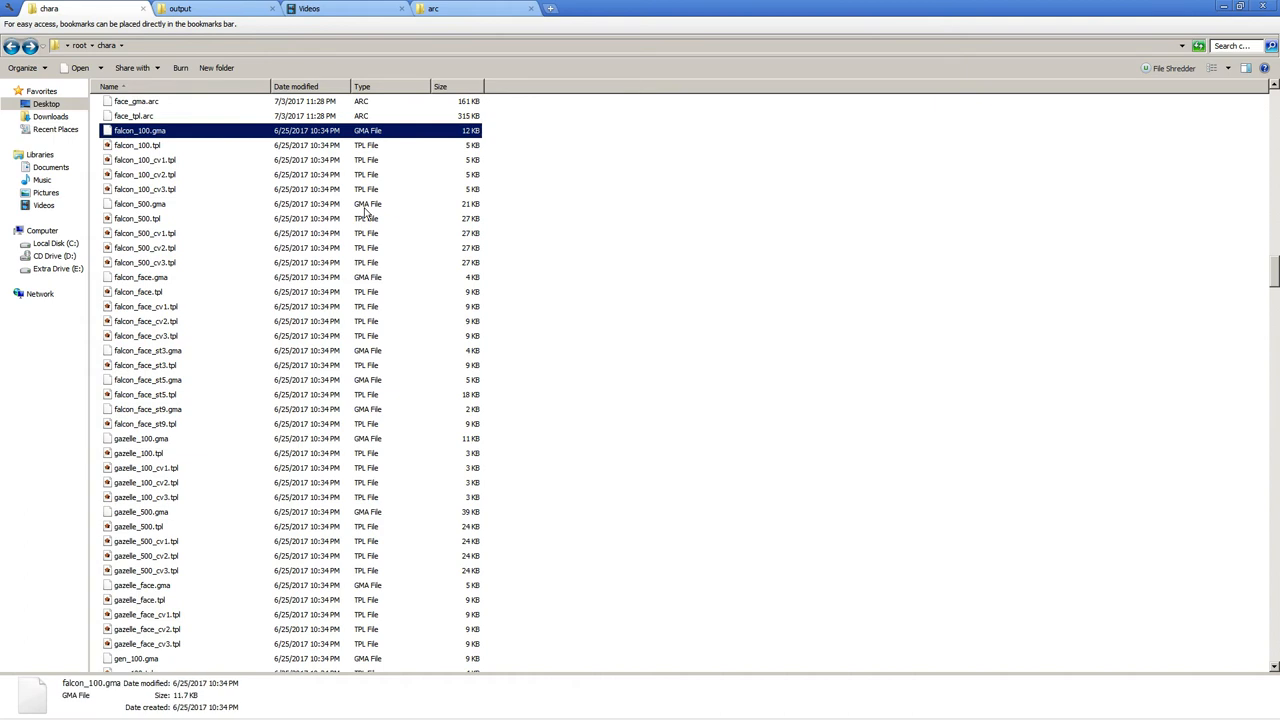
pyautogui.click(145, 145)
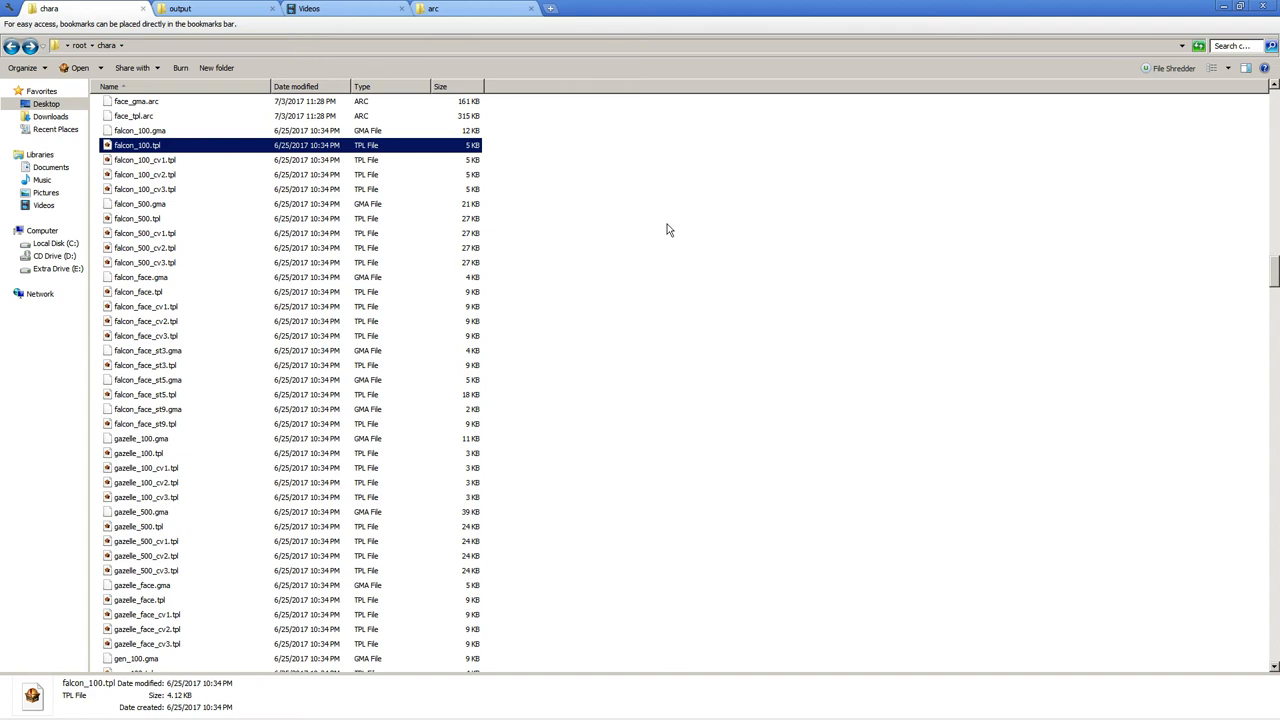
pyautogui.moveTo(617, 227)
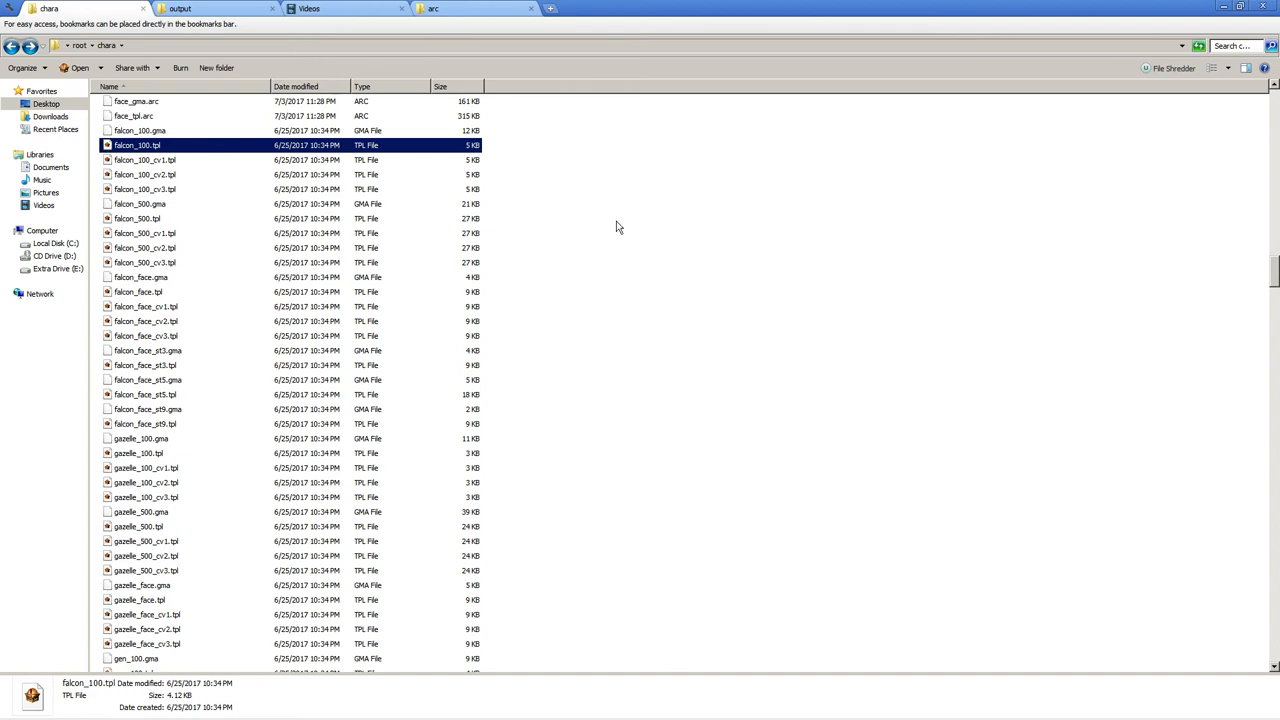
pyautogui.click(137, 218)
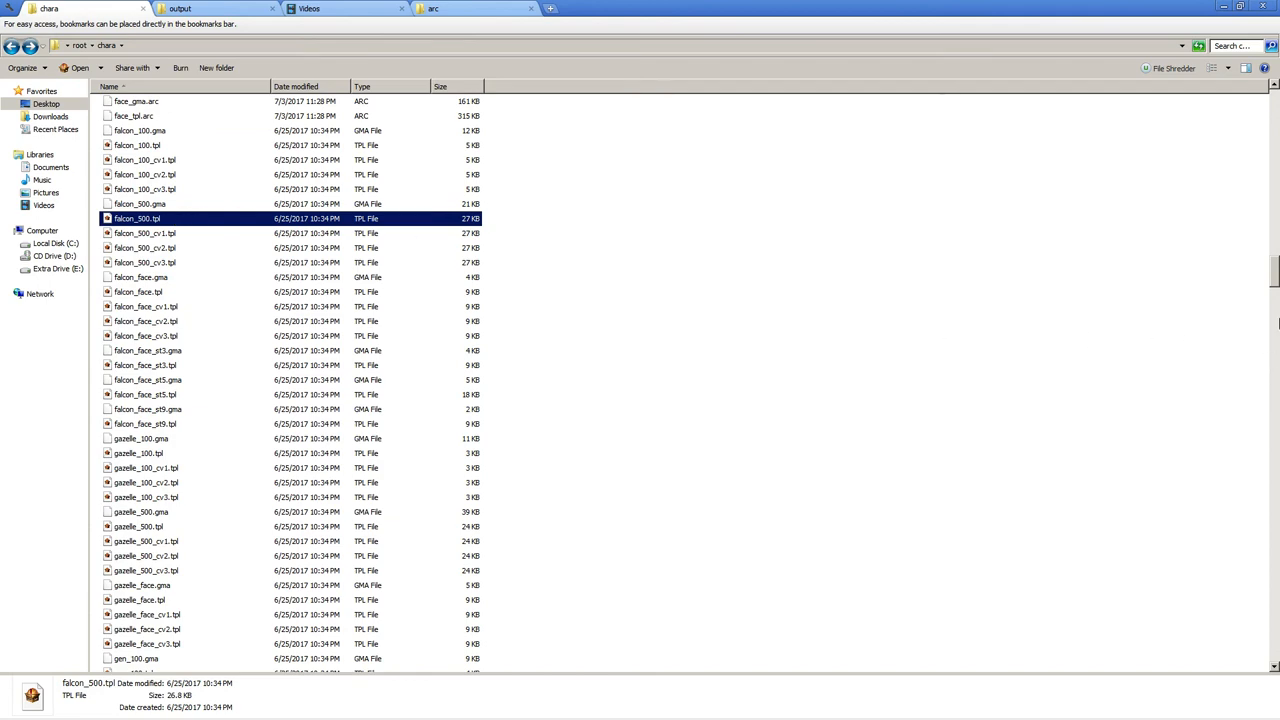
pyautogui.scroll(3)
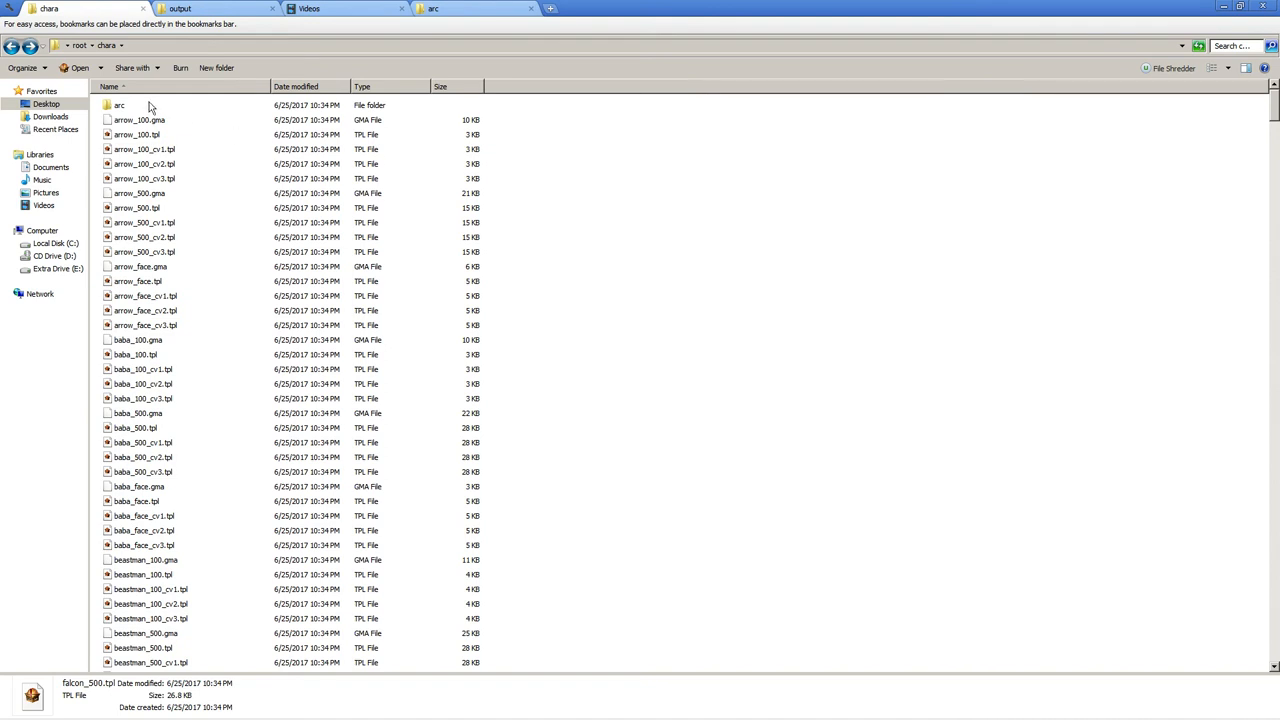
# Open the arc folder inside chara and sort its archives by name.
pyautogui.doubleClick(119, 105)
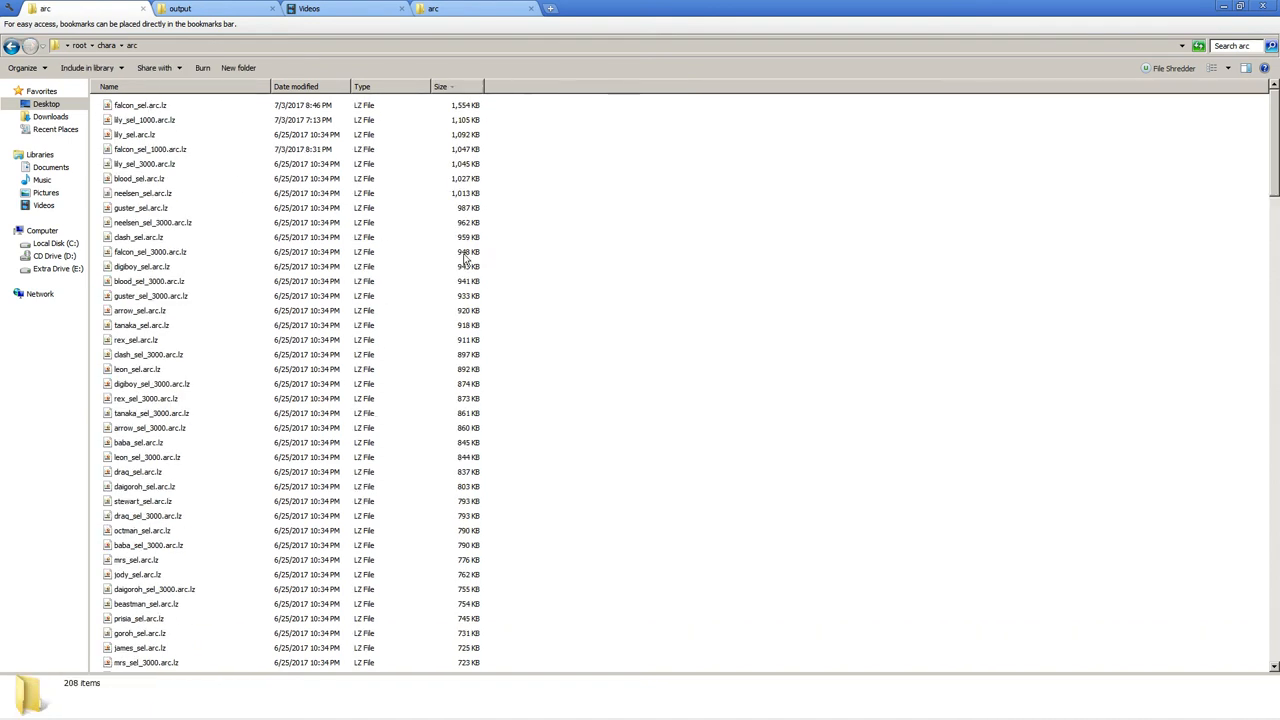
pyautogui.moveTo(260, 222)
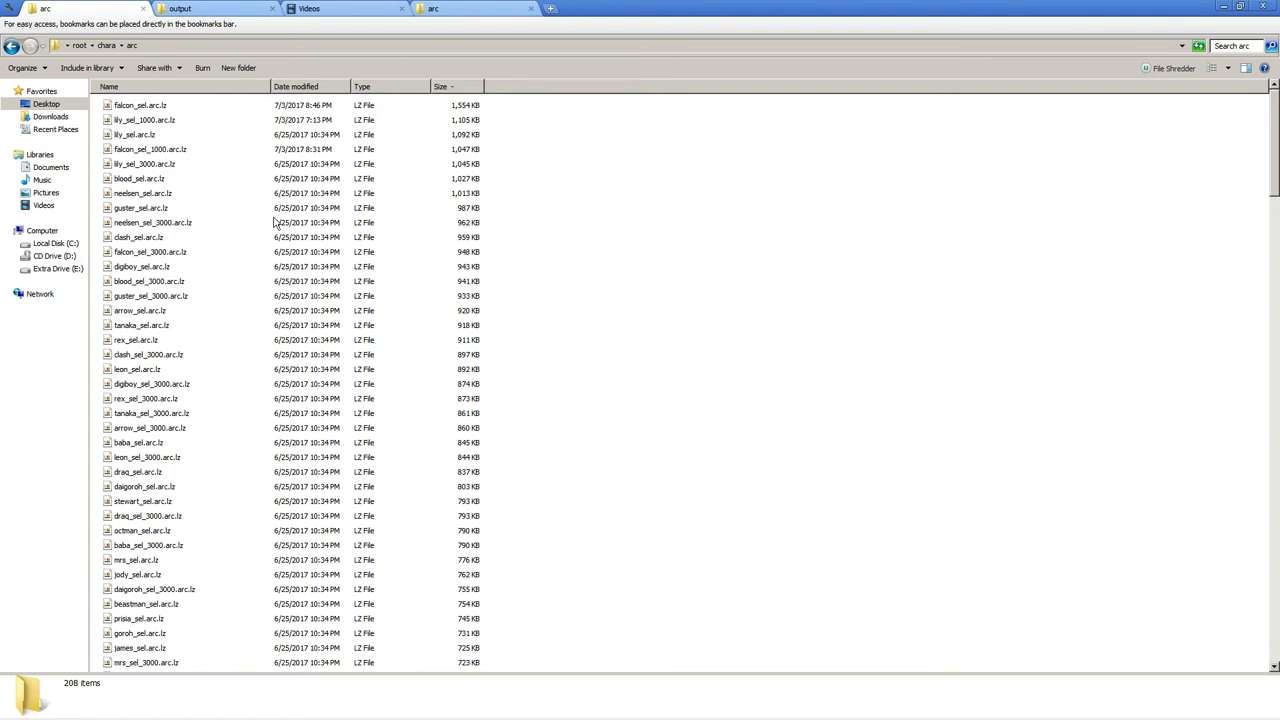
pyautogui.moveTo(180, 138)
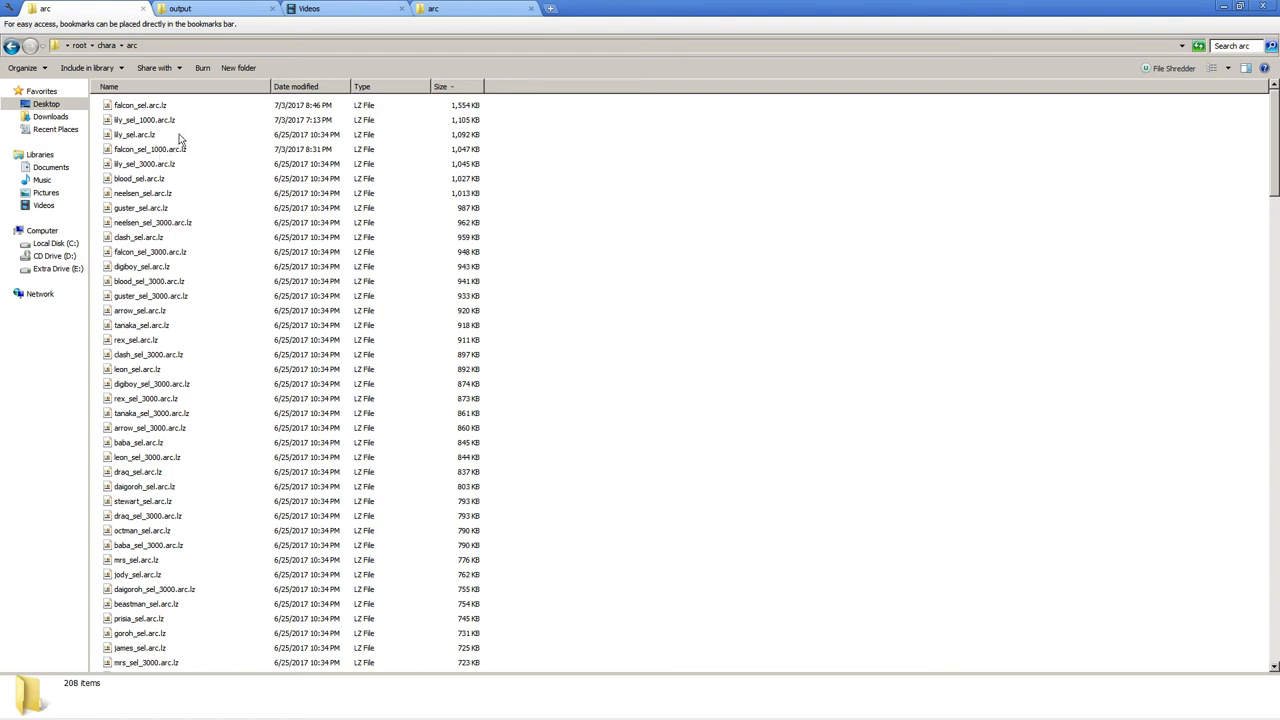
pyautogui.click(109, 86)
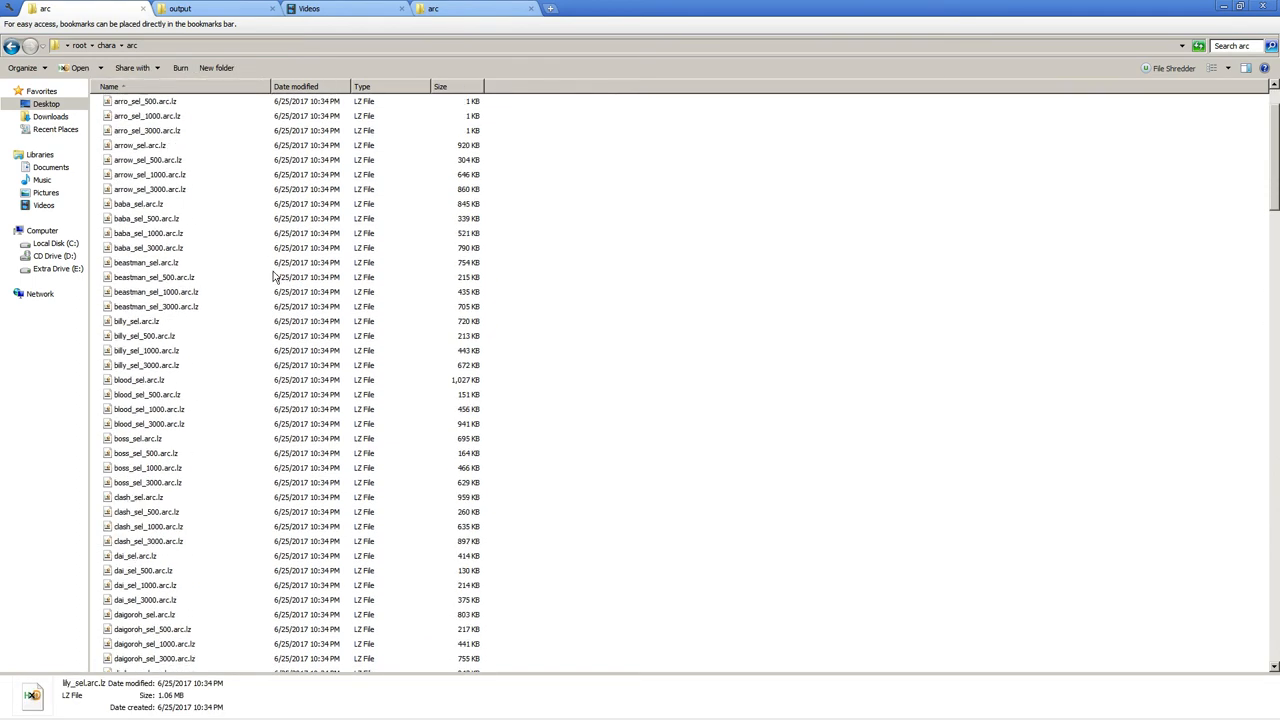
pyautogui.scroll(3)
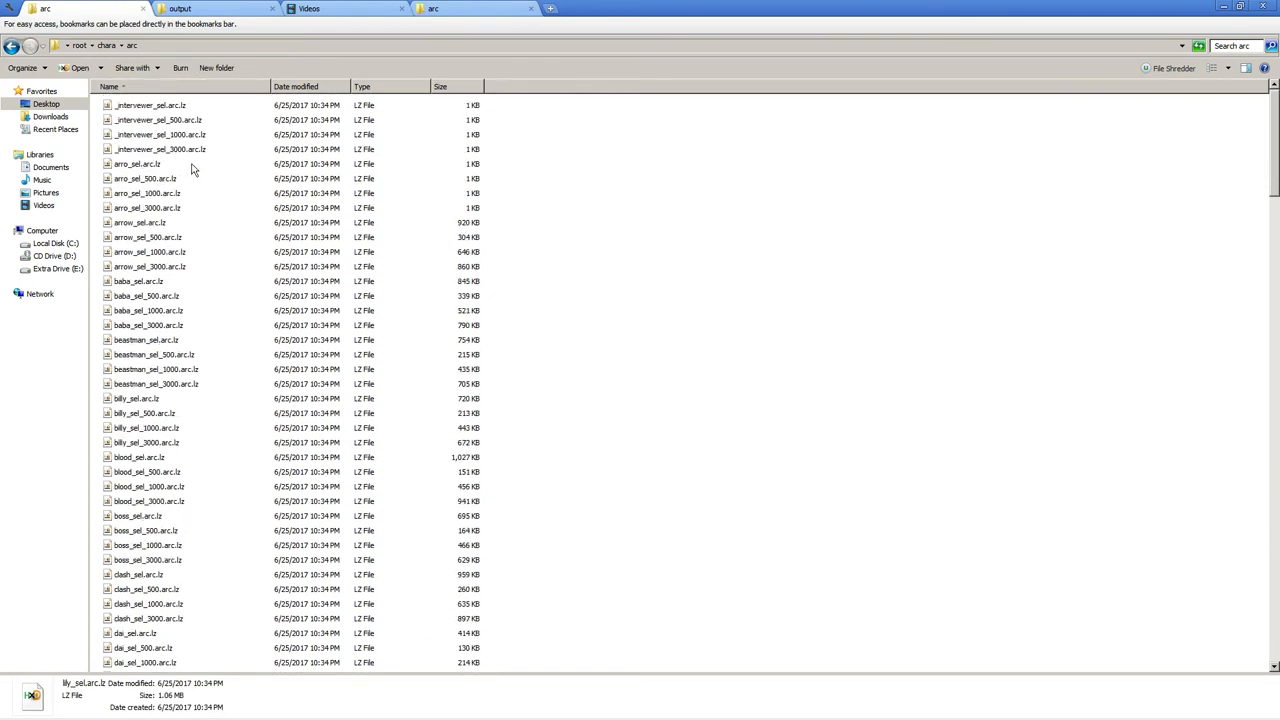
# Check the 1 KB arro_sel, arro_sel_500, arro_sel_1000 and arro_sel_3000 archive sizes.
pyautogui.click(140, 163)
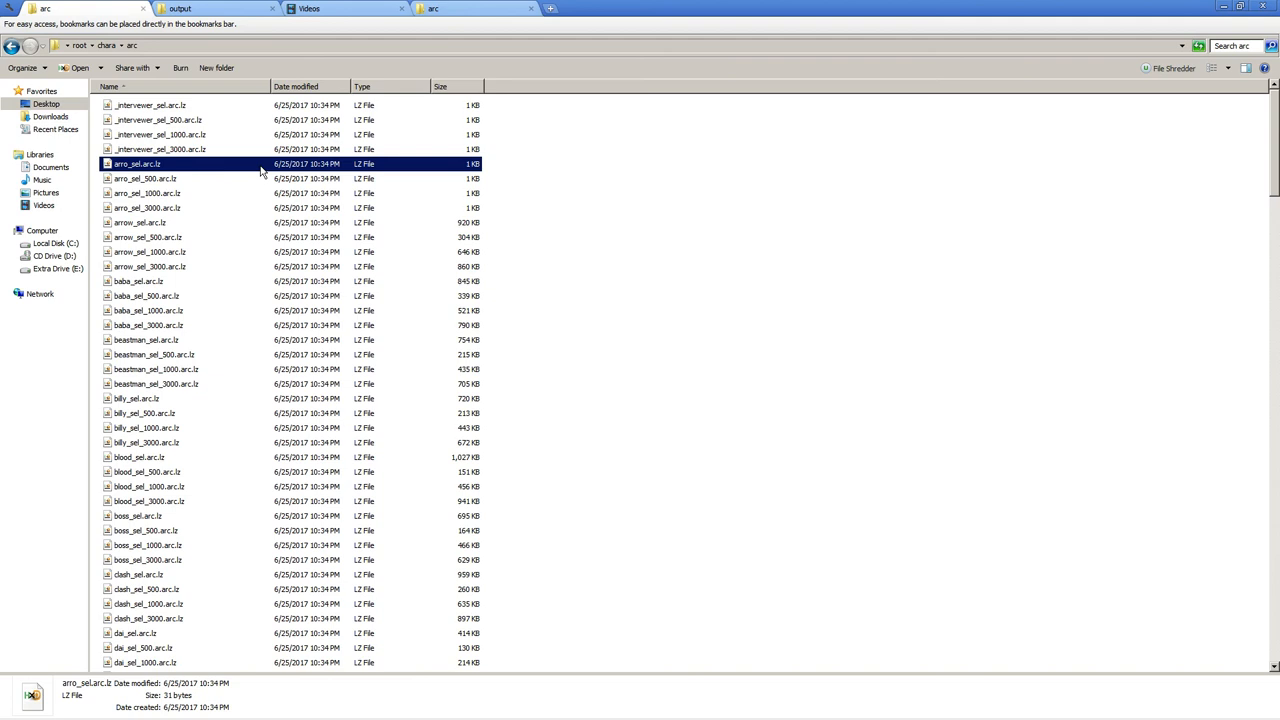
pyautogui.click(145, 178)
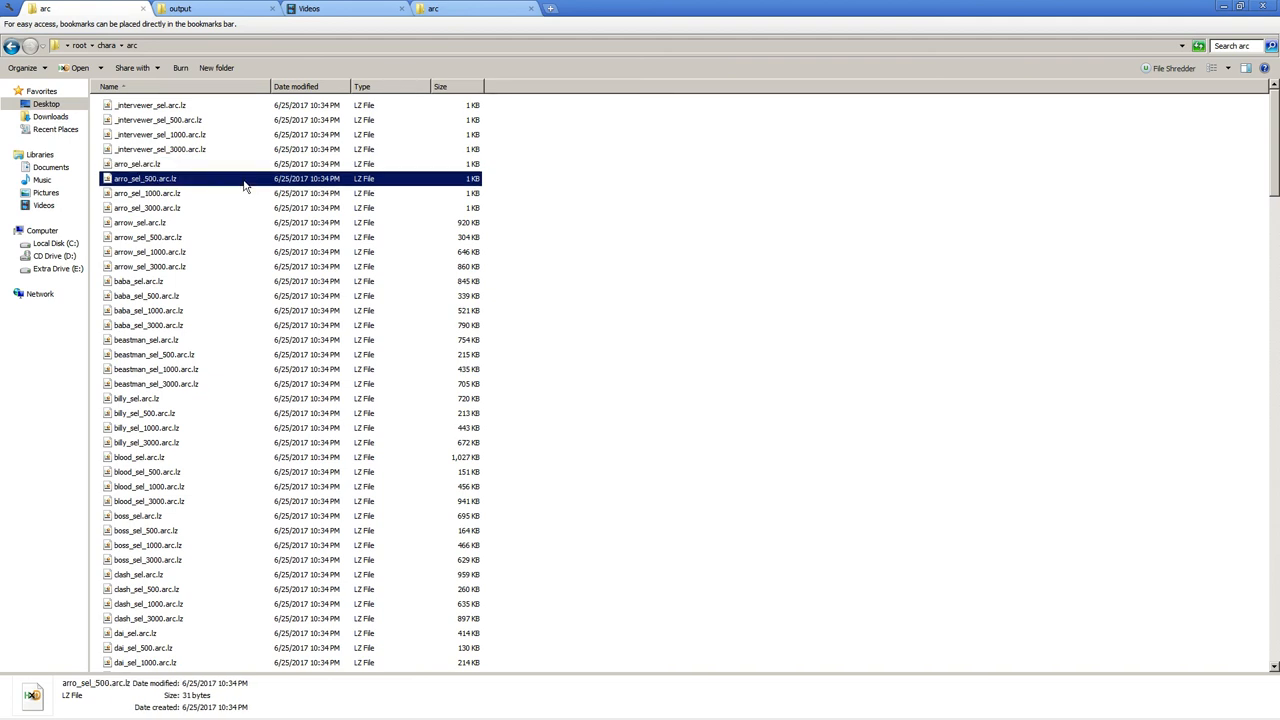
pyautogui.moveTo(208, 169)
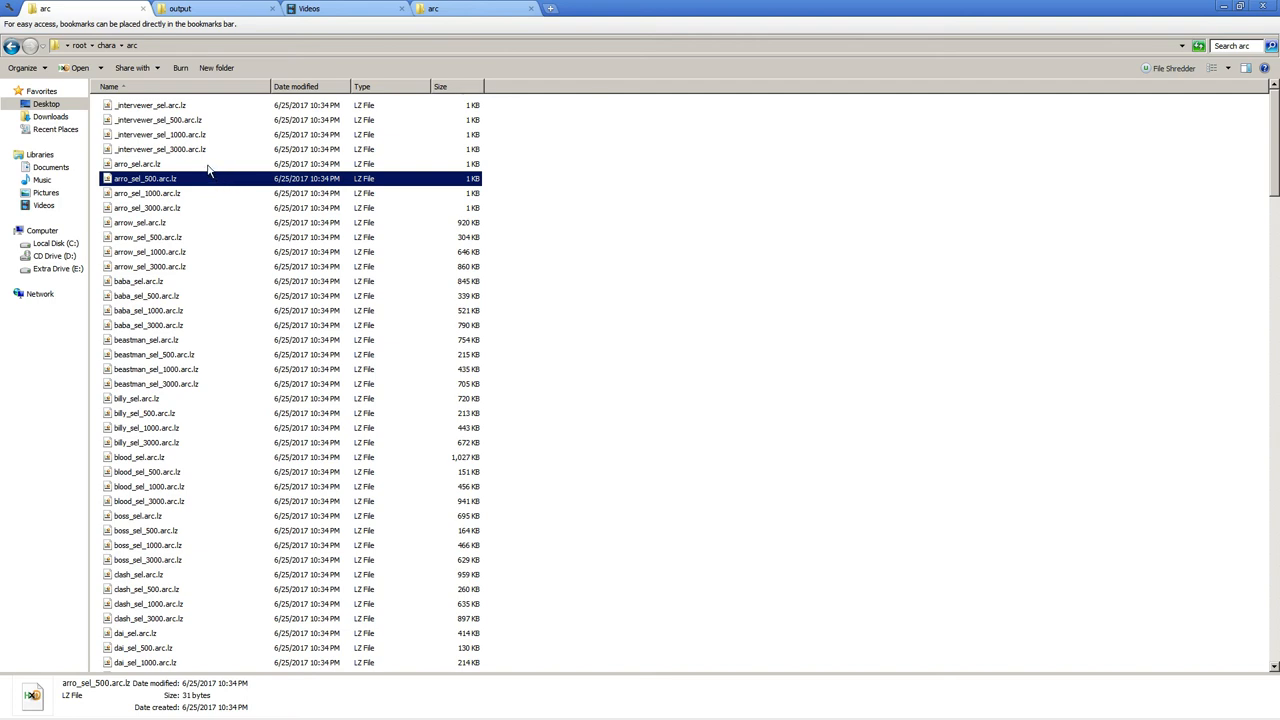
pyautogui.moveTo(193, 200)
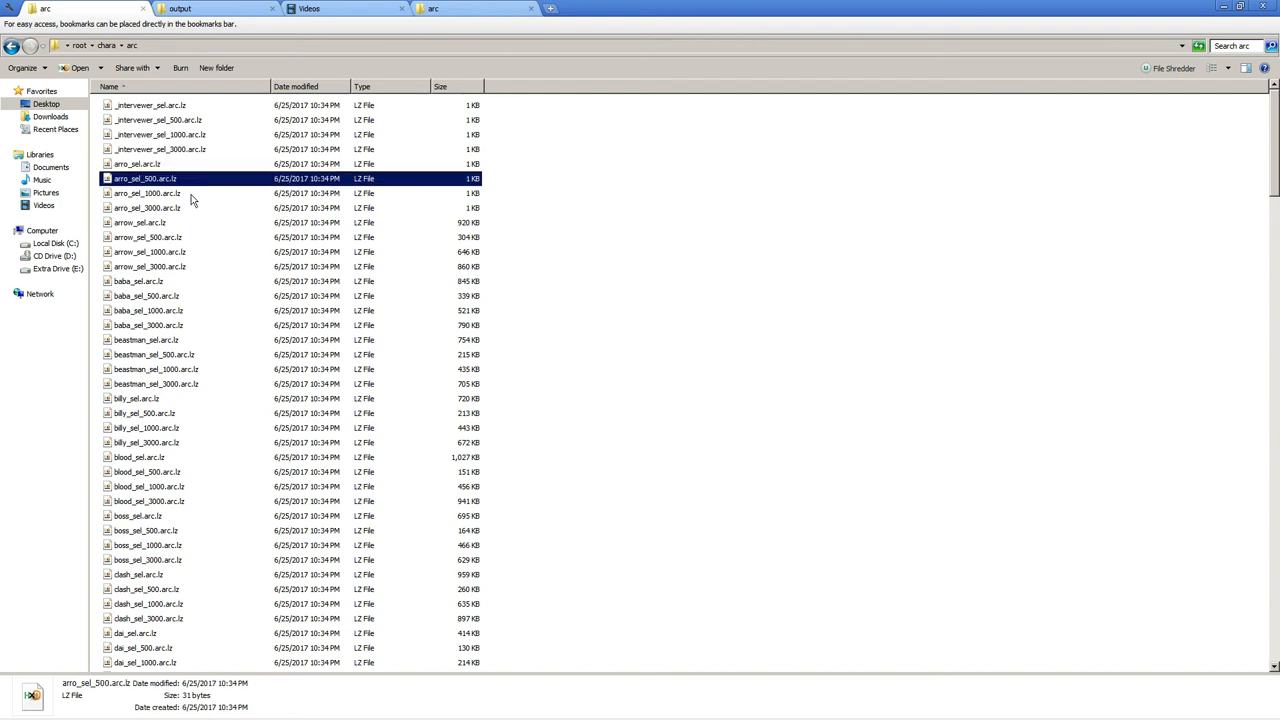
pyautogui.click(147, 208)
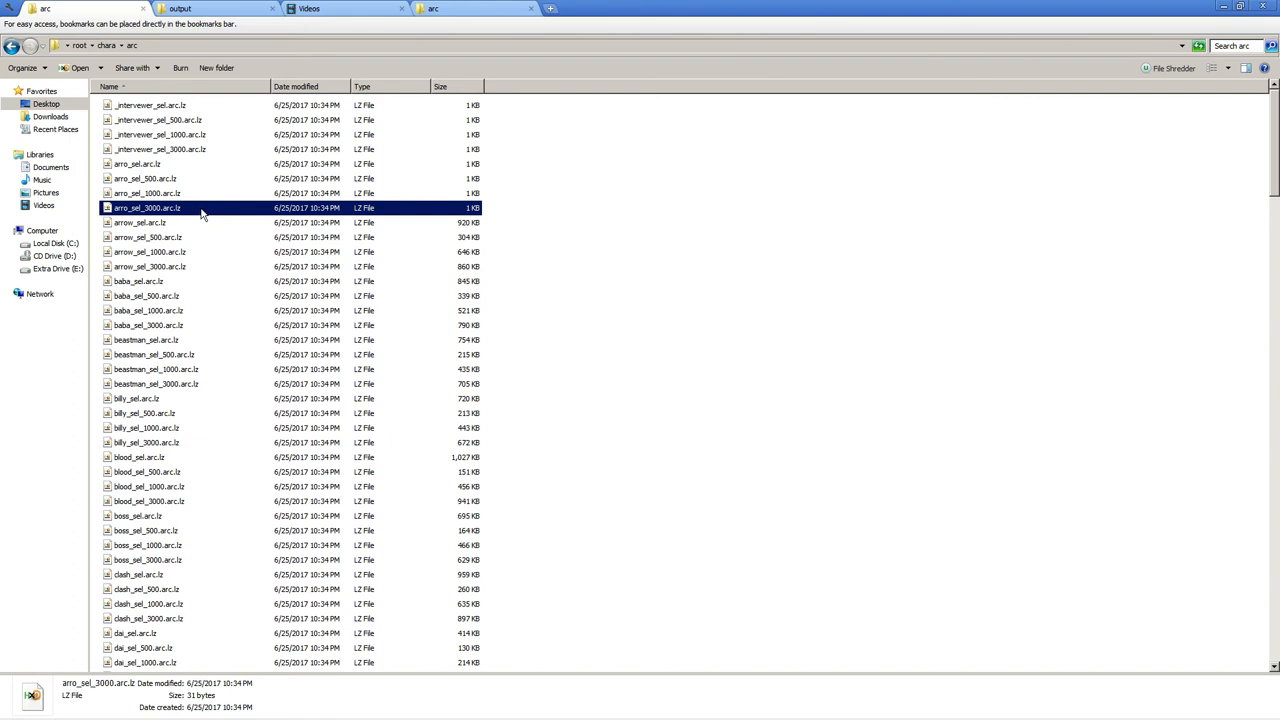
pyautogui.moveTo(184, 188)
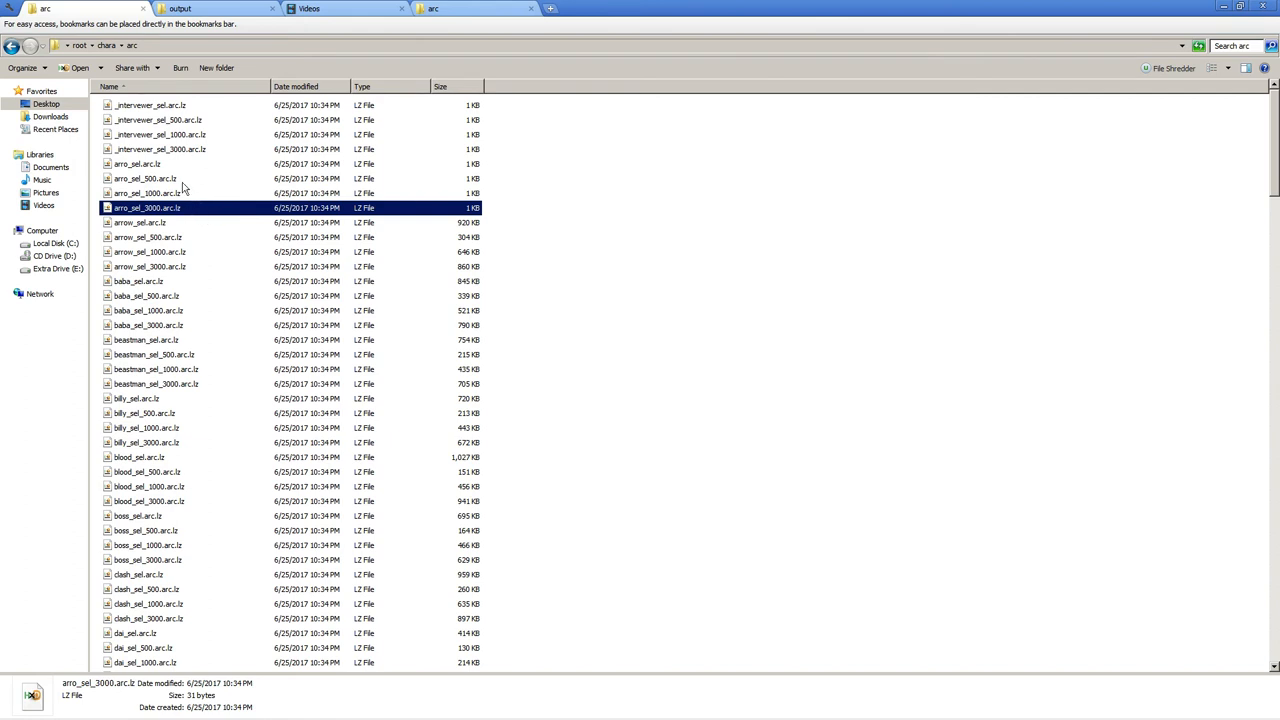
pyautogui.click(137, 163)
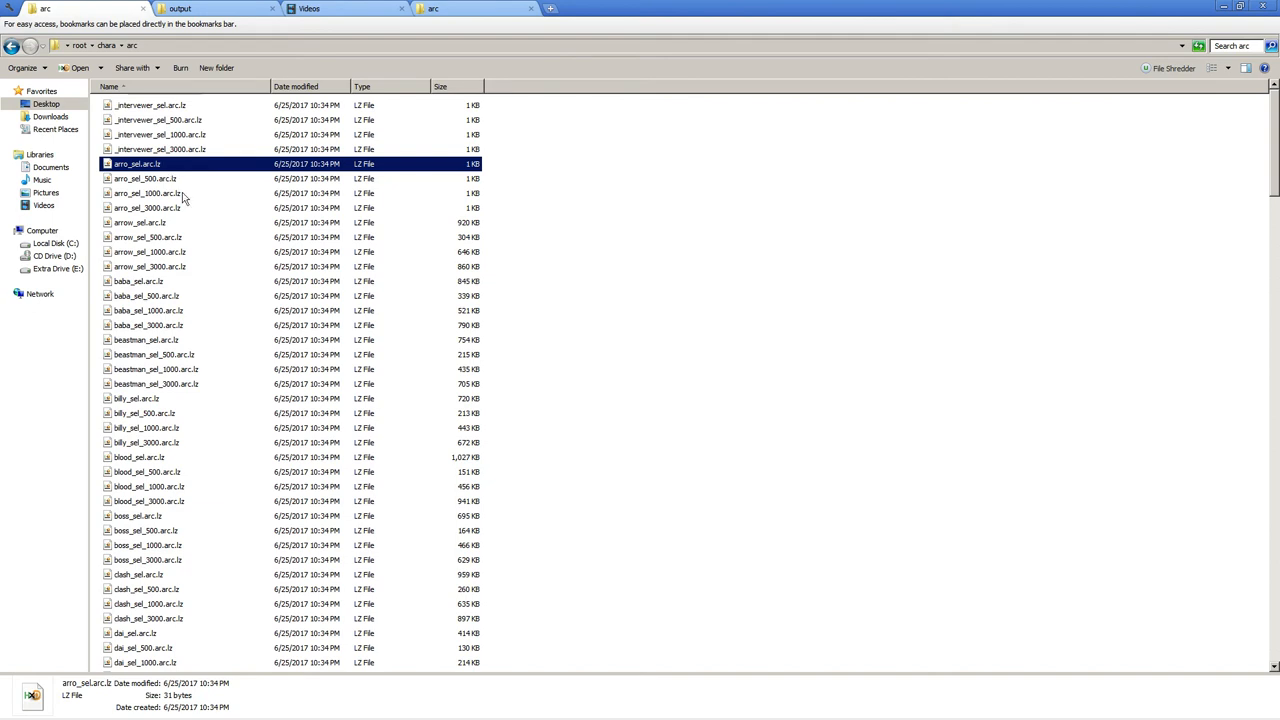
pyautogui.click(147, 193)
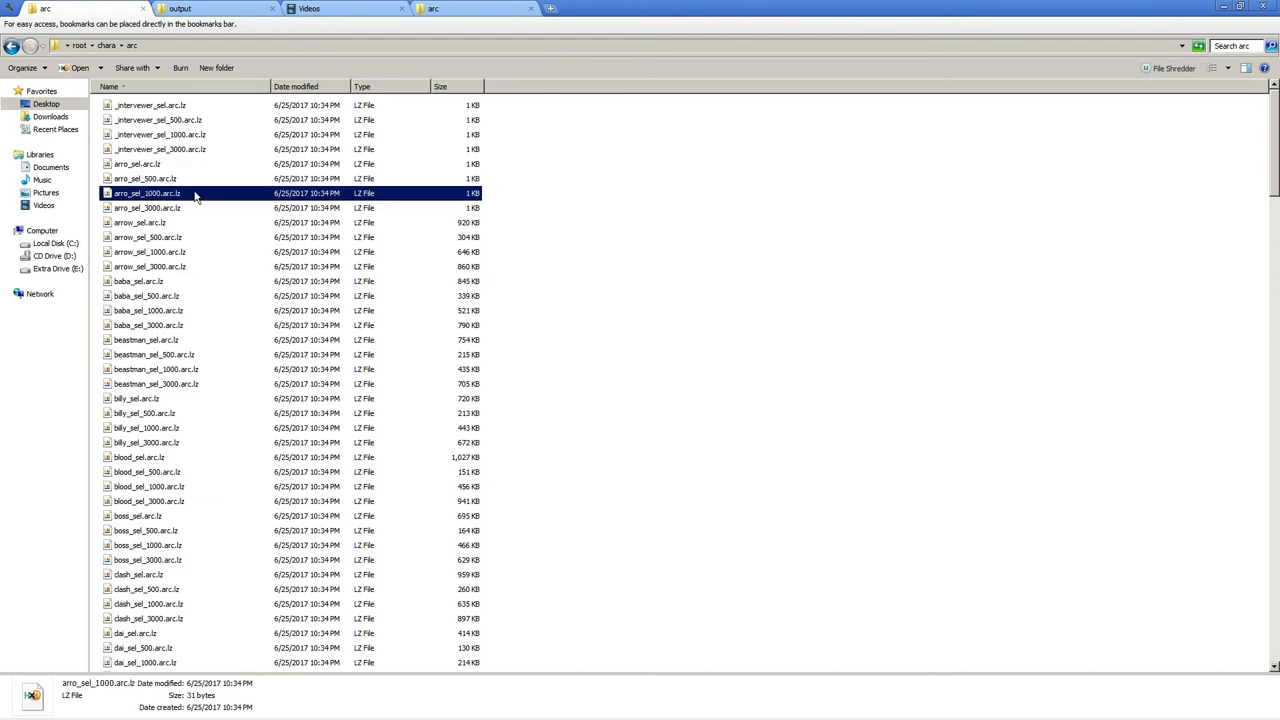
pyautogui.click(145, 178)
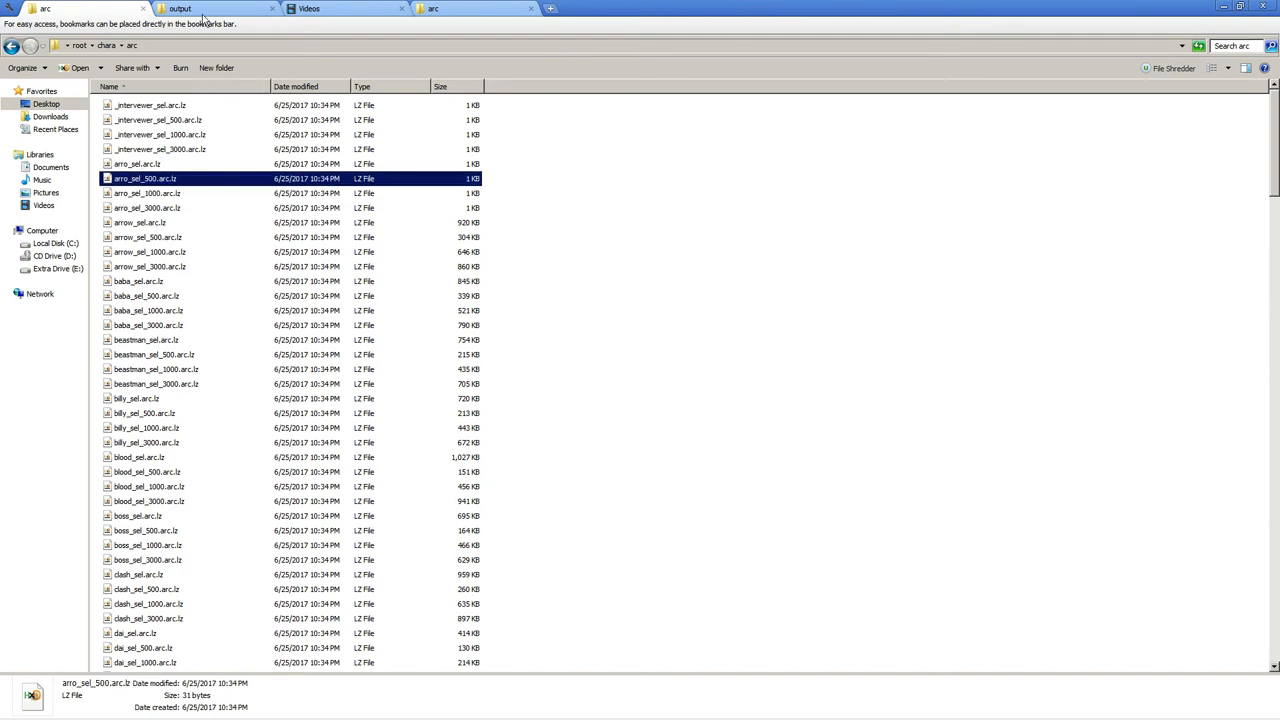
pyautogui.click(178, 8)
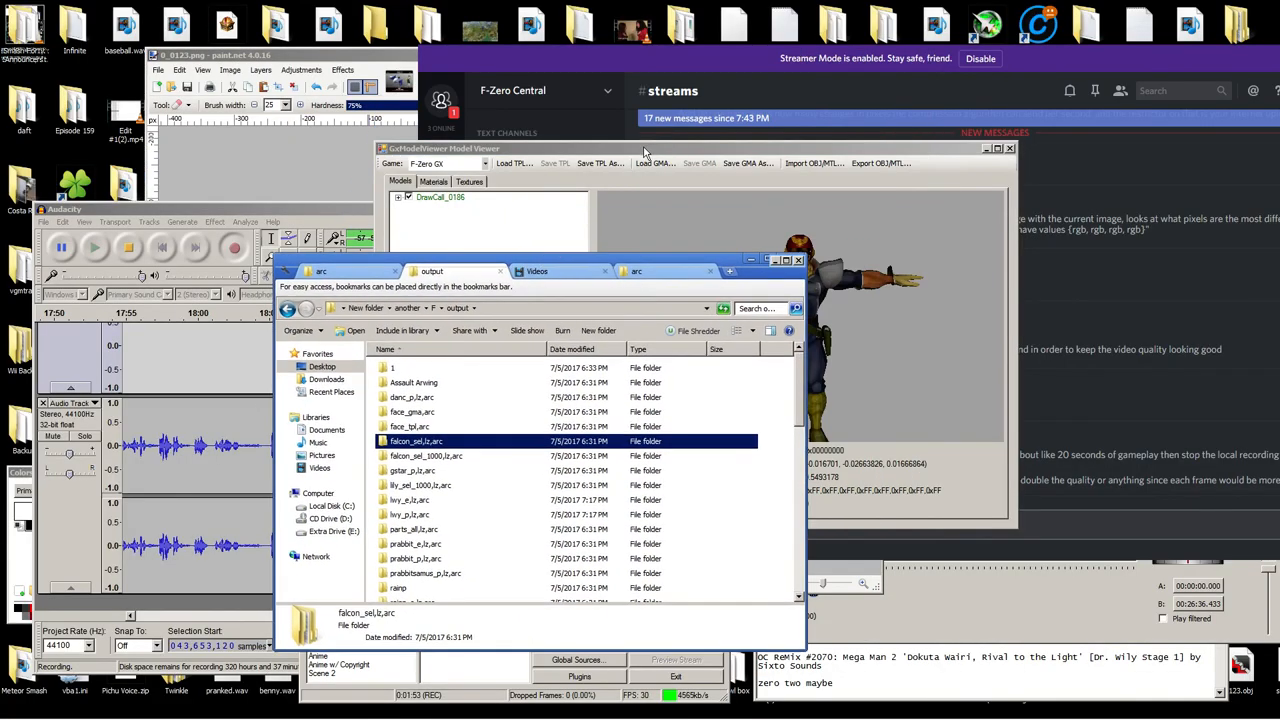
# Bring GxModelViewer forward and orbit the Captain Falcon model to a side view.
pyautogui.click(997, 148)
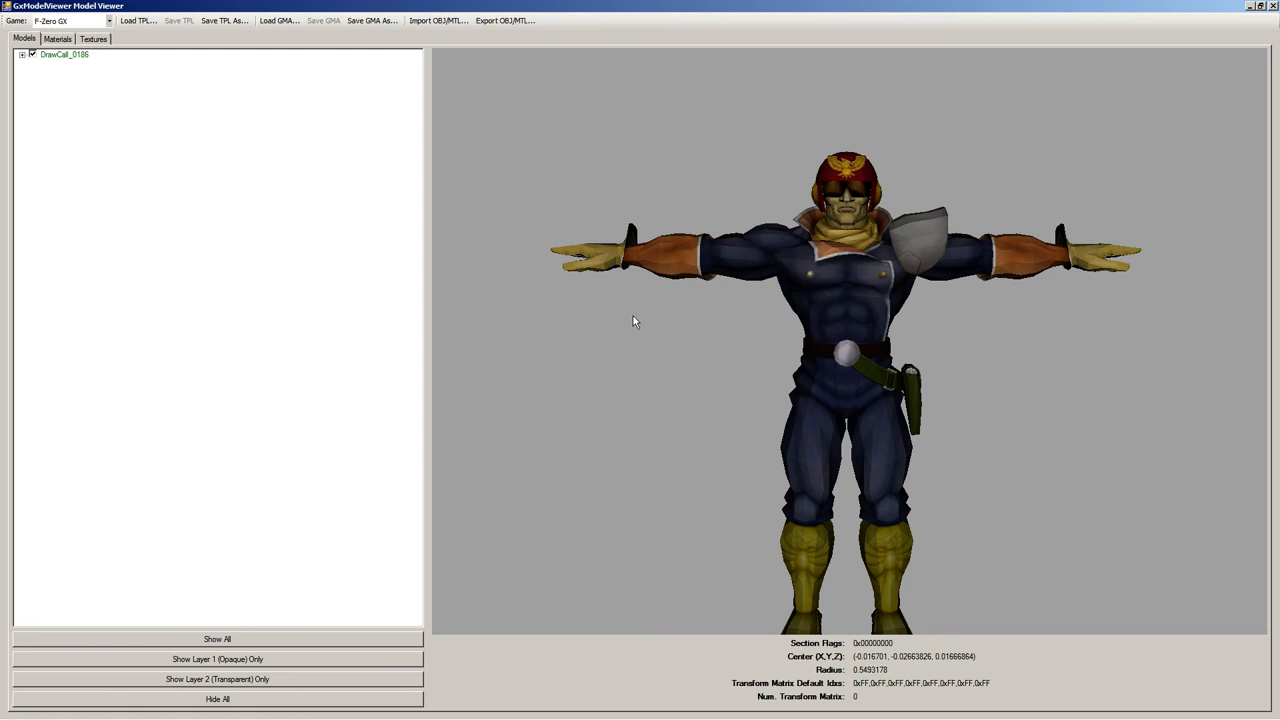
pyautogui.moveTo(760, 351)
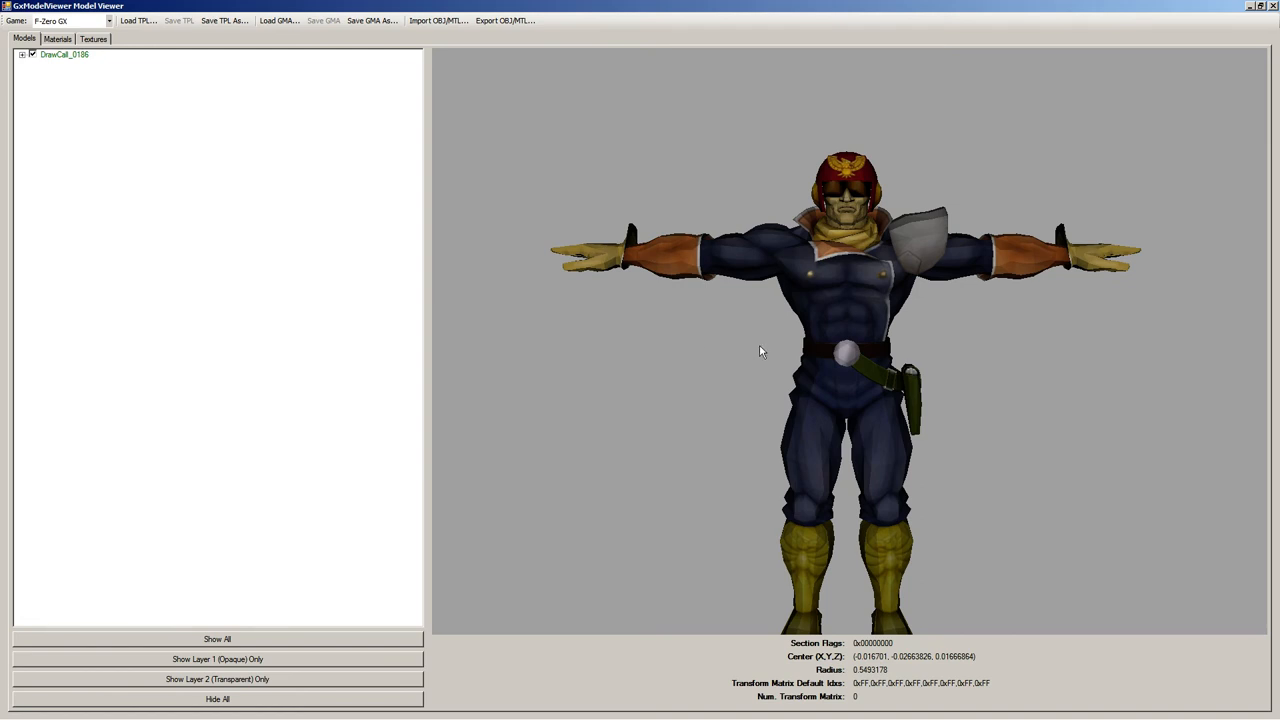
pyautogui.moveTo(845, 350); pyautogui.dragTo(710, 357)
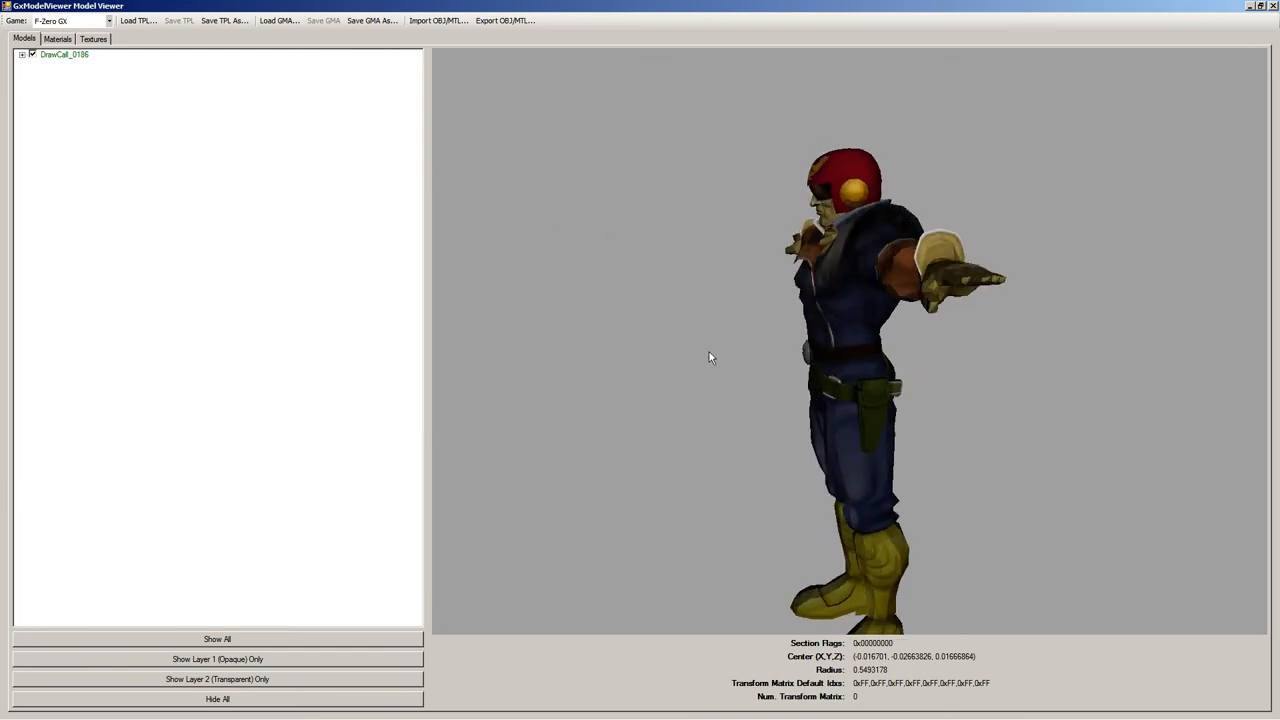
pyautogui.moveTo(710, 357); pyautogui.dragTo(795, 403)
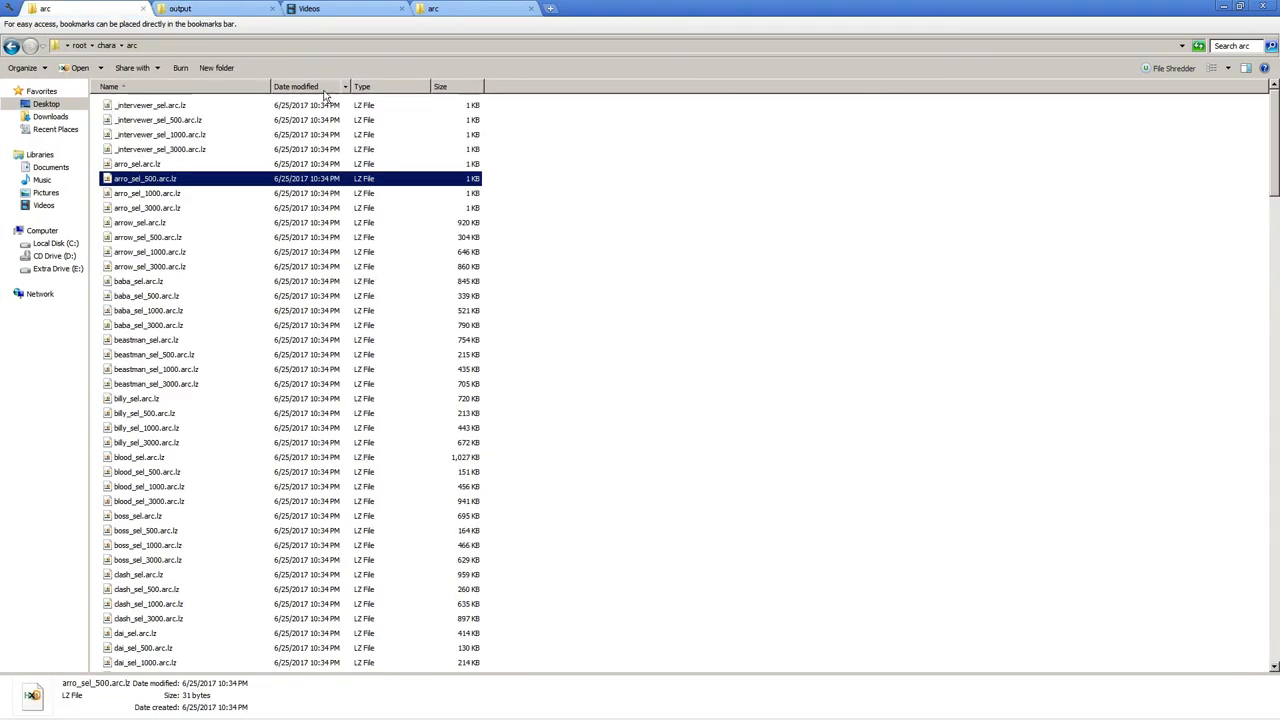
# Sort chara\arc by size descending and compare falcon_sel.arc.lz with falcon_sel_1000.arc.lz.
pyautogui.click(440, 86)
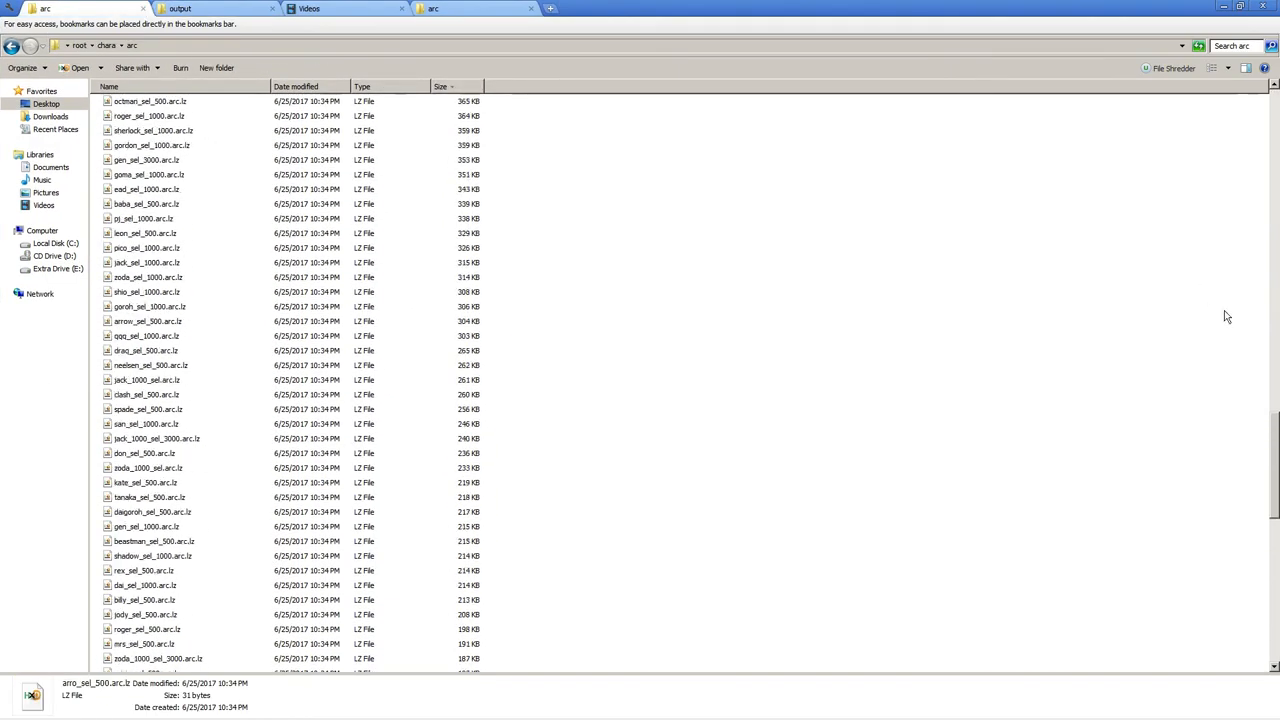
pyautogui.click(440, 86)
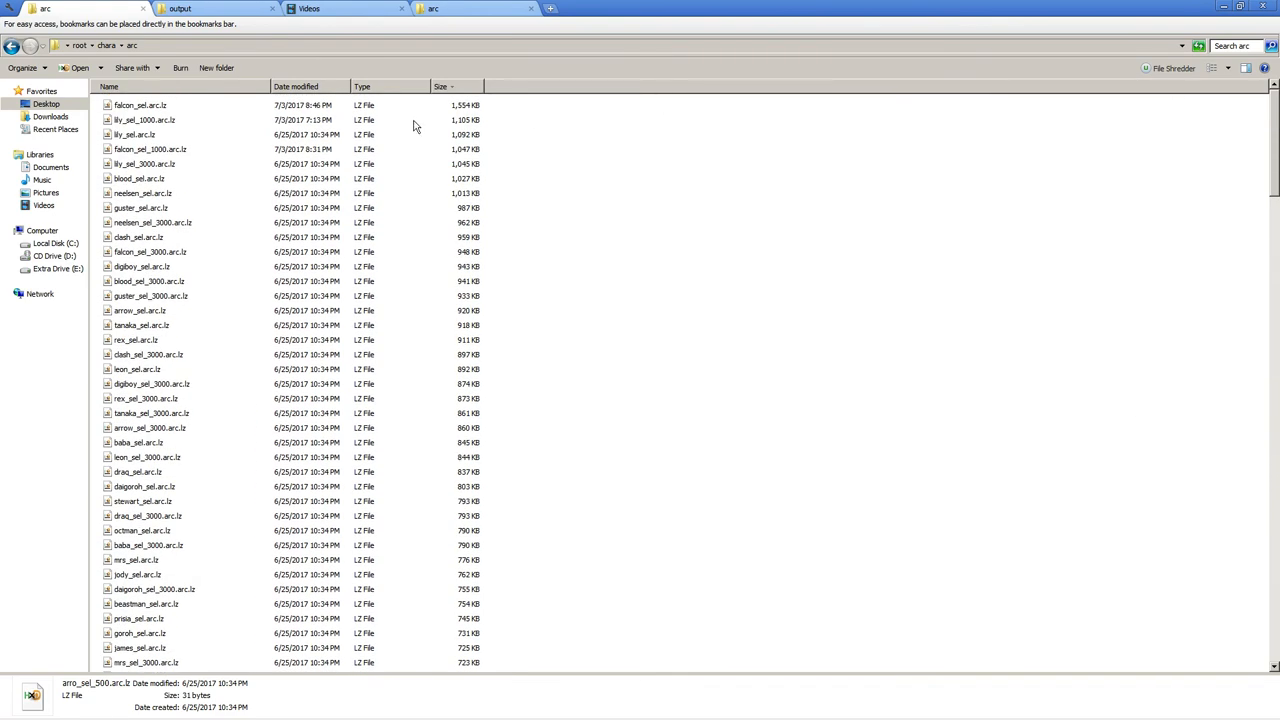
pyautogui.click(140, 105)
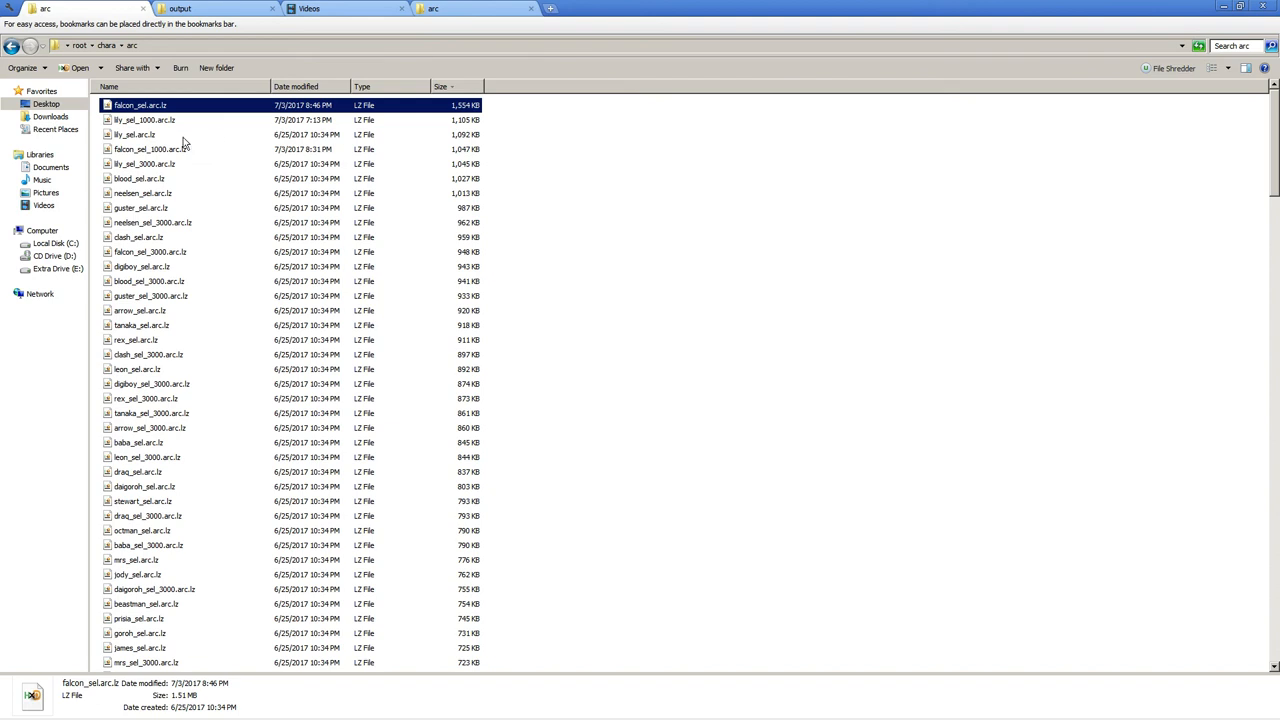
pyautogui.click(150, 149)
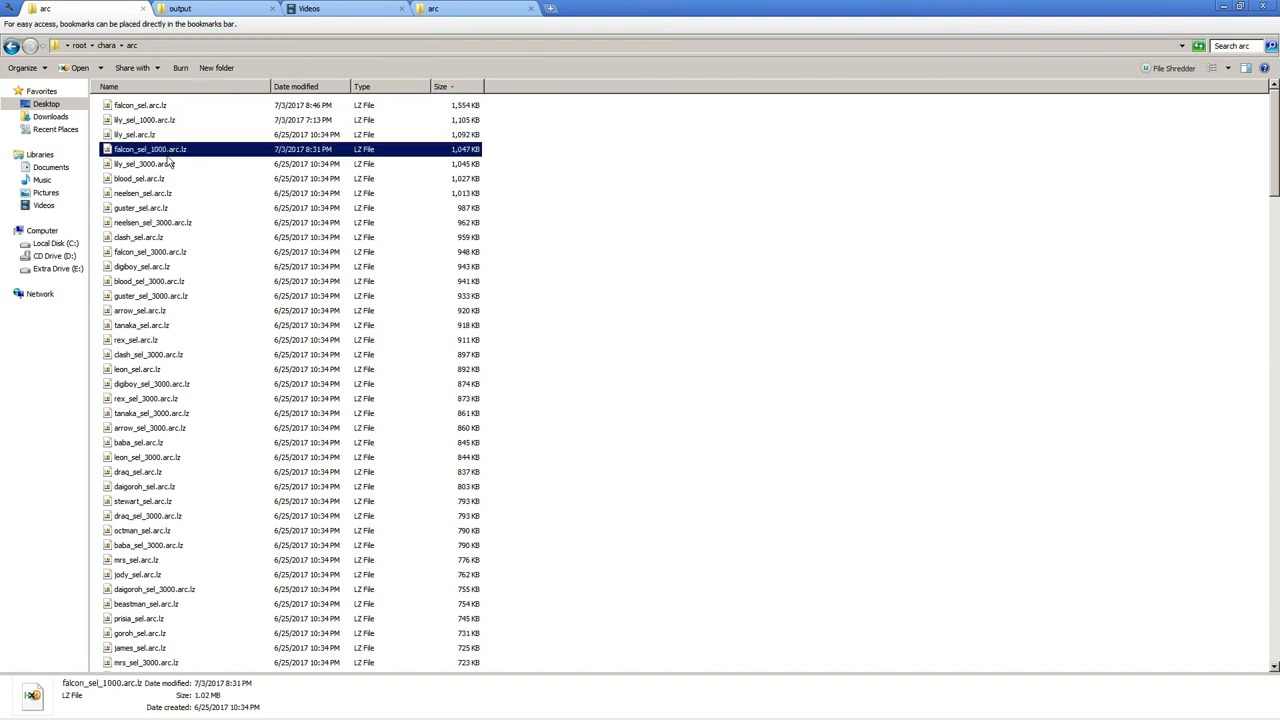
pyautogui.moveTo(160, 138)
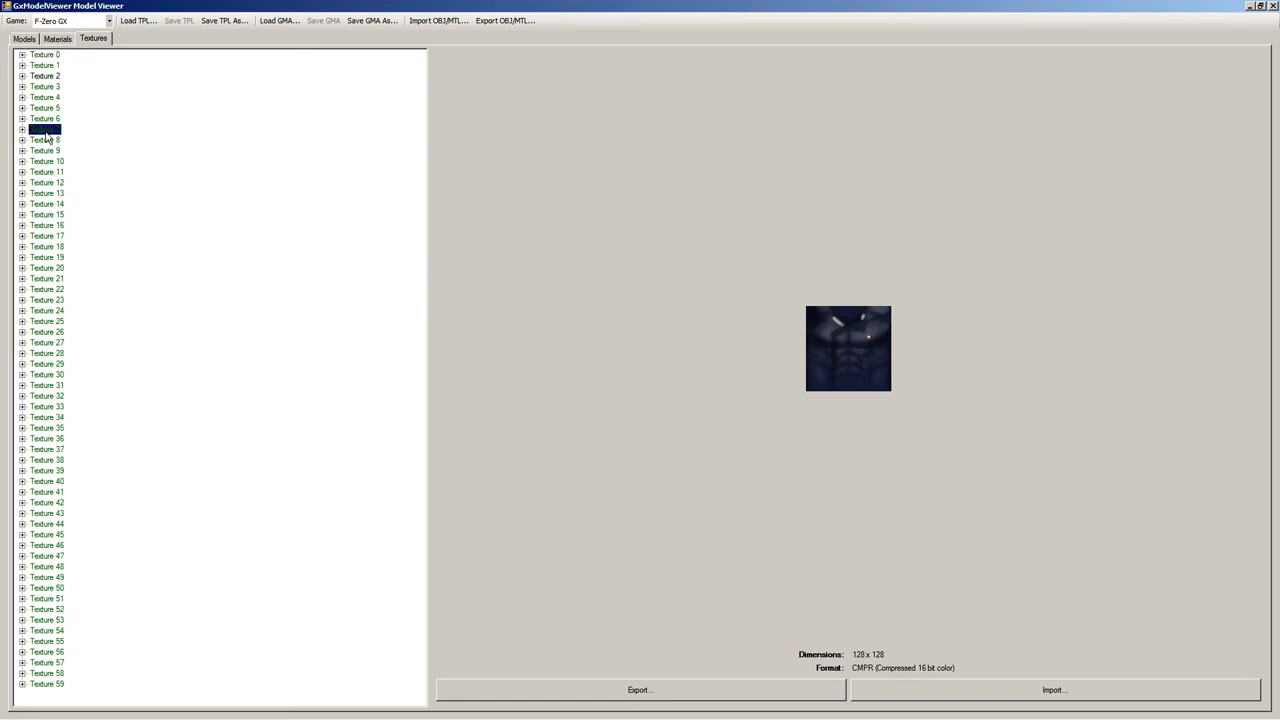
# Preview Falcon's textures 7 and 24, then load falcon_1000.gma from the output folder.
pyautogui.click(46, 310)
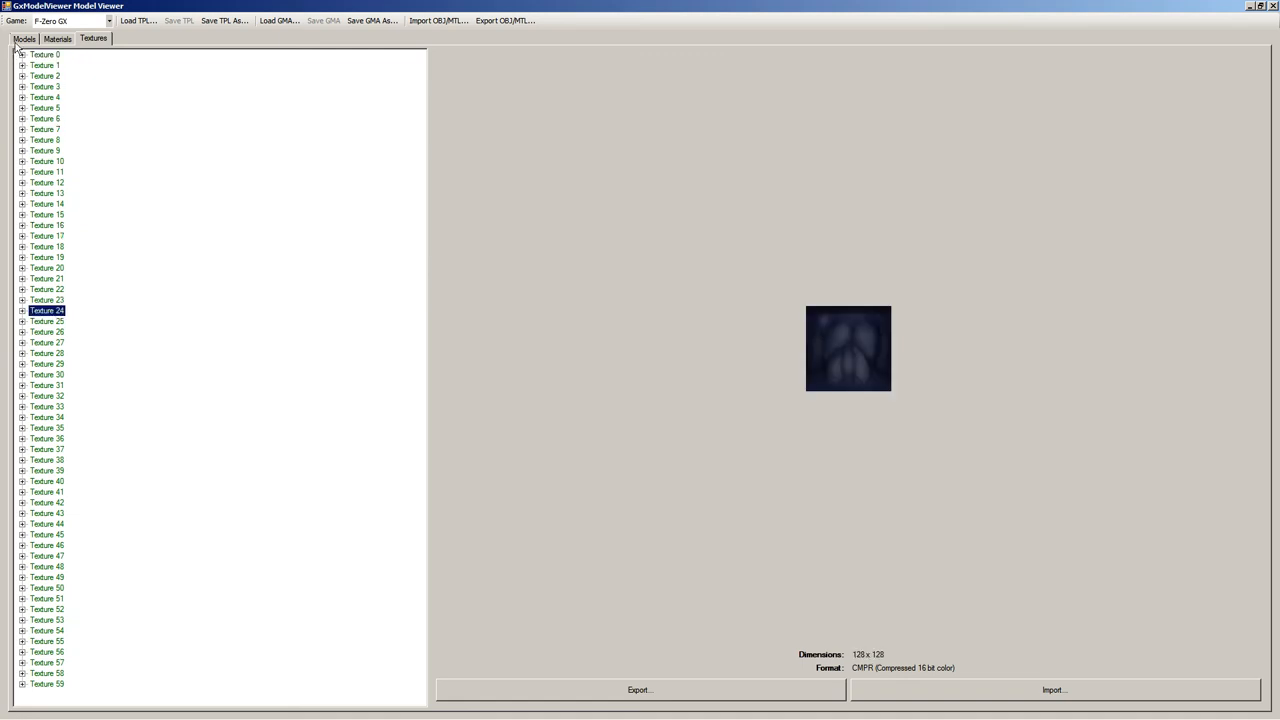
pyautogui.click(279, 20)
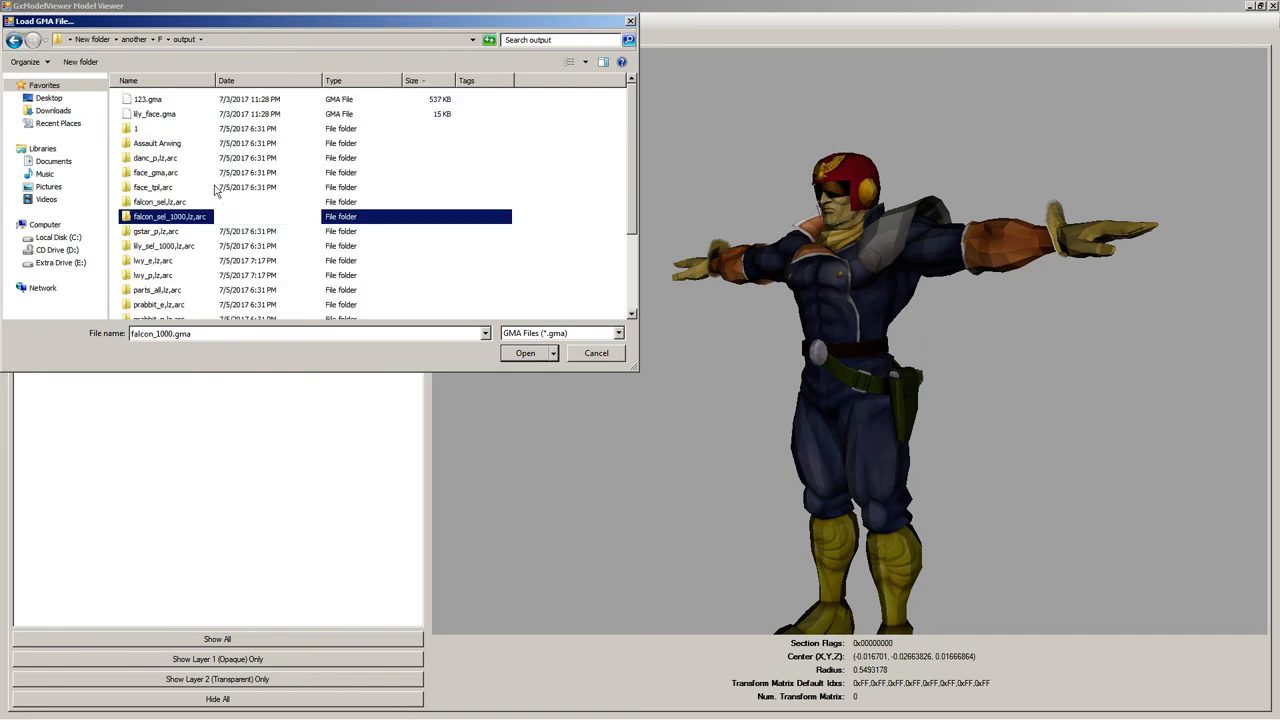
pyautogui.click(524, 352)
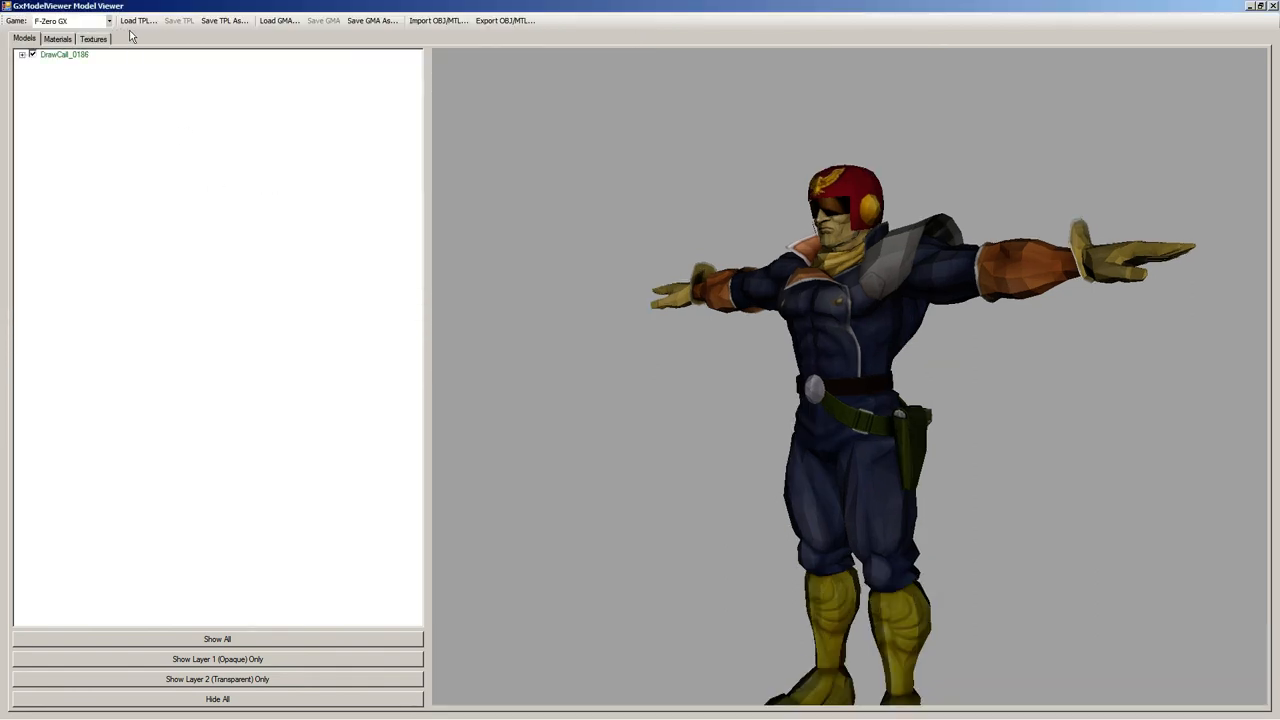
pyautogui.click(279, 20)
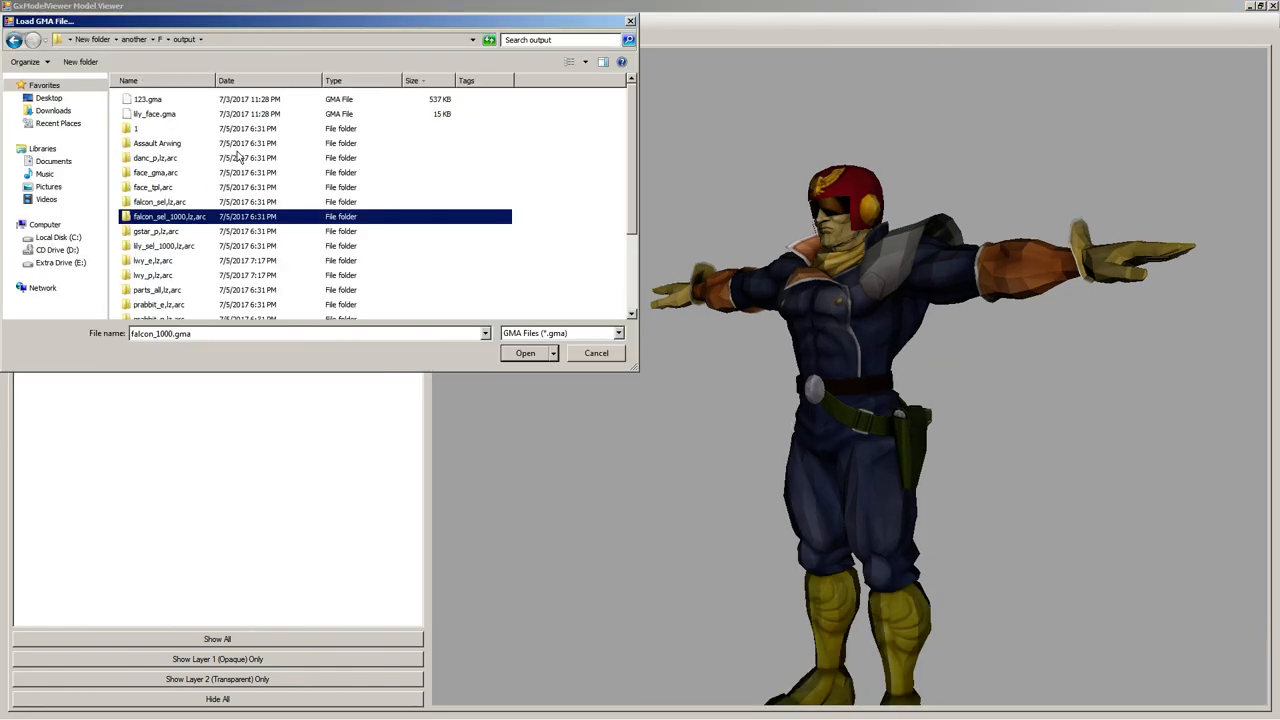
pyautogui.click(525, 352)
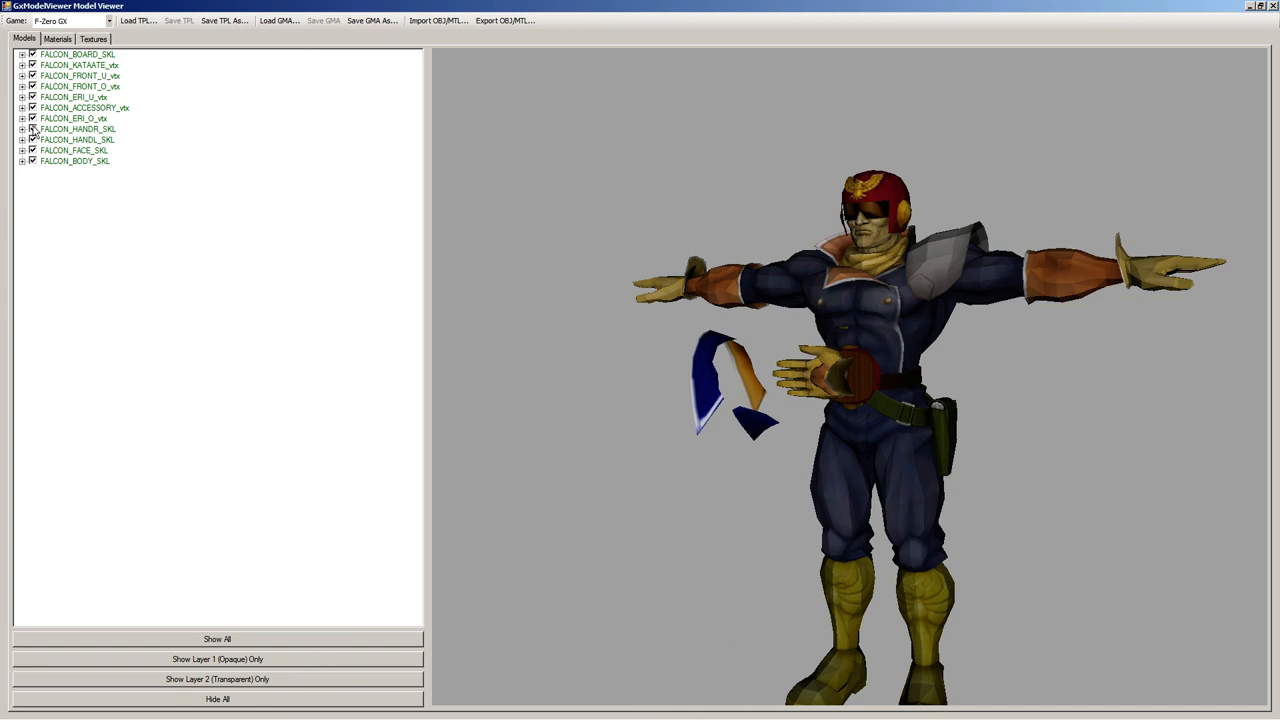
# Hide FALCON_BODY_SKL and orbit the leftover hands, scarf and accessory pieces.
pyautogui.click(32, 128)
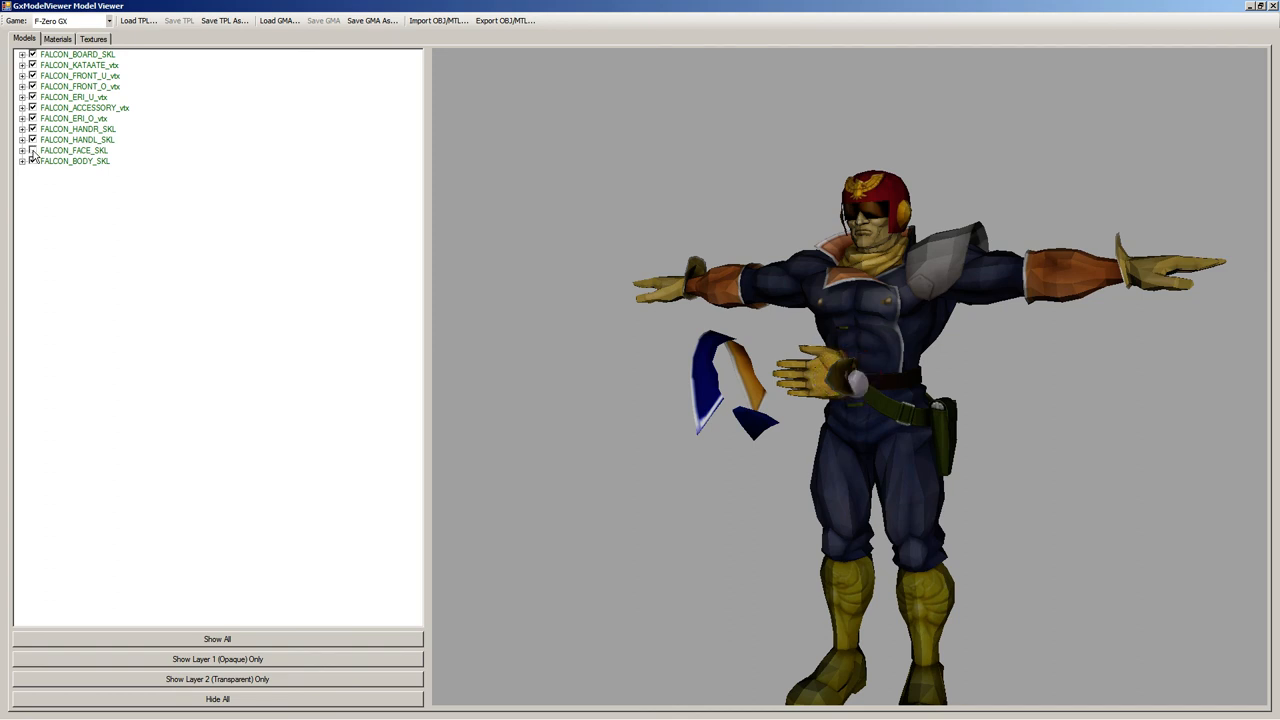
pyautogui.click(32, 161)
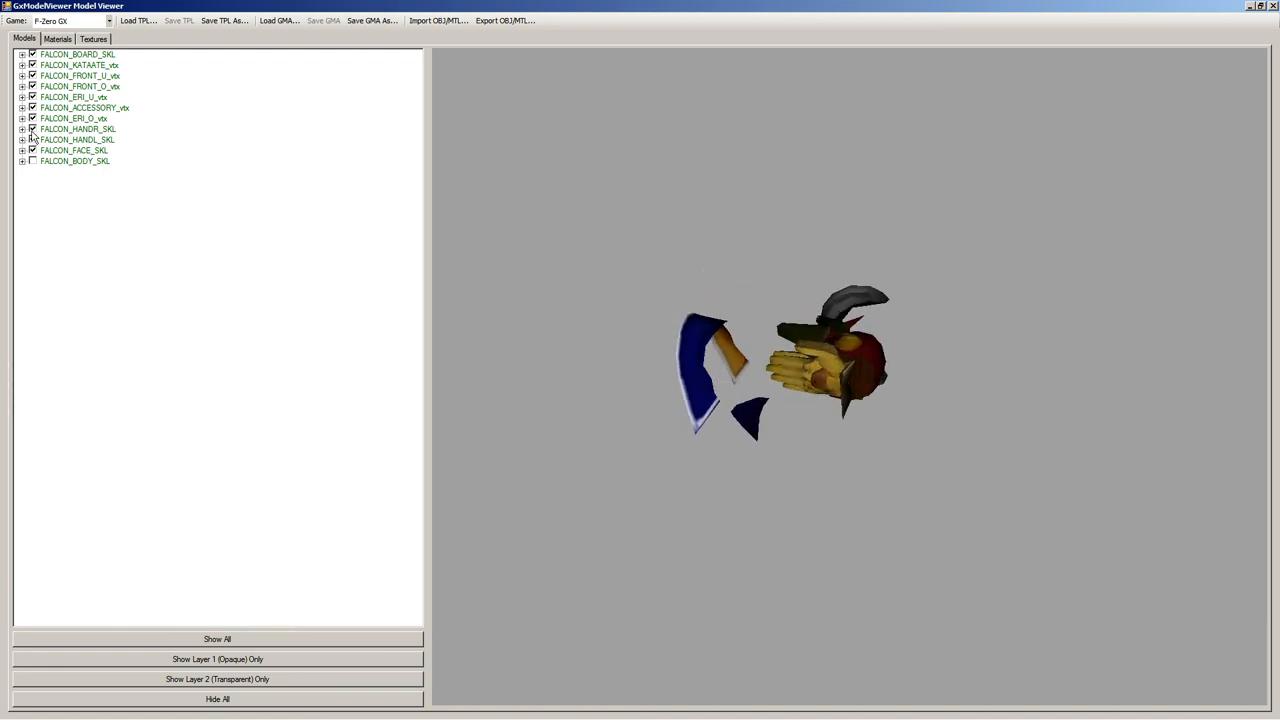
pyautogui.moveTo(790, 360); pyautogui.dragTo(830, 345)
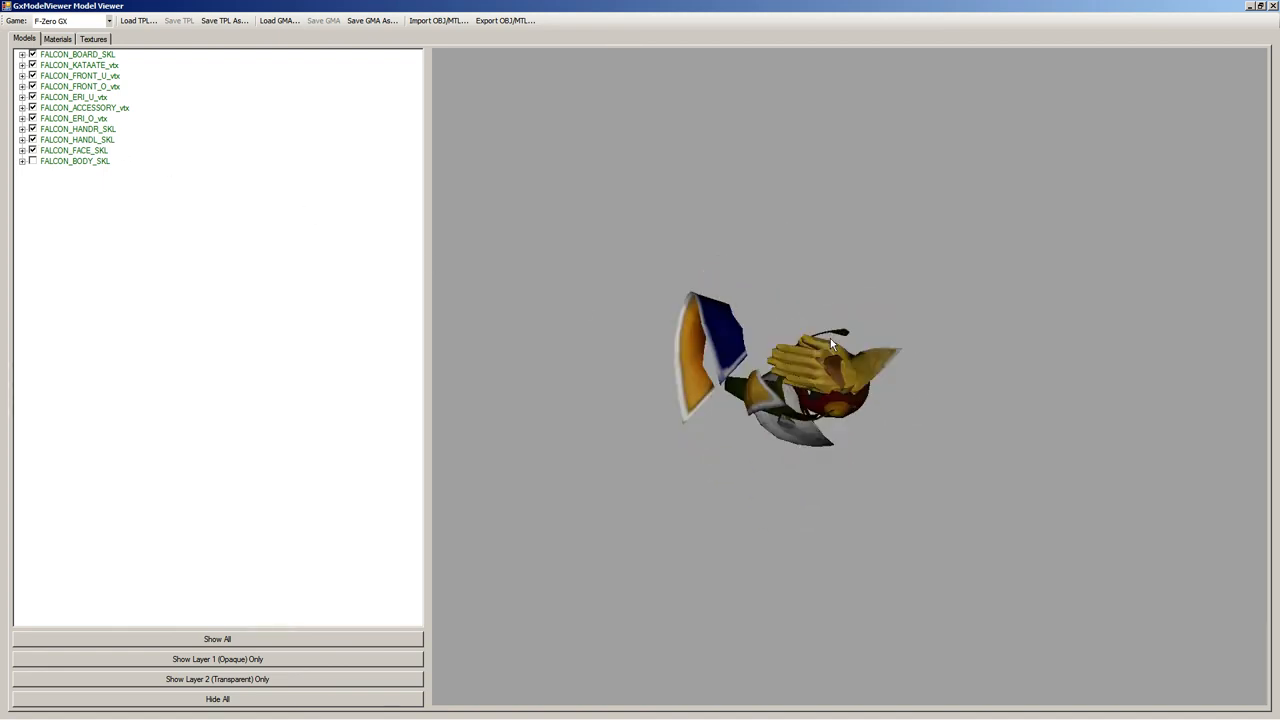
pyautogui.moveTo(830, 345); pyautogui.dragTo(815, 375)
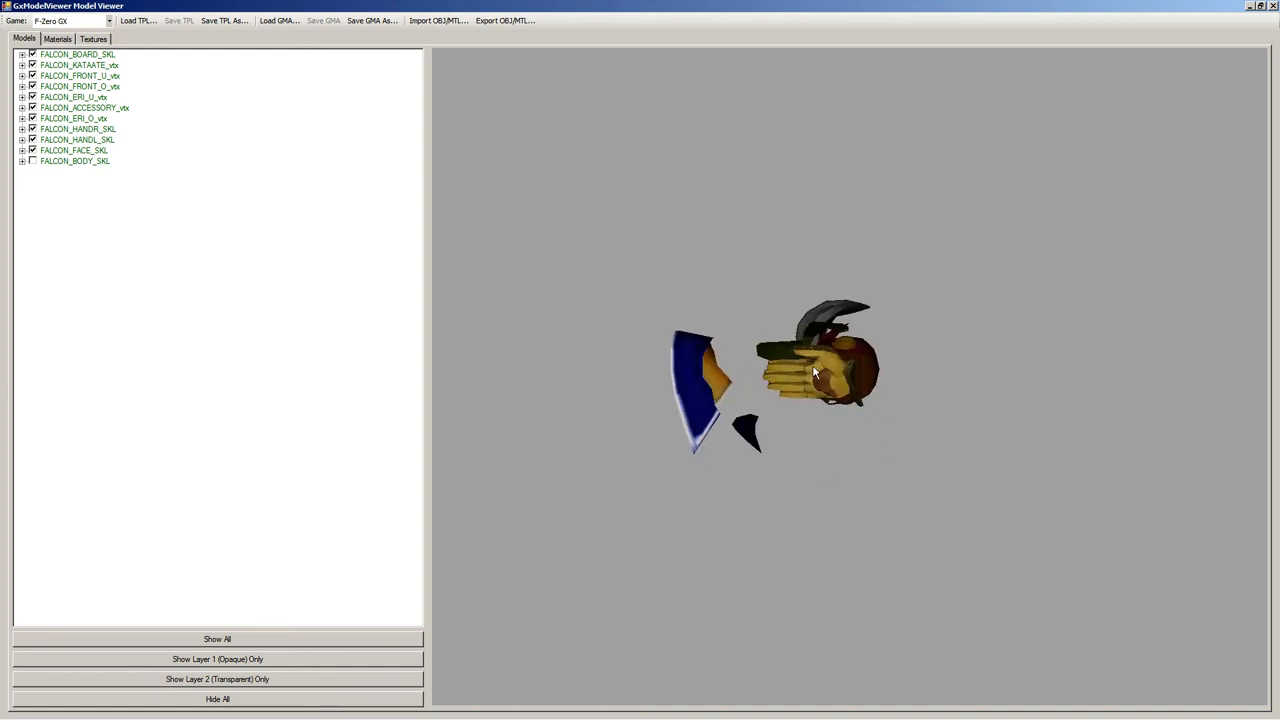
pyautogui.moveTo(815, 373); pyautogui.dragTo(893, 318)
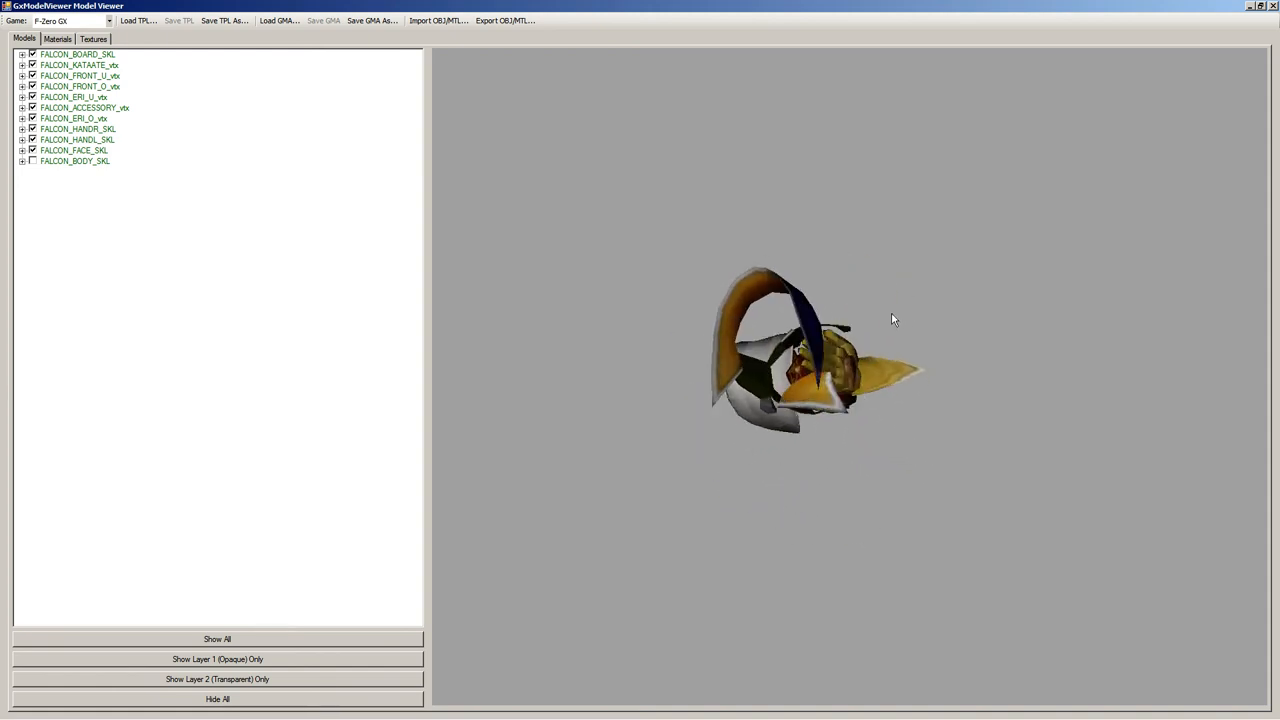
pyautogui.moveTo(894, 319); pyautogui.dragTo(579, 216)
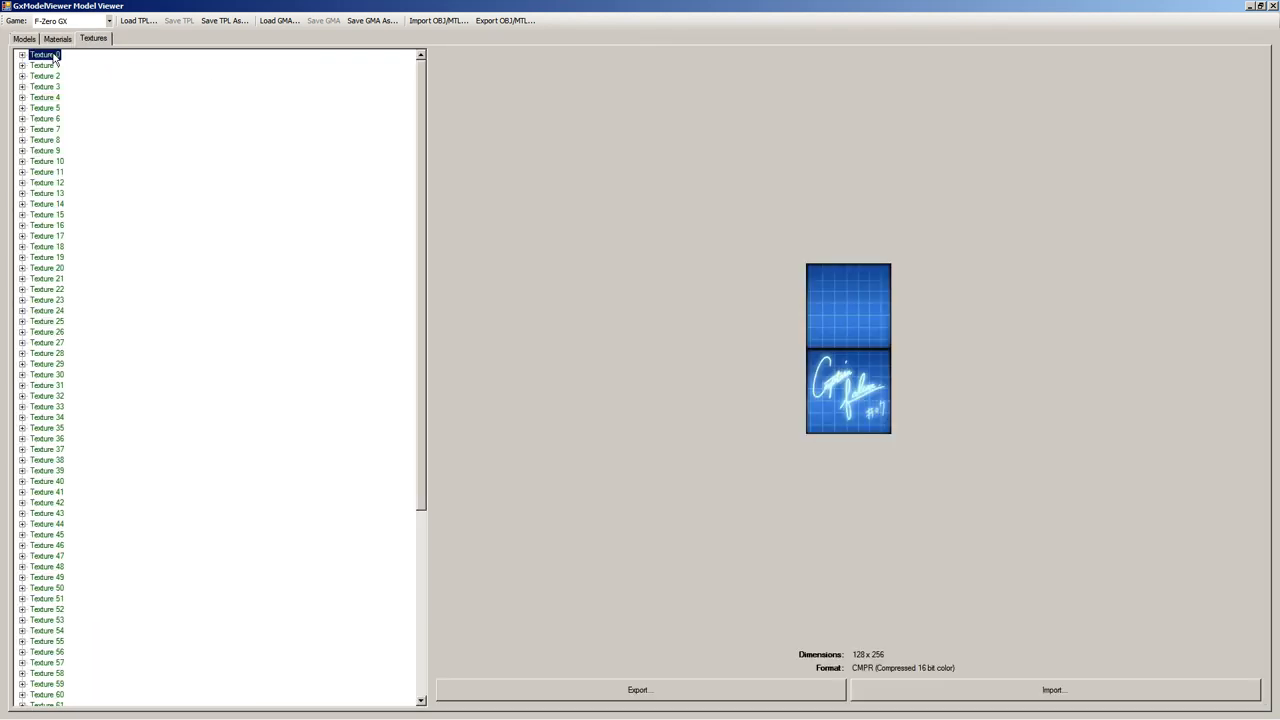
# Preview Textures 0 and 11, then orbit the restored full Falcon model to face front.
pyautogui.click(47, 171)
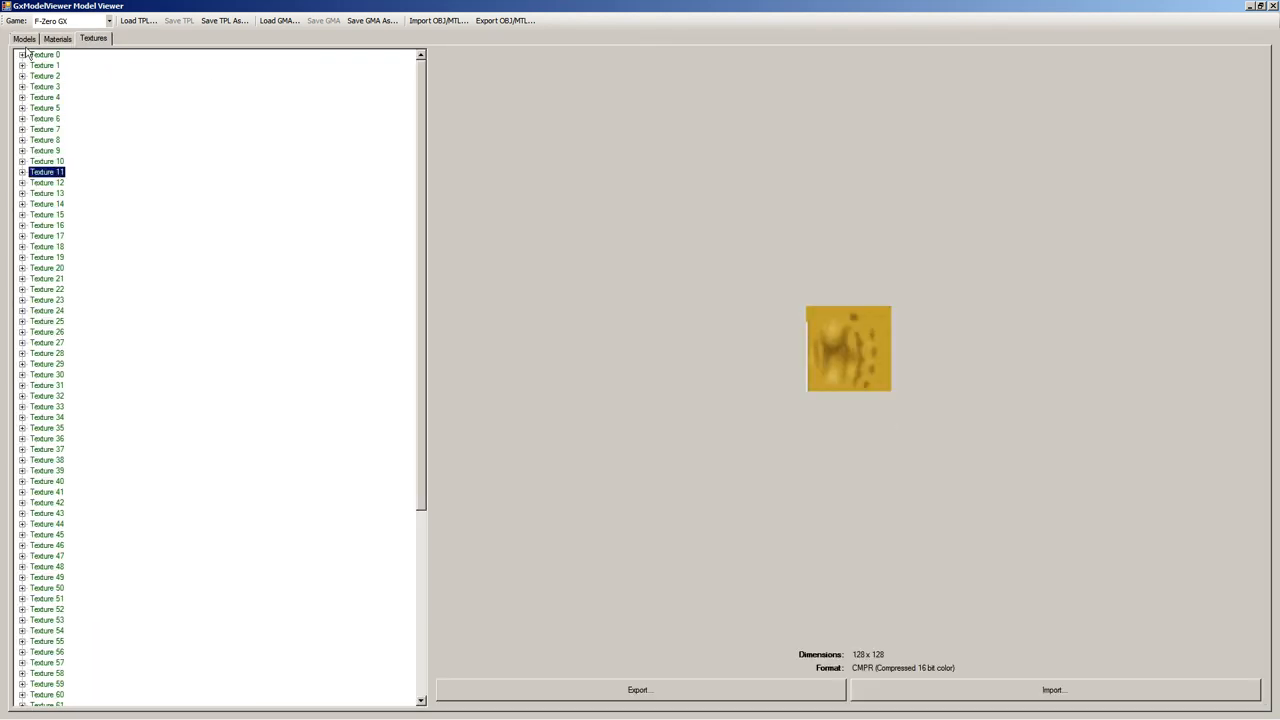
pyautogui.click(24, 38)
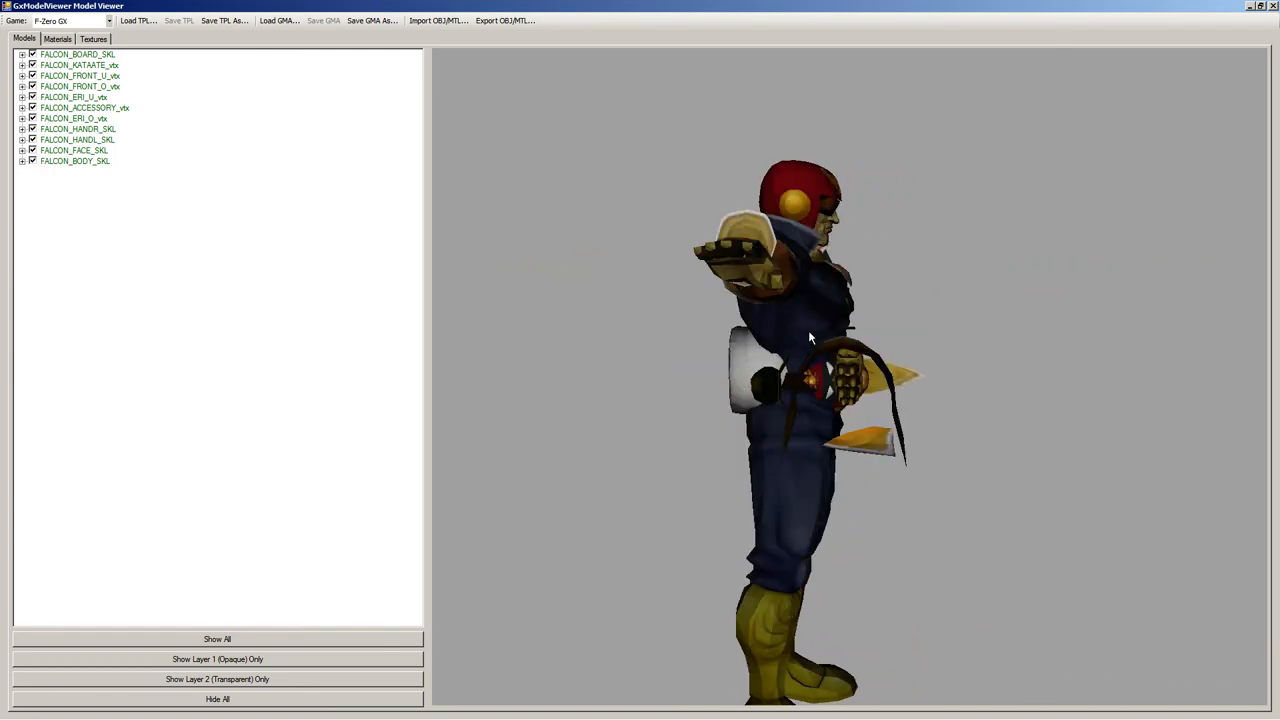
pyautogui.moveTo(810, 340); pyautogui.dragTo(980, 465)
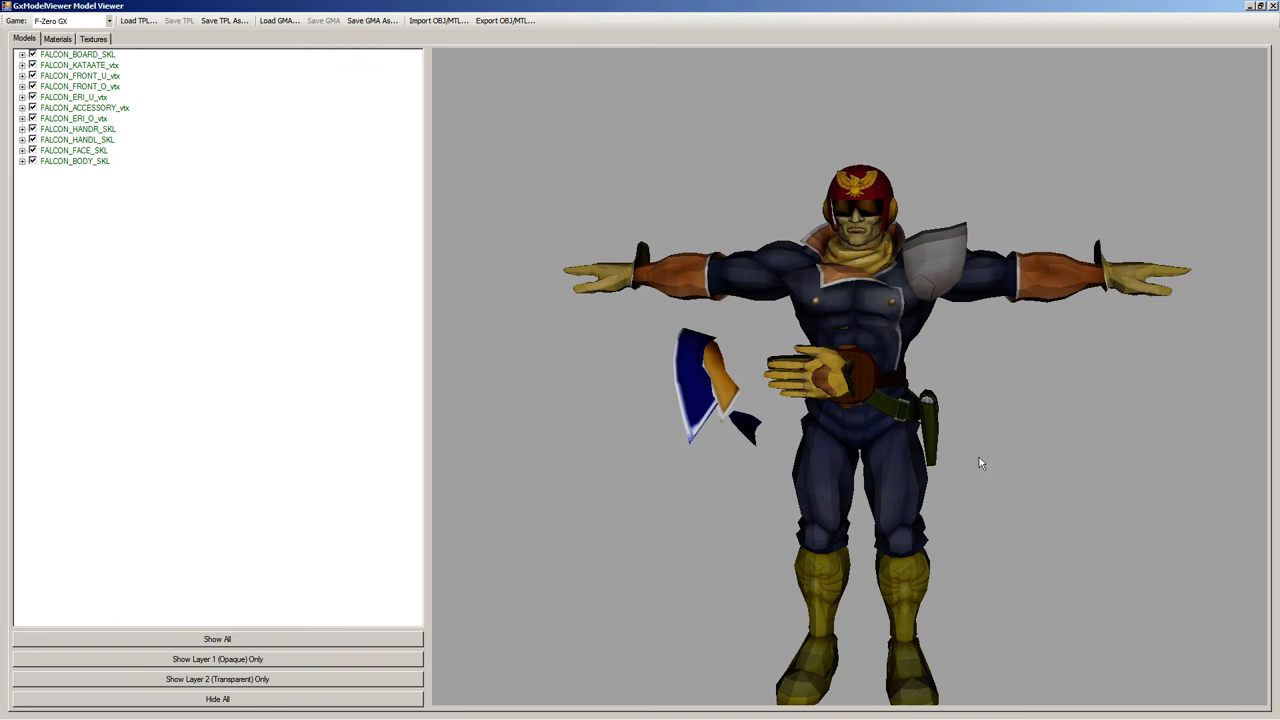
pyautogui.moveTo(945, 430)
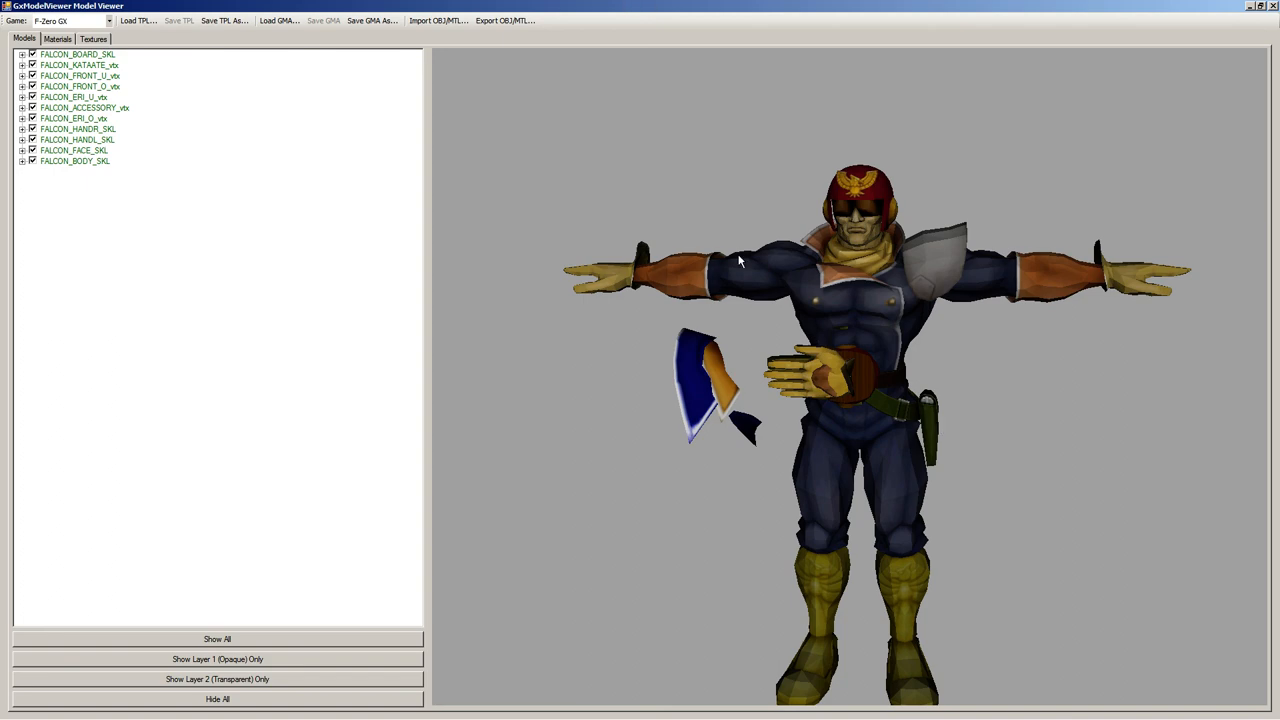
pyautogui.moveTo(632, 300)
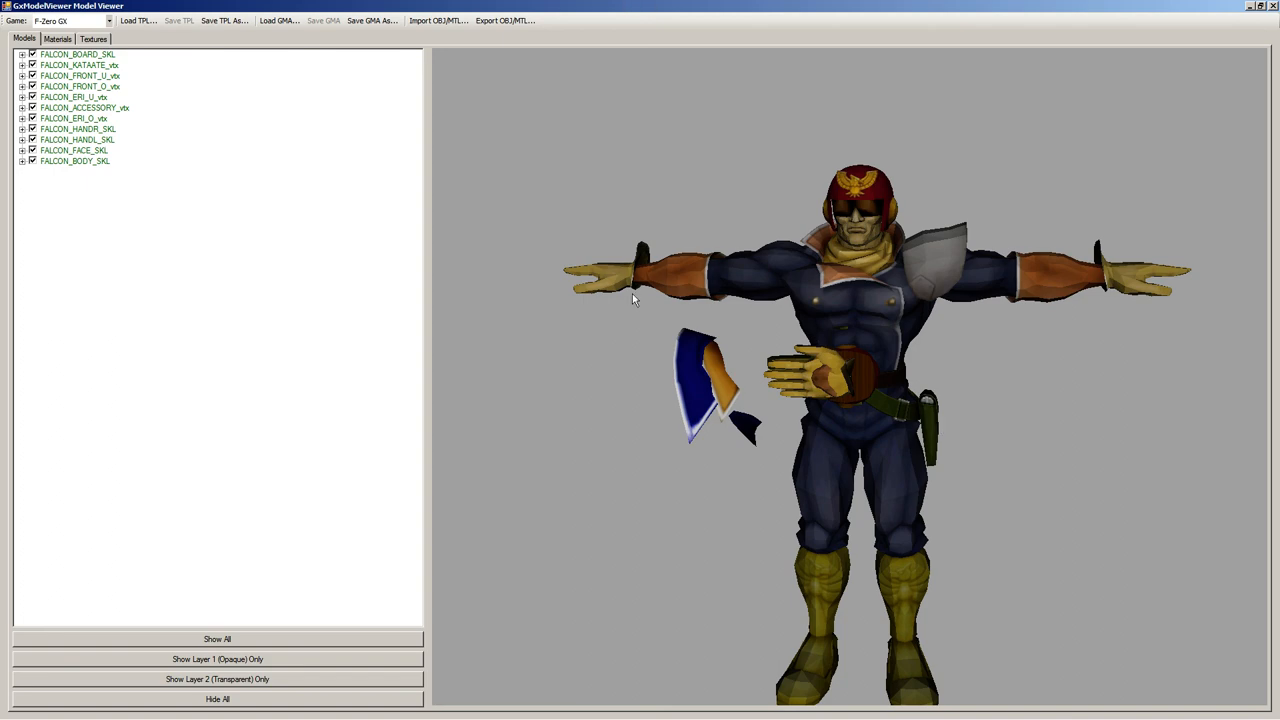